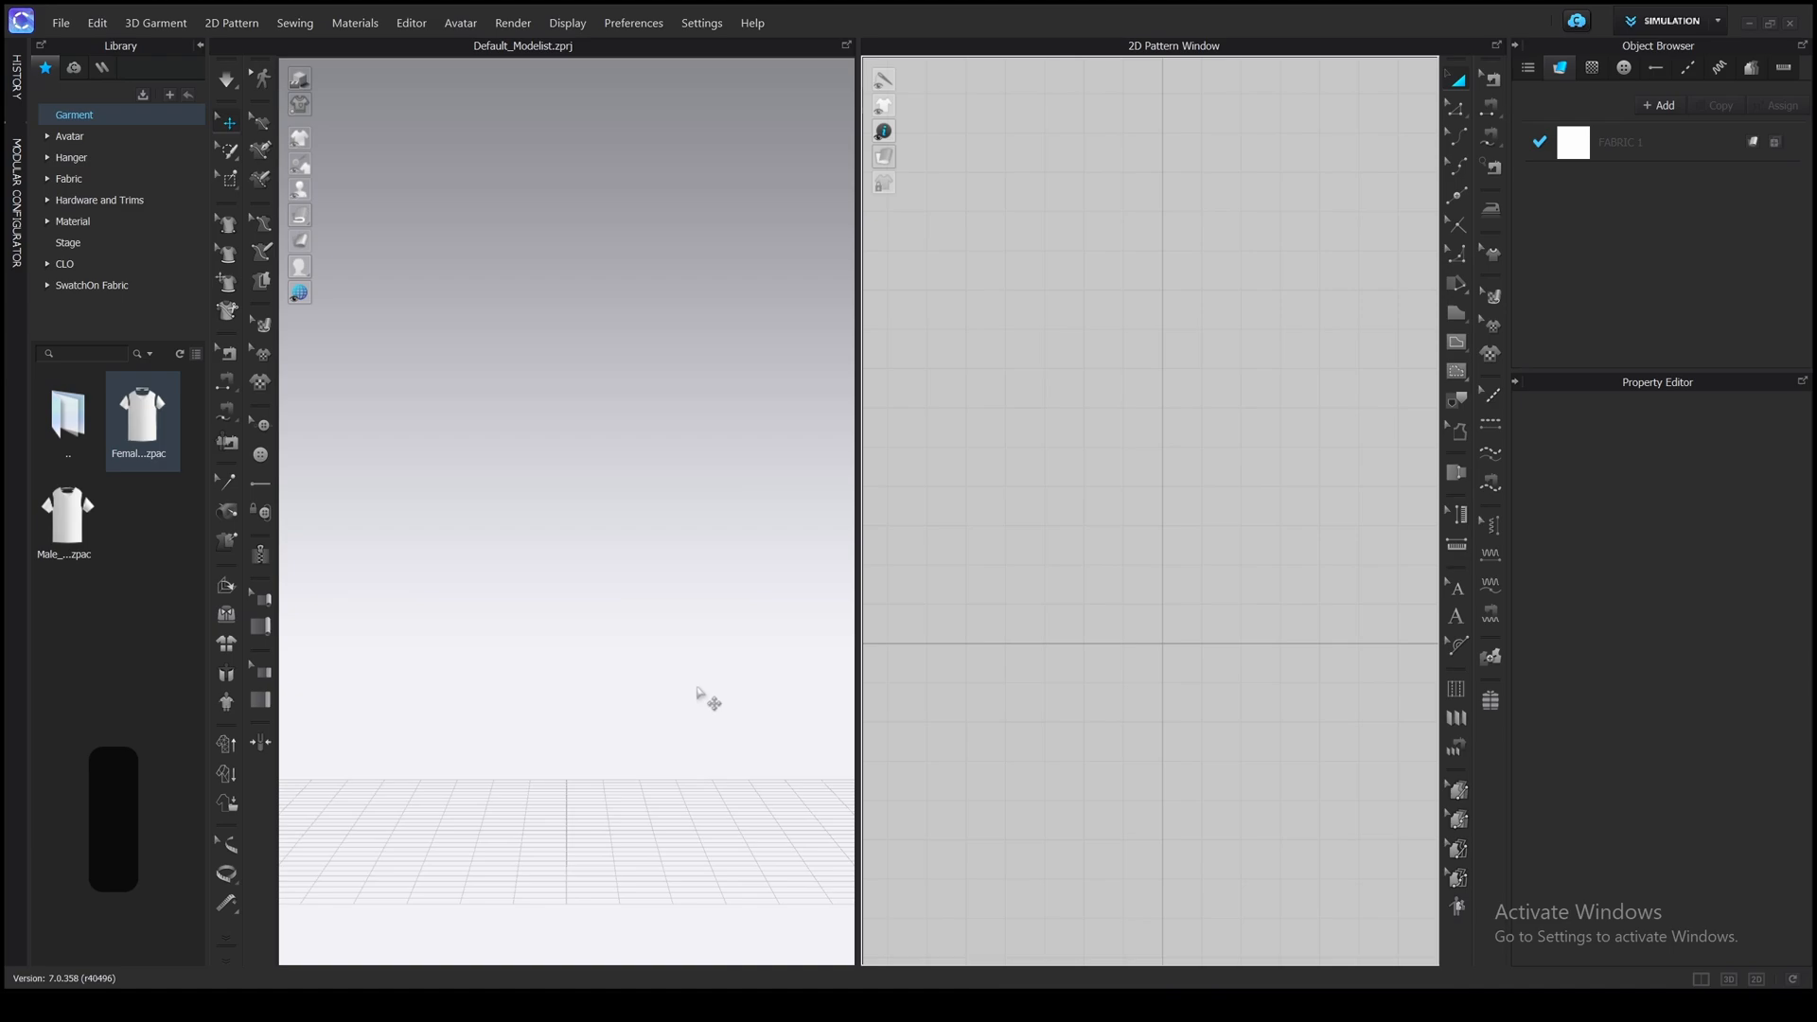
{"action": "mouse_move", "coordinate": [808, 685]}
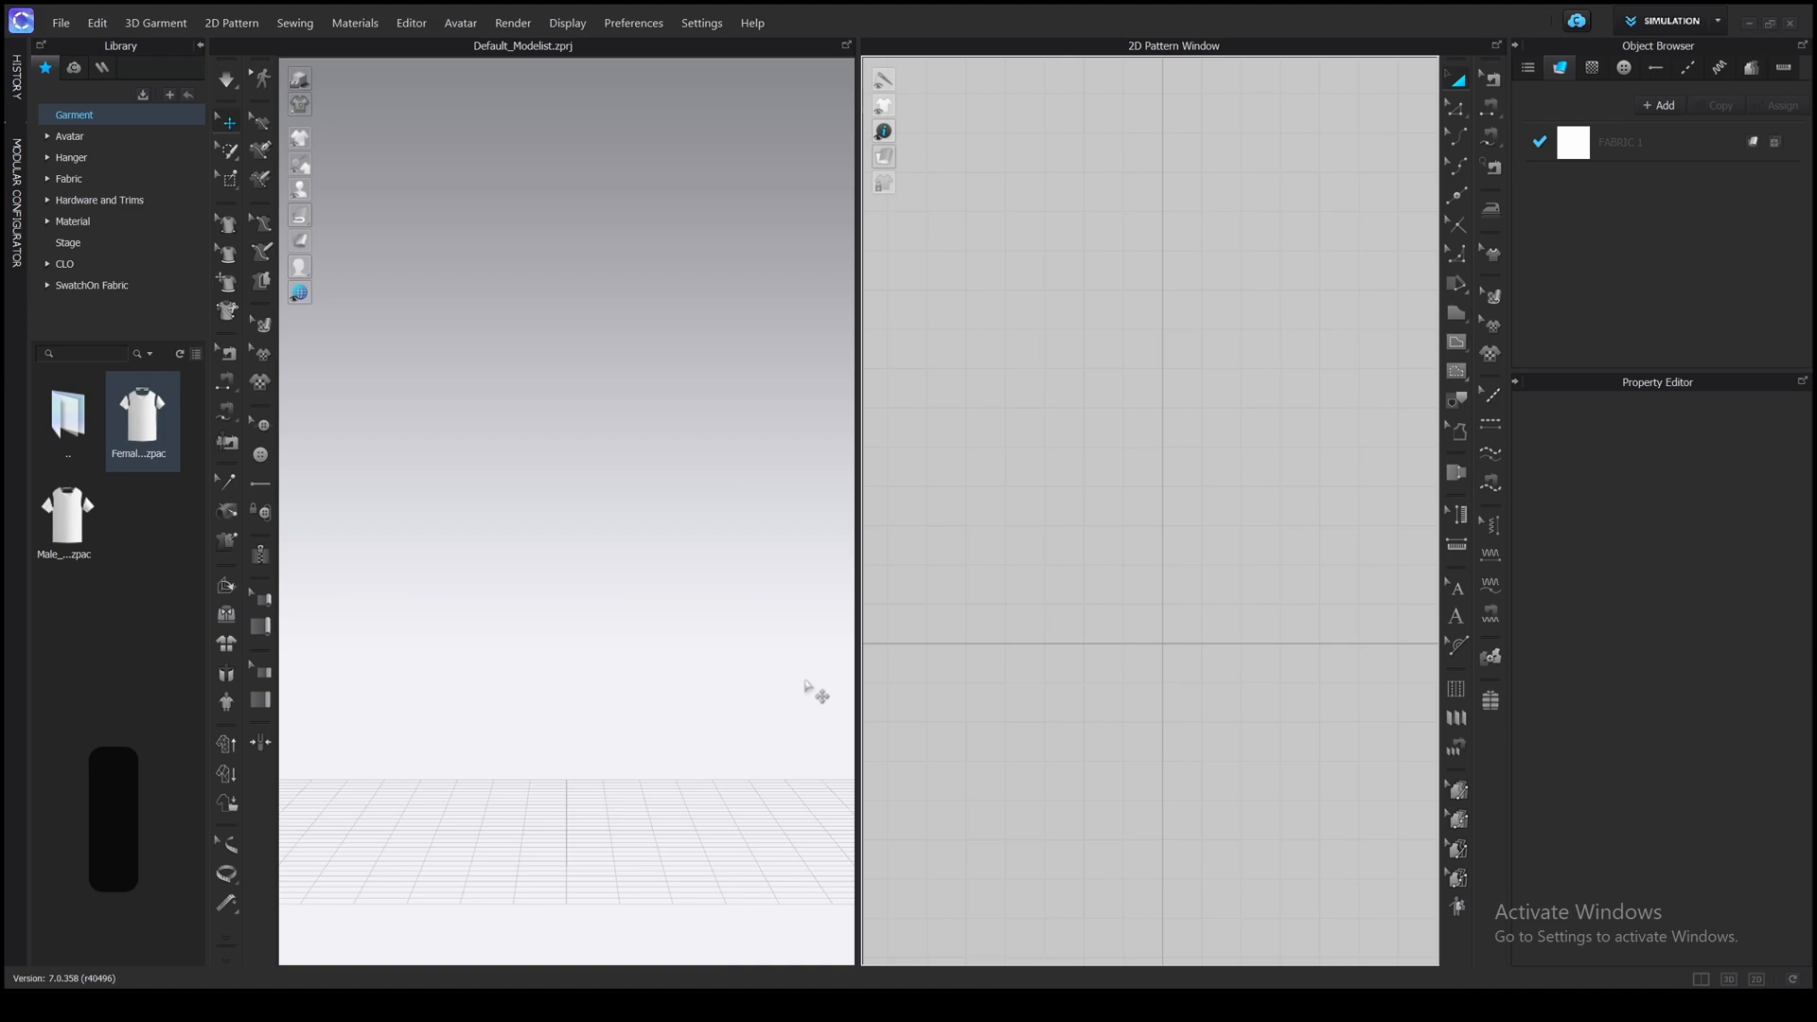
{"action": "mouse_move", "coordinate": [1217, 473]}
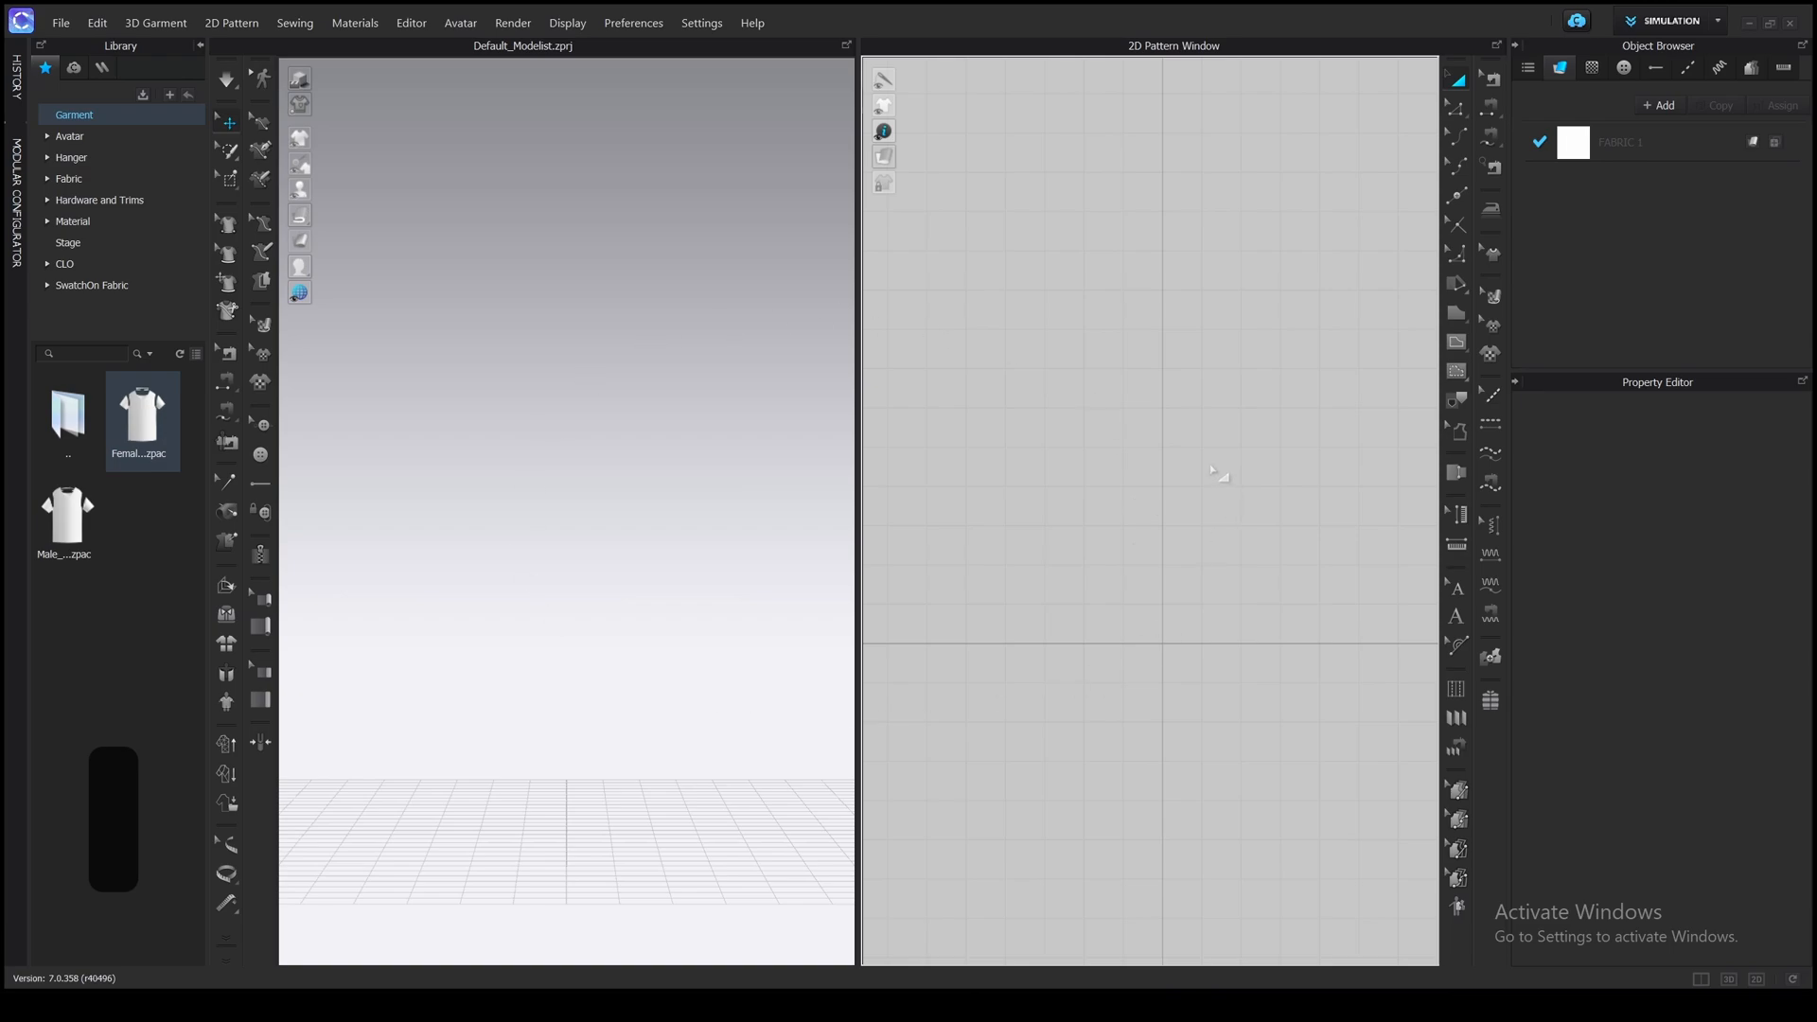
{"action": "mouse_move", "coordinate": [608, 420]}
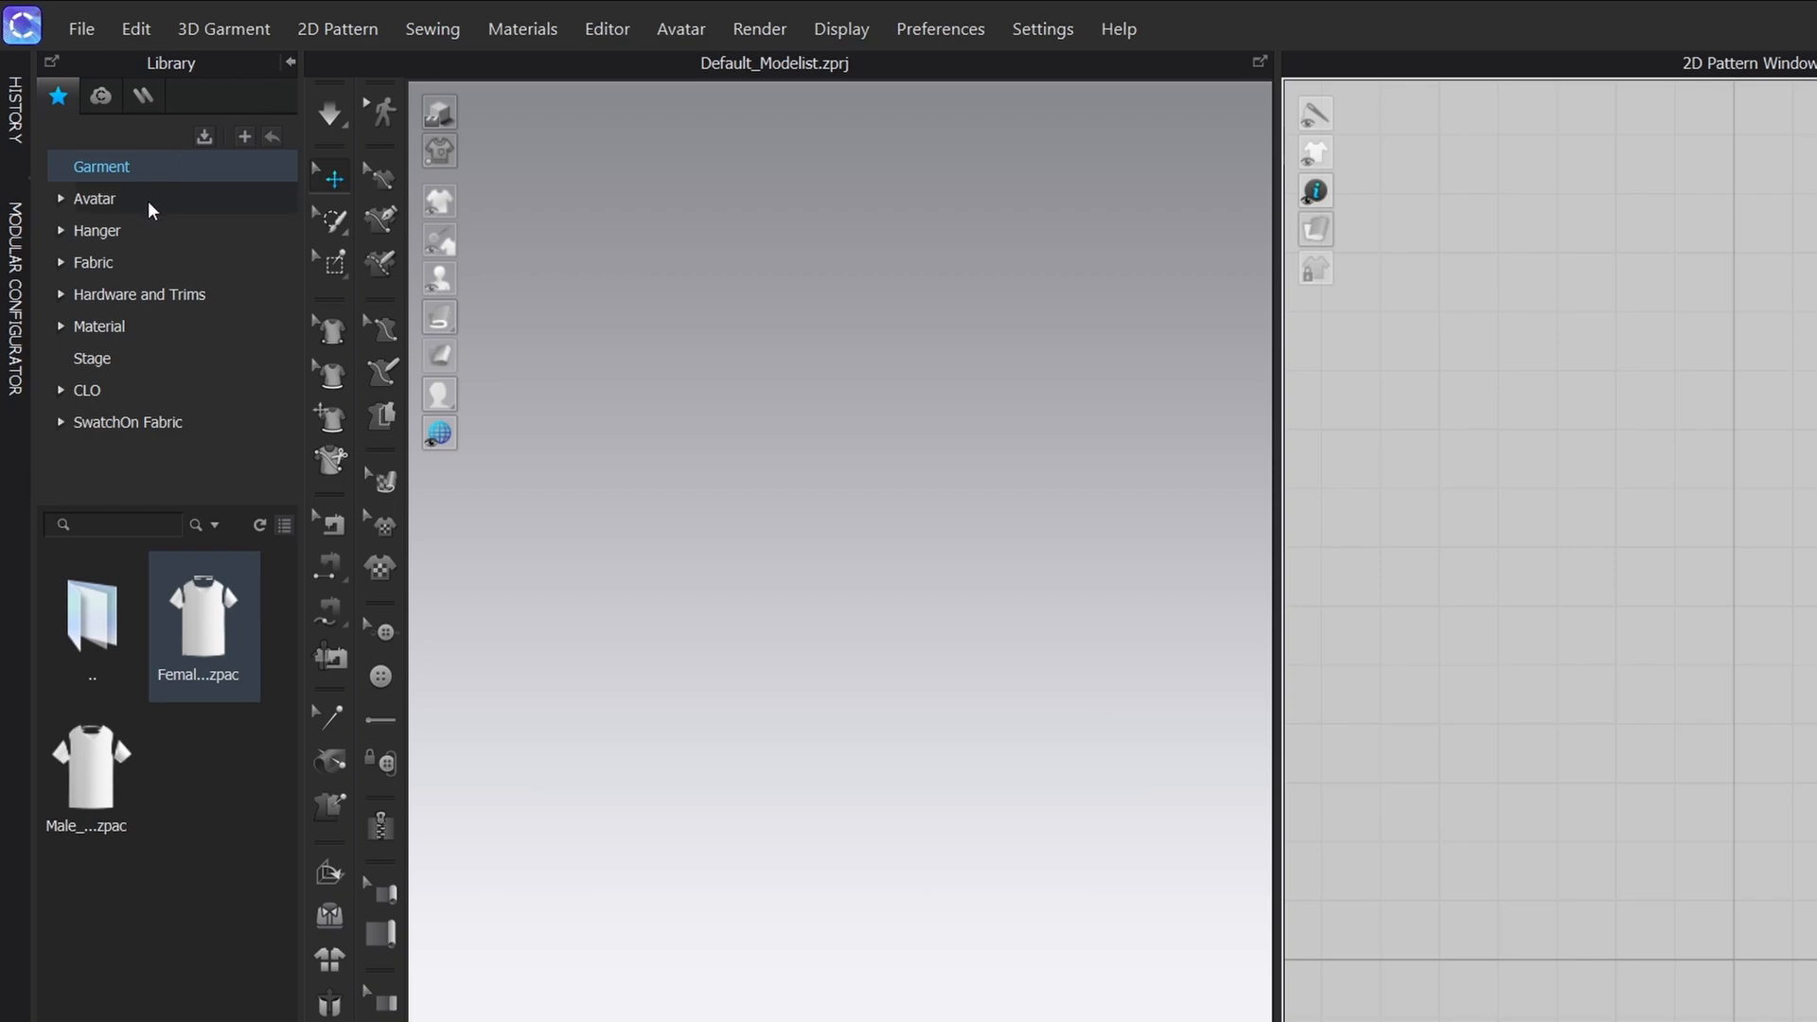
{"action": "mouse_move", "coordinate": [148, 278]}
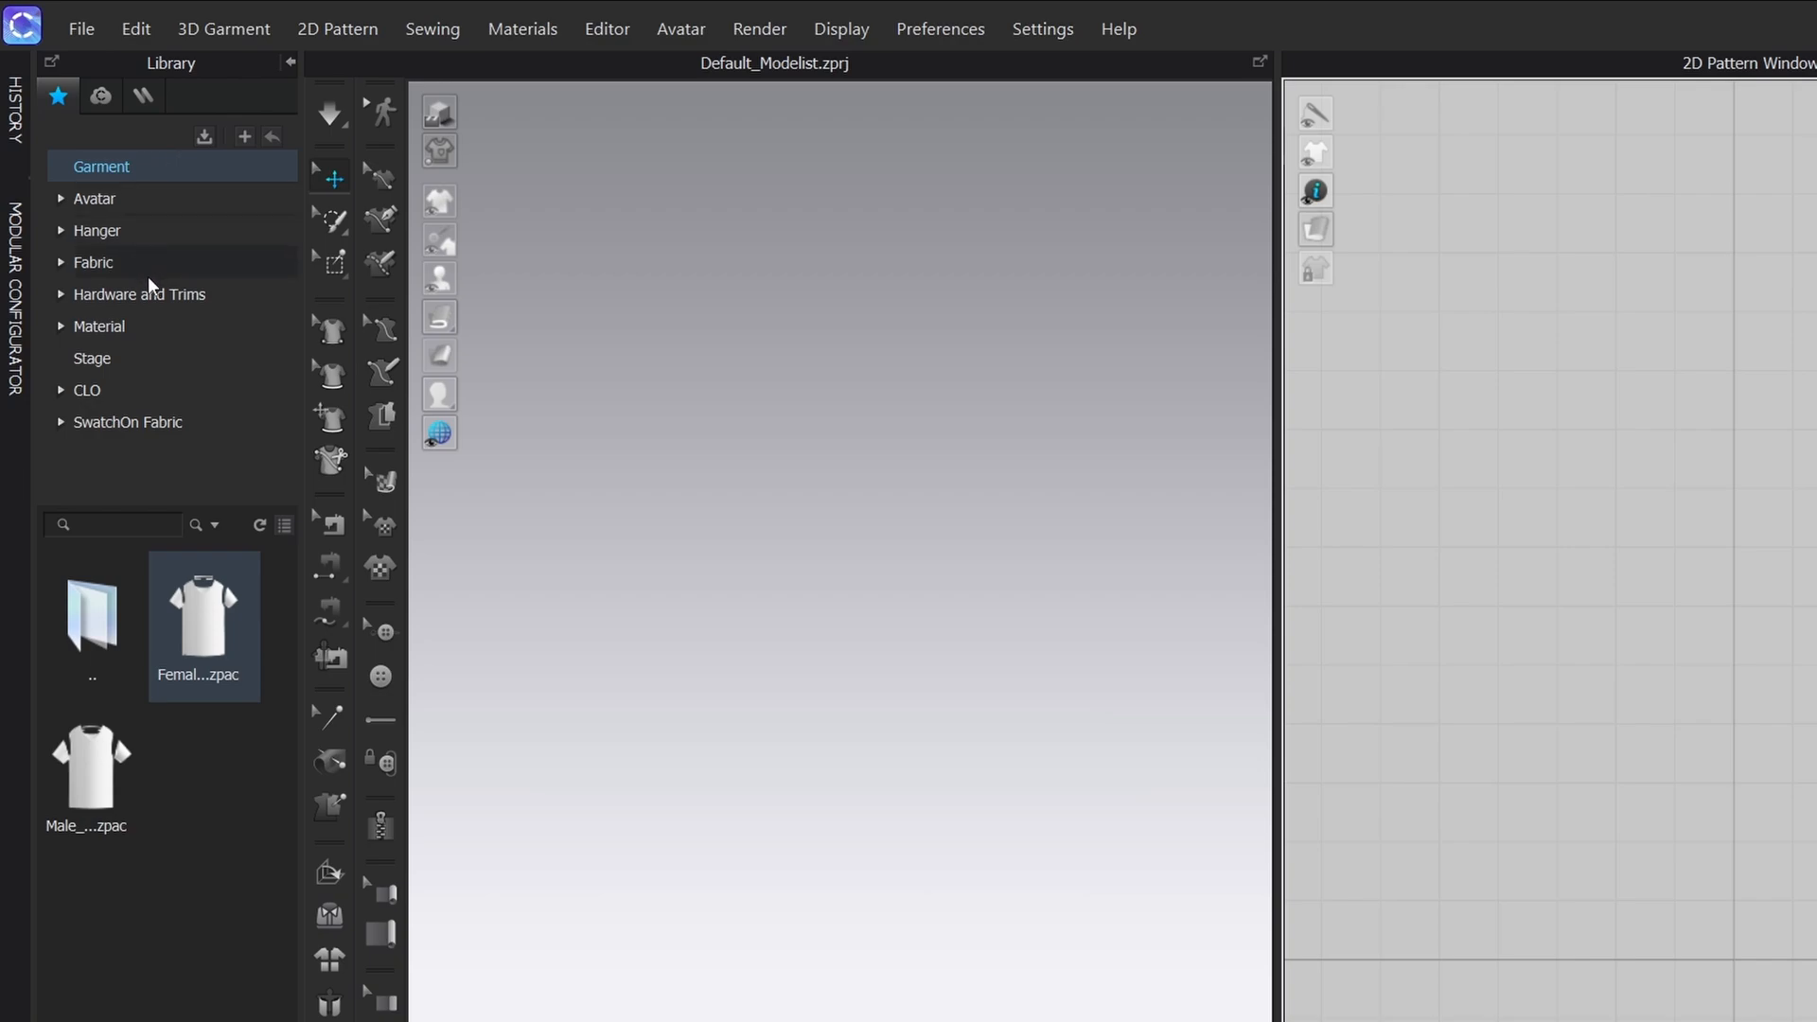
{"action": "mouse_move", "coordinate": [230, 276]}
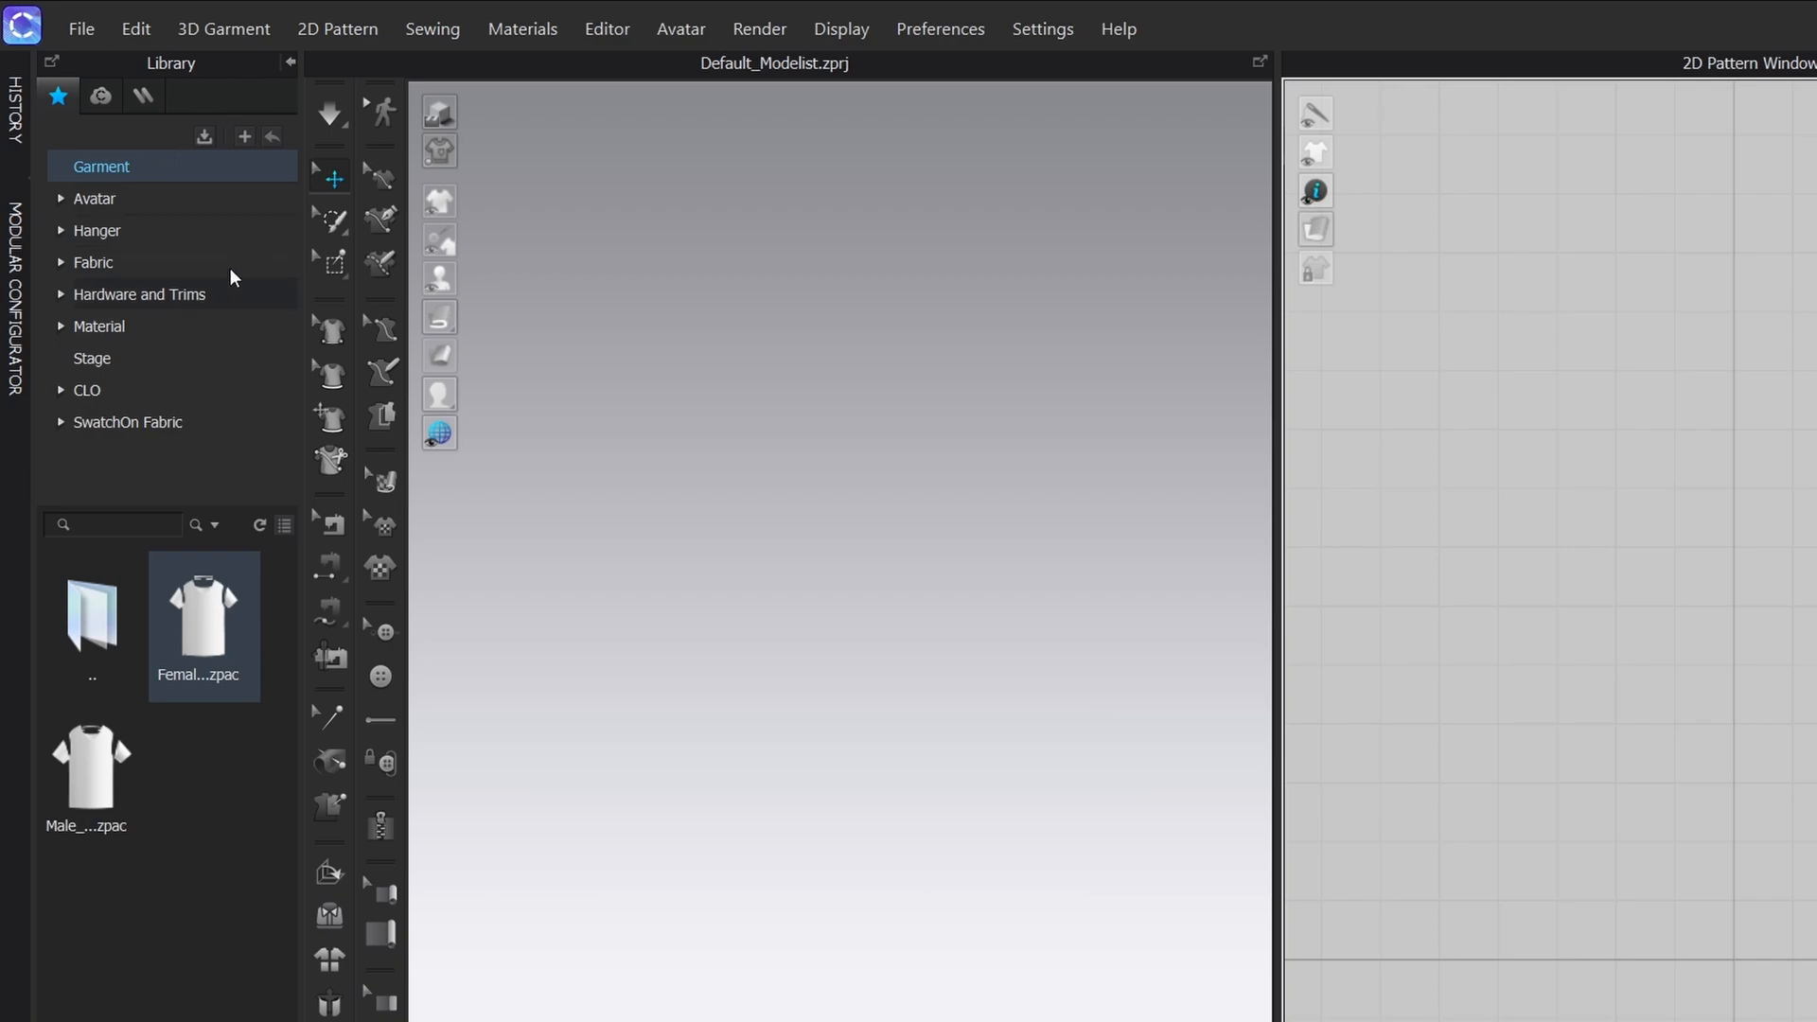
{"action": "mouse_move", "coordinate": [202, 410]}
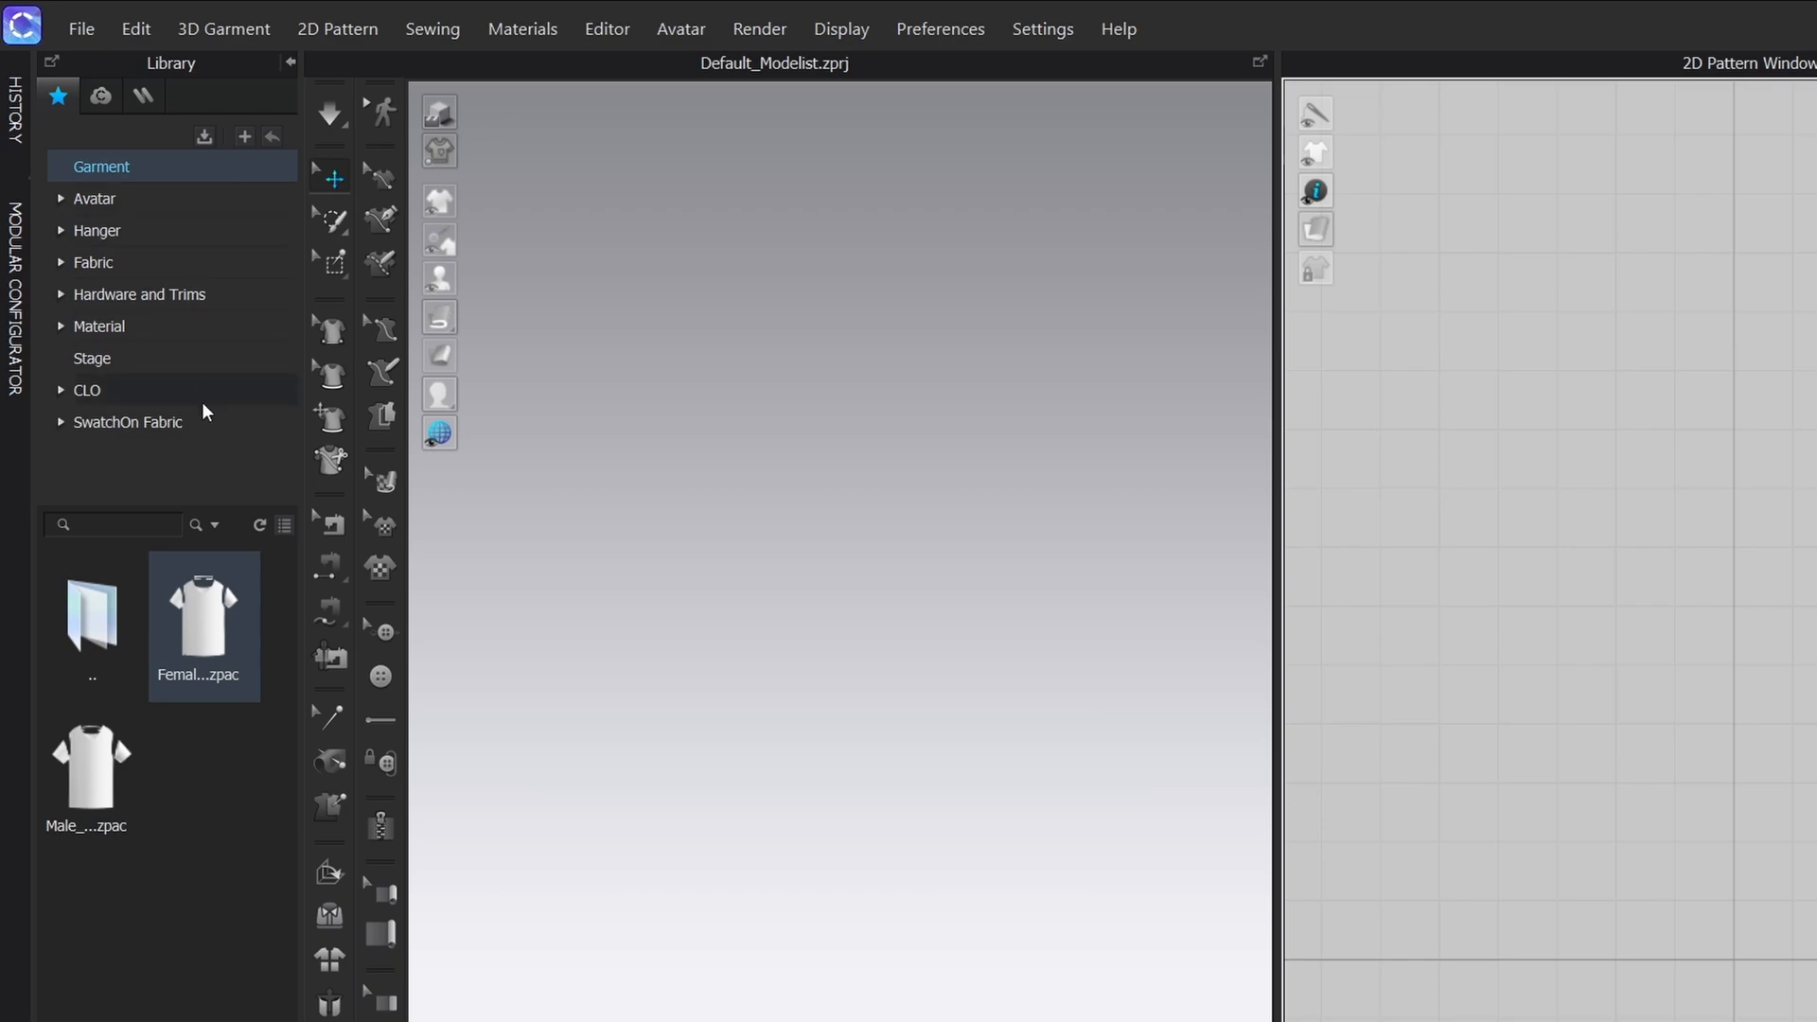
- Load an FV2 female avatar from the Female_V2 library folder into the scene
{"action": "left_click", "coordinate": [94, 199]}
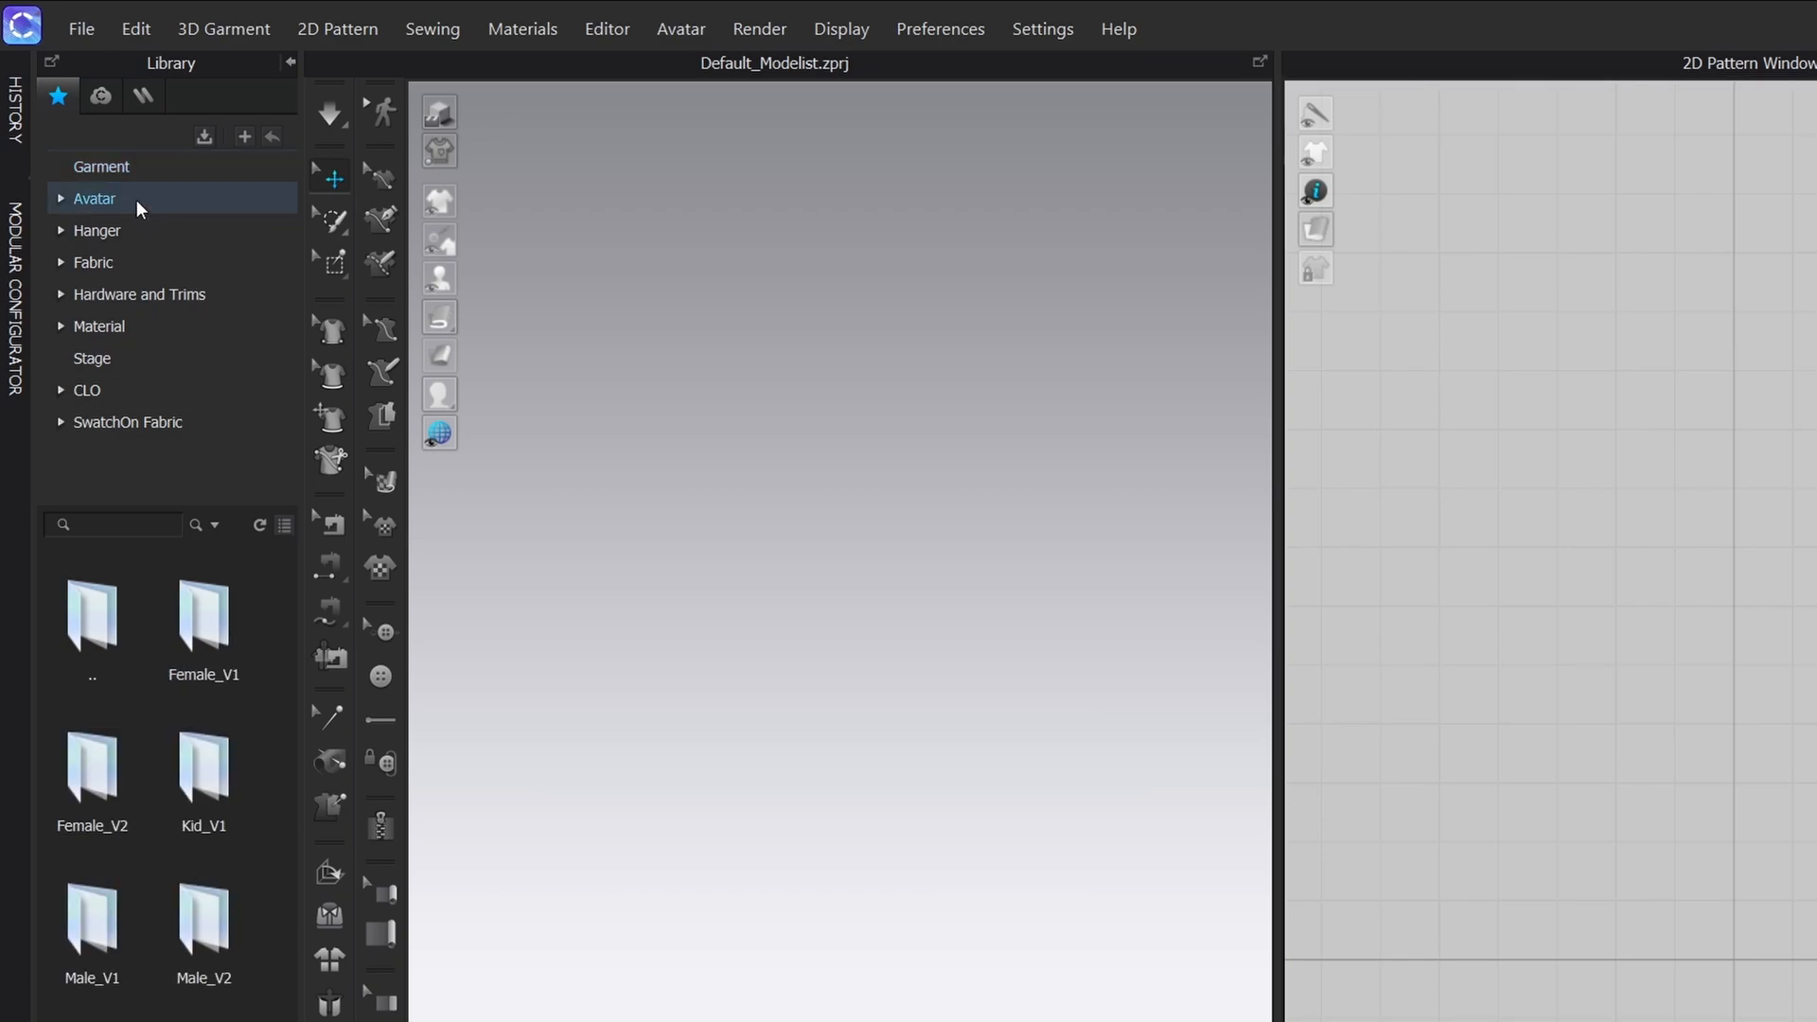
{"action": "left_click", "coordinate": [90, 770]}
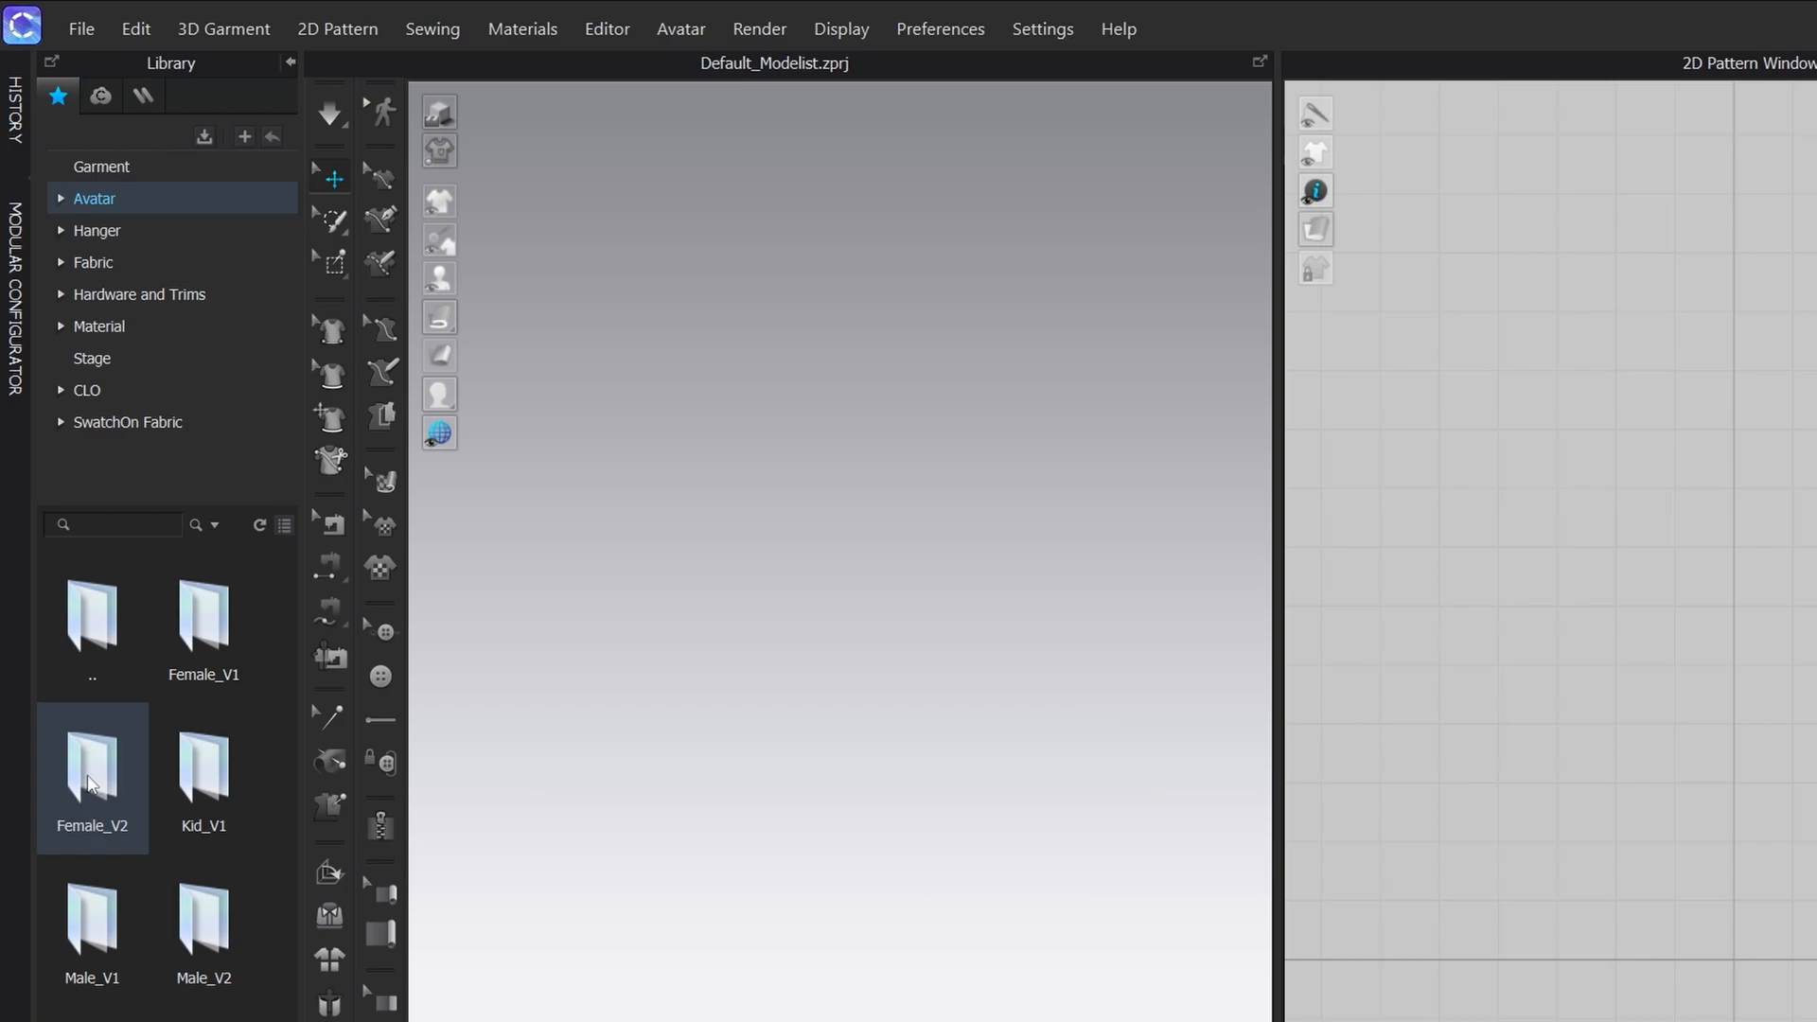
{"action": "double_click", "coordinate": [91, 753]}
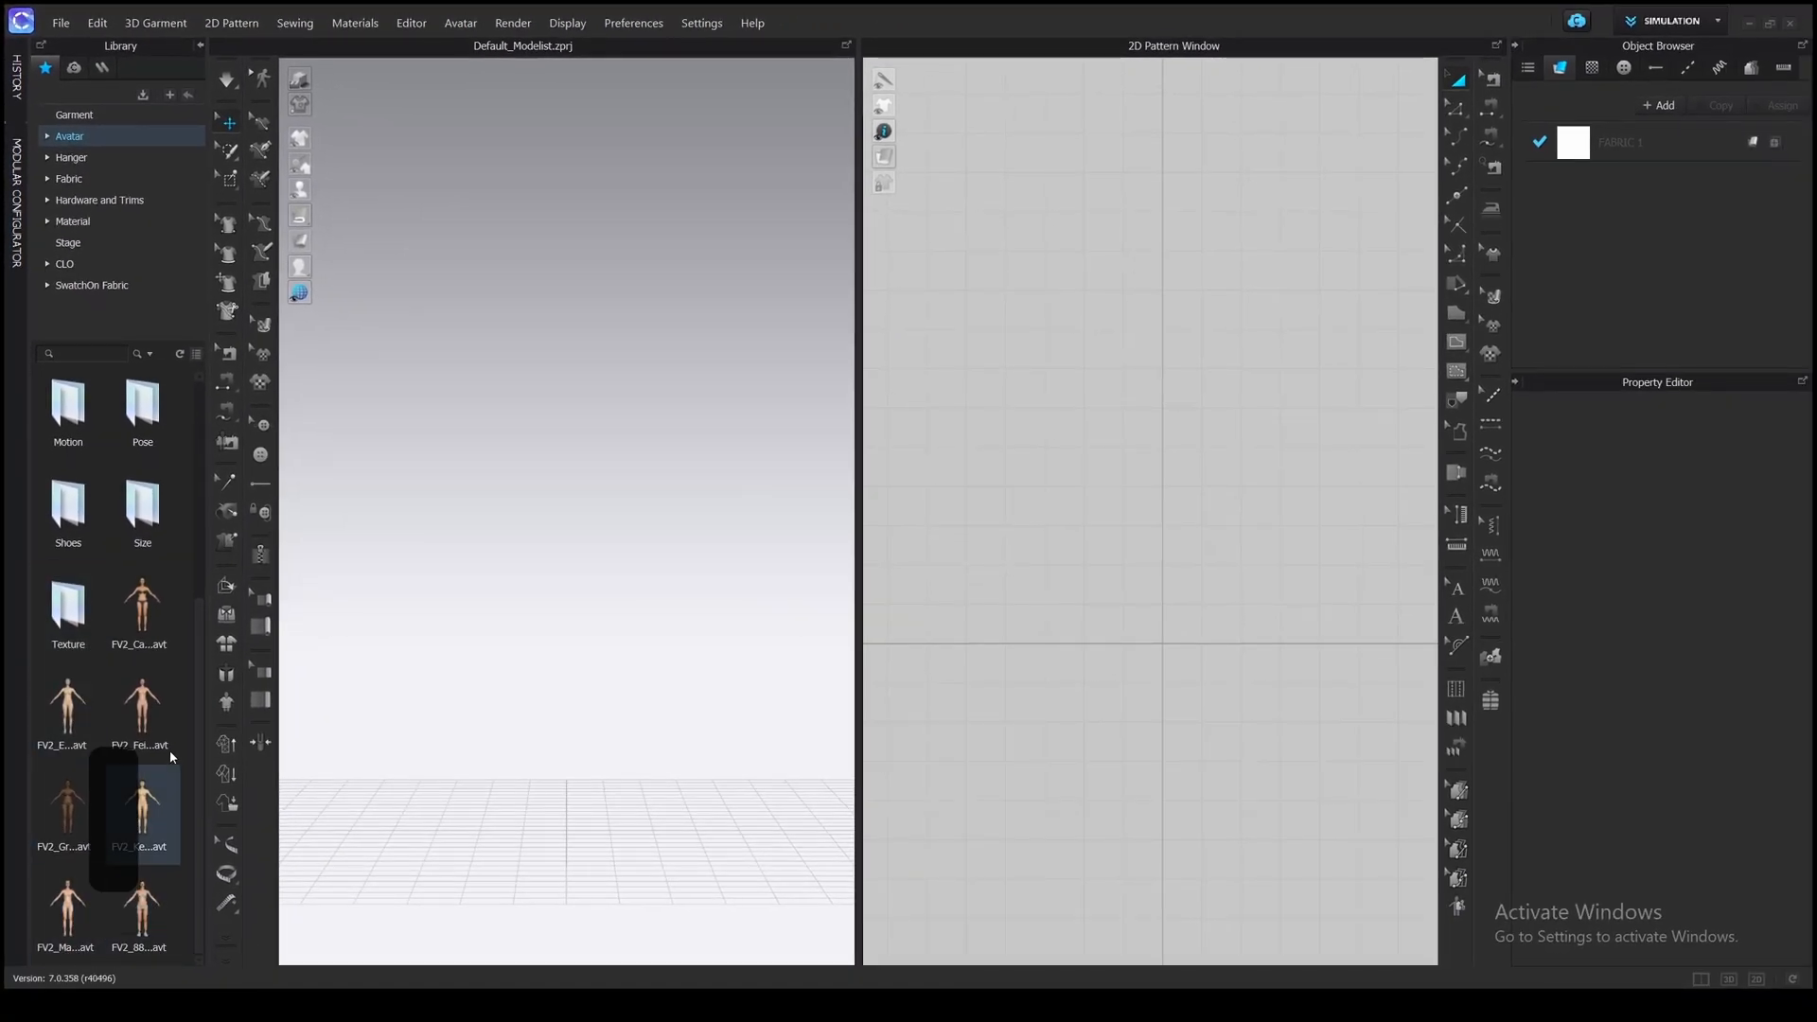
{"action": "double_click", "coordinate": [141, 600]}
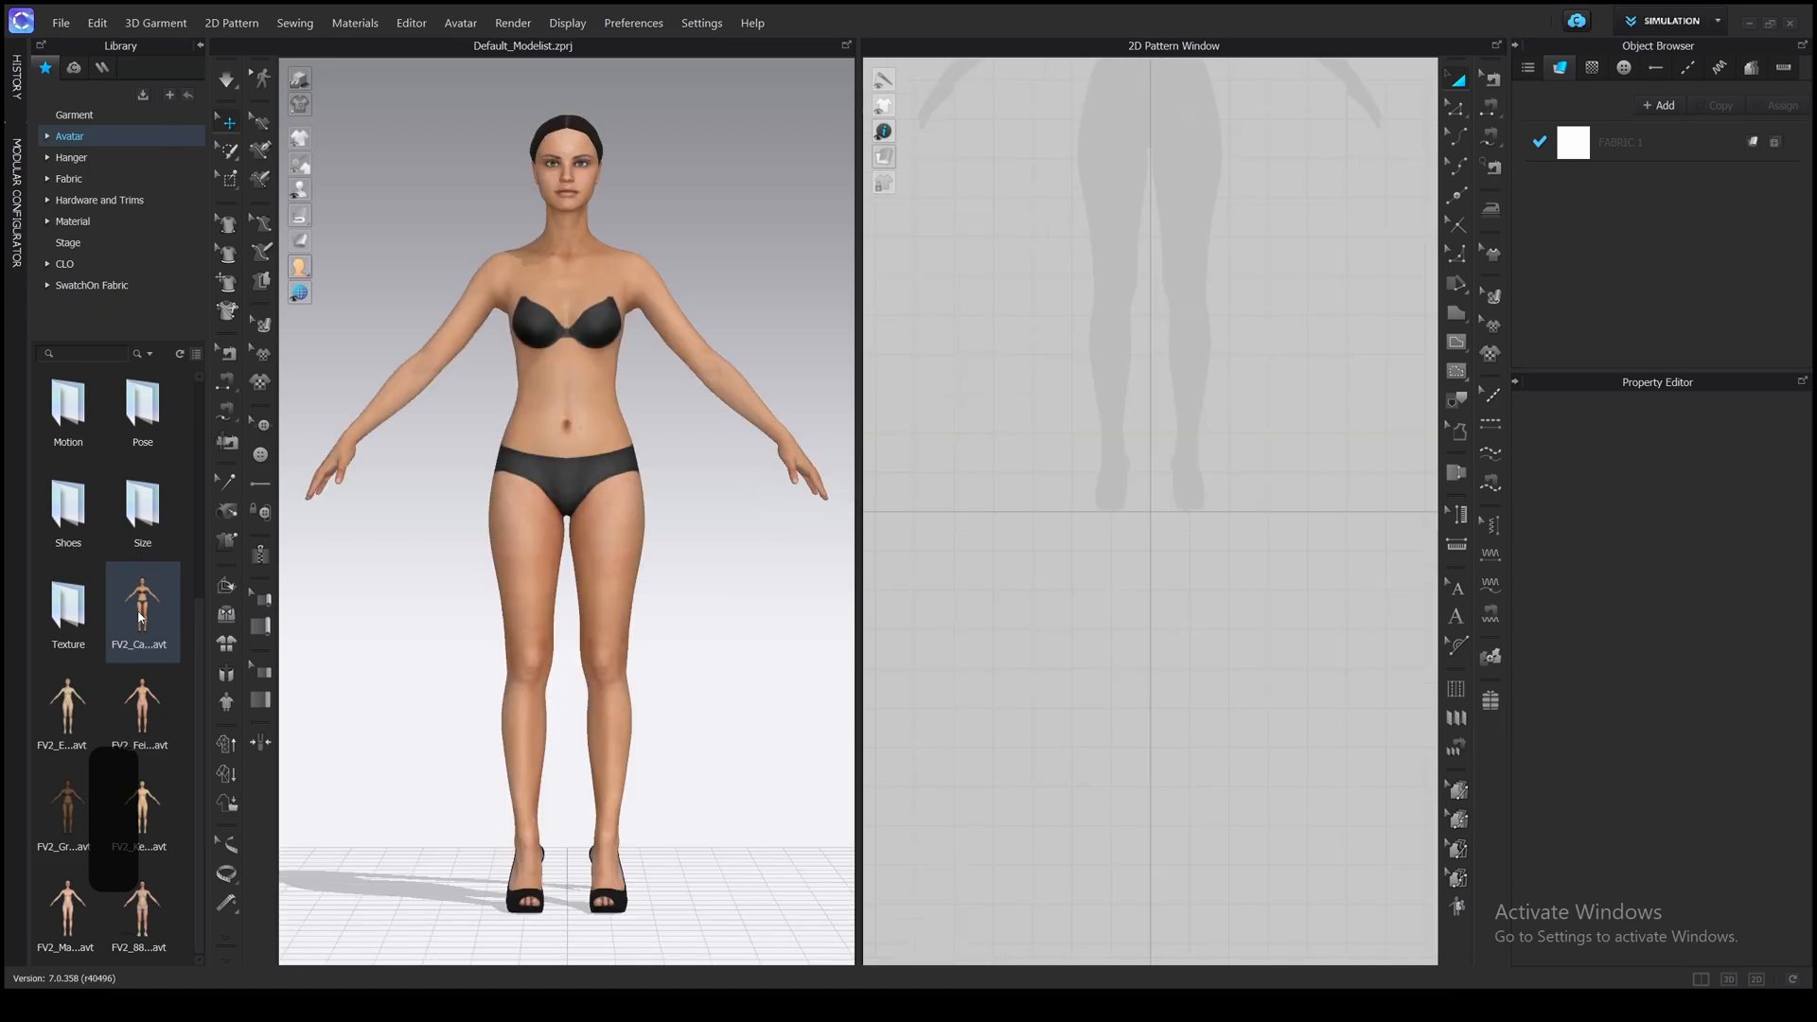
{"action": "mouse_move", "coordinate": [520, 392]}
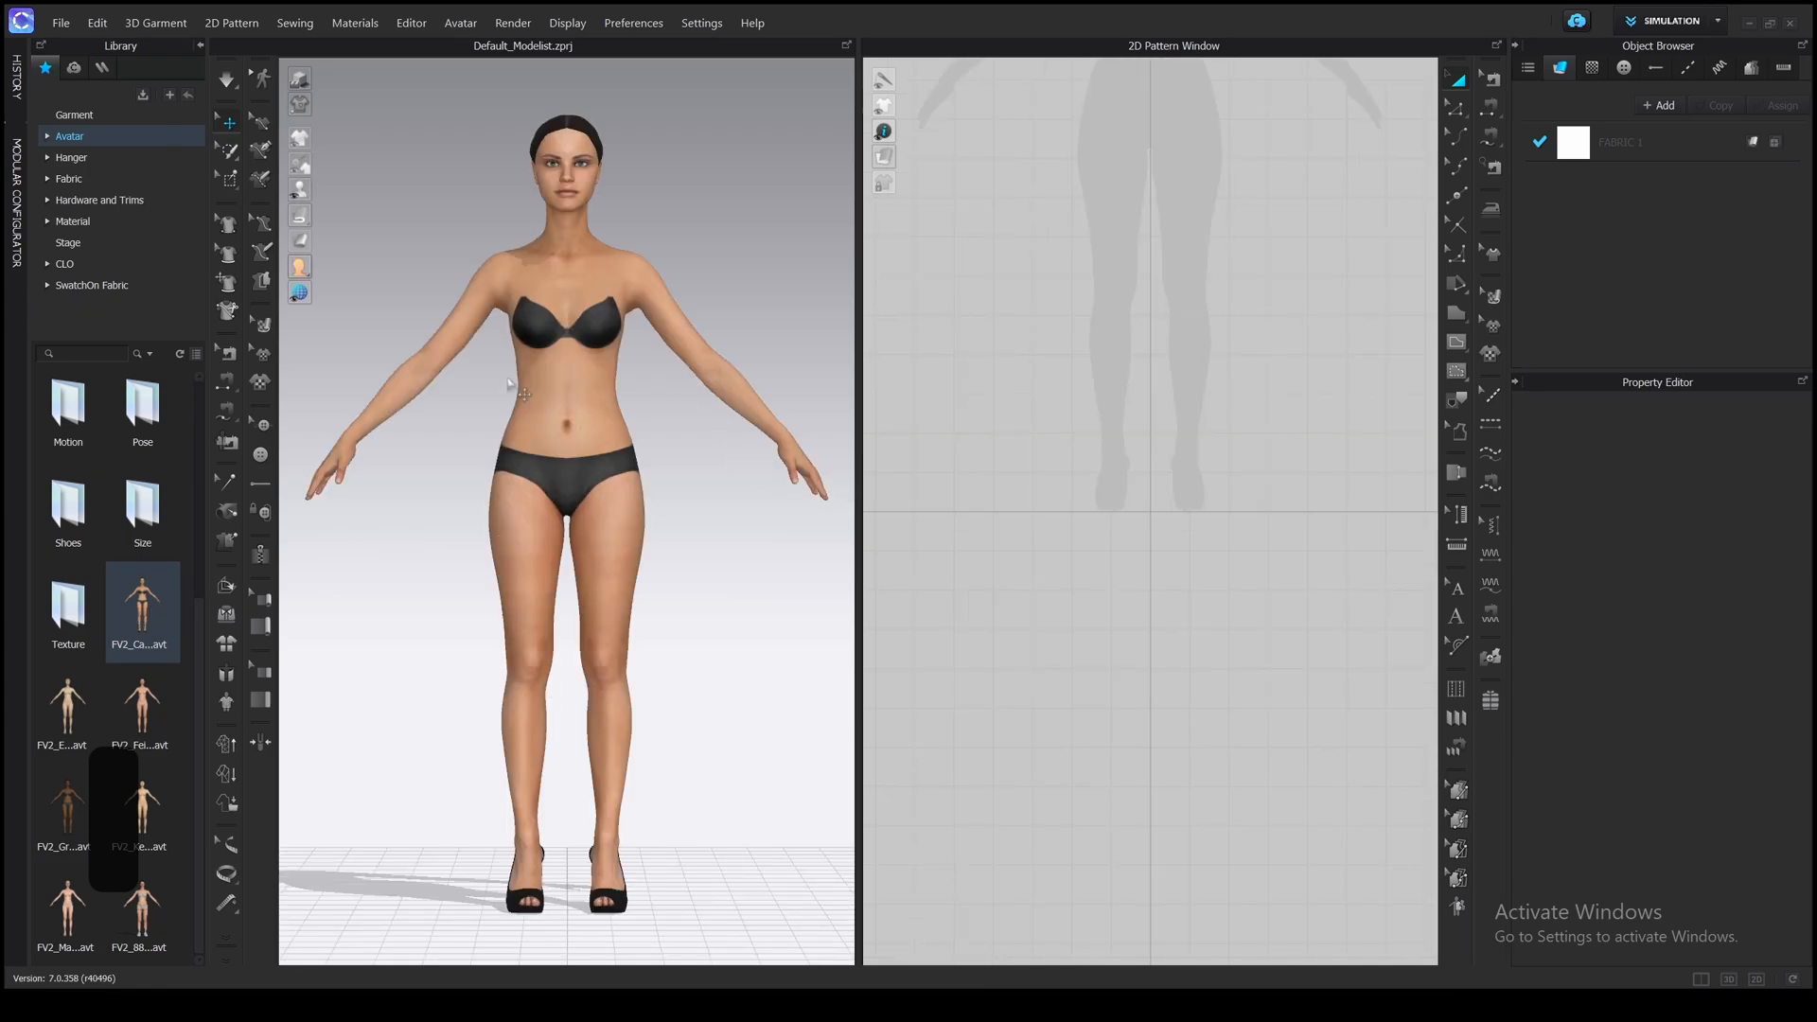
- Choose a command from the File menu
{"action": "left_click", "coordinate": [58, 23]}
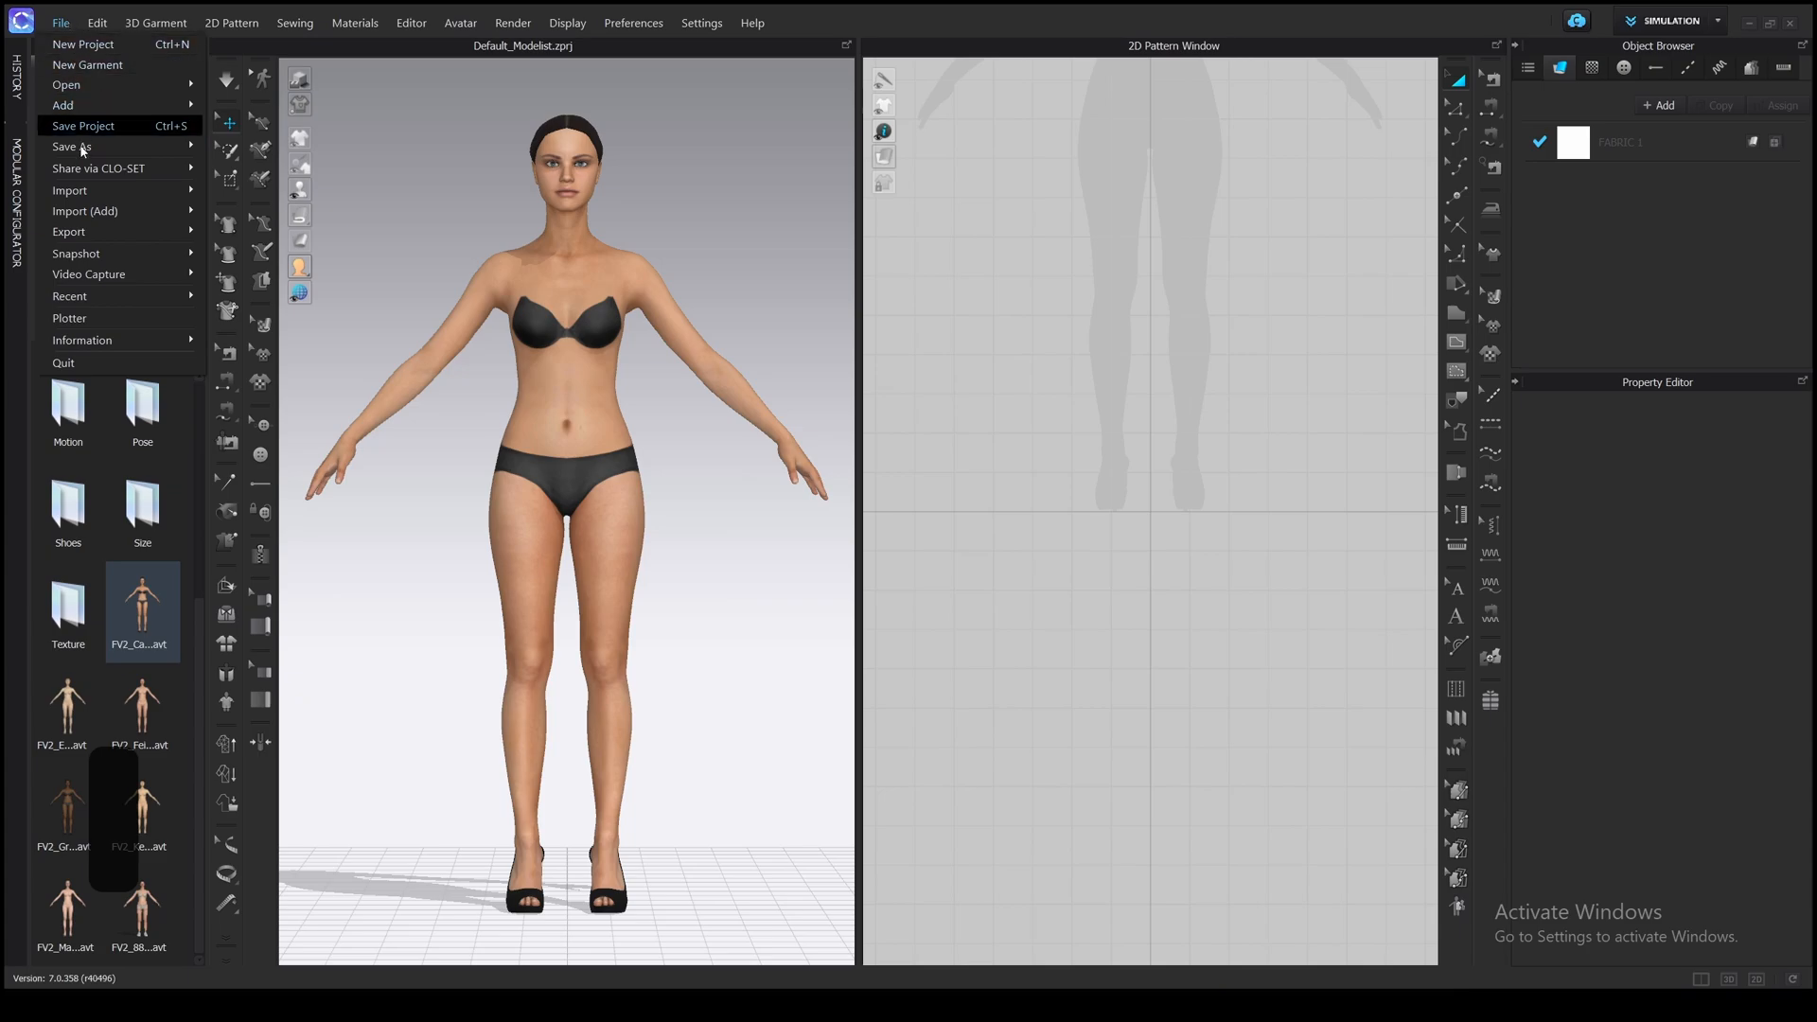
{"action": "left_click", "coordinate": [70, 189]}
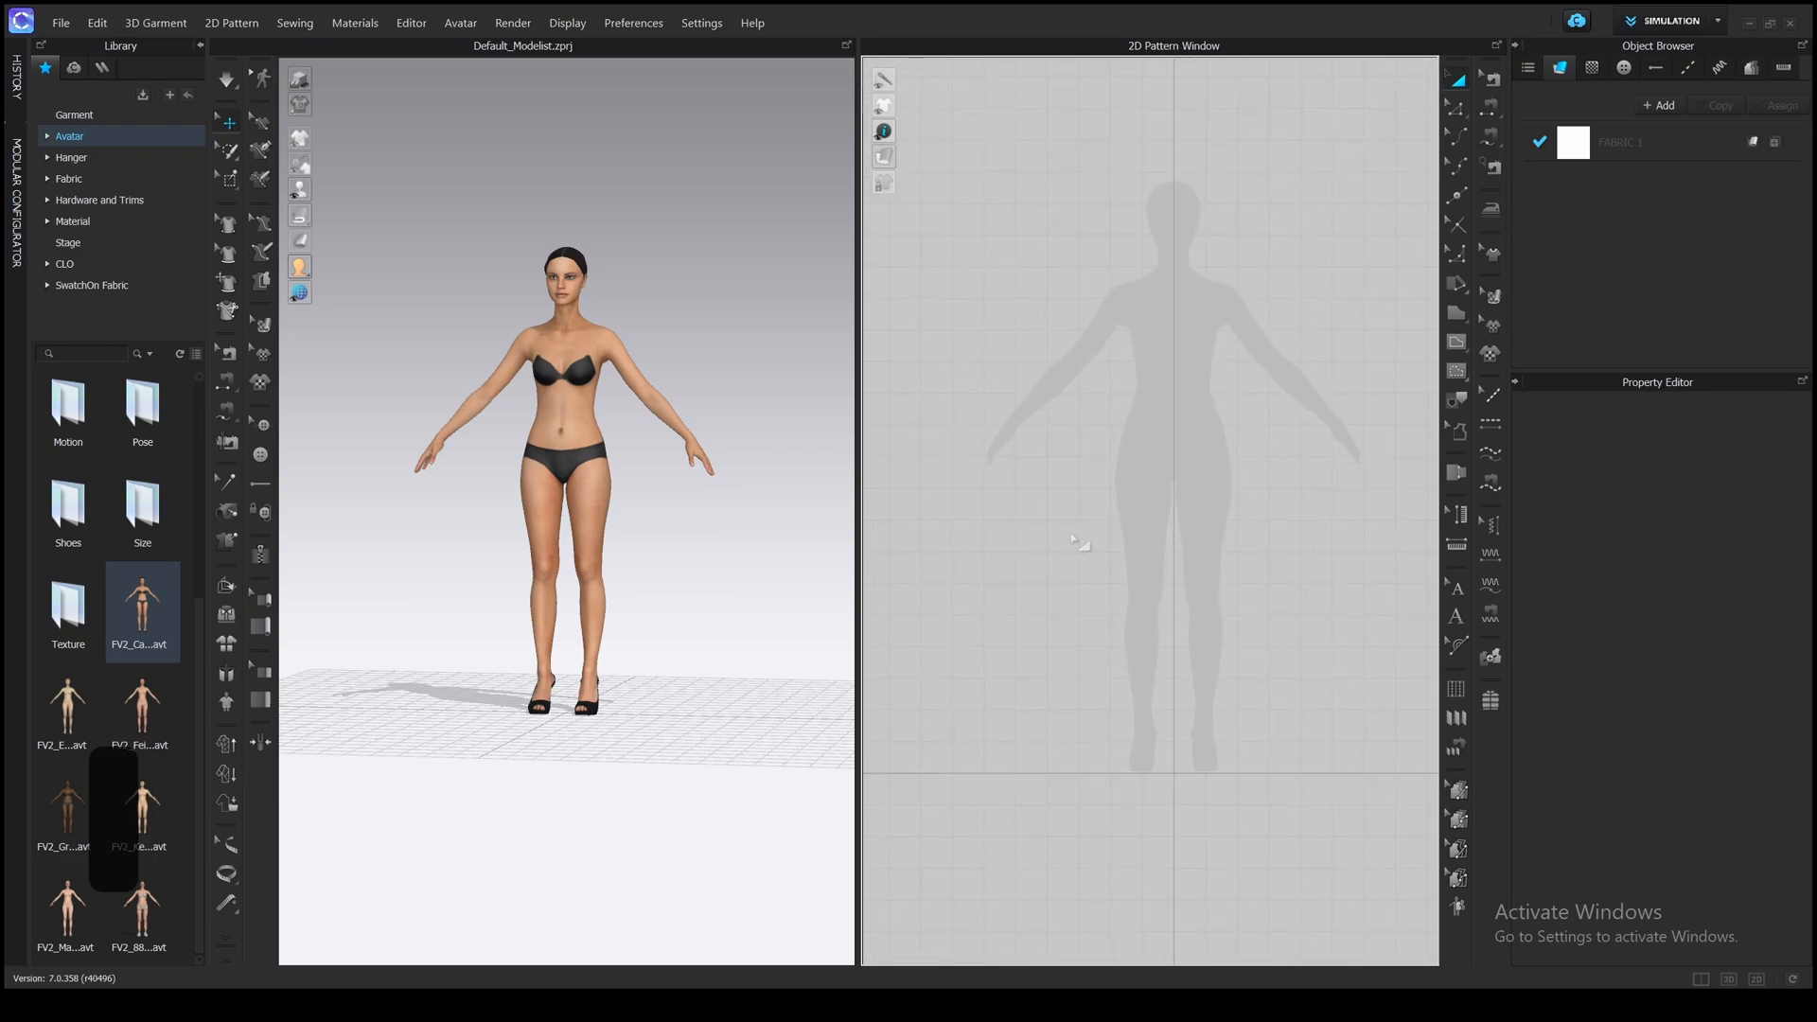
{"action": "mouse_move", "coordinate": [632, 499]}
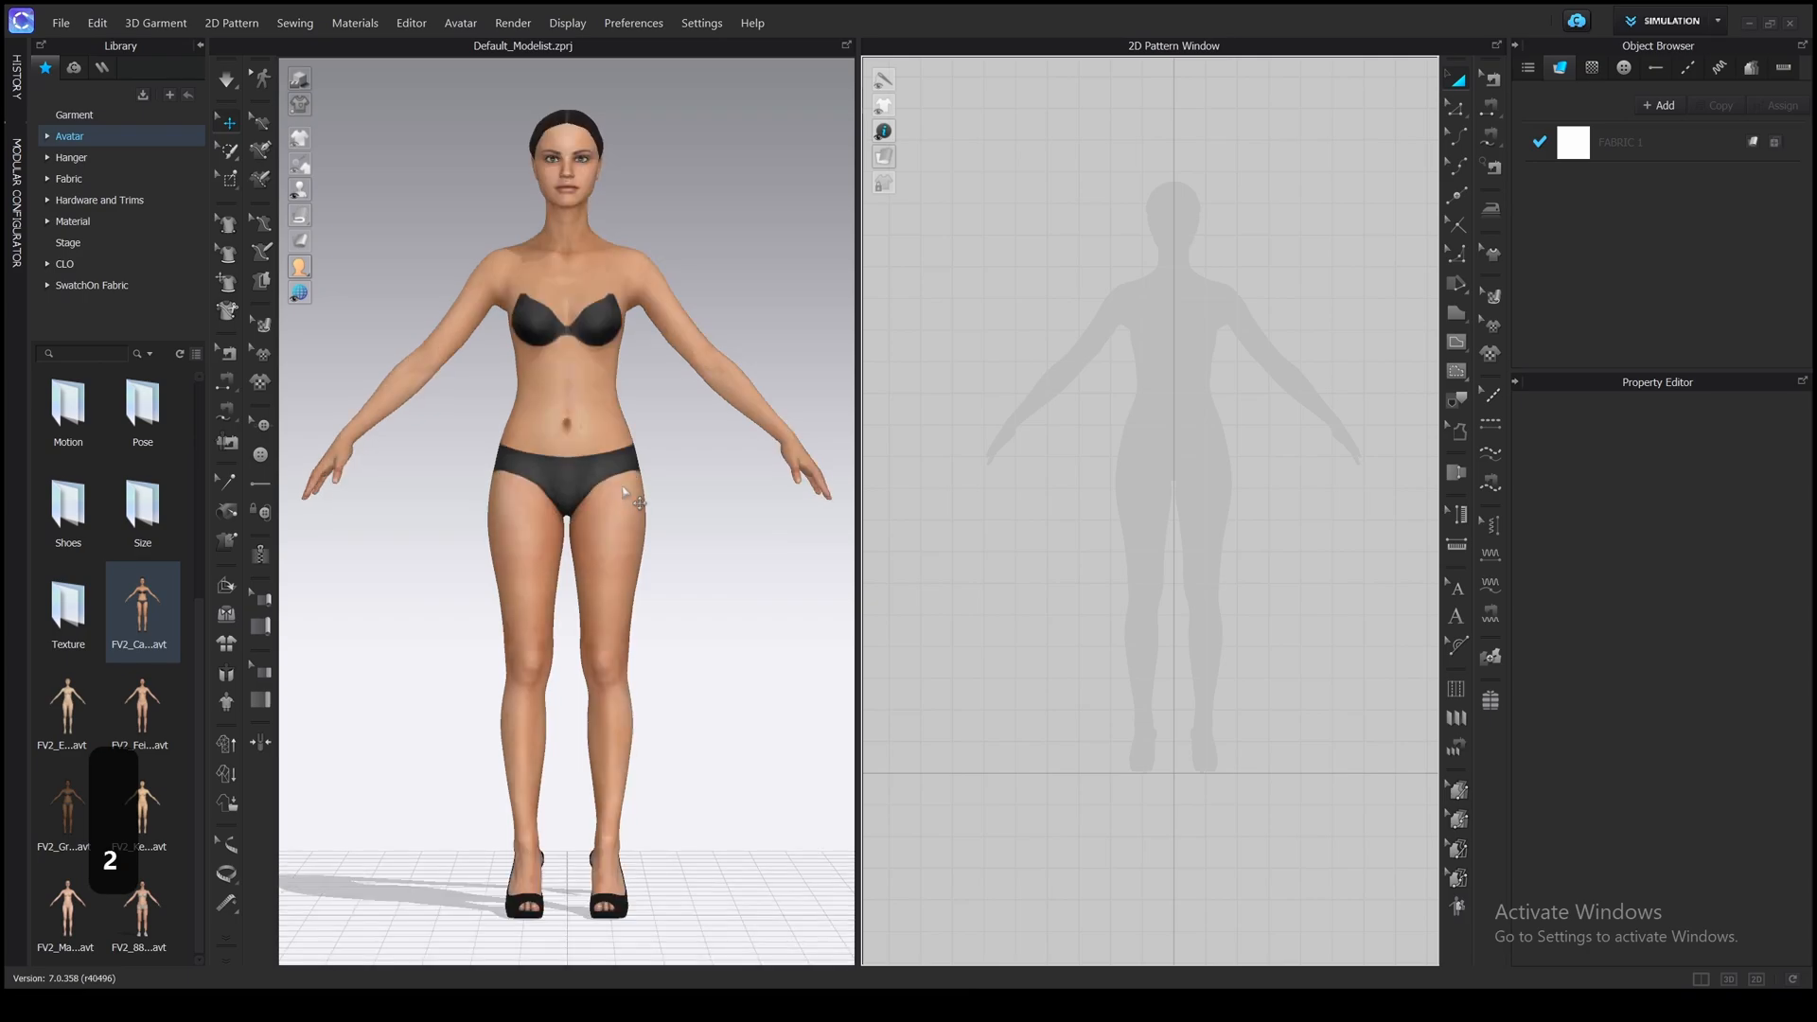
- Add the Female T-shirt .zpac garment, opening size and pose from the garment file
{"action": "left_click", "coordinate": [74, 114]}
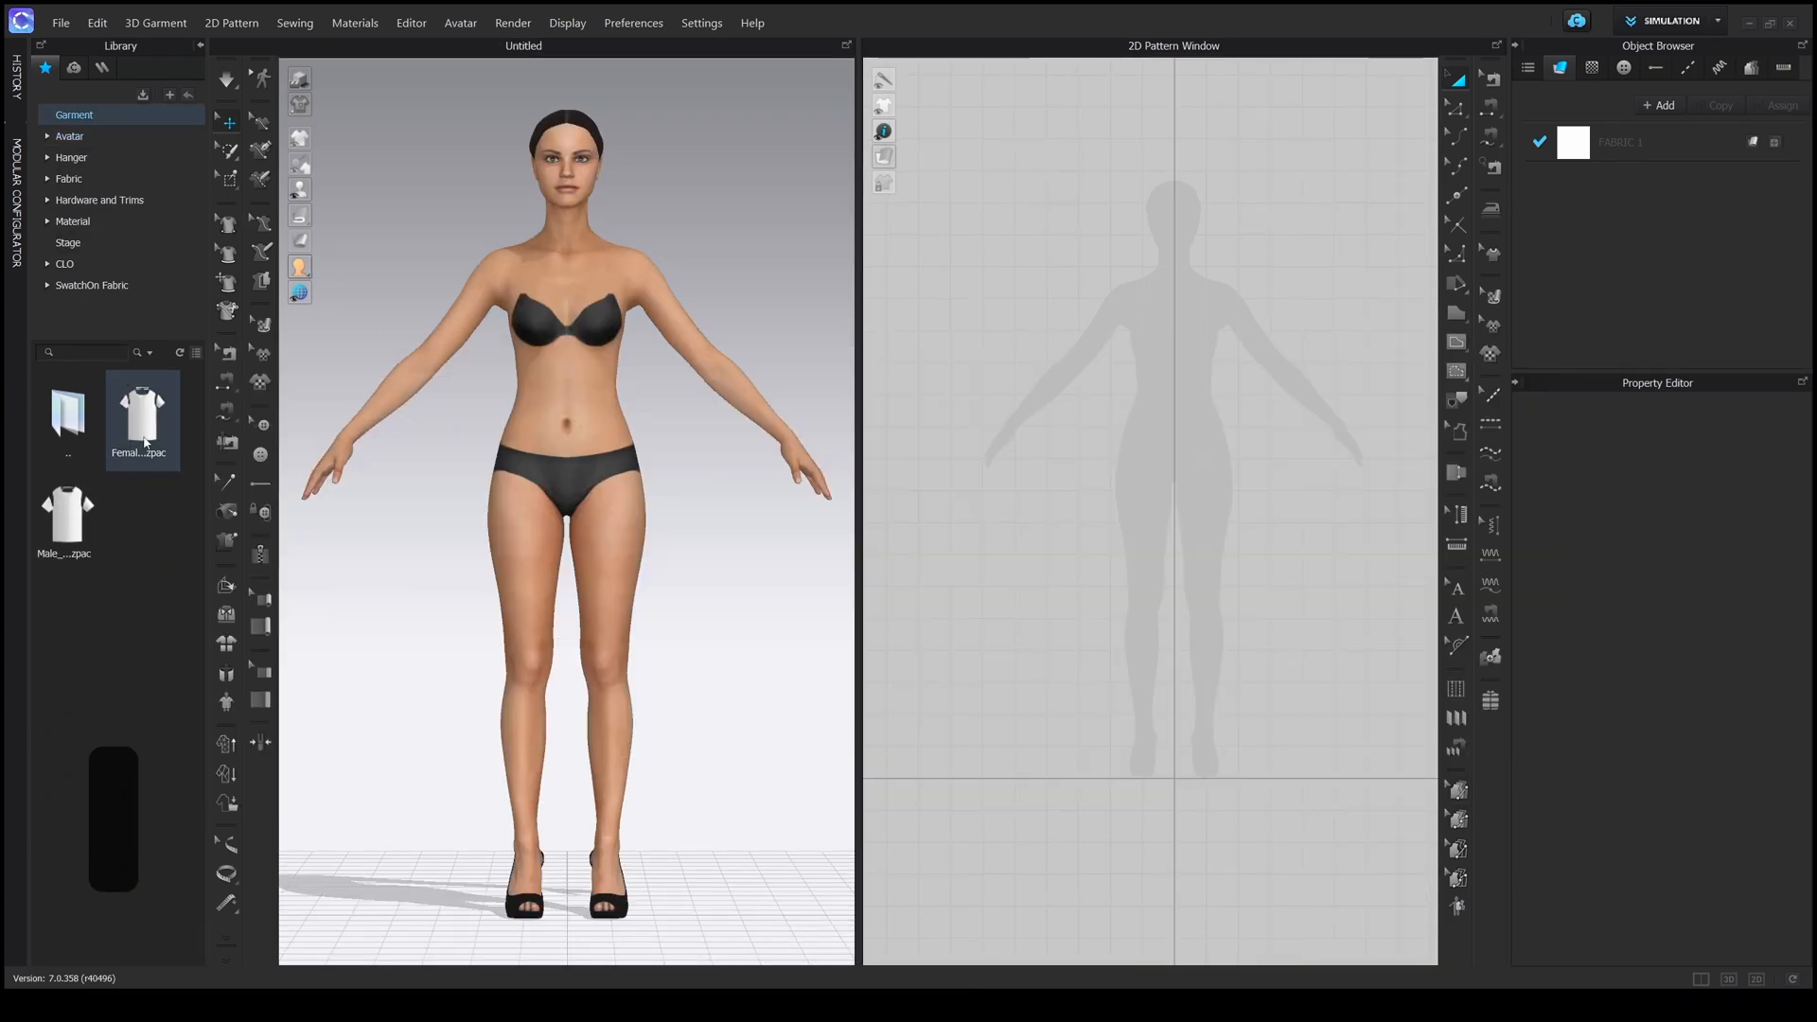
{"action": "double_click", "coordinate": [140, 410]}
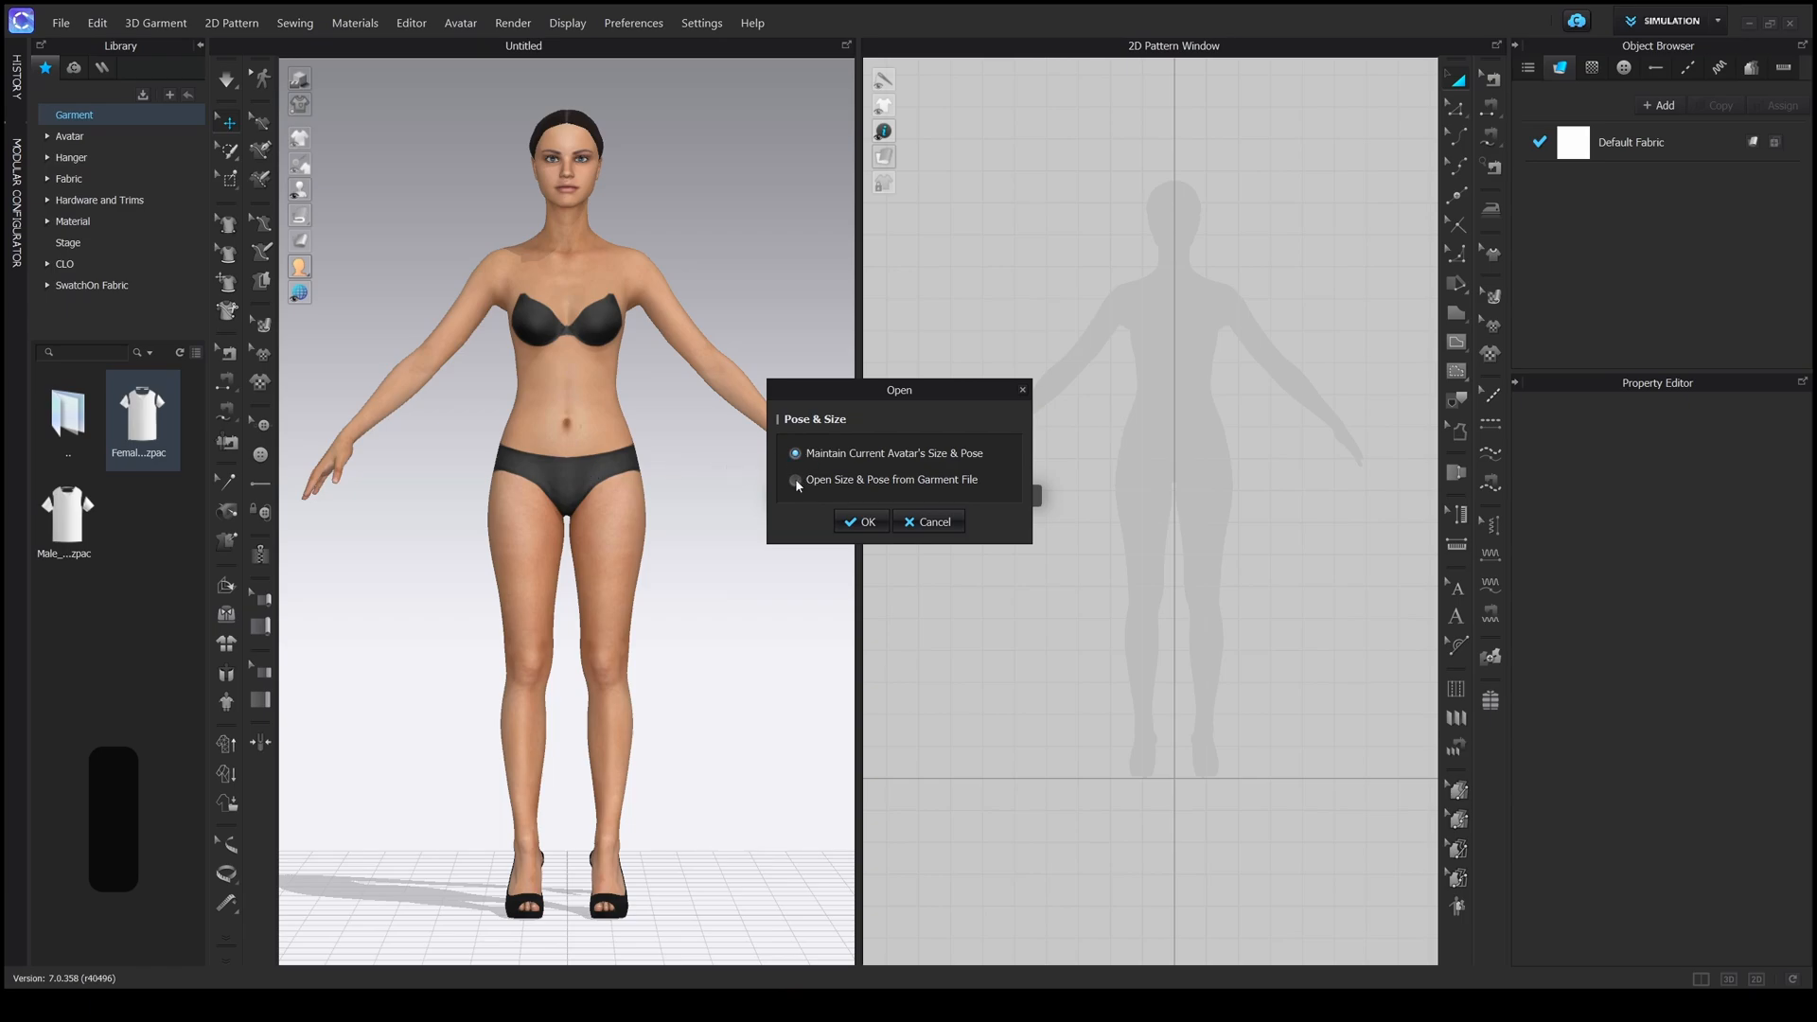
{"action": "left_click", "coordinate": [795, 479]}
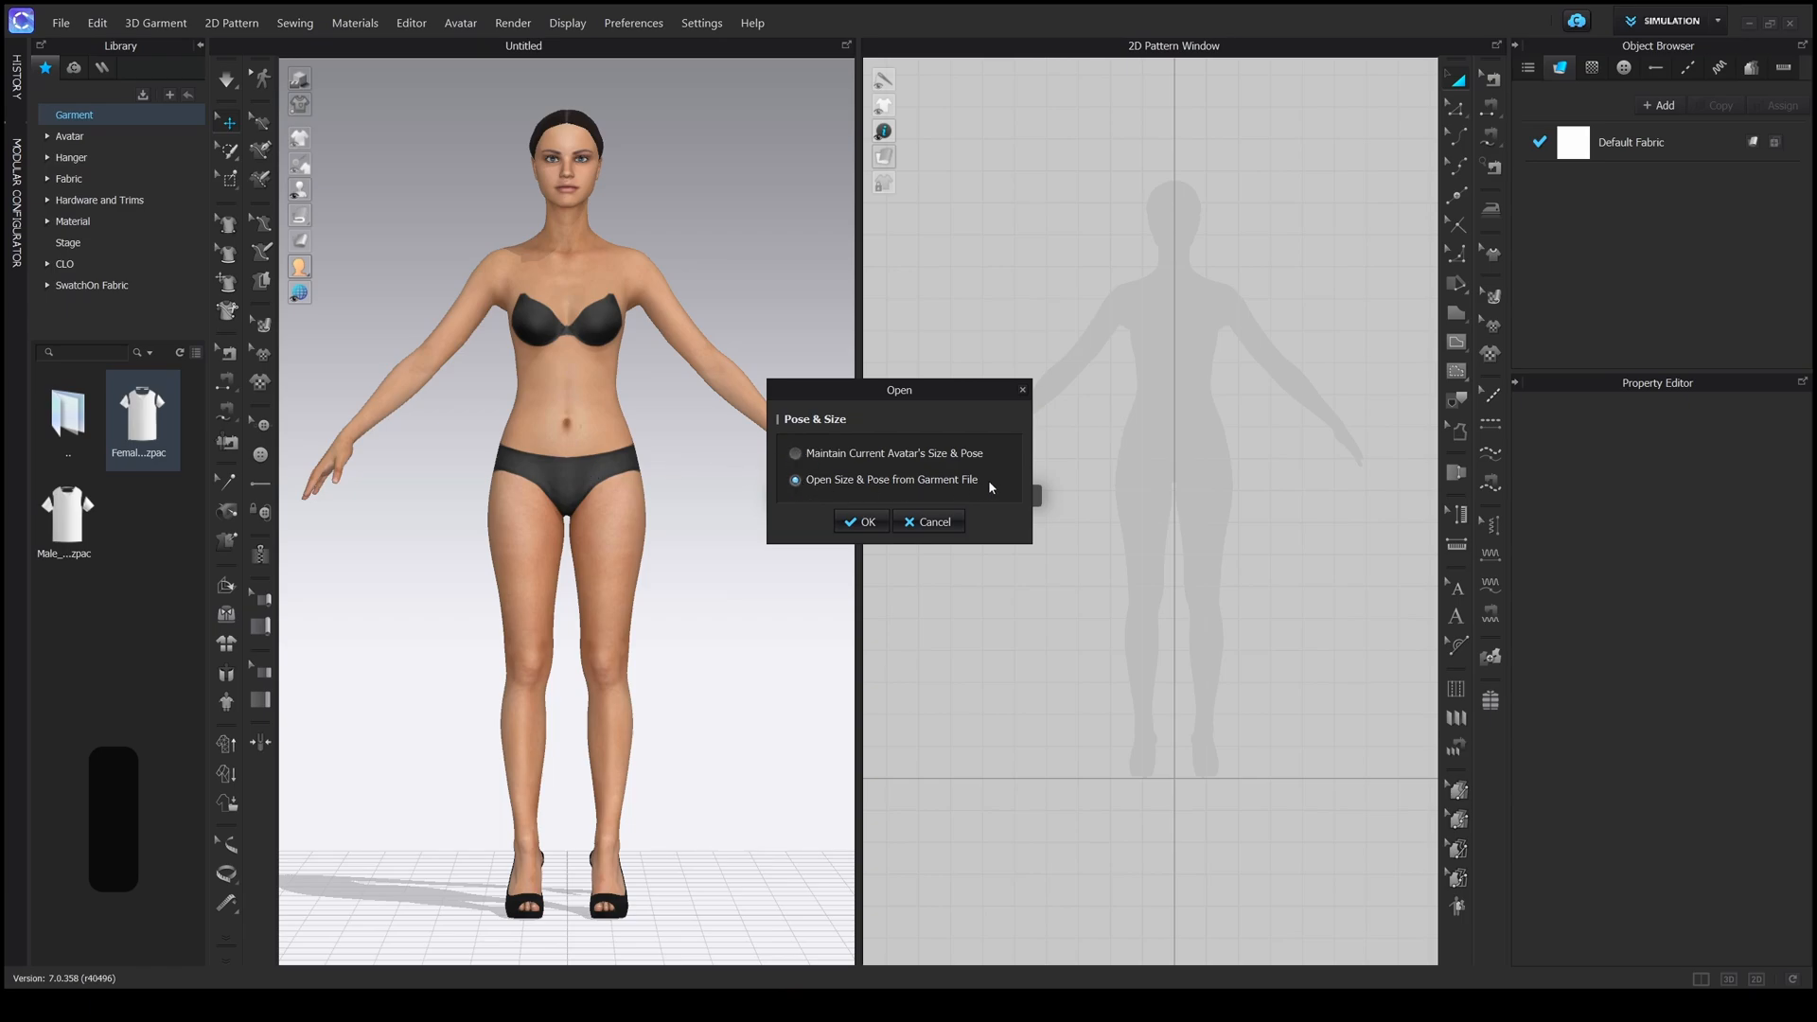
{"action": "mouse_move", "coordinate": [579, 435]}
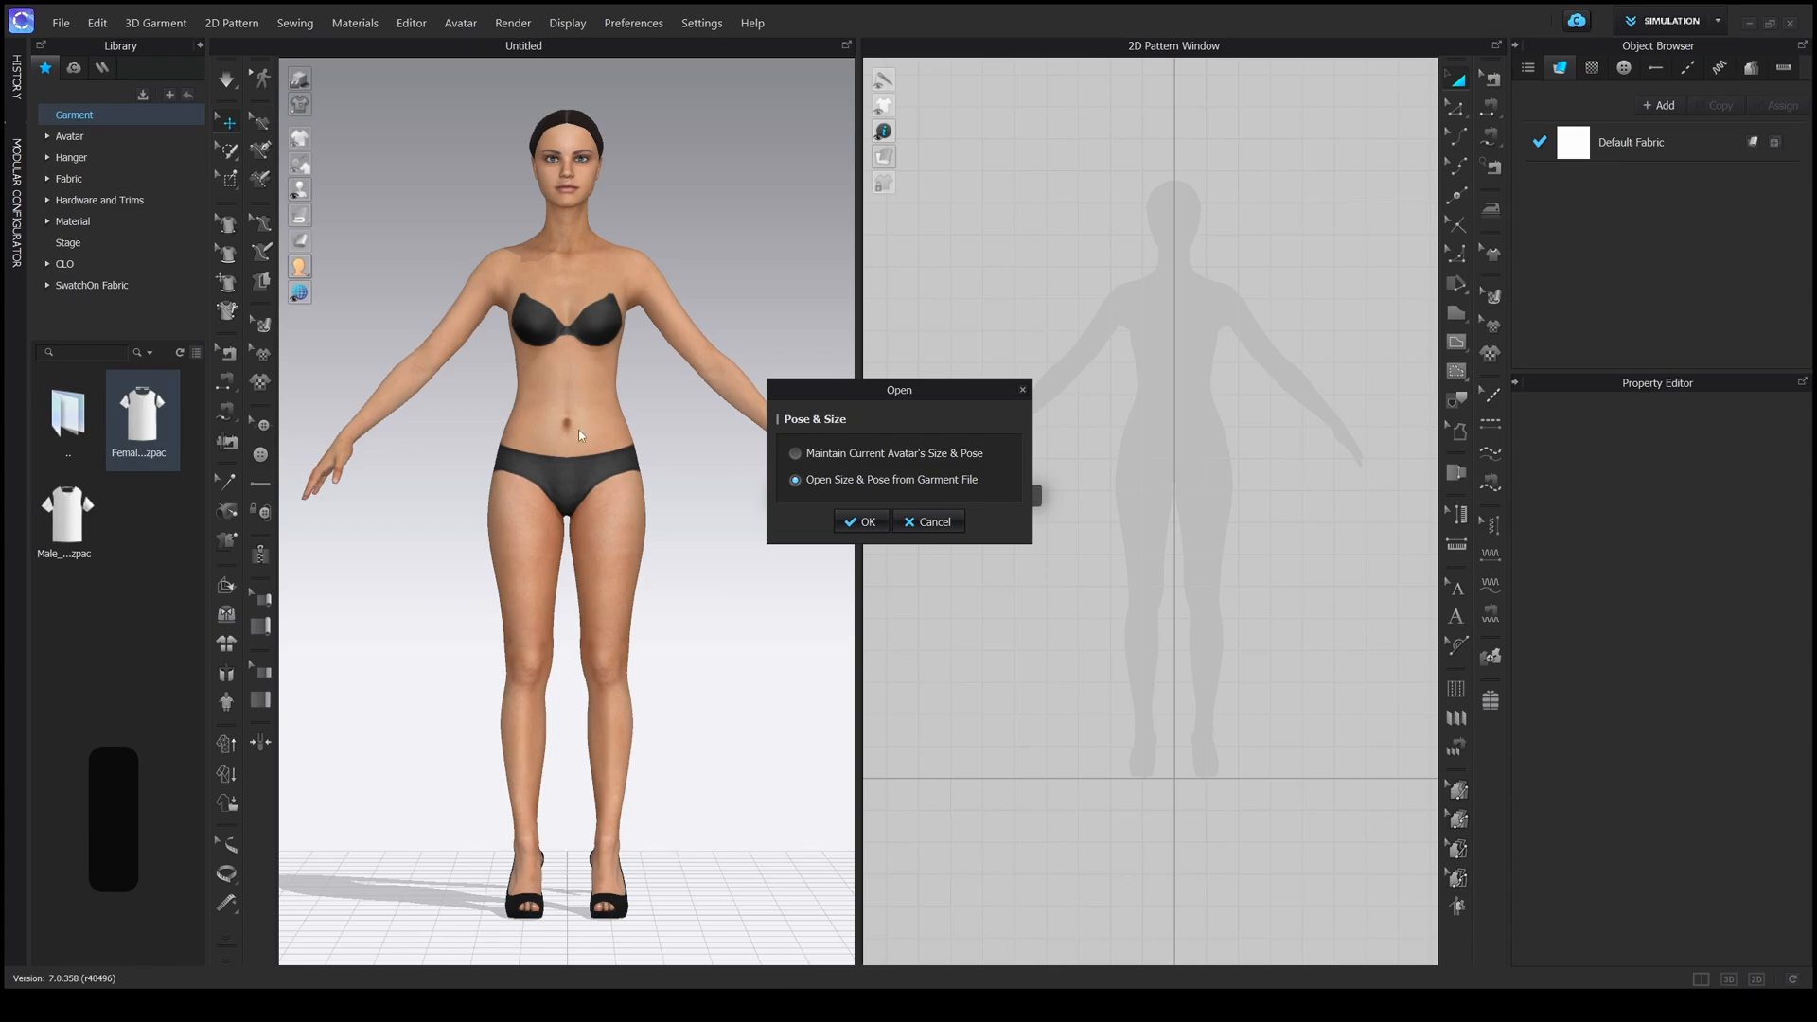
{"action": "mouse_move", "coordinate": [645, 307]}
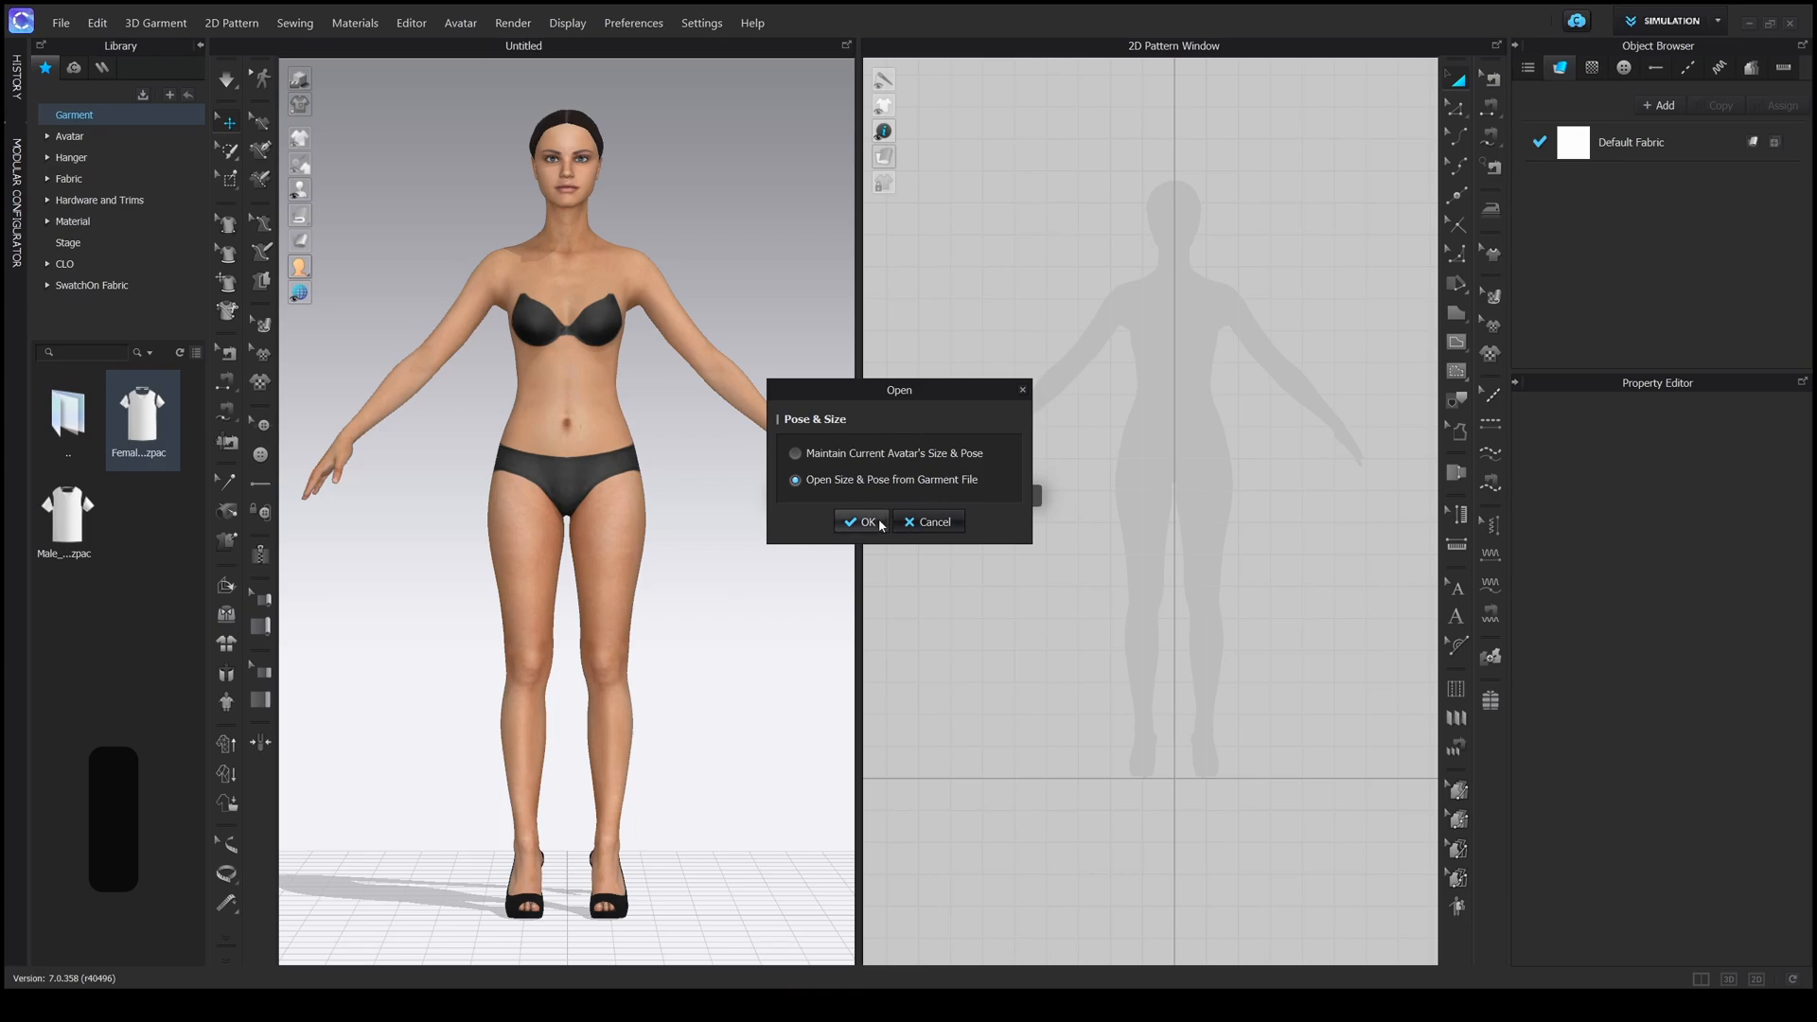
{"action": "left_click", "coordinate": [861, 522]}
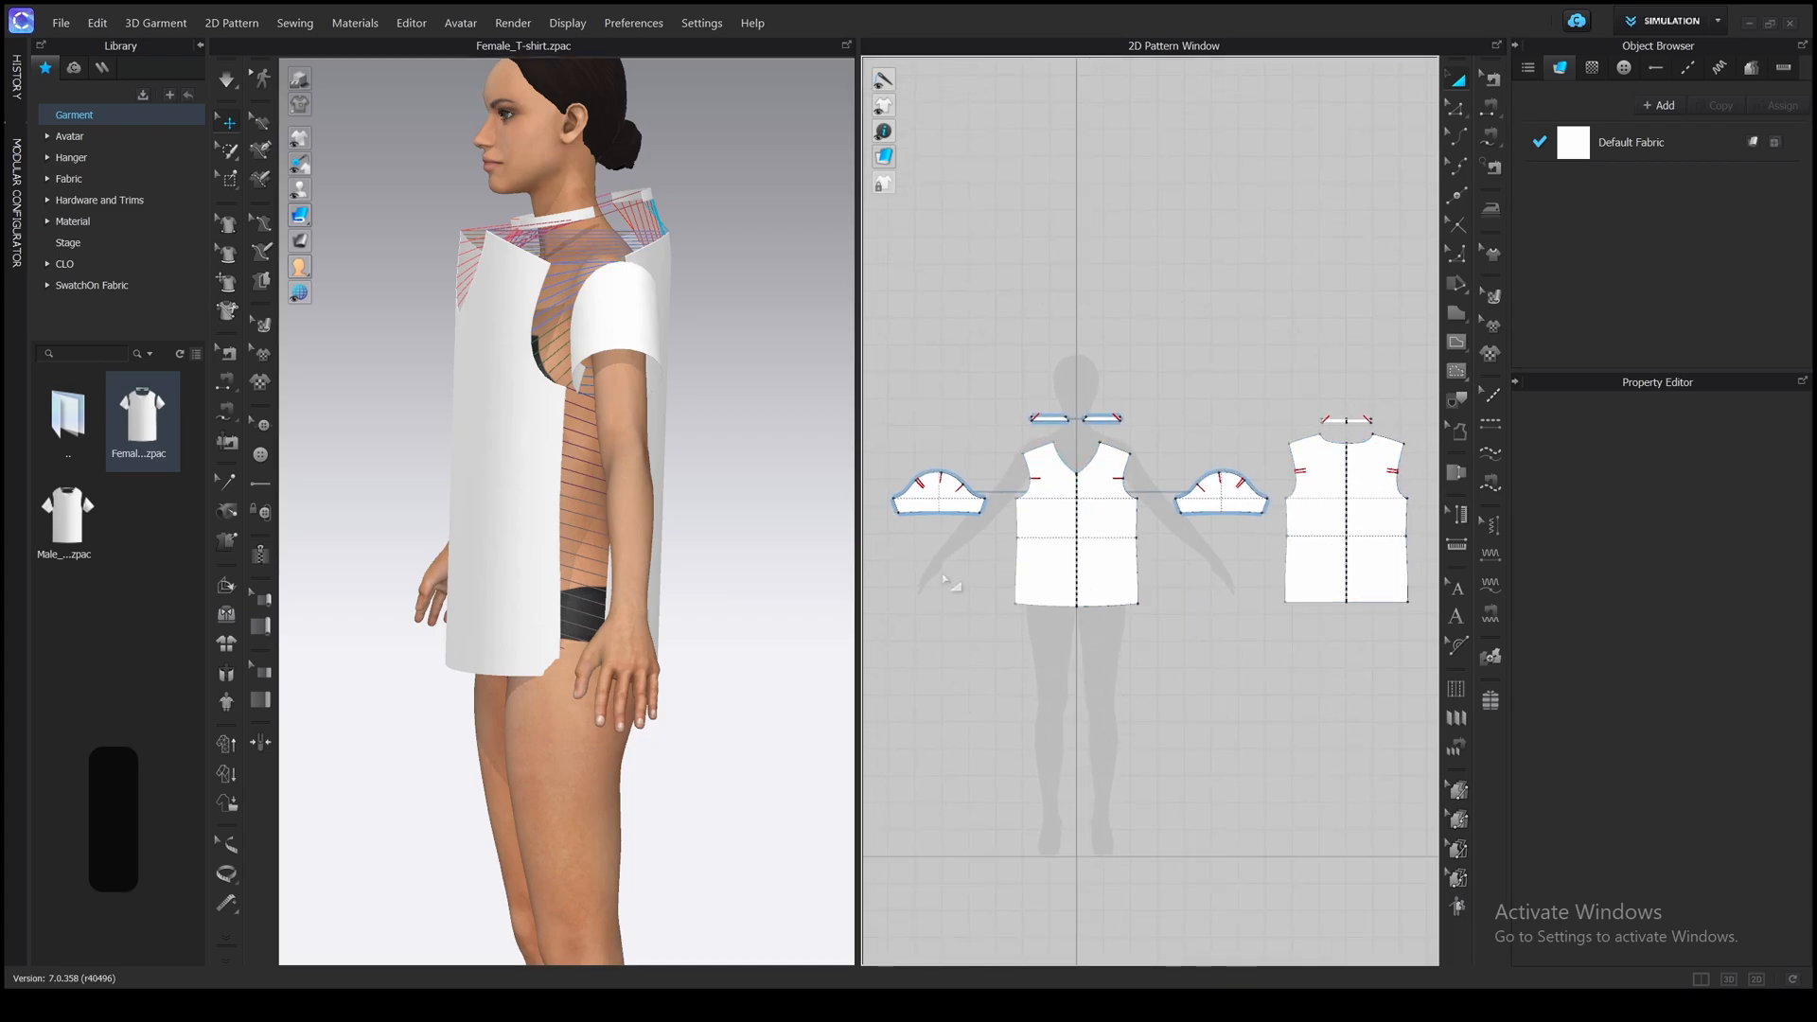
{"action": "mouse_move", "coordinate": [1159, 721]}
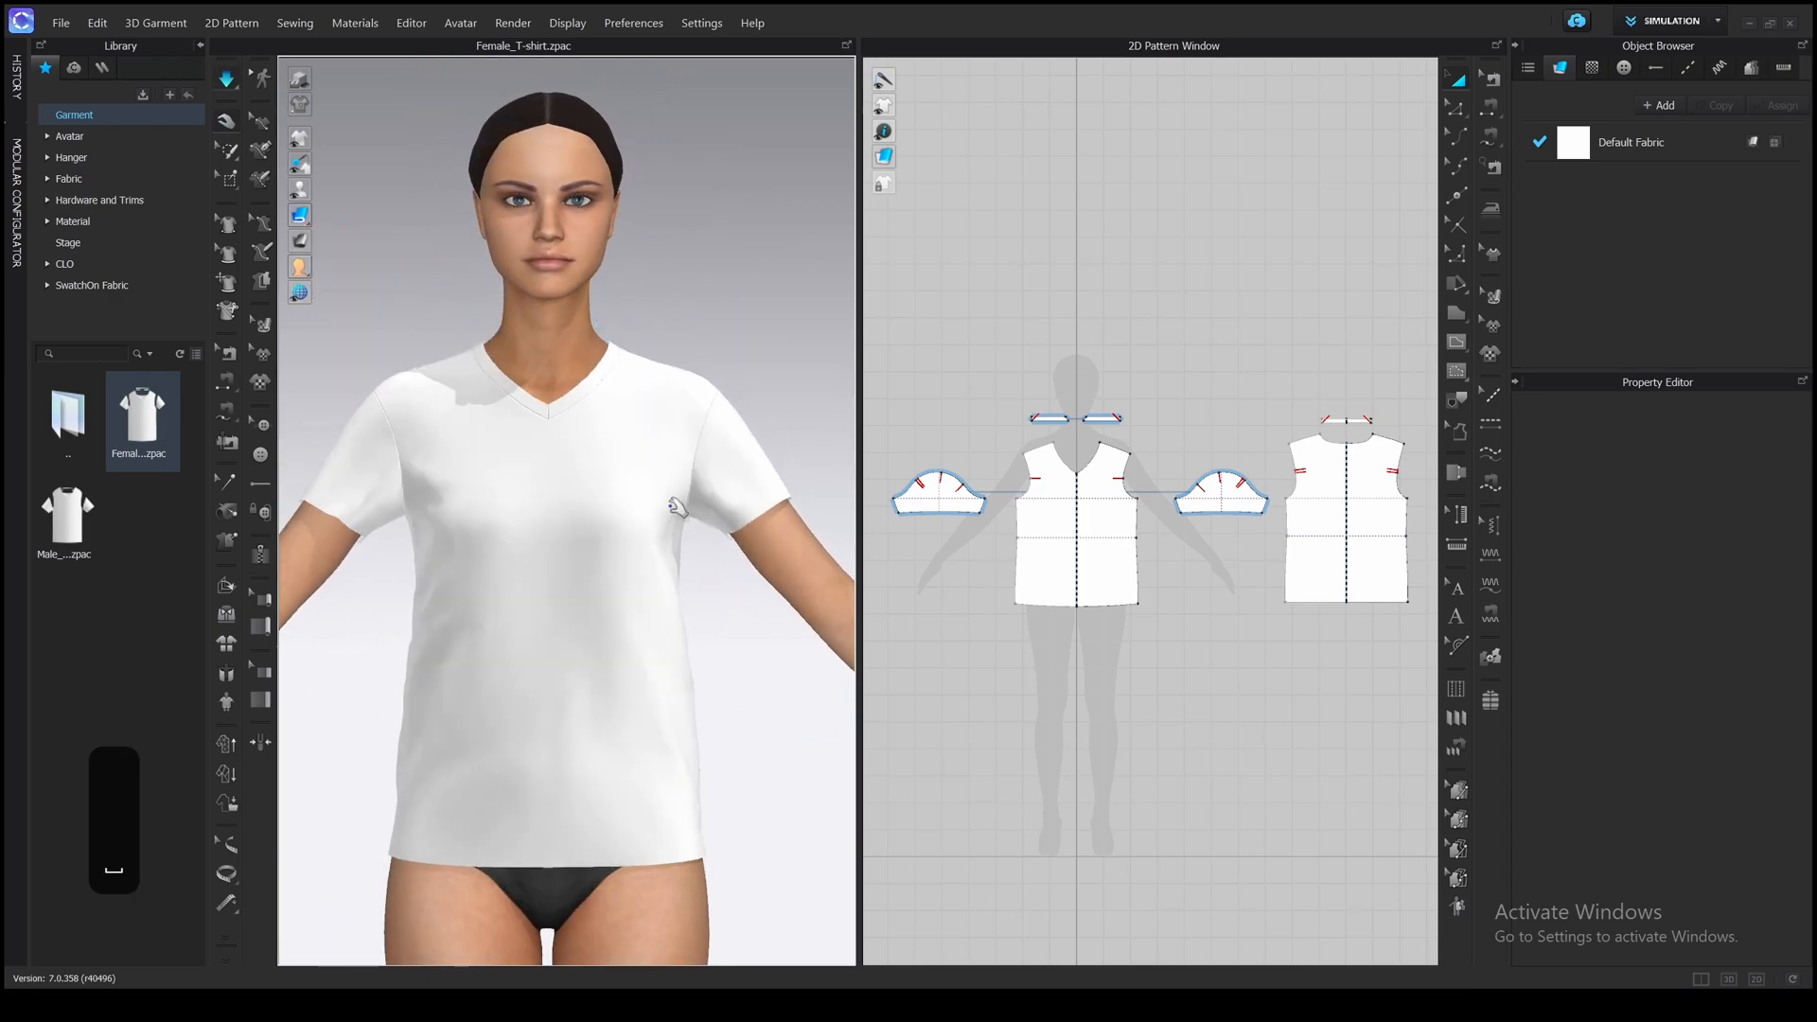
- Select the draped t-shirt's front panel in the 3D window
{"action": "left_click", "coordinate": [1075, 522]}
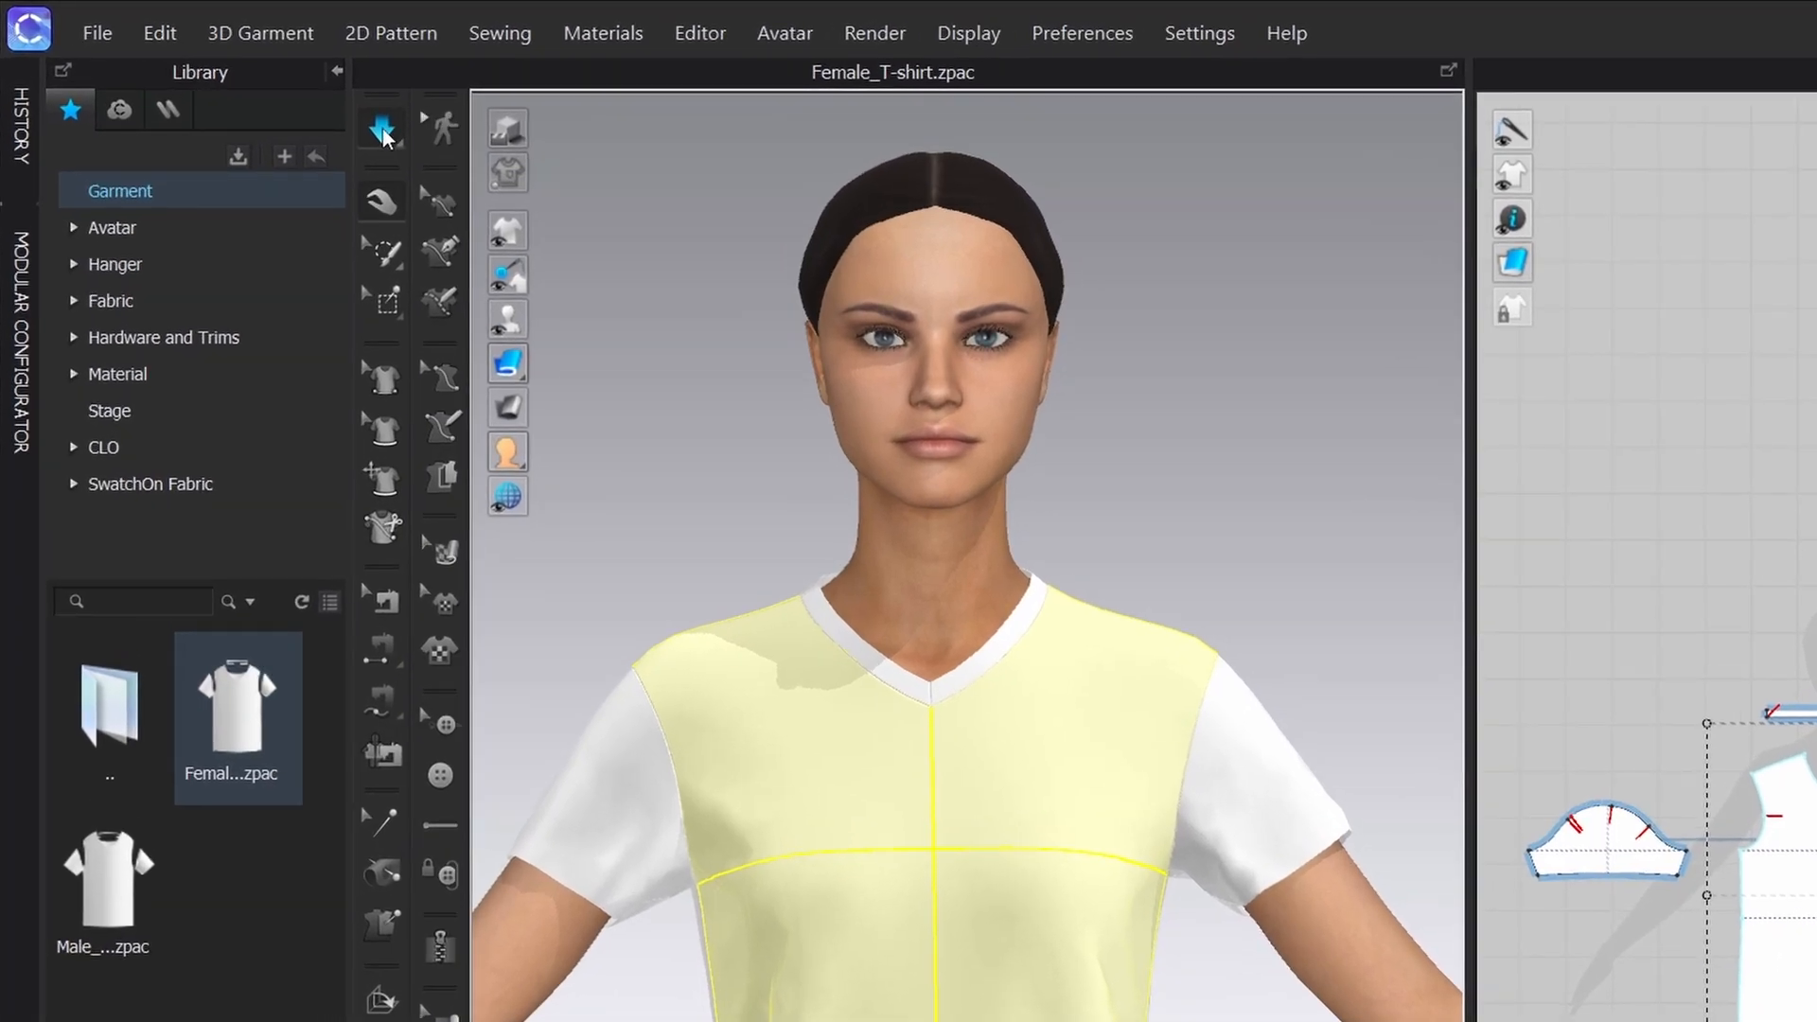
- Show the simulation quality choices to pick Fast (GPU)
{"action": "left_click", "coordinate": [381, 128]}
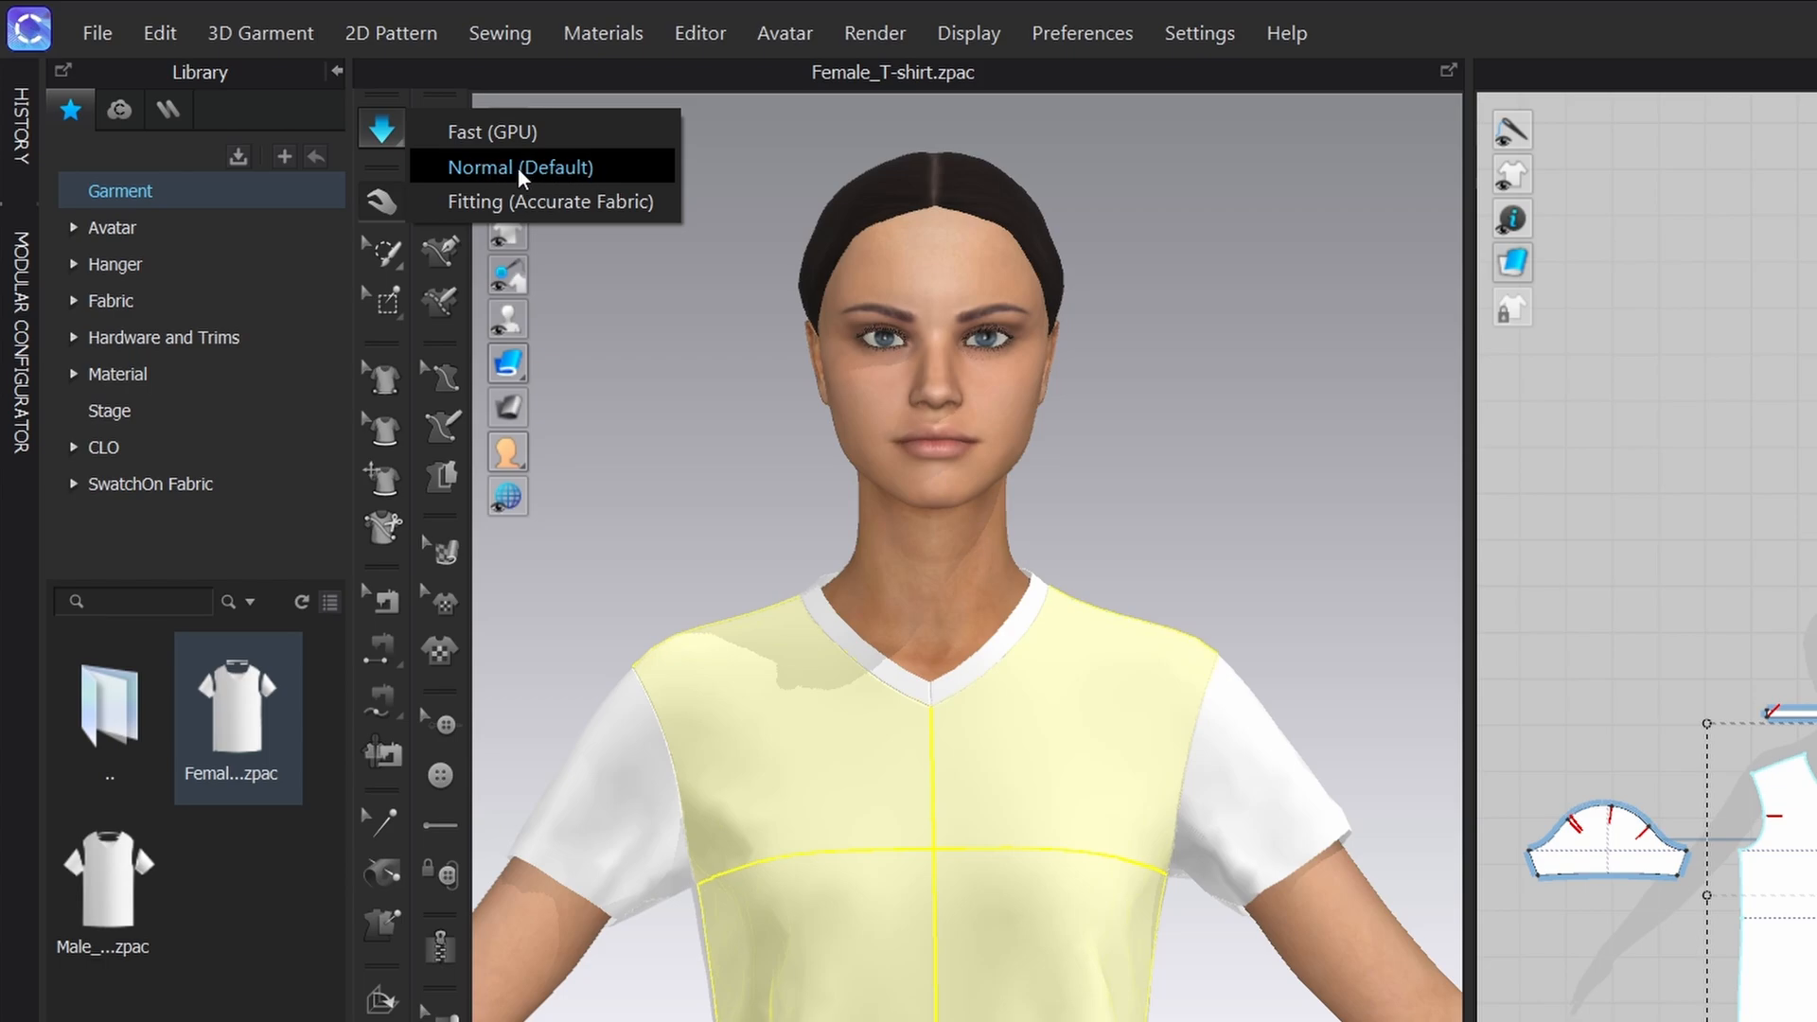
{"action": "mouse_move", "coordinate": [545, 131]}
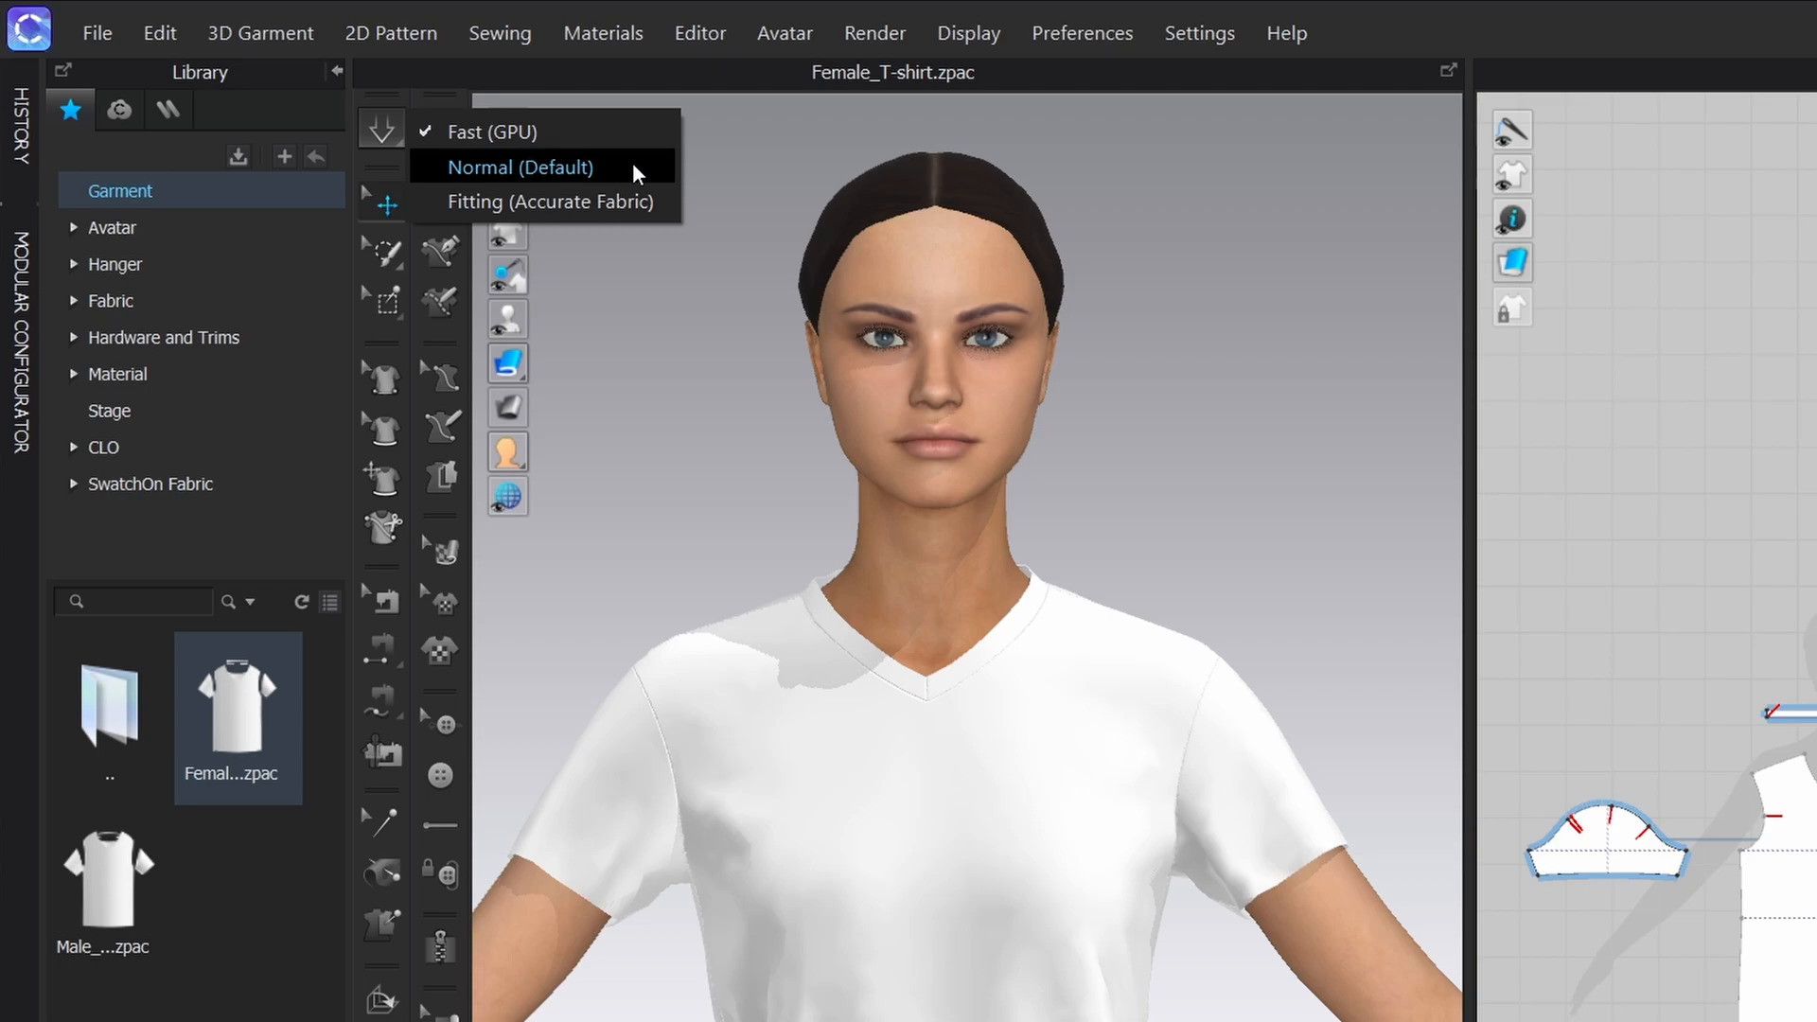
{"action": "mouse_move", "coordinate": [579, 201]}
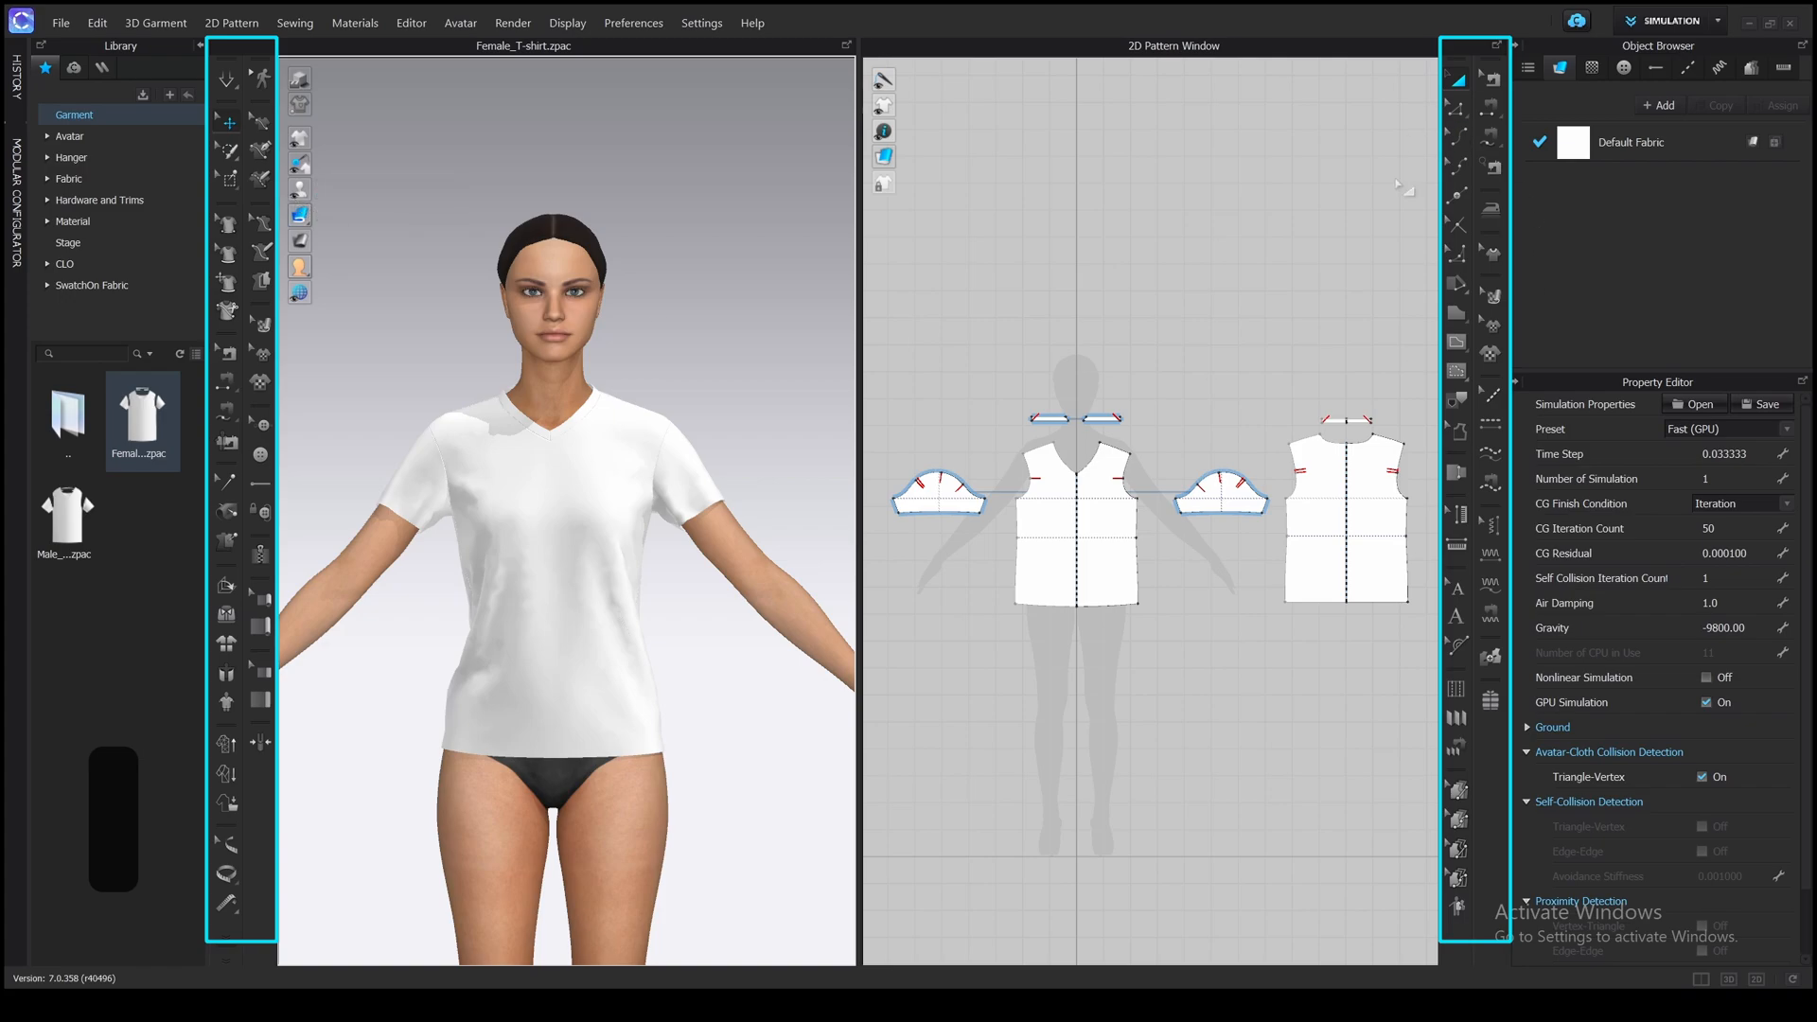
{"action": "mouse_move", "coordinate": [1098, 91]}
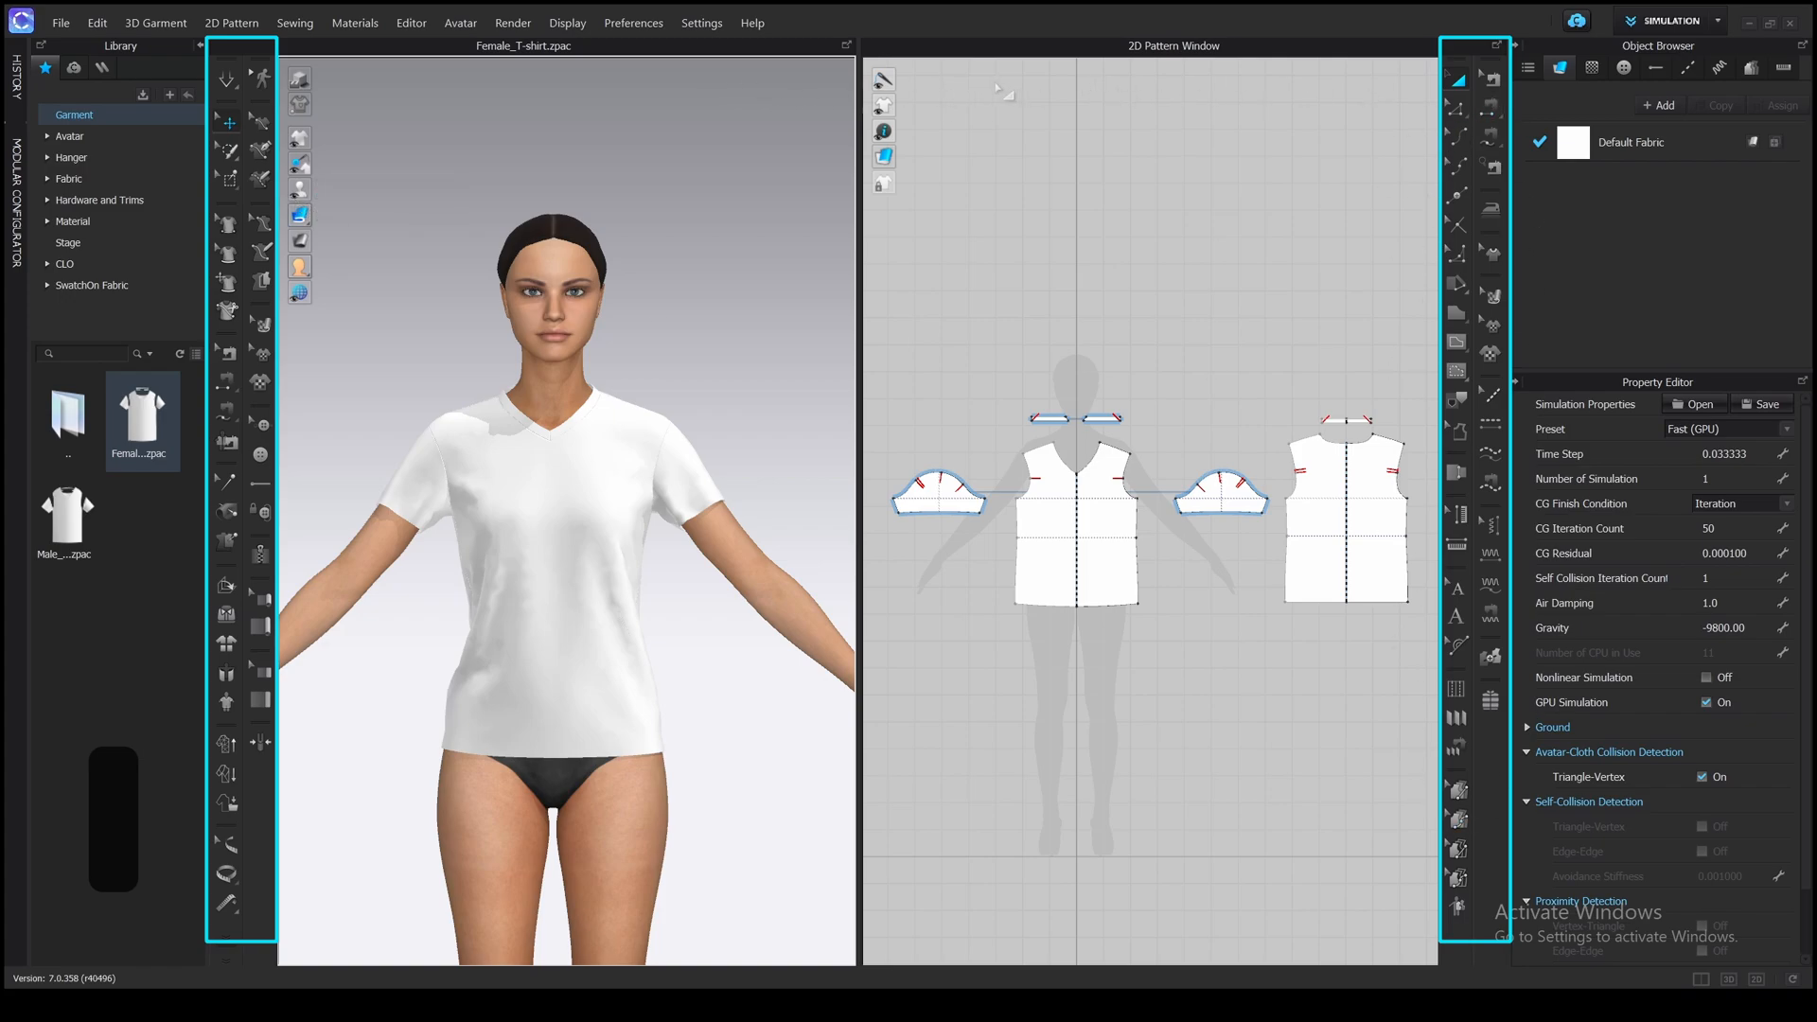
{"action": "left_click", "coordinate": [701, 22]}
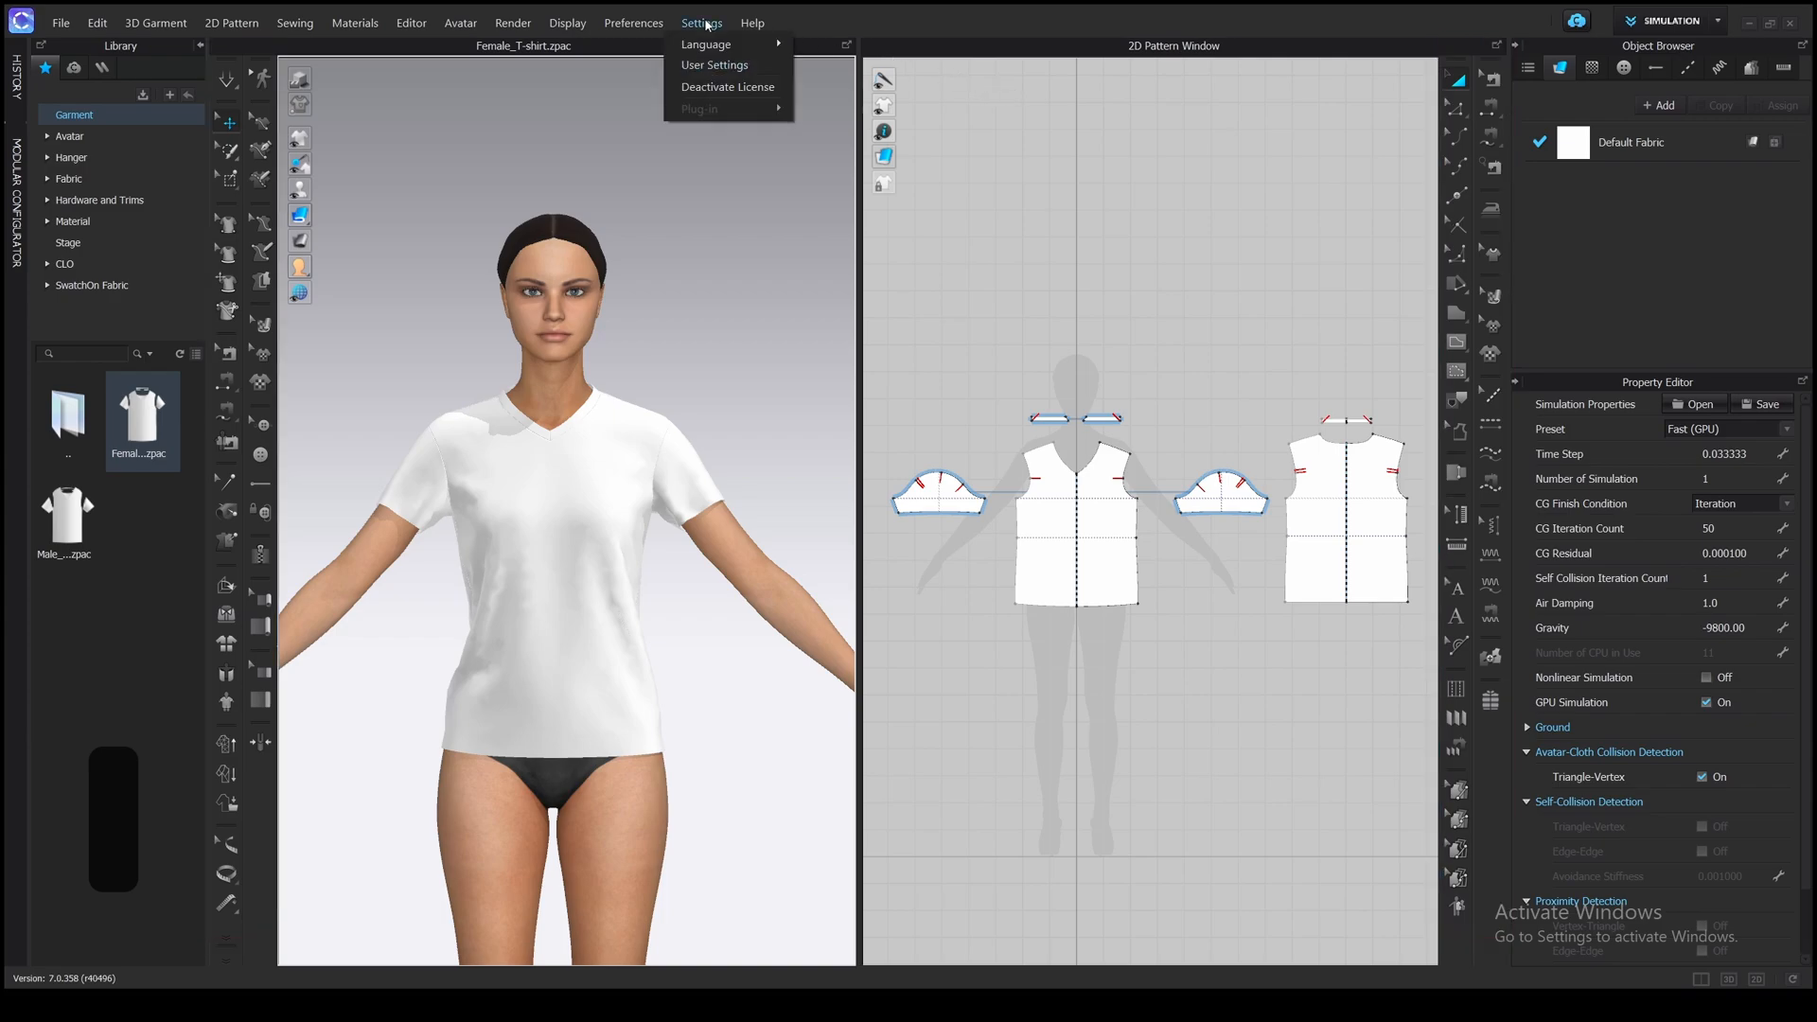
{"action": "left_click", "coordinate": [713, 81]}
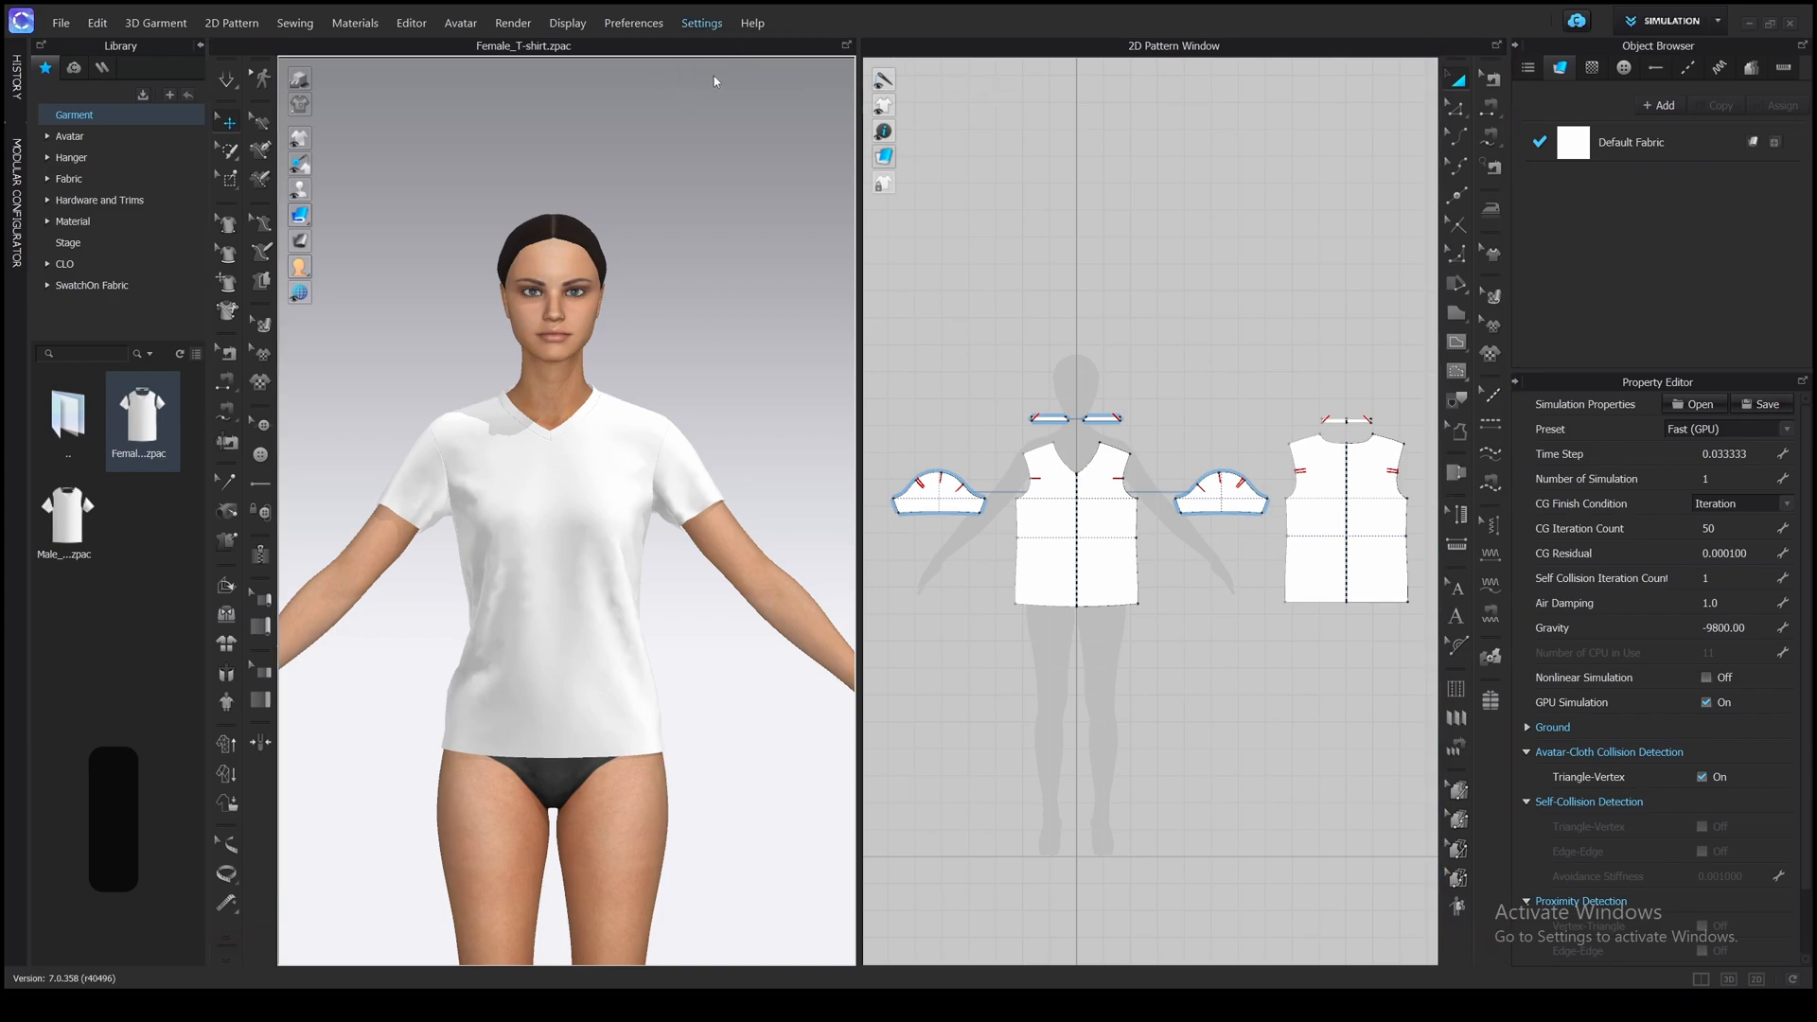
- Set the 3D and 2D toolbar positions to Top in User Interface settings
{"action": "left_click", "coordinate": [700, 22]}
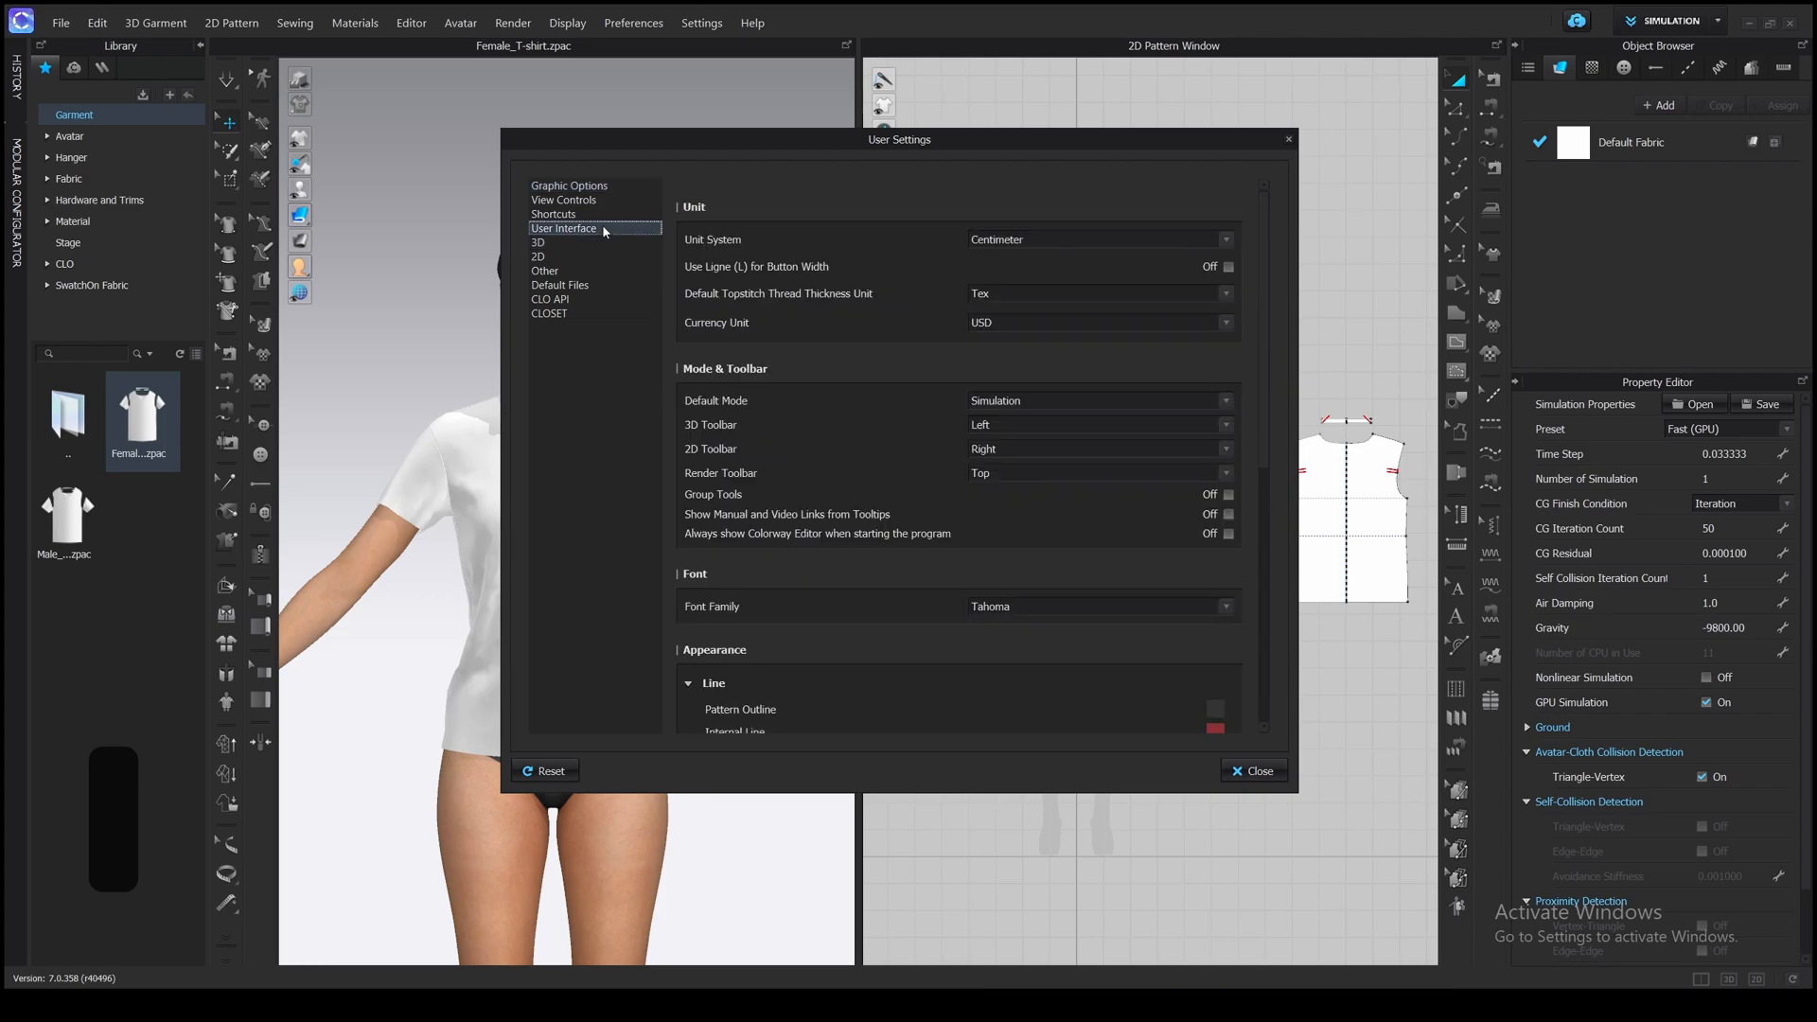
{"action": "left_click", "coordinate": [1214, 450]}
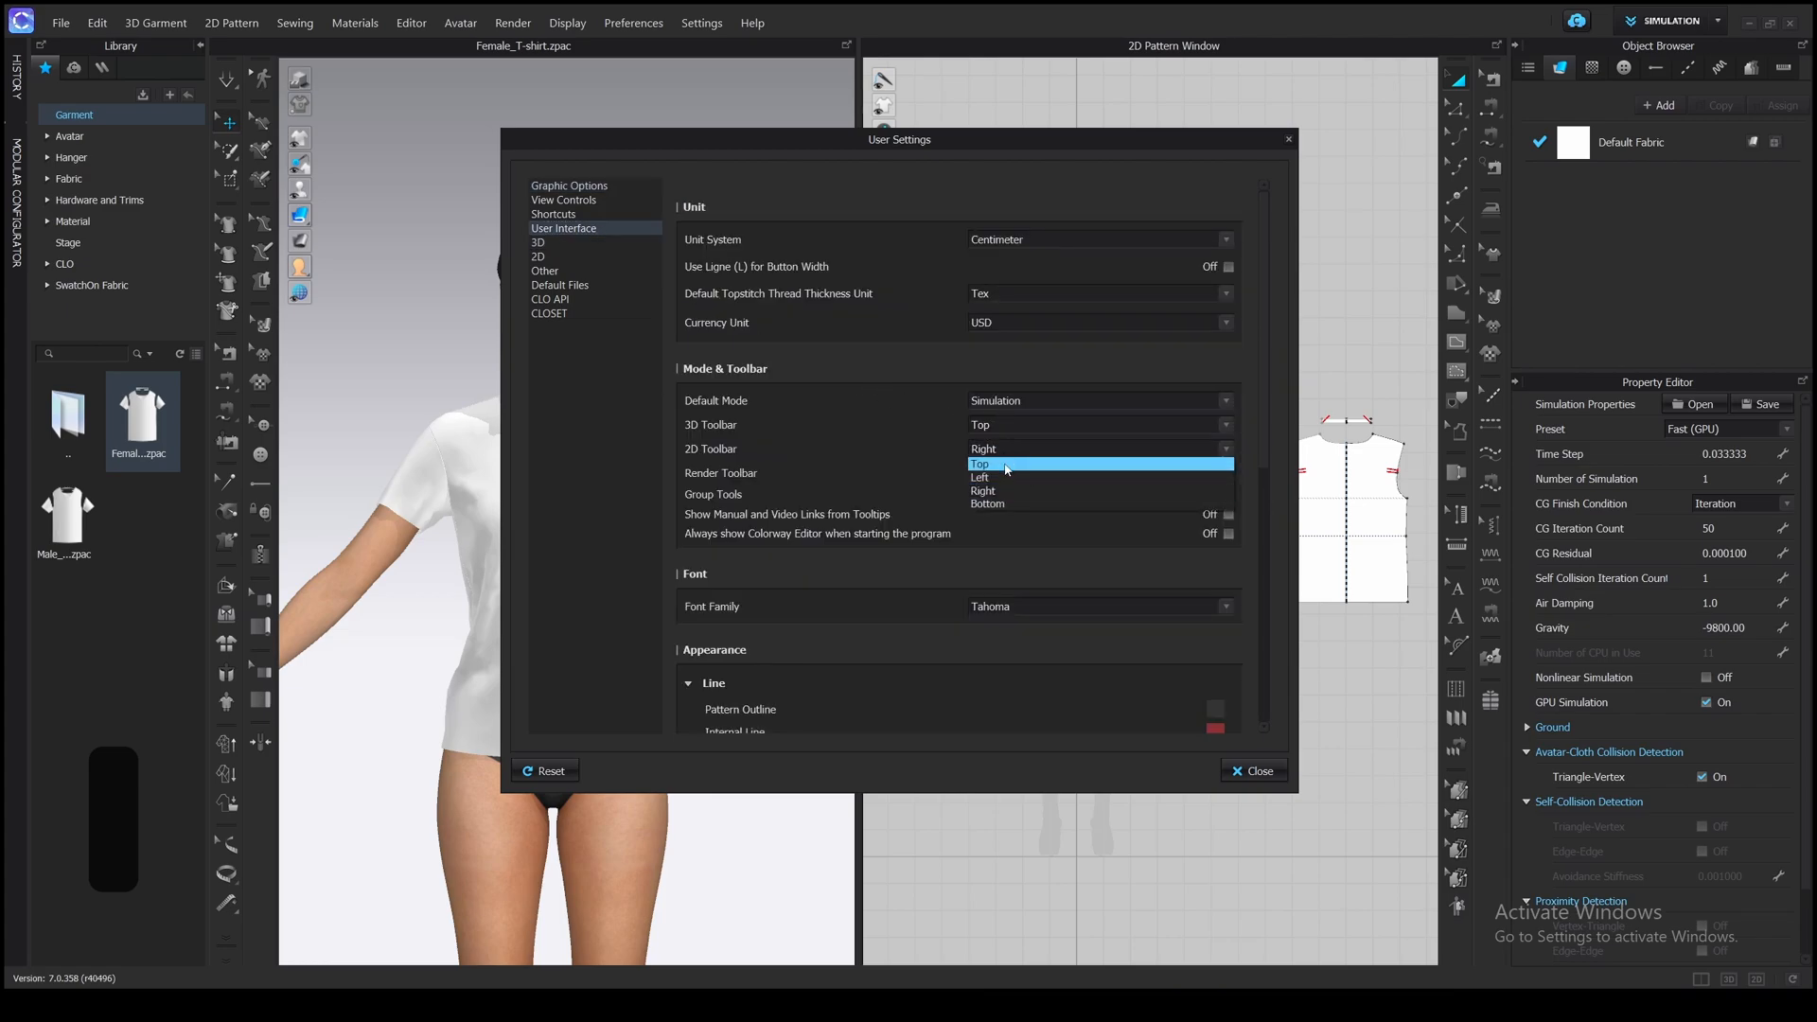
{"action": "left_click", "coordinate": [980, 464]}
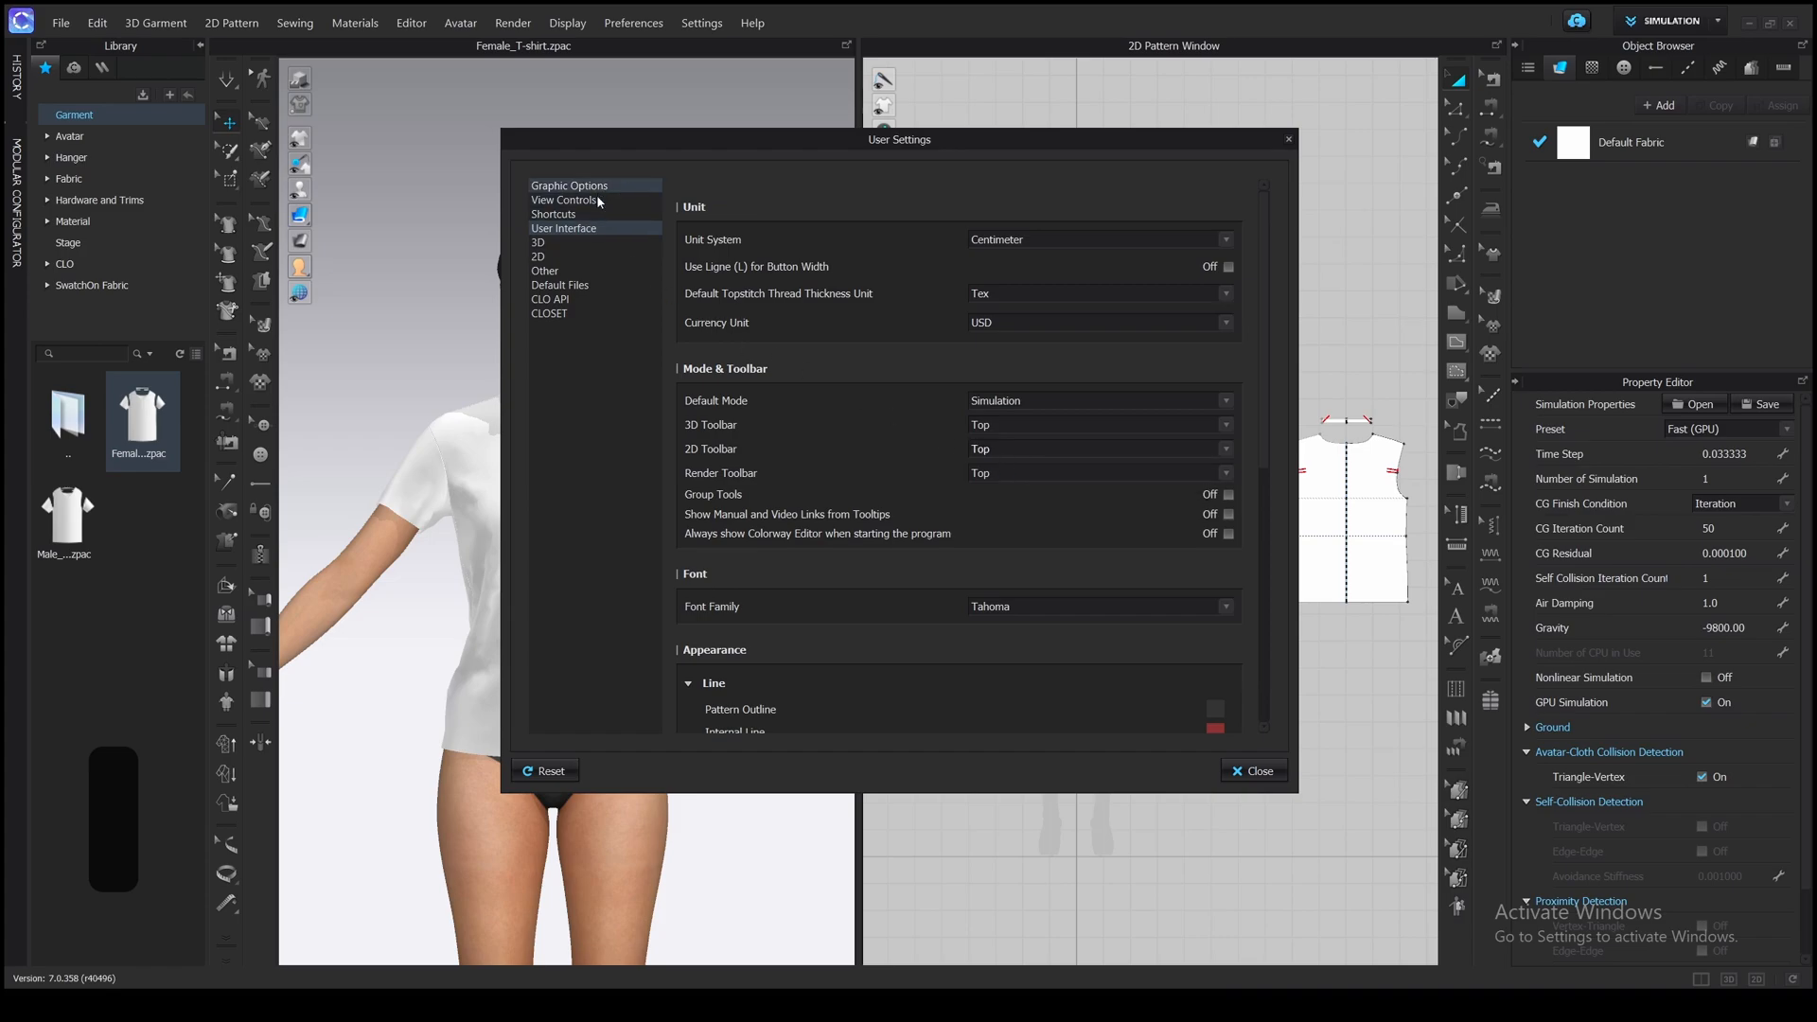
- Keep the current navigation preset under View Controls and close the user settings
{"action": "left_click", "coordinate": [566, 199]}
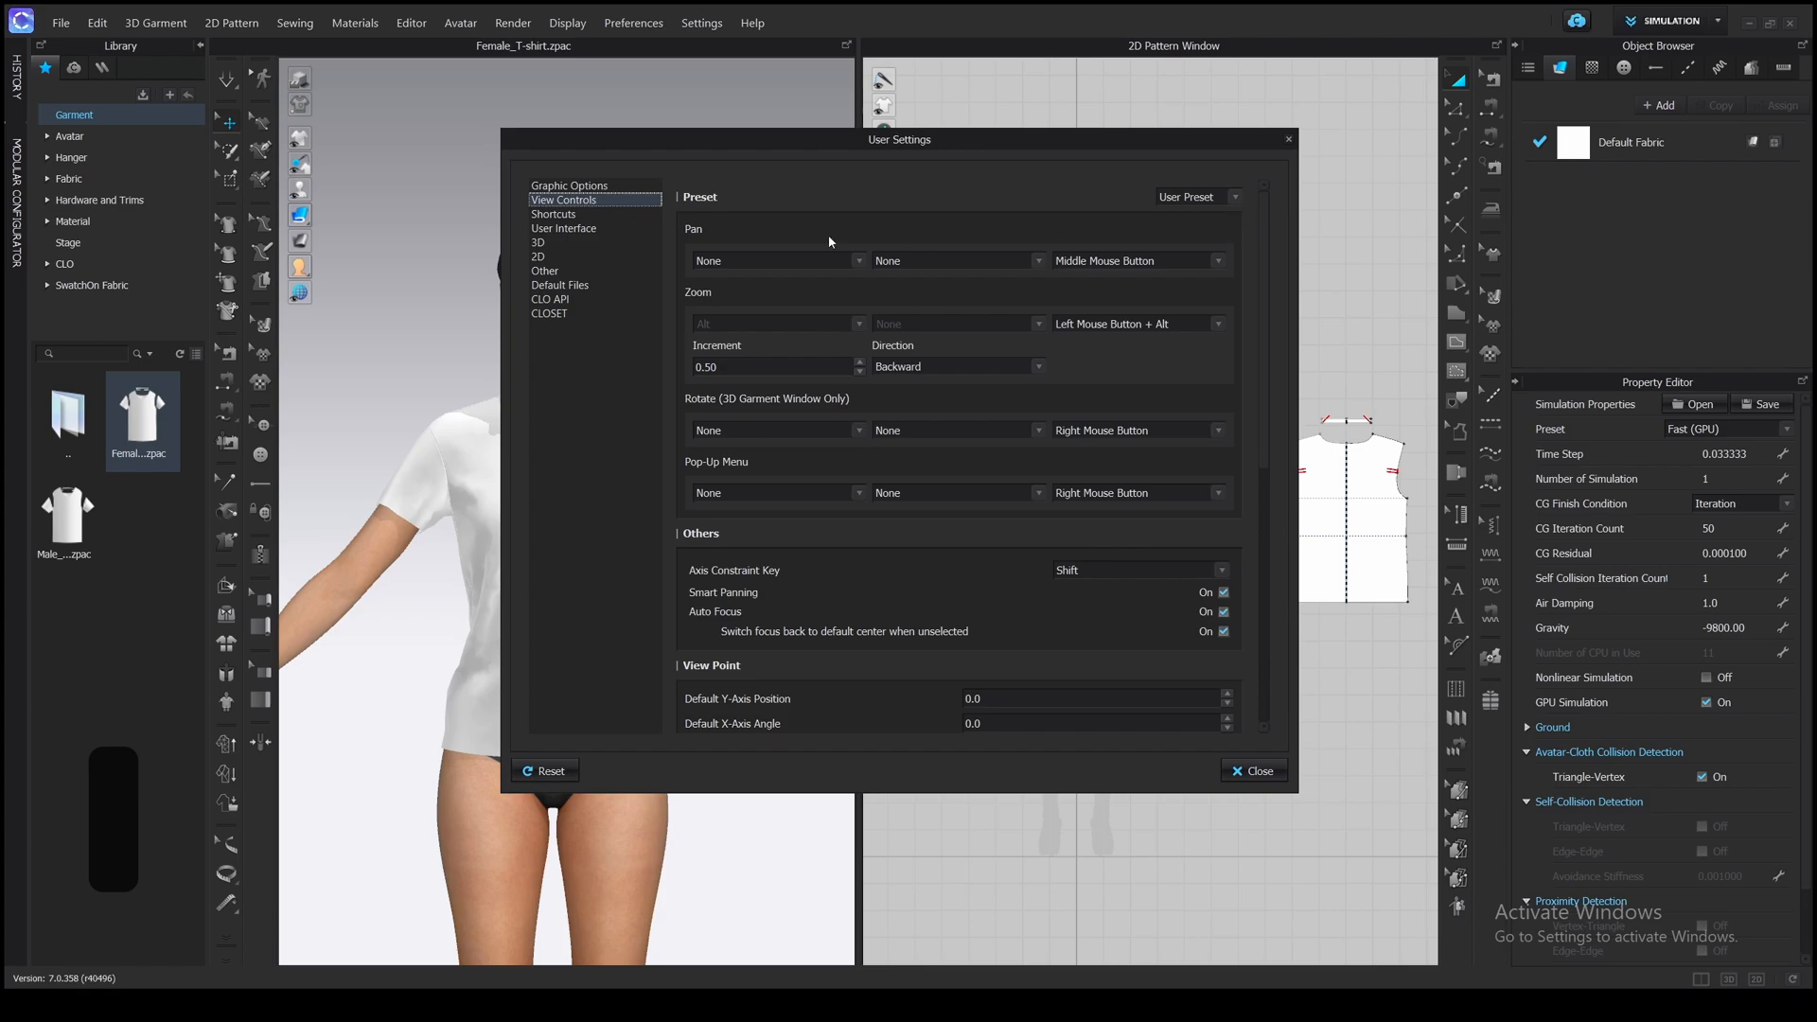
{"action": "left_click", "coordinate": [1216, 195]}
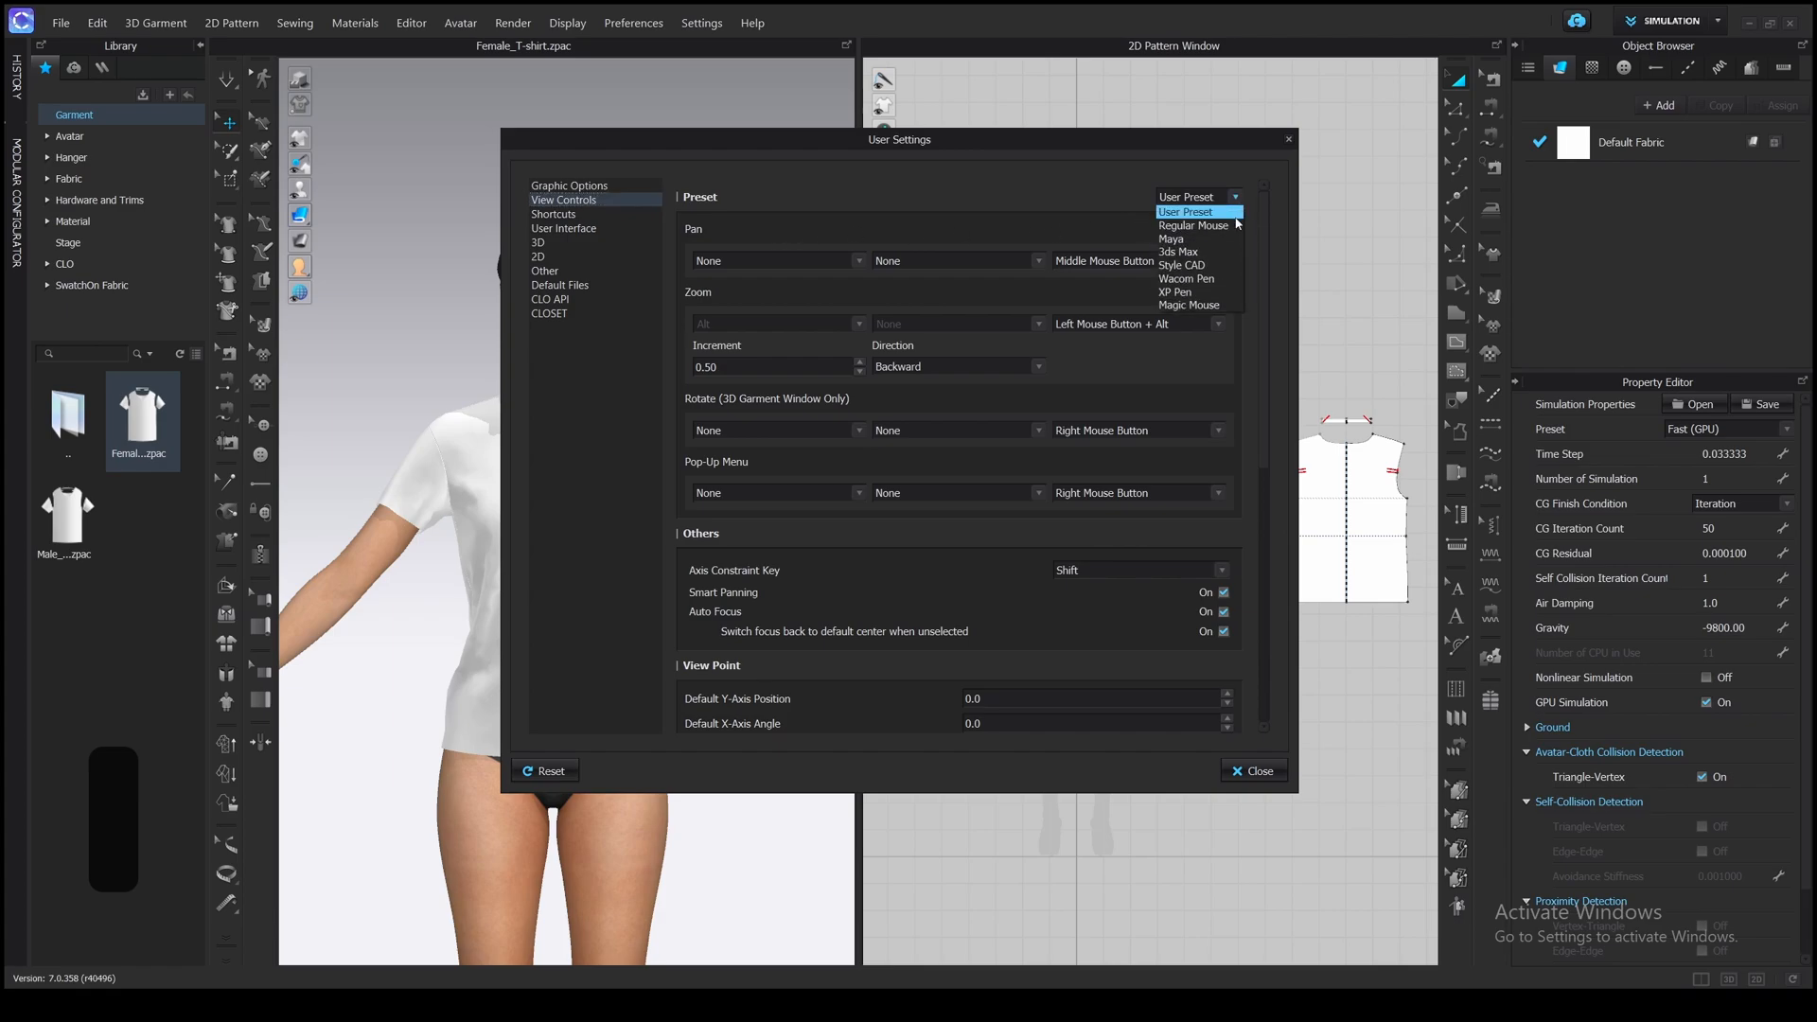
{"action": "left_click", "coordinate": [1200, 195]}
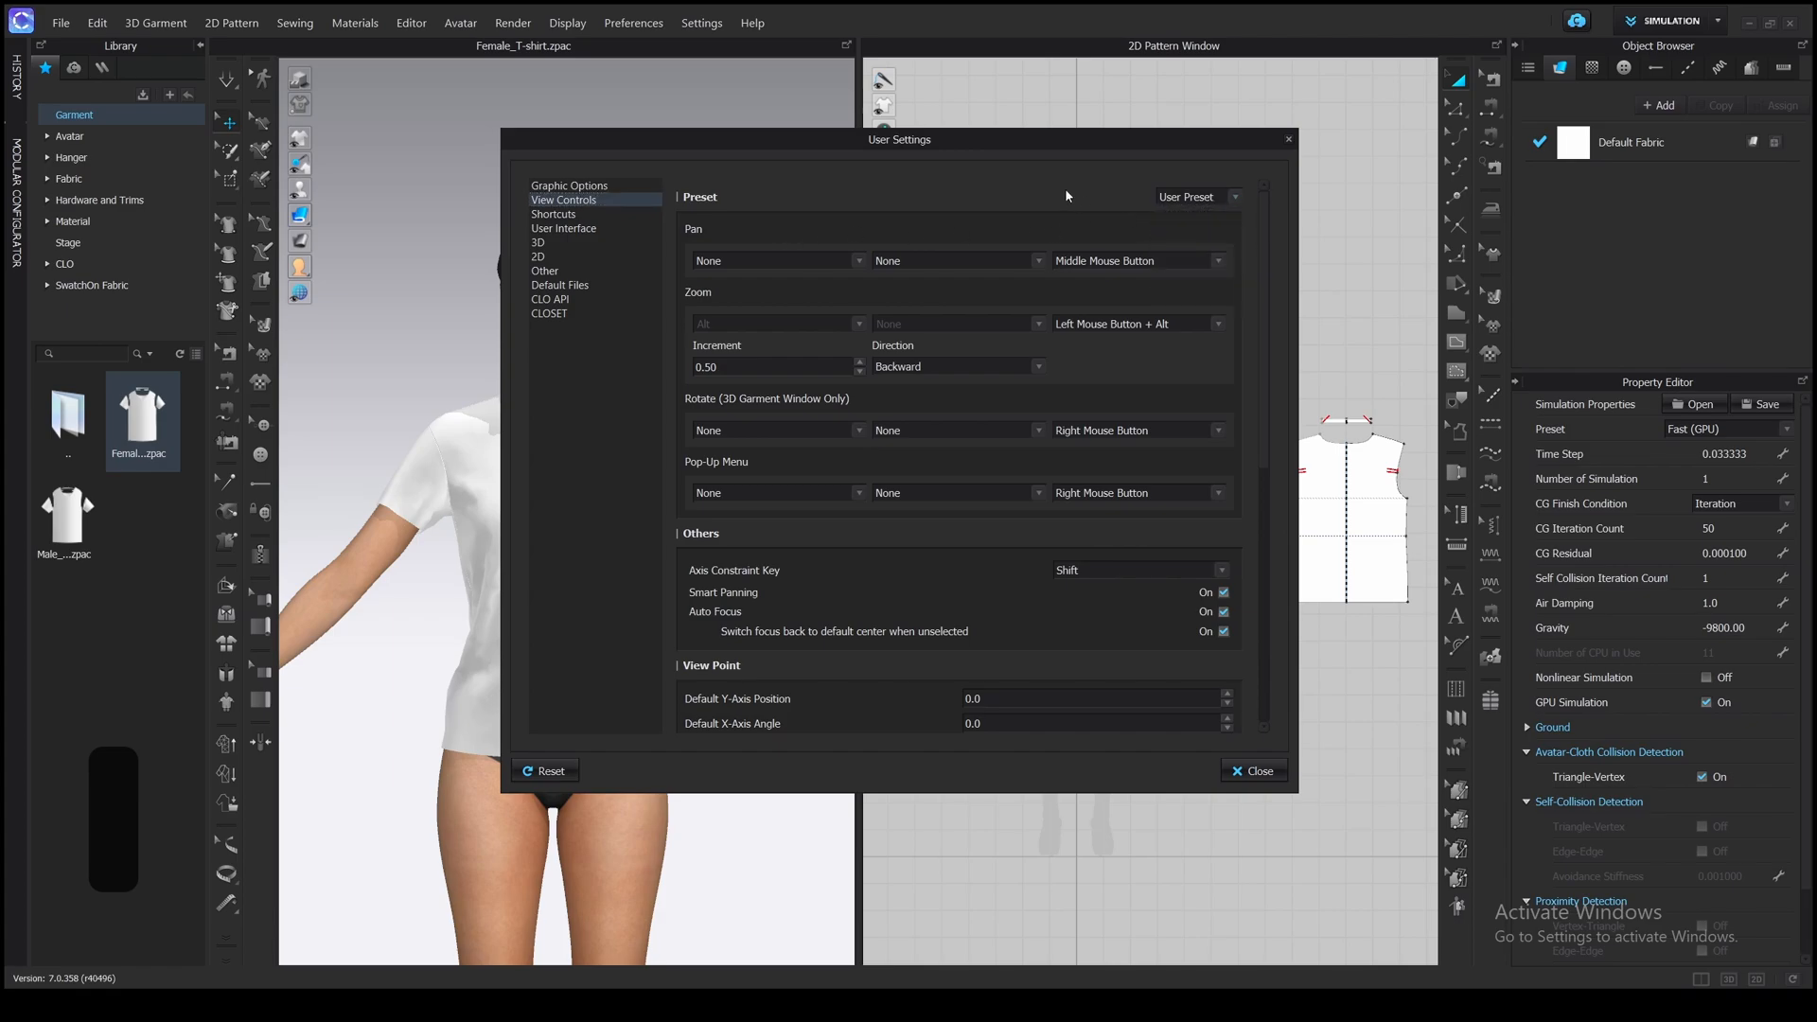
{"action": "left_click", "coordinate": [1251, 770]}
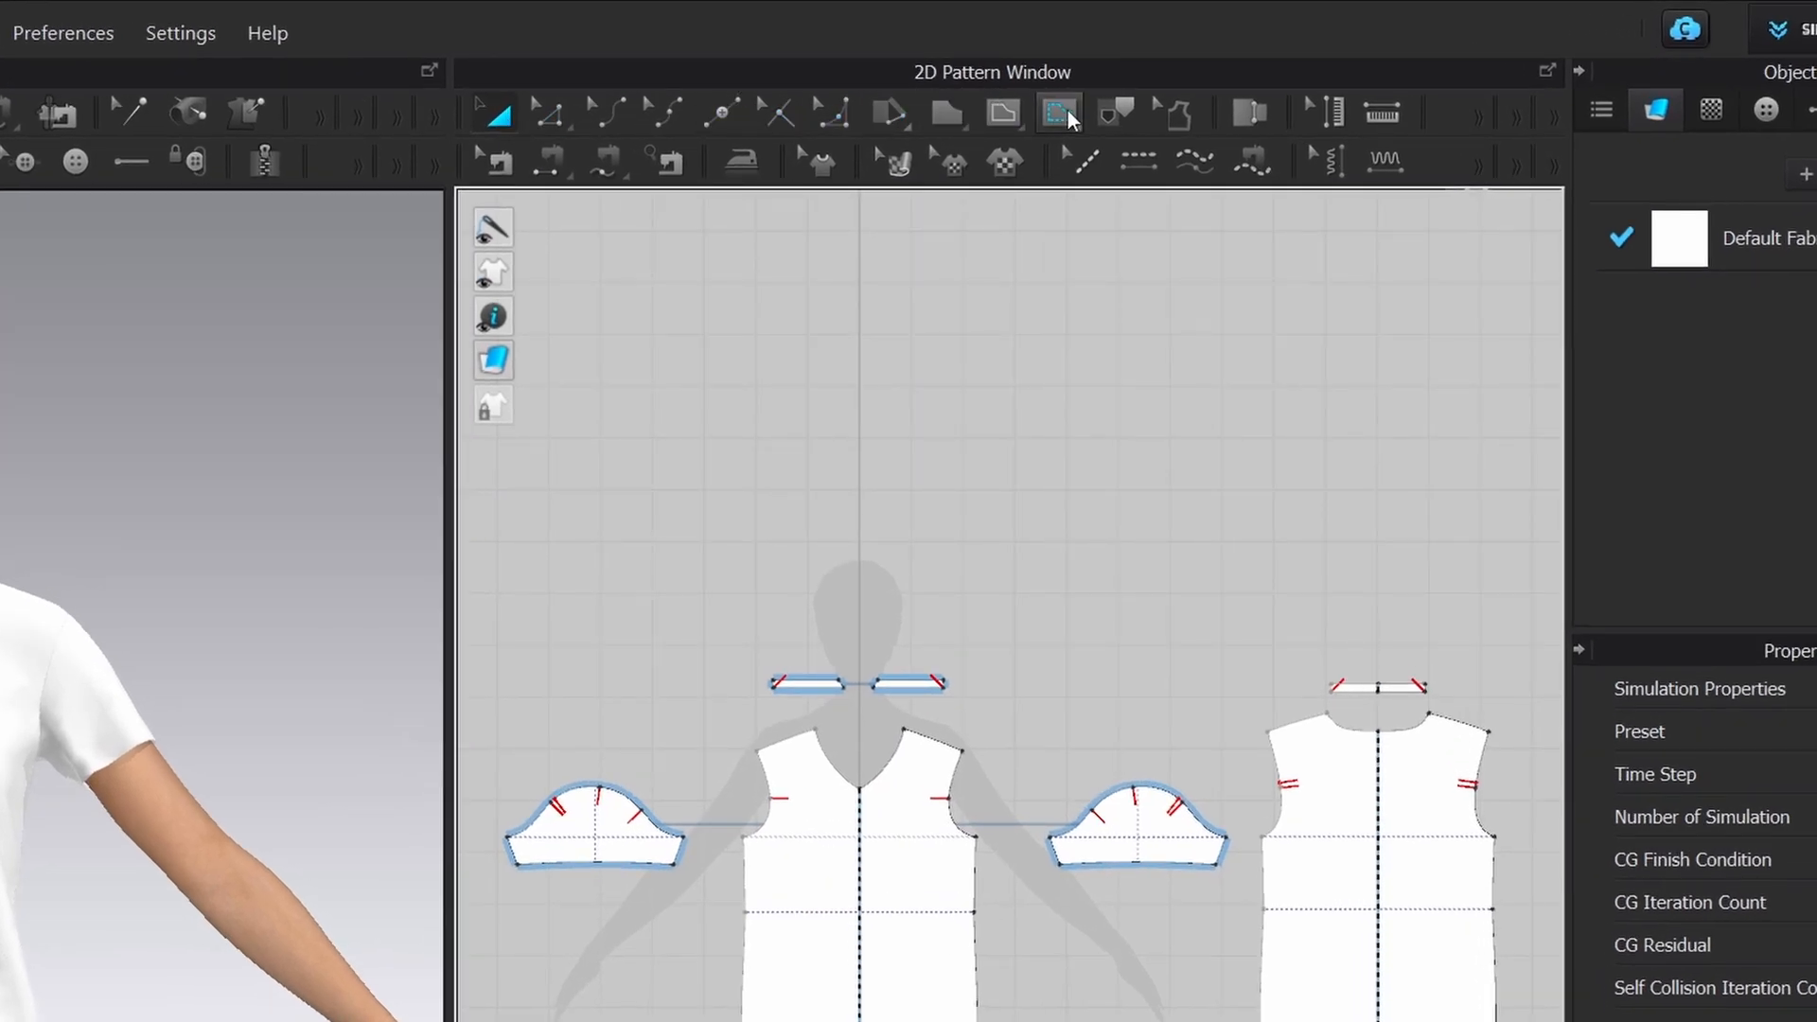
{"action": "left_click", "coordinate": [831, 112]}
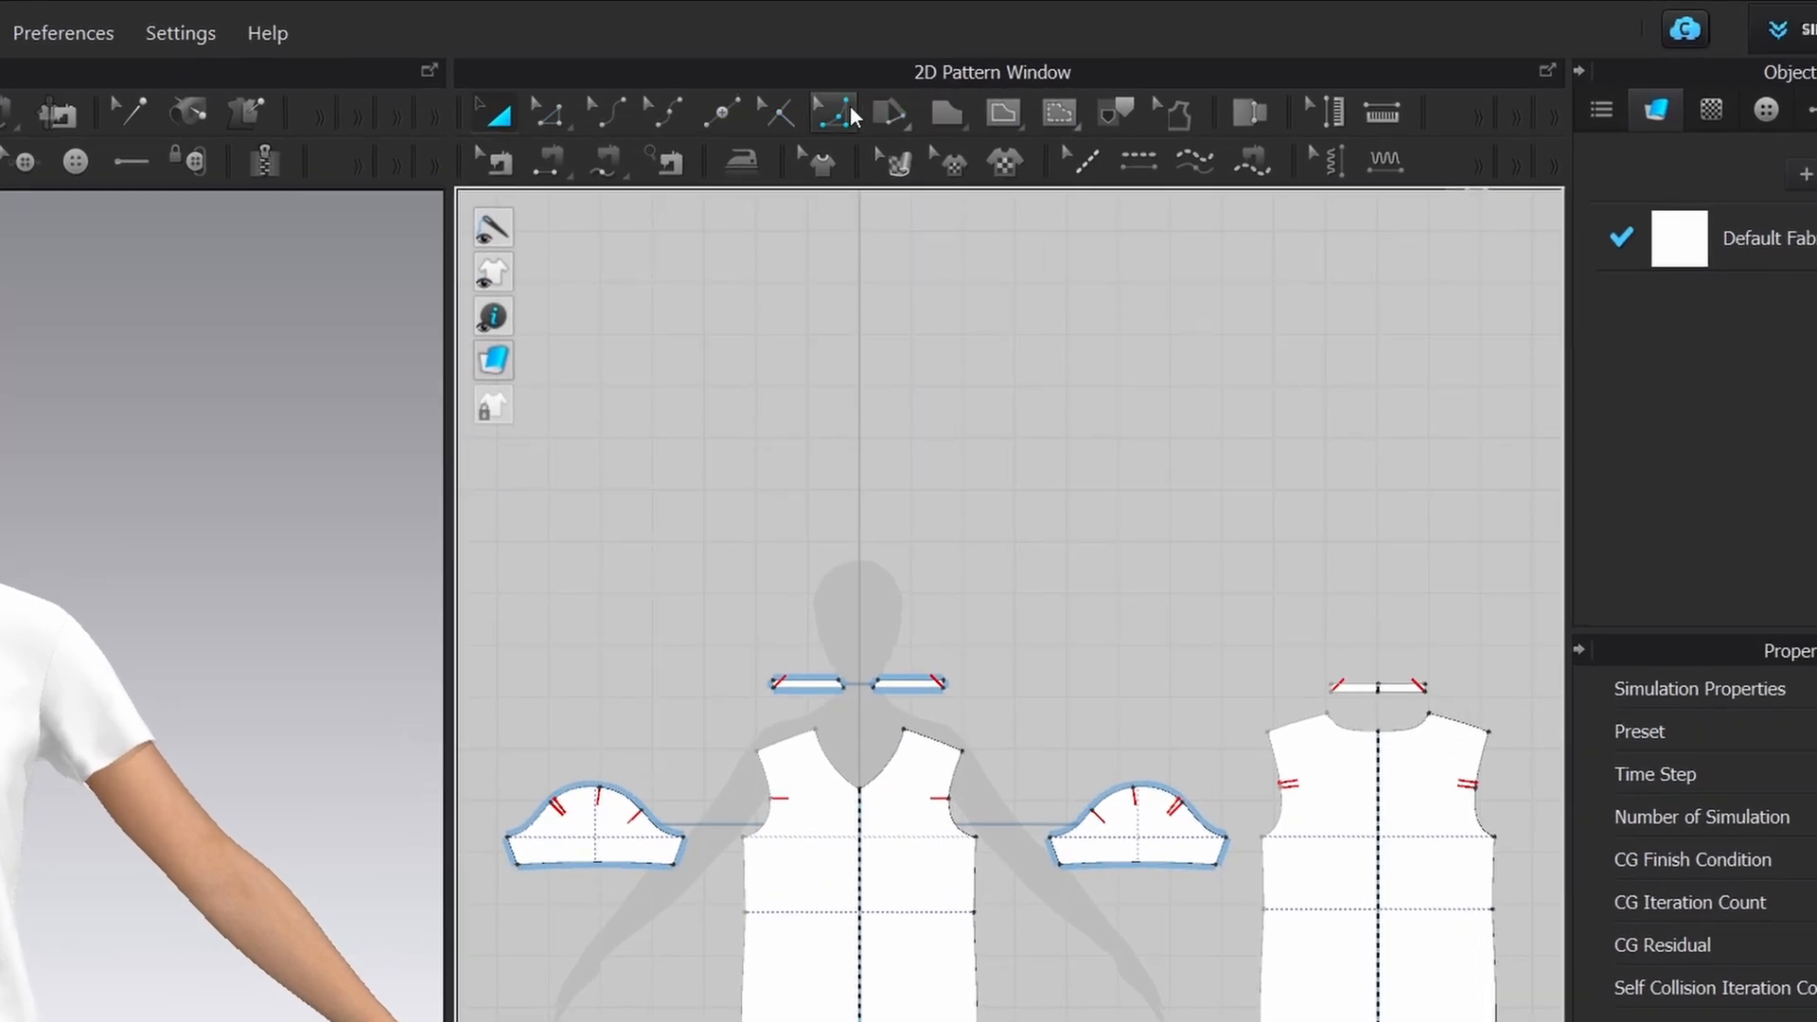
{"action": "left_click", "coordinate": [494, 112]}
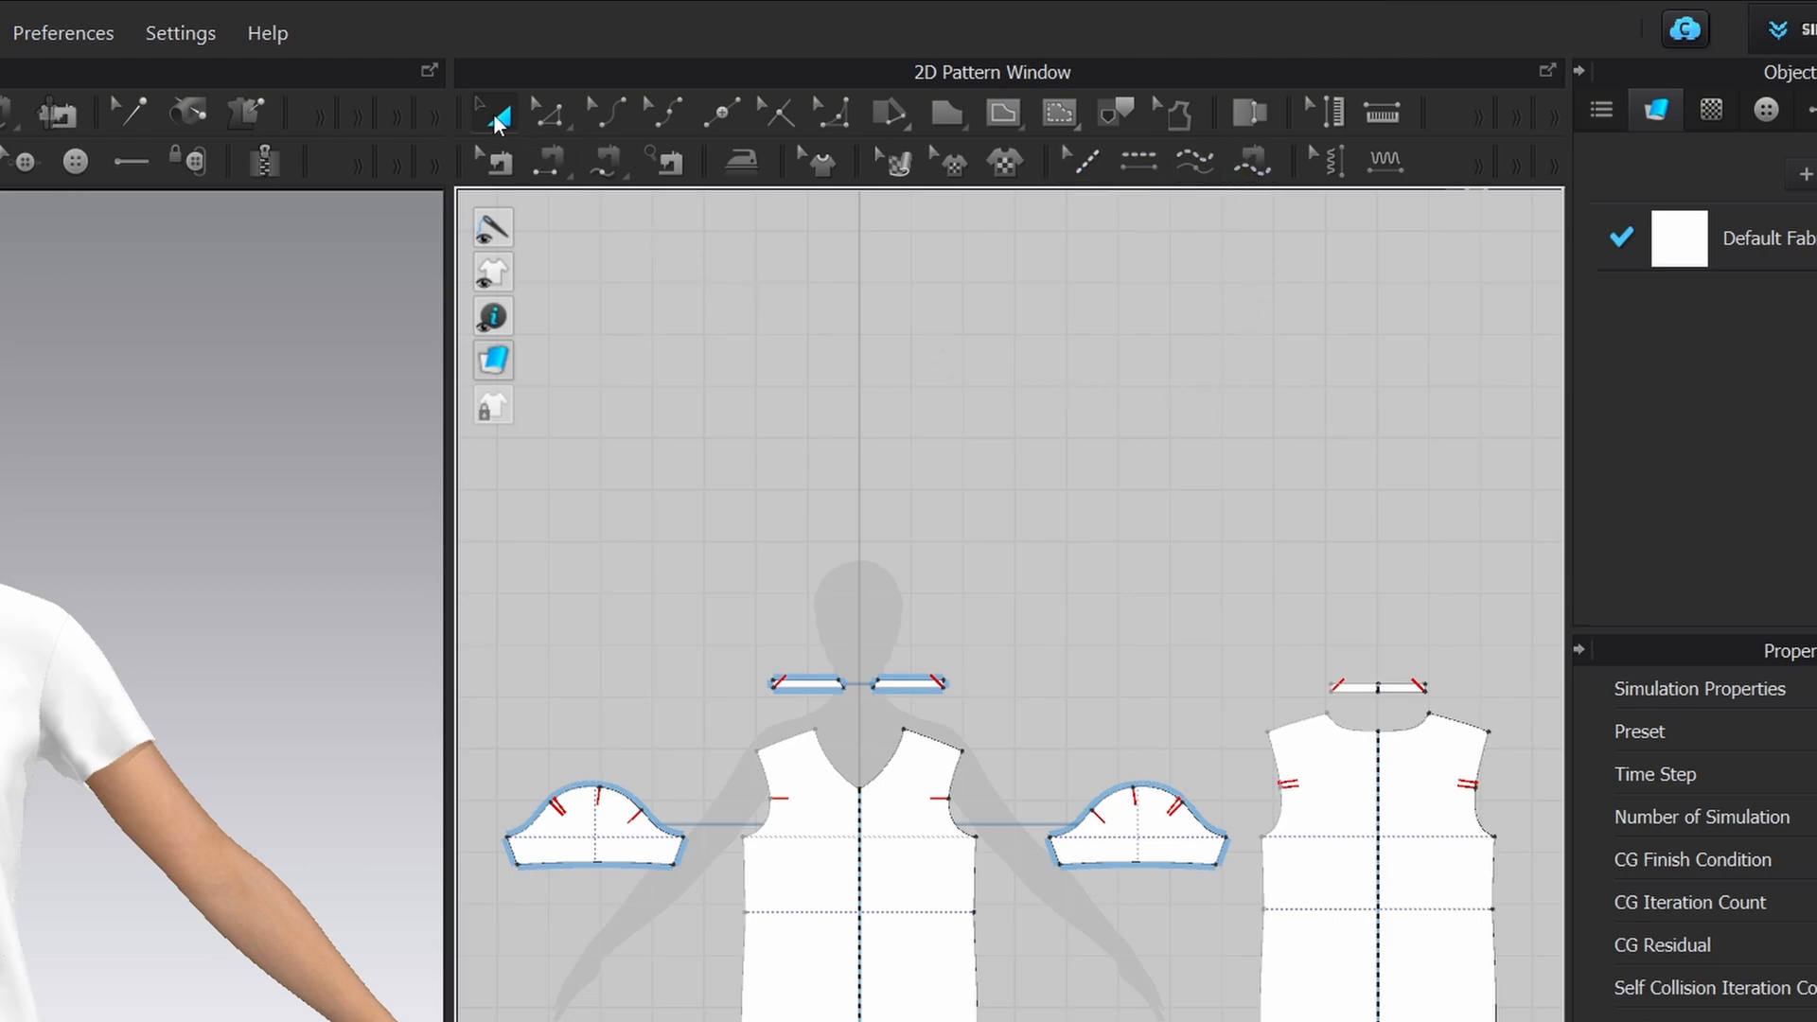
{"action": "mouse_move", "coordinate": [549, 112]}
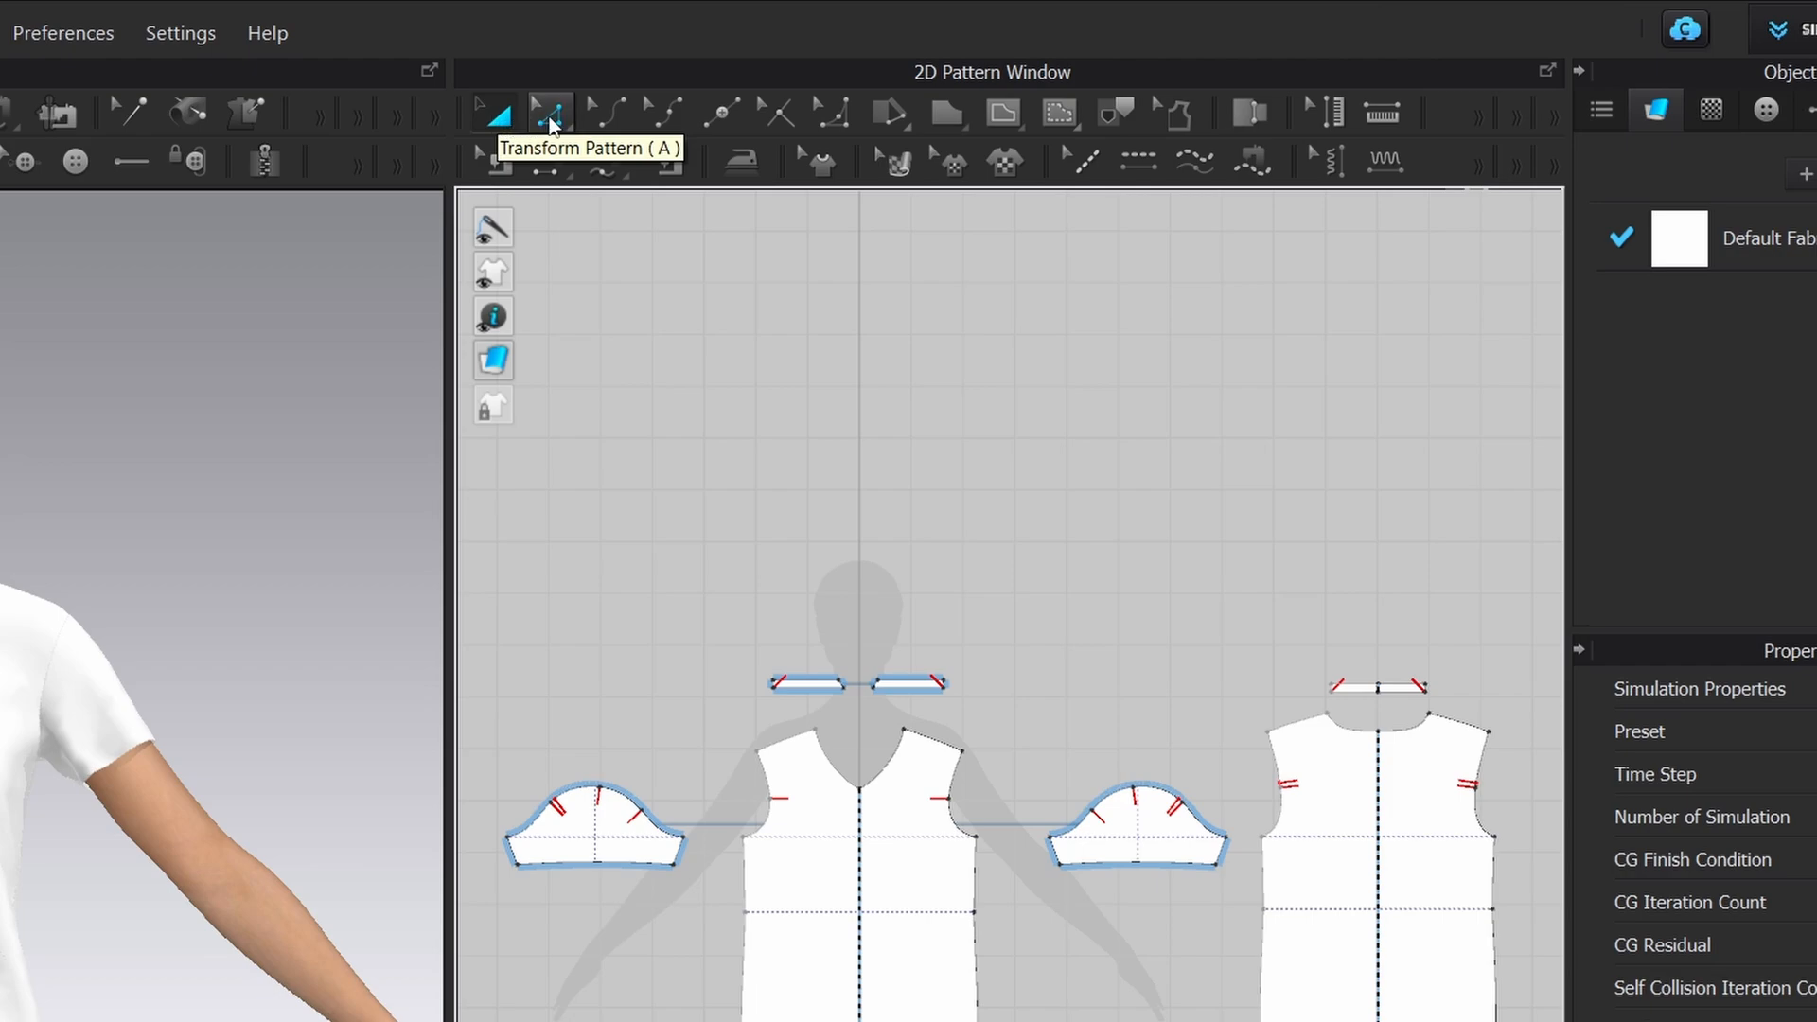
{"action": "mouse_move", "coordinate": [604, 112]}
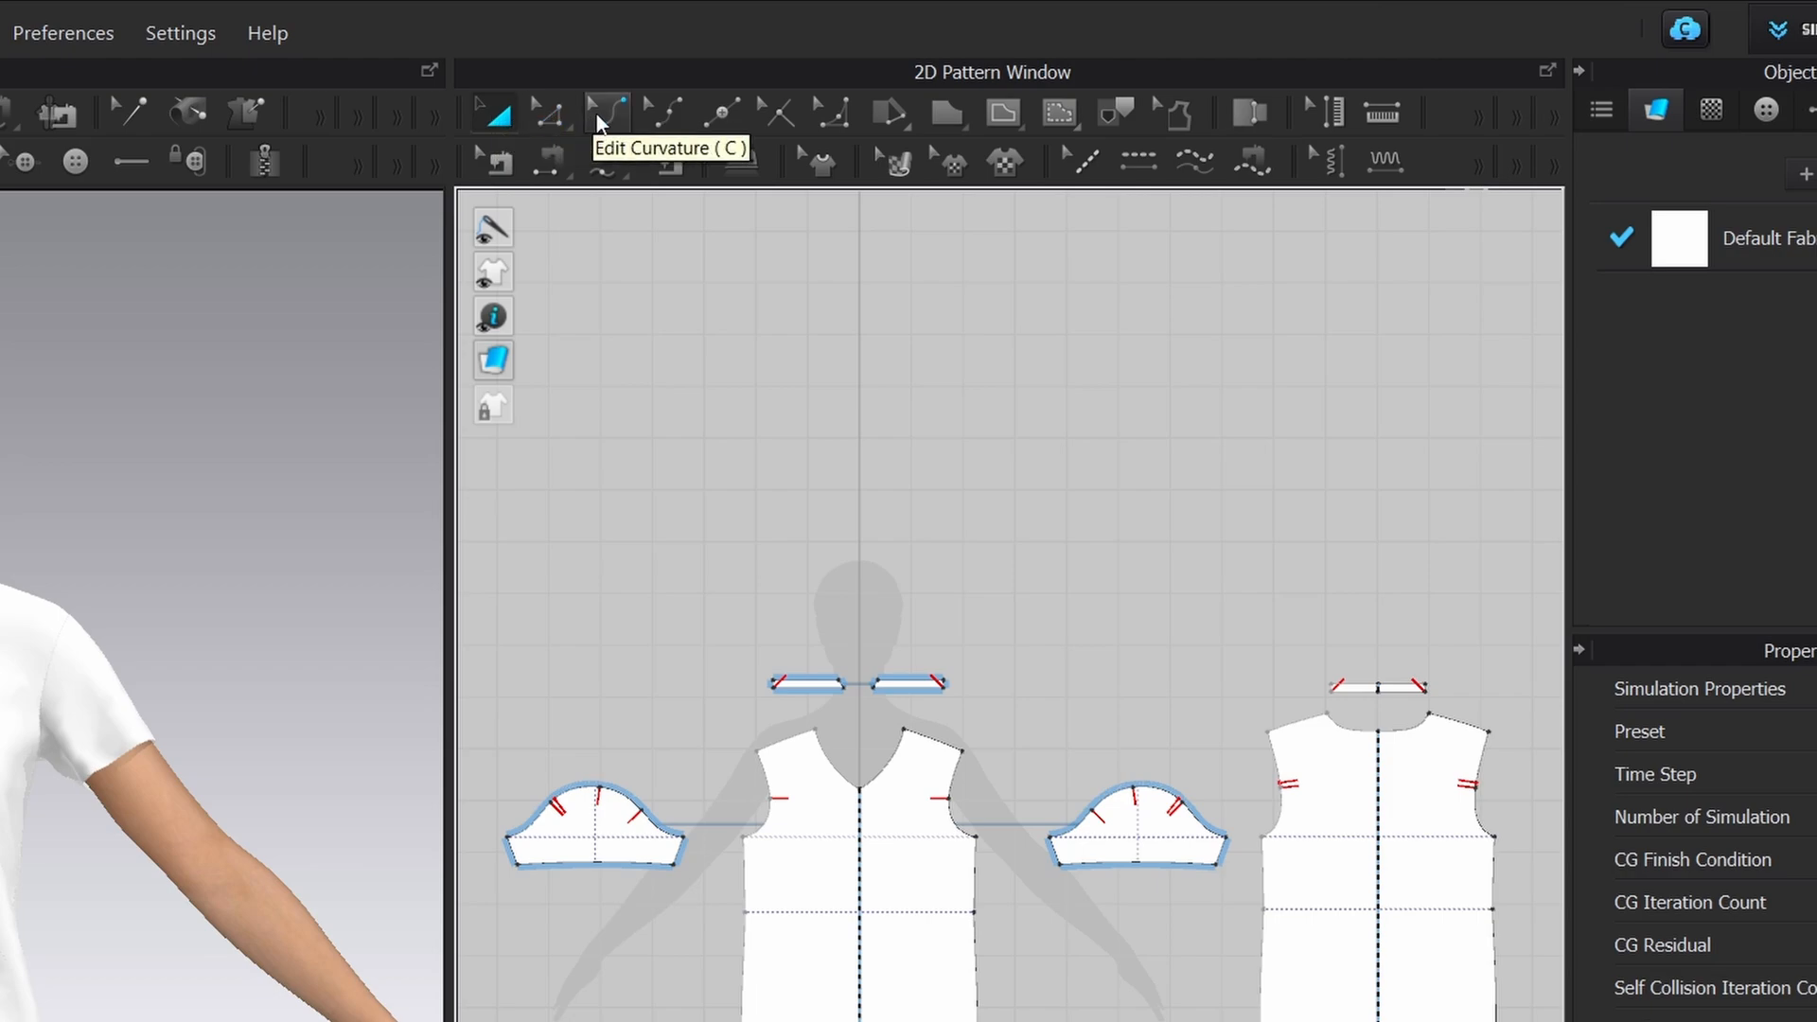
{"action": "mouse_move", "coordinate": [664, 111]}
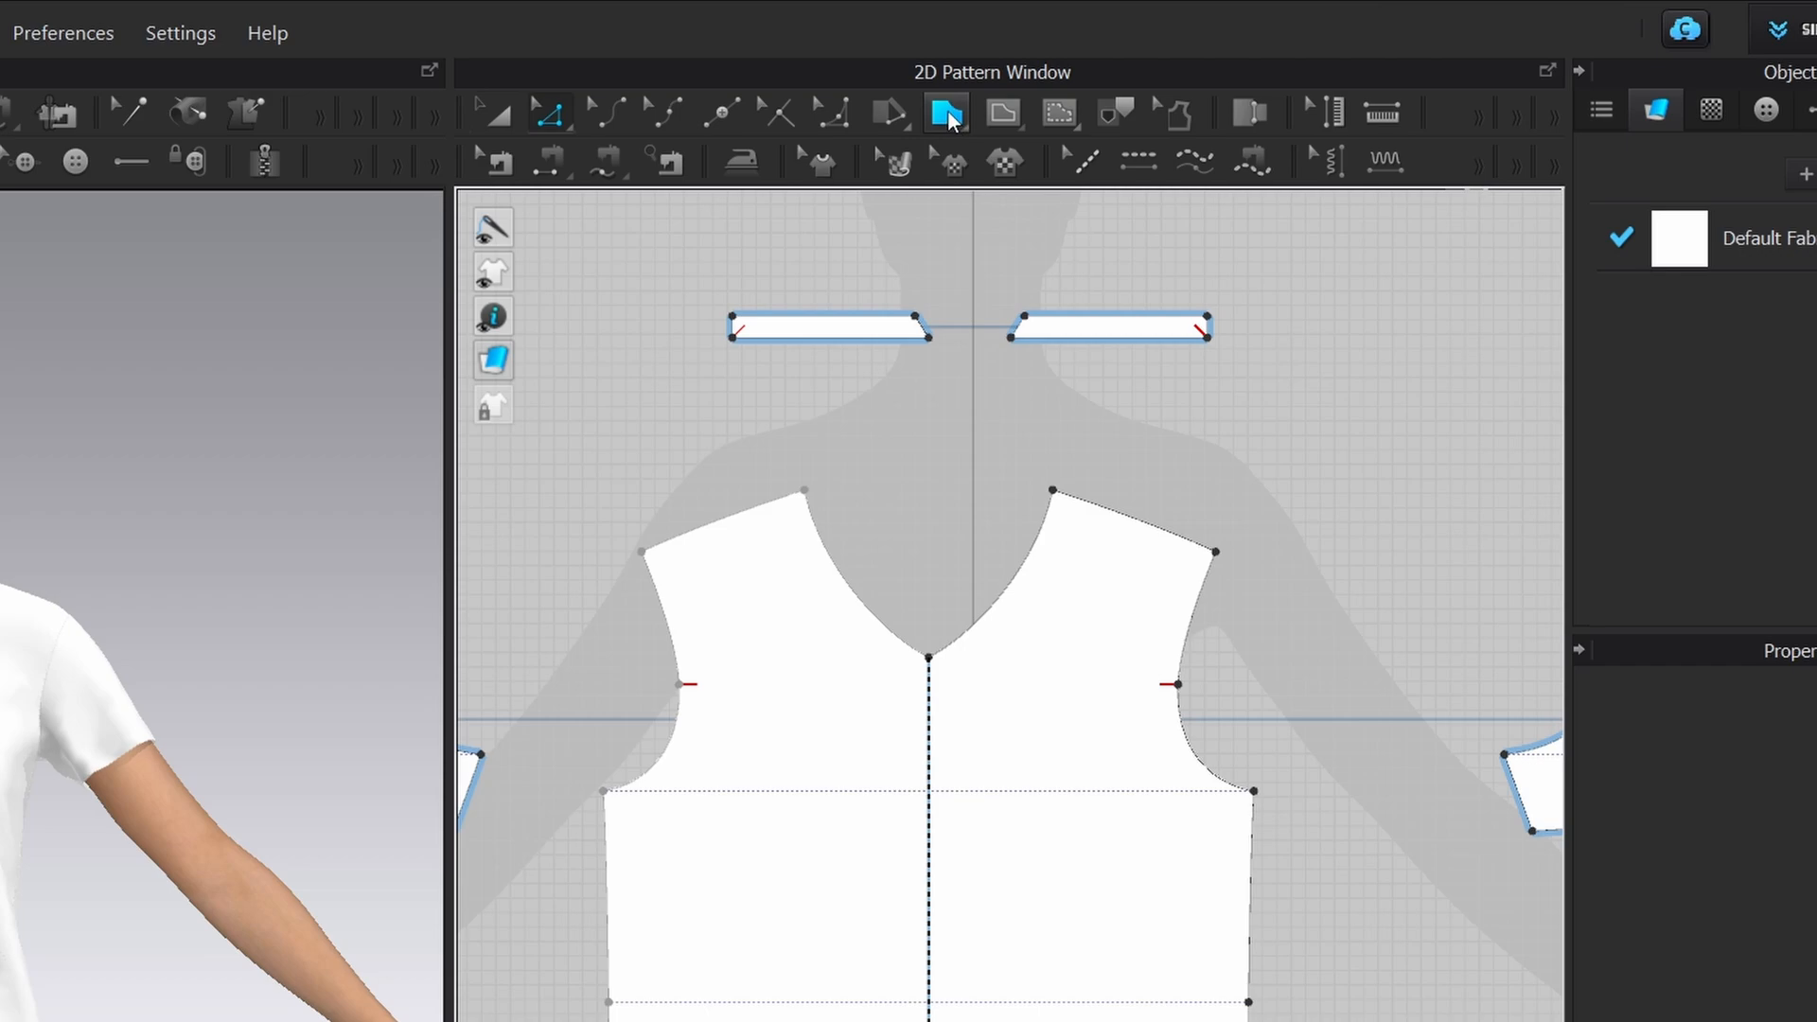
- Create a circular pattern piece of 50 cm radius below the t-shirt patterns
{"action": "left_click", "coordinate": [944, 112]}
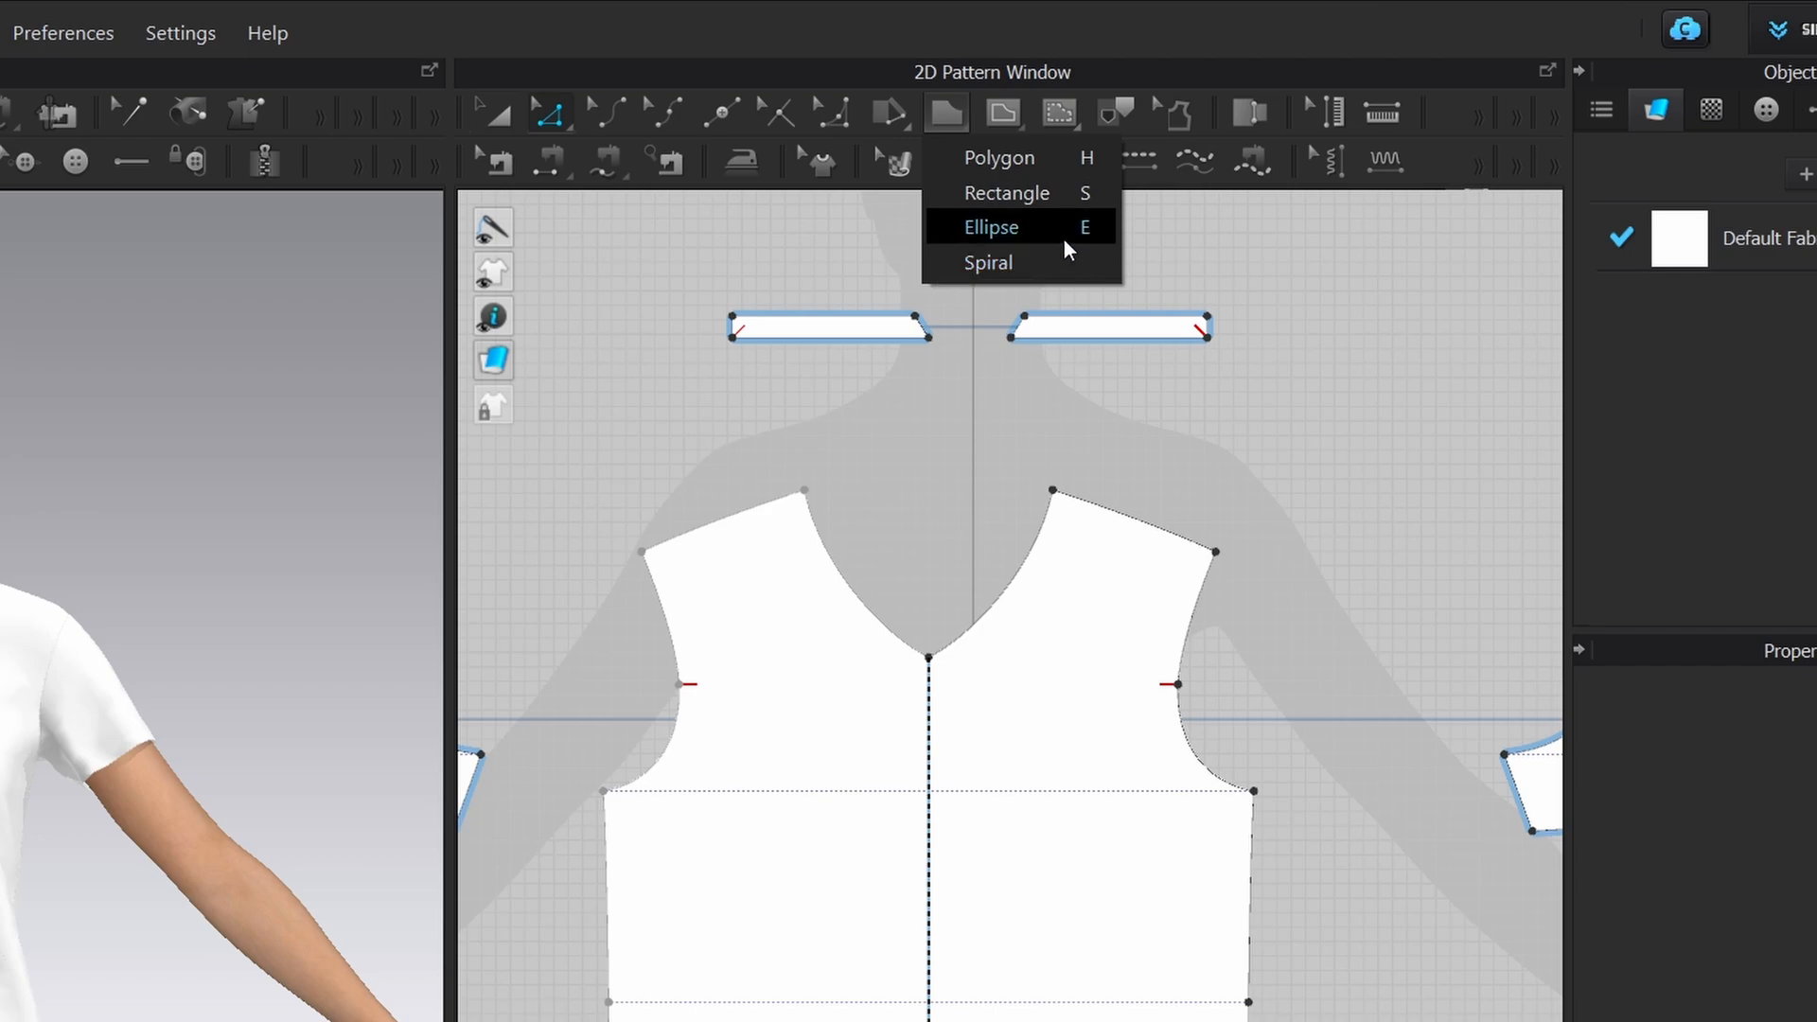
{"action": "mouse_move", "coordinate": [1059, 238]}
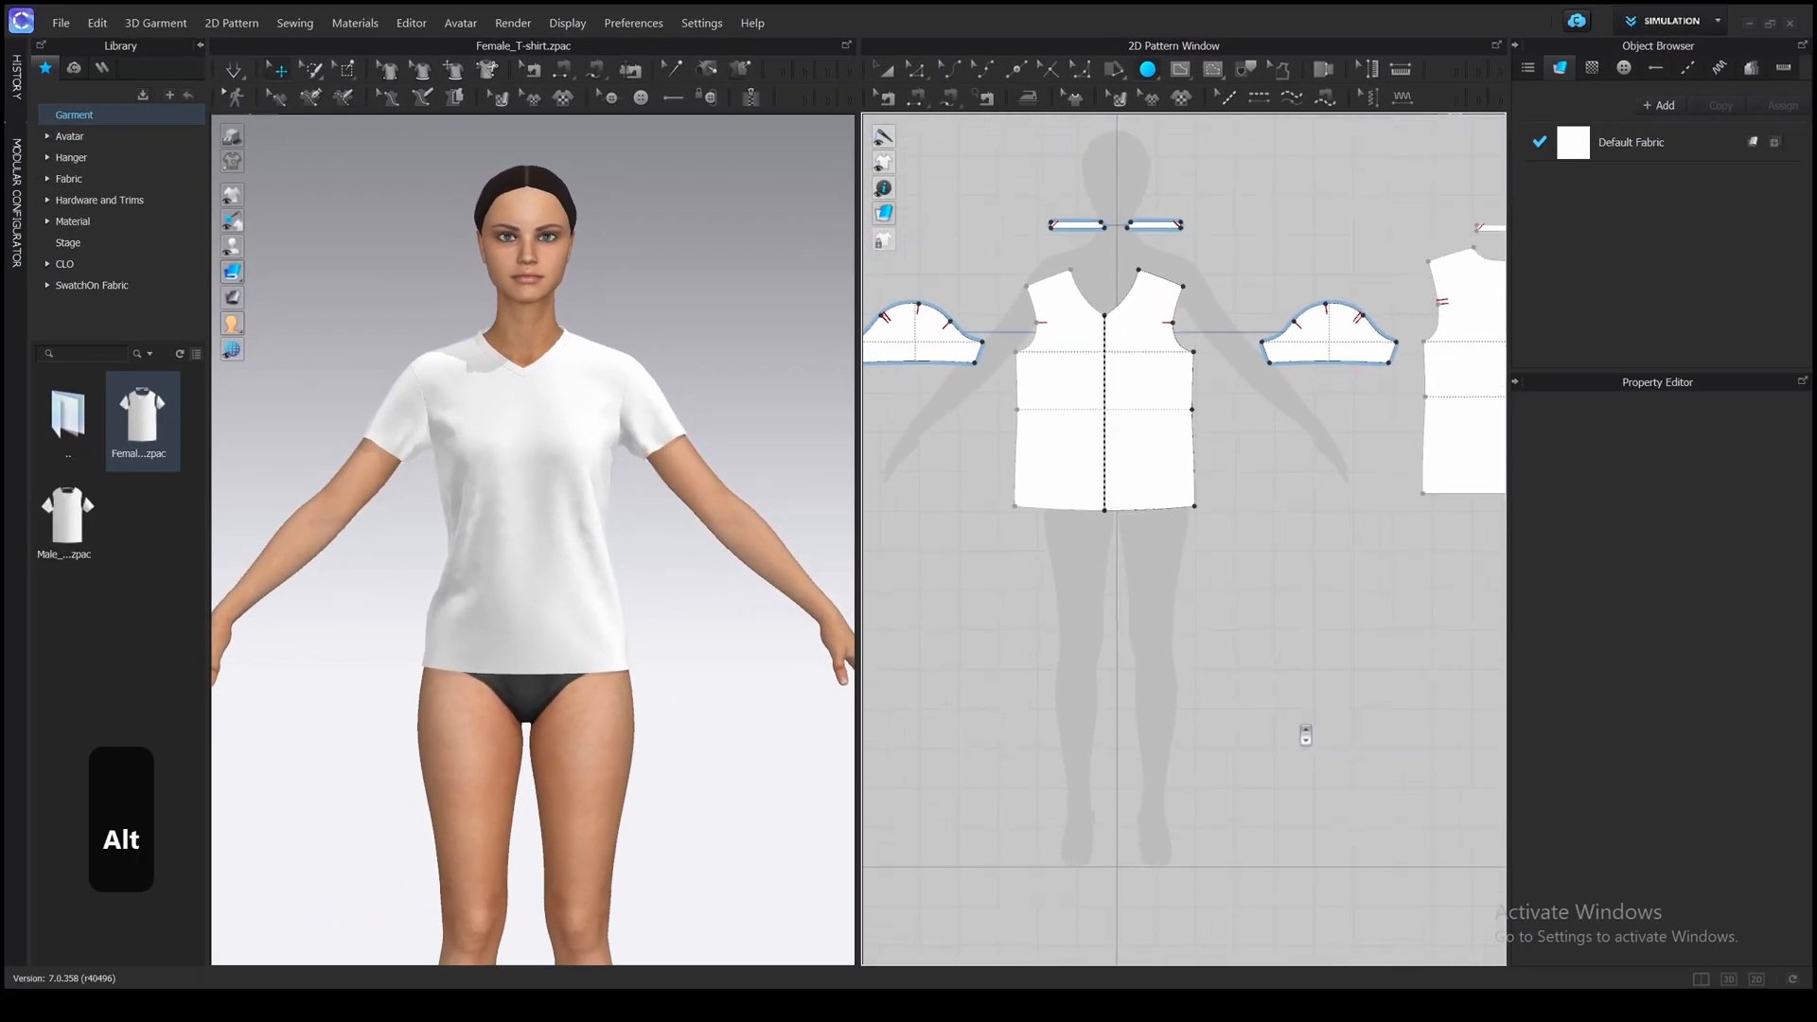
{"action": "left_click", "coordinate": [1304, 736]}
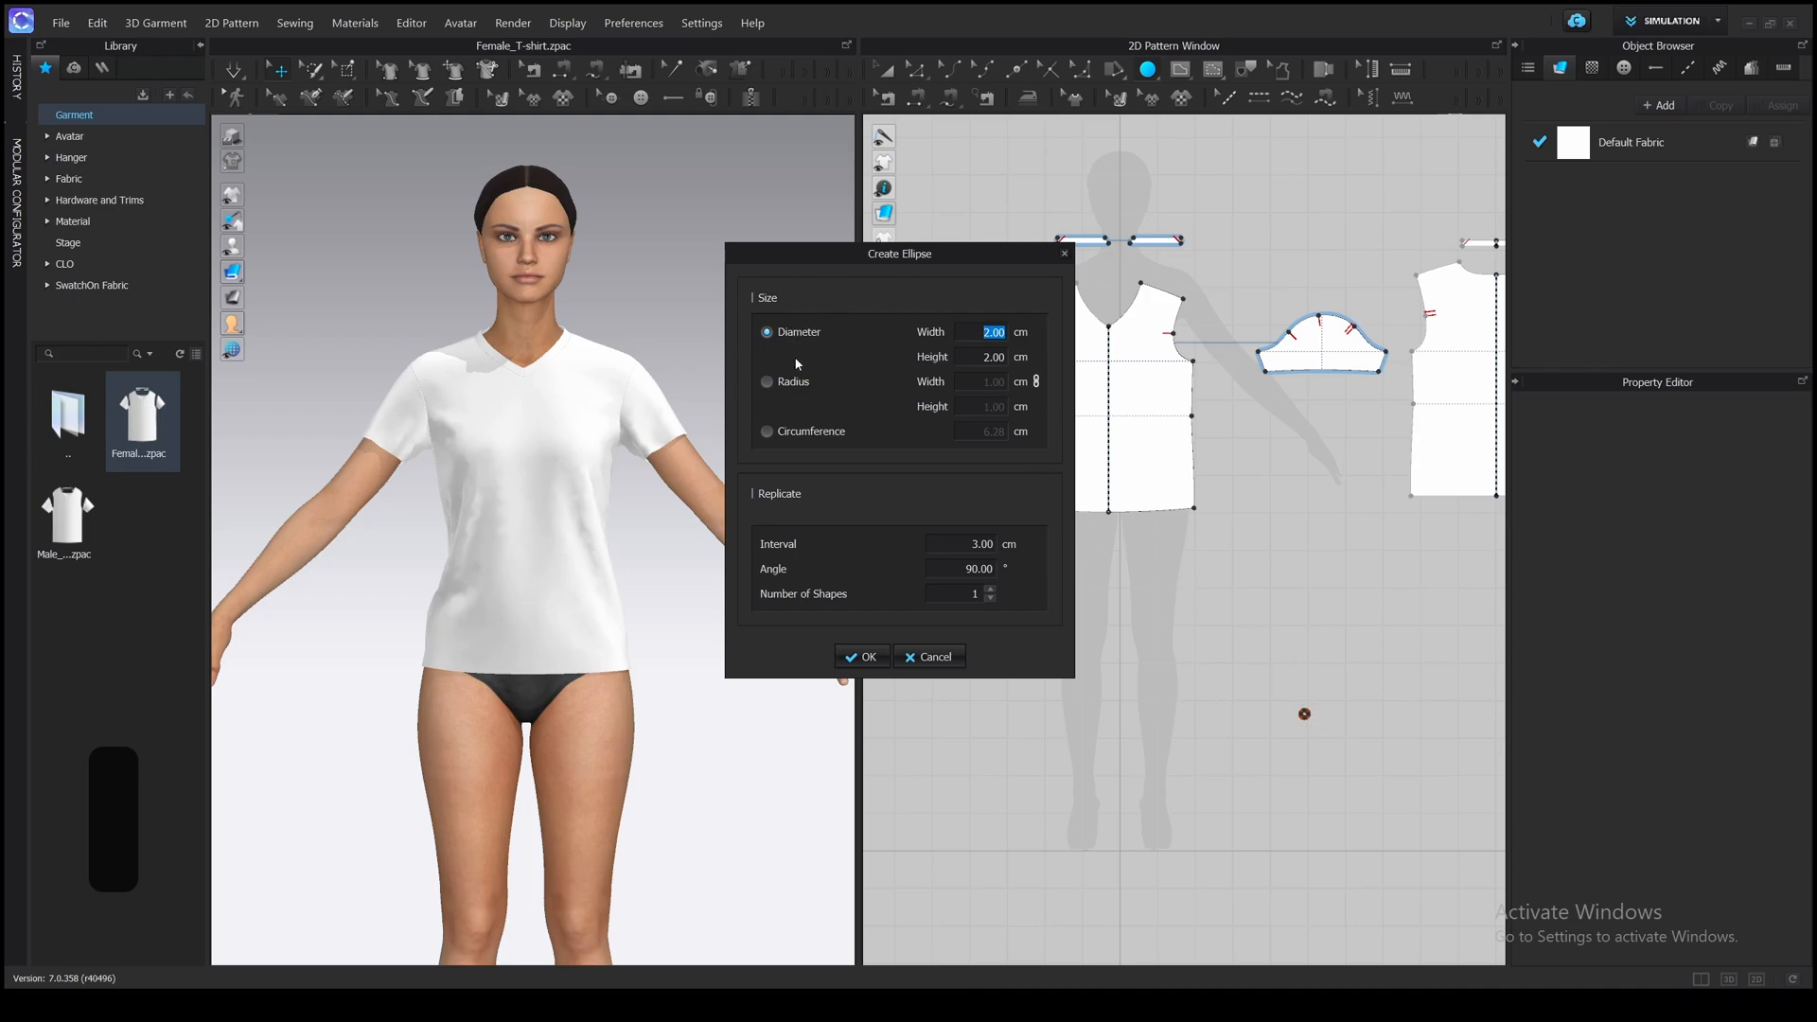
{"action": "mouse_move", "coordinate": [799, 350]}
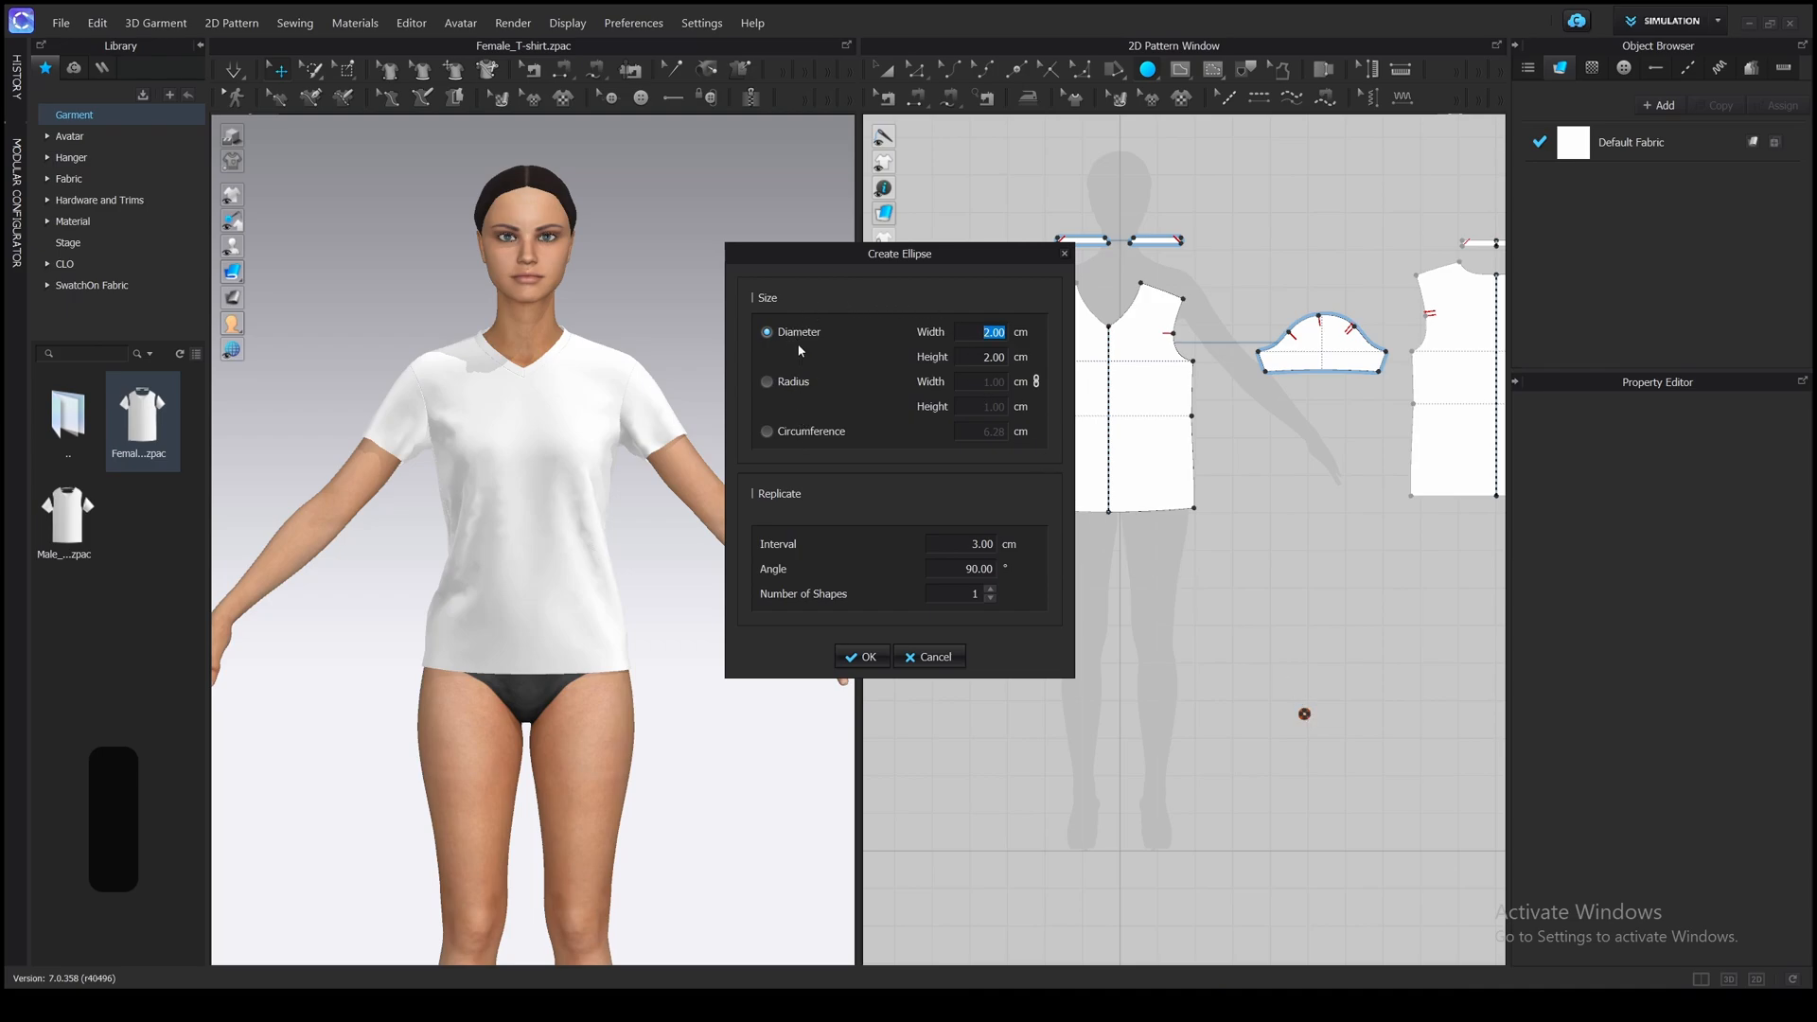
{"action": "mouse_move", "coordinate": [1026, 366]}
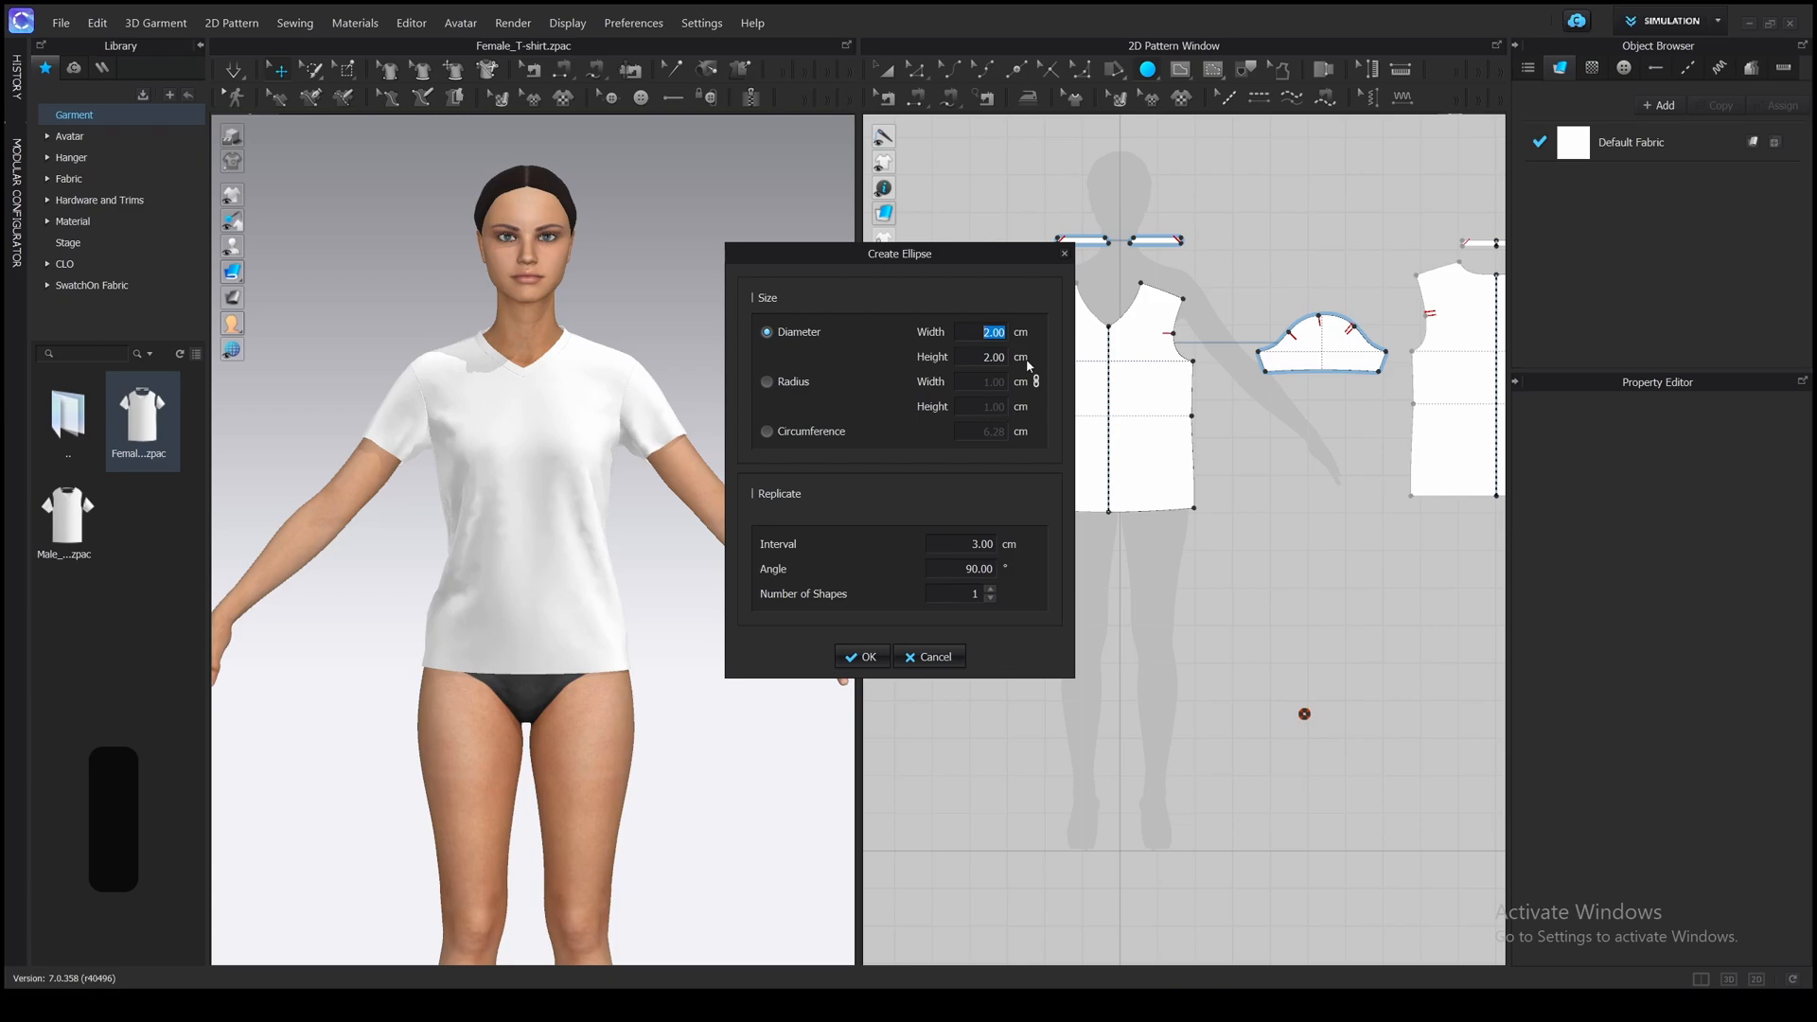
{"action": "left_click", "coordinate": [766, 381]}
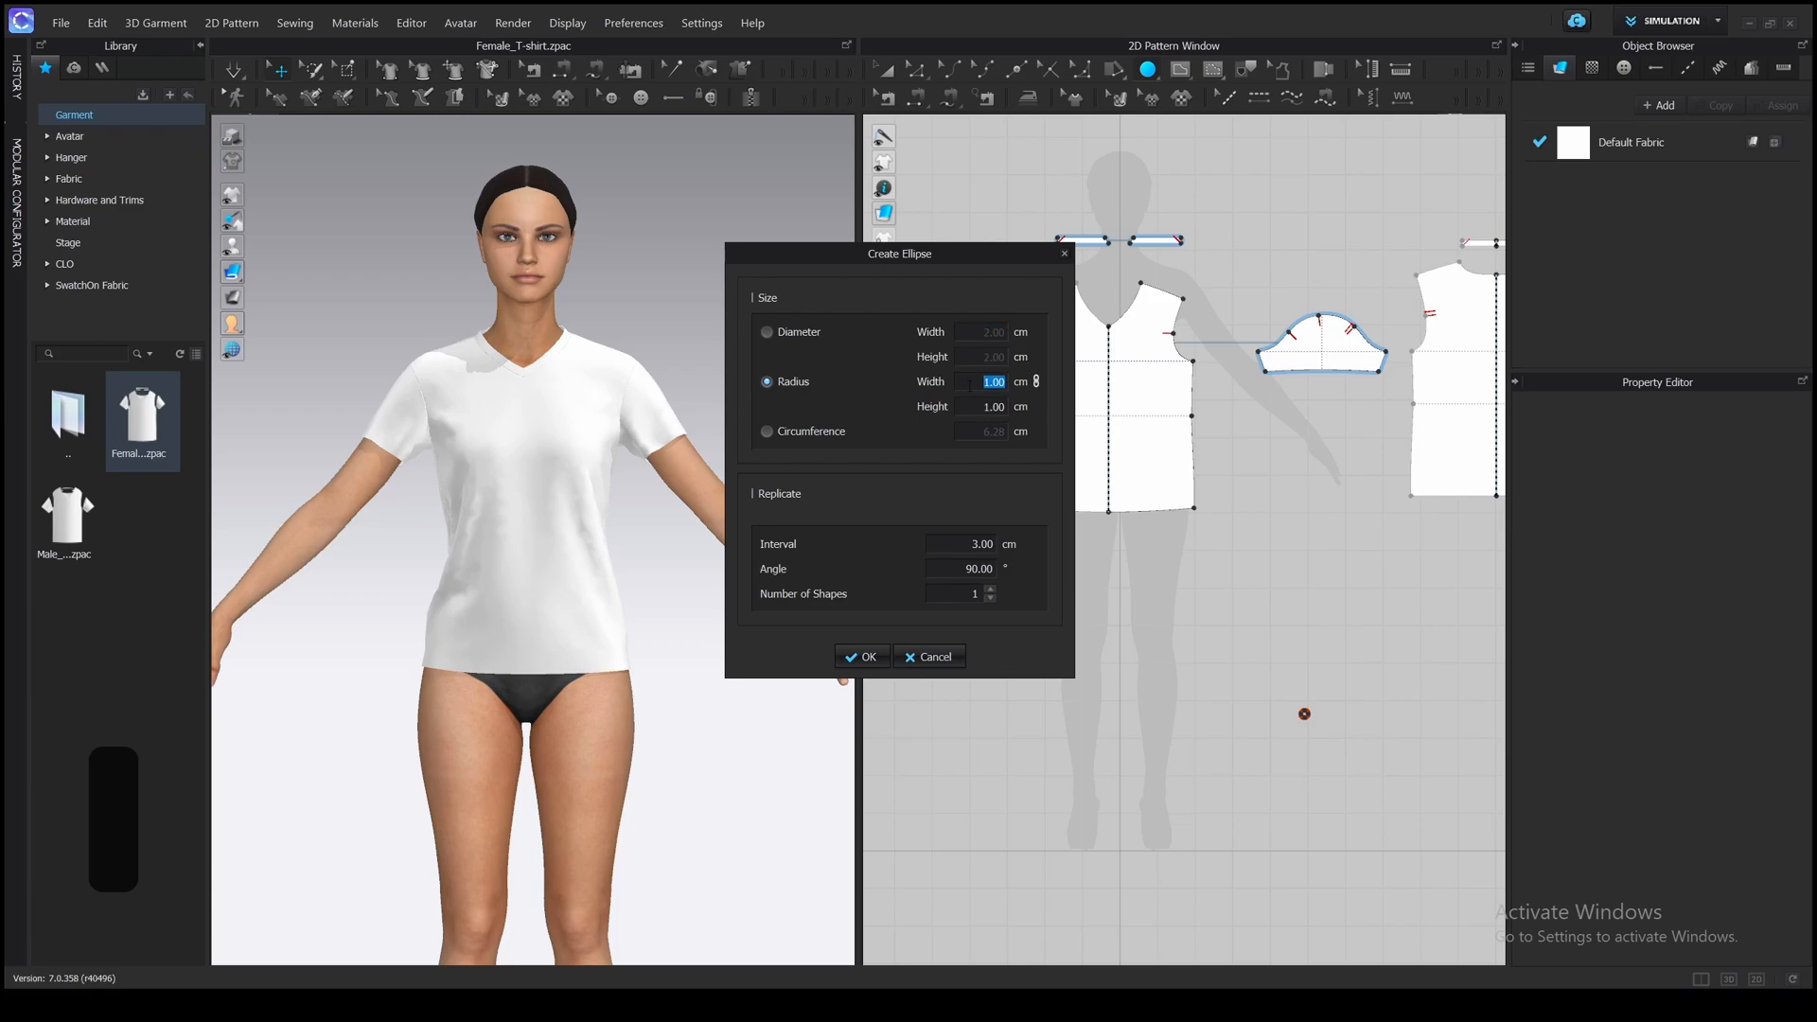
{"action": "type", "text": "50"}
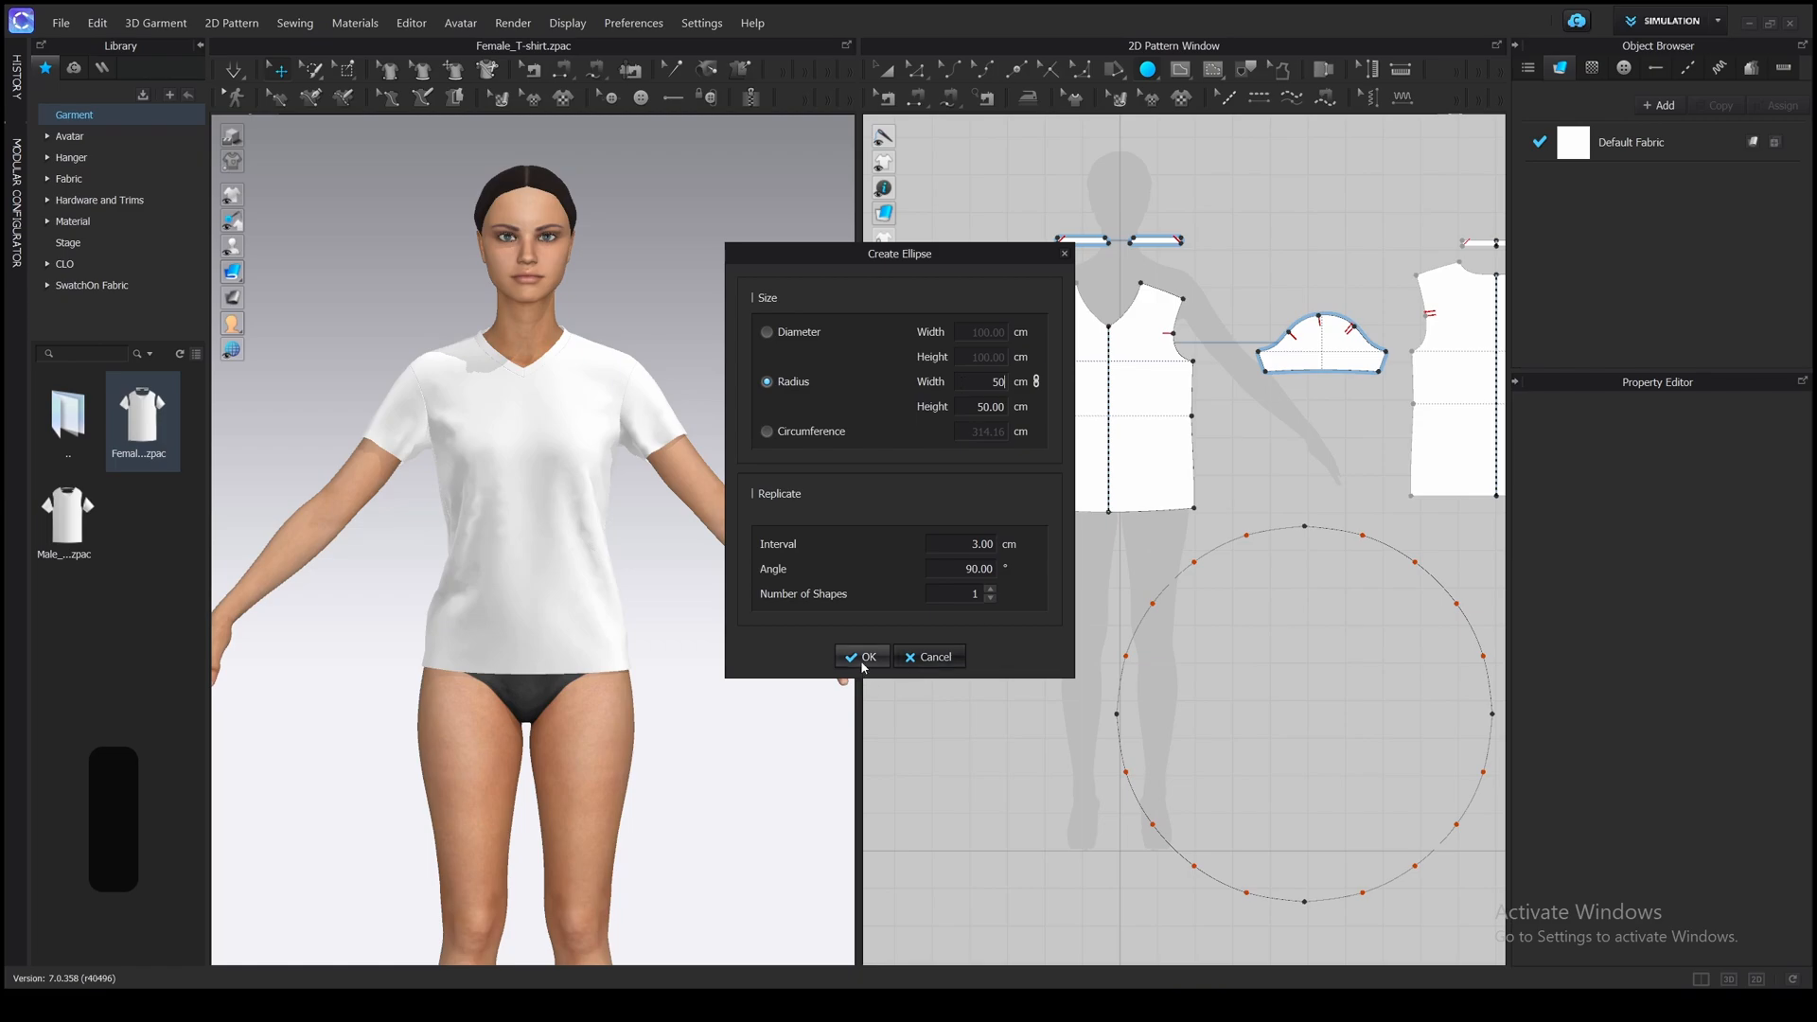
{"action": "left_click", "coordinate": [863, 656]}
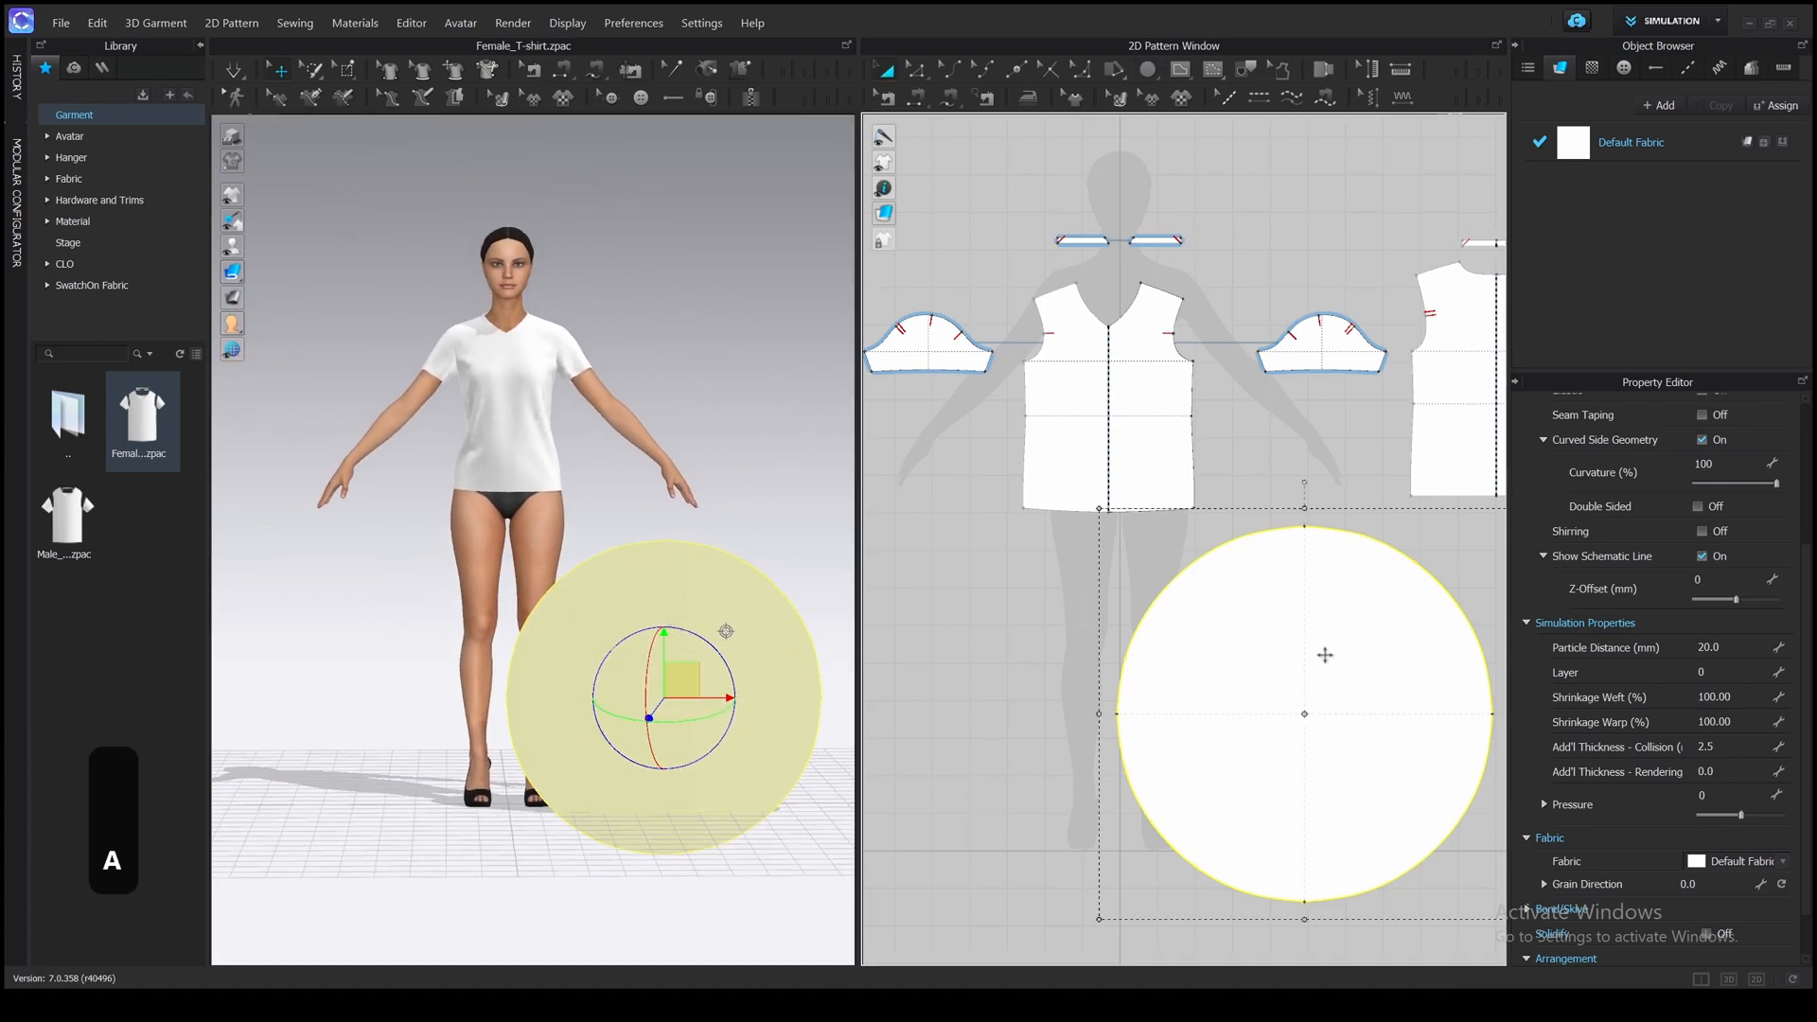
- Hide the t-shirt and measure the avatar's waist circumference (about 61 cm)
{"action": "left_click_drag", "start_coordinate": [1304, 714], "coordinate": [1107, 776]}
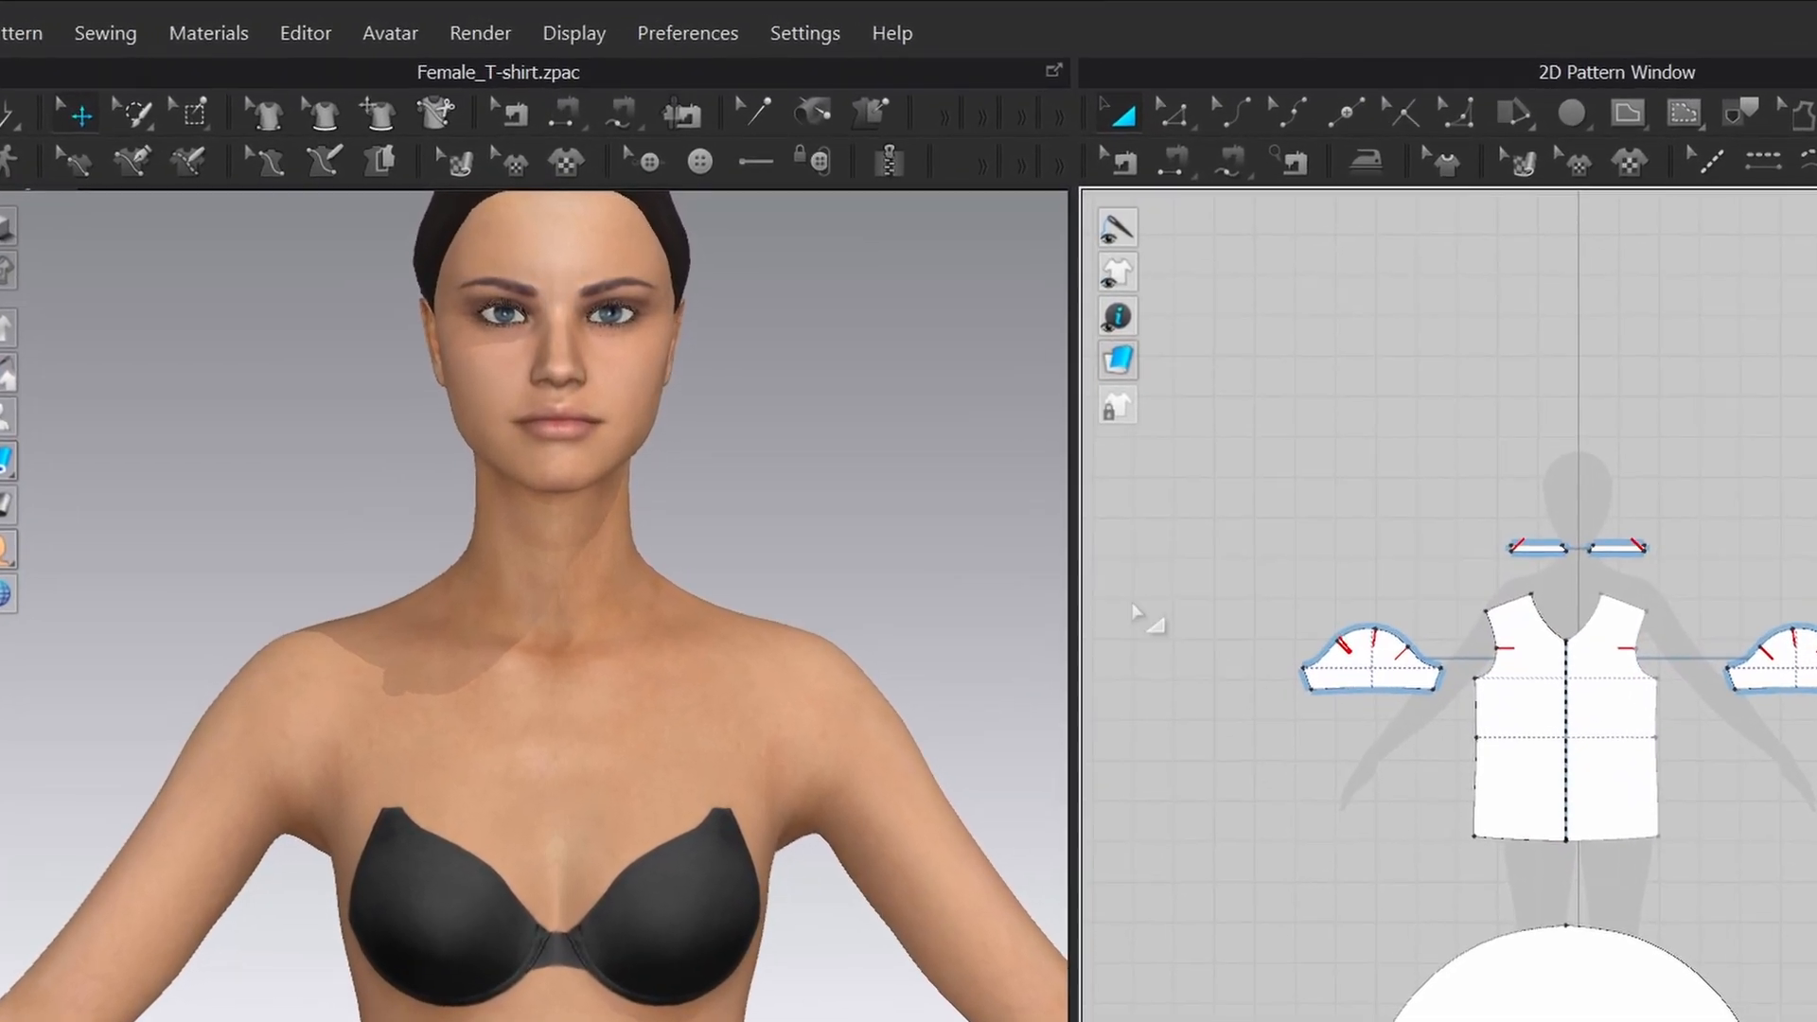
{"action": "mouse_move", "coordinate": [1025, 127]}
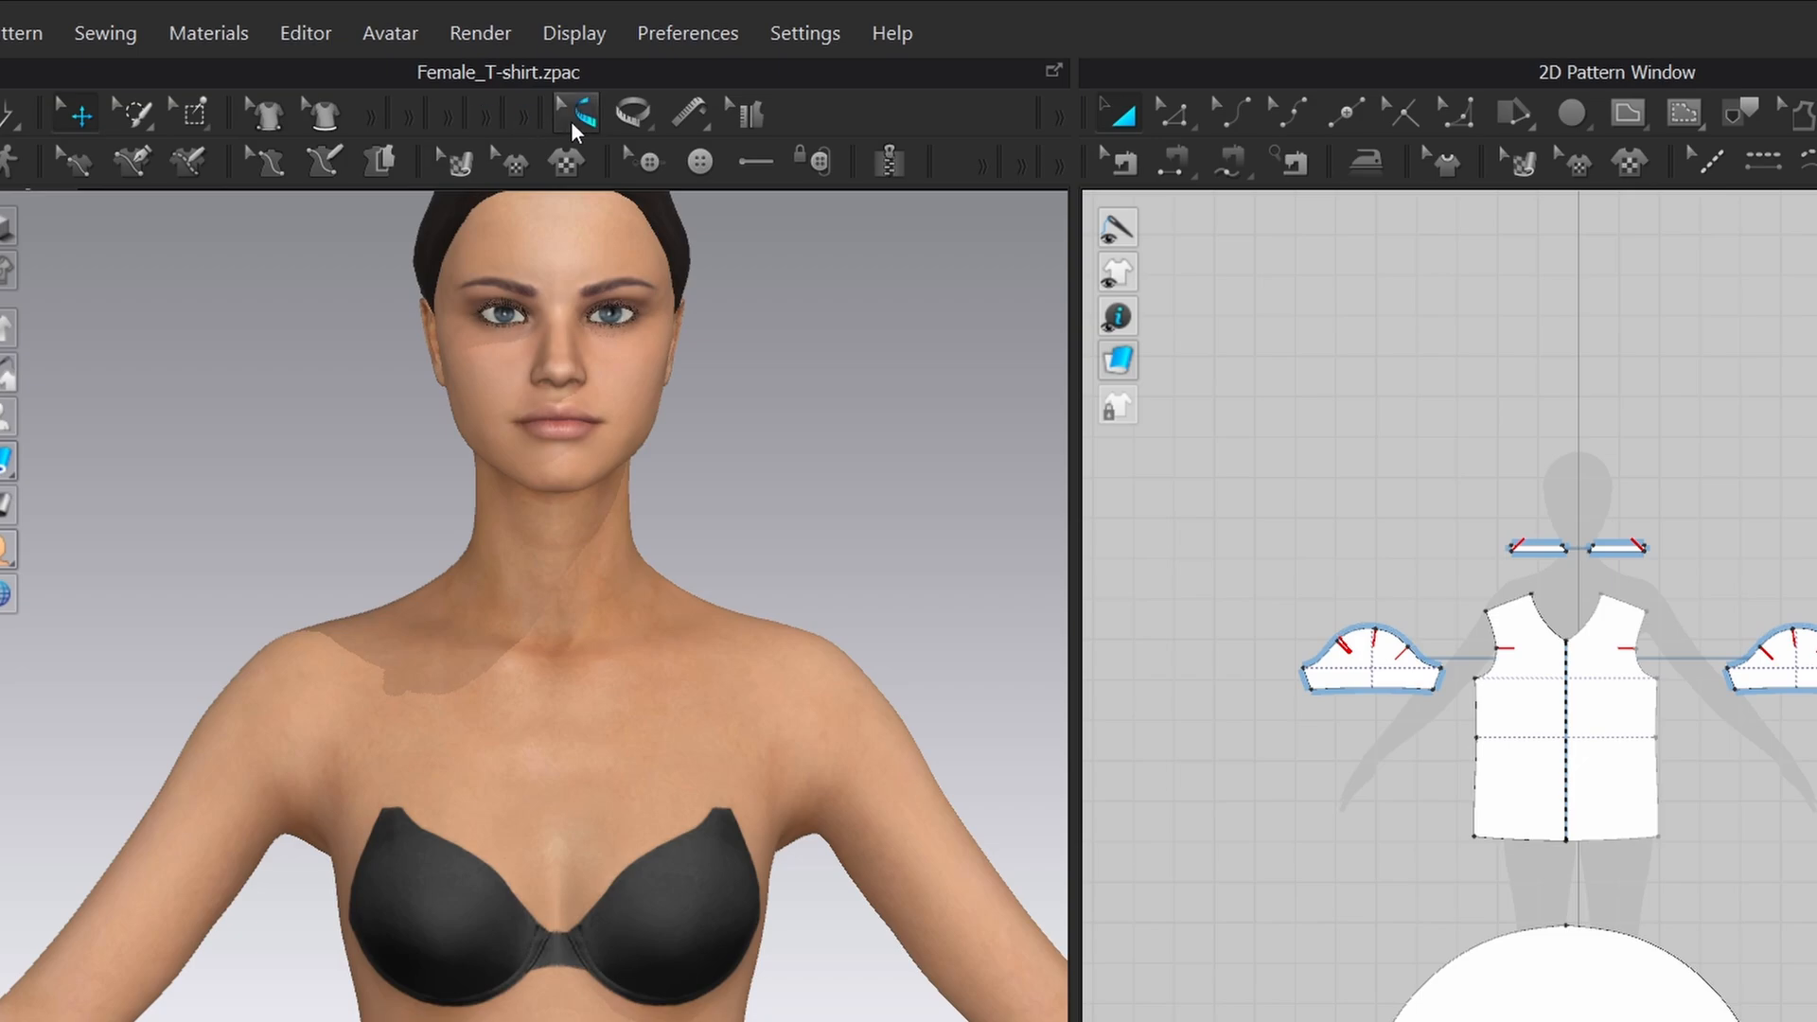
{"action": "mouse_move", "coordinate": [512, 132]}
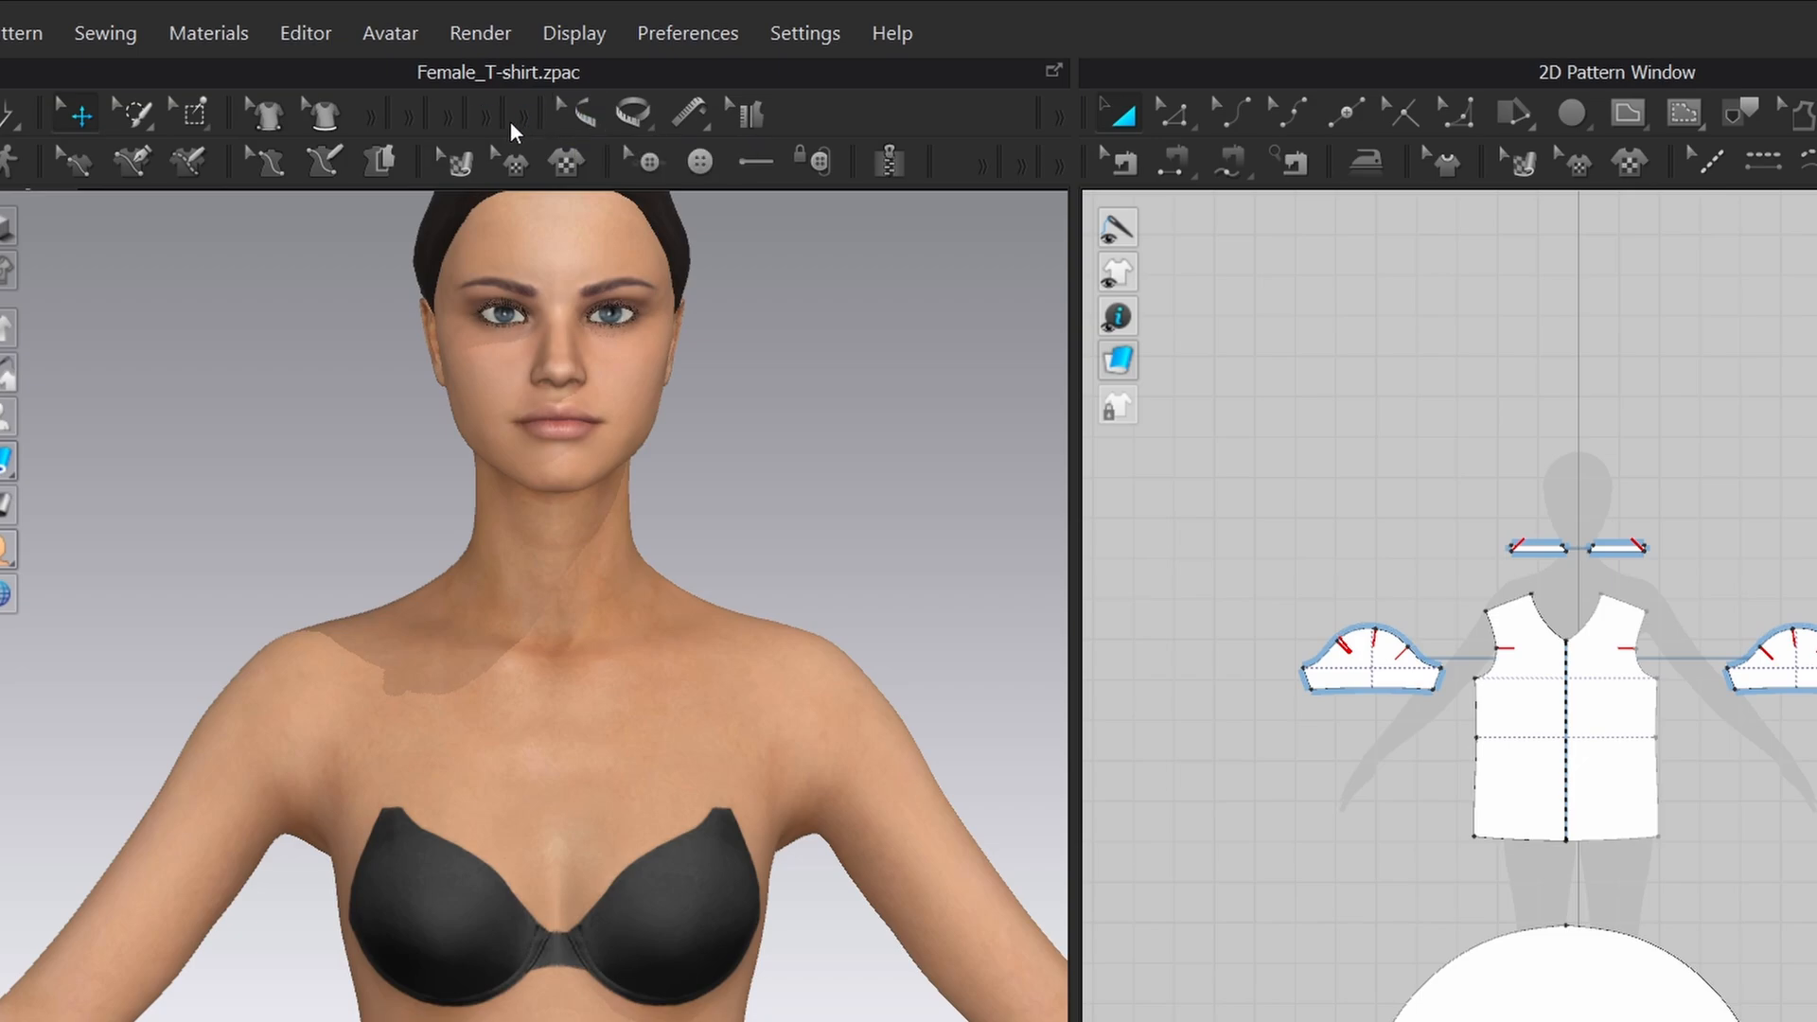
{"action": "mouse_move", "coordinate": [634, 112]}
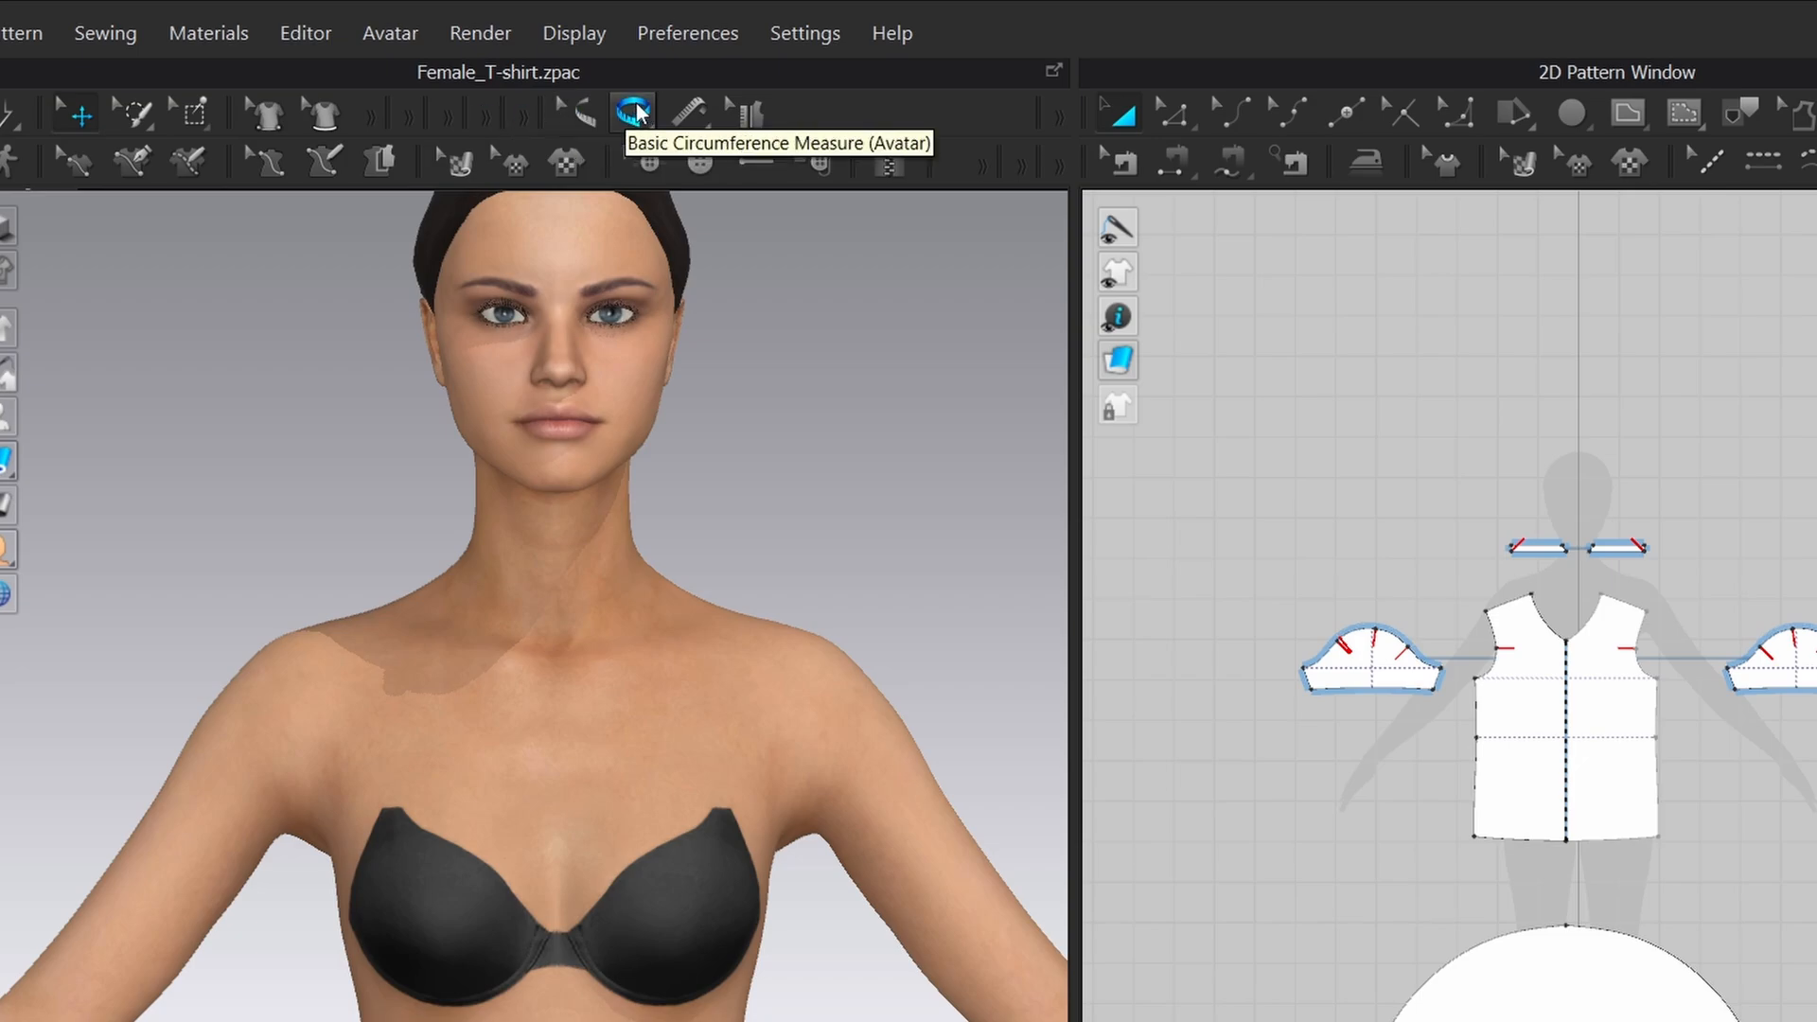
{"action": "left_click", "coordinate": [632, 111]}
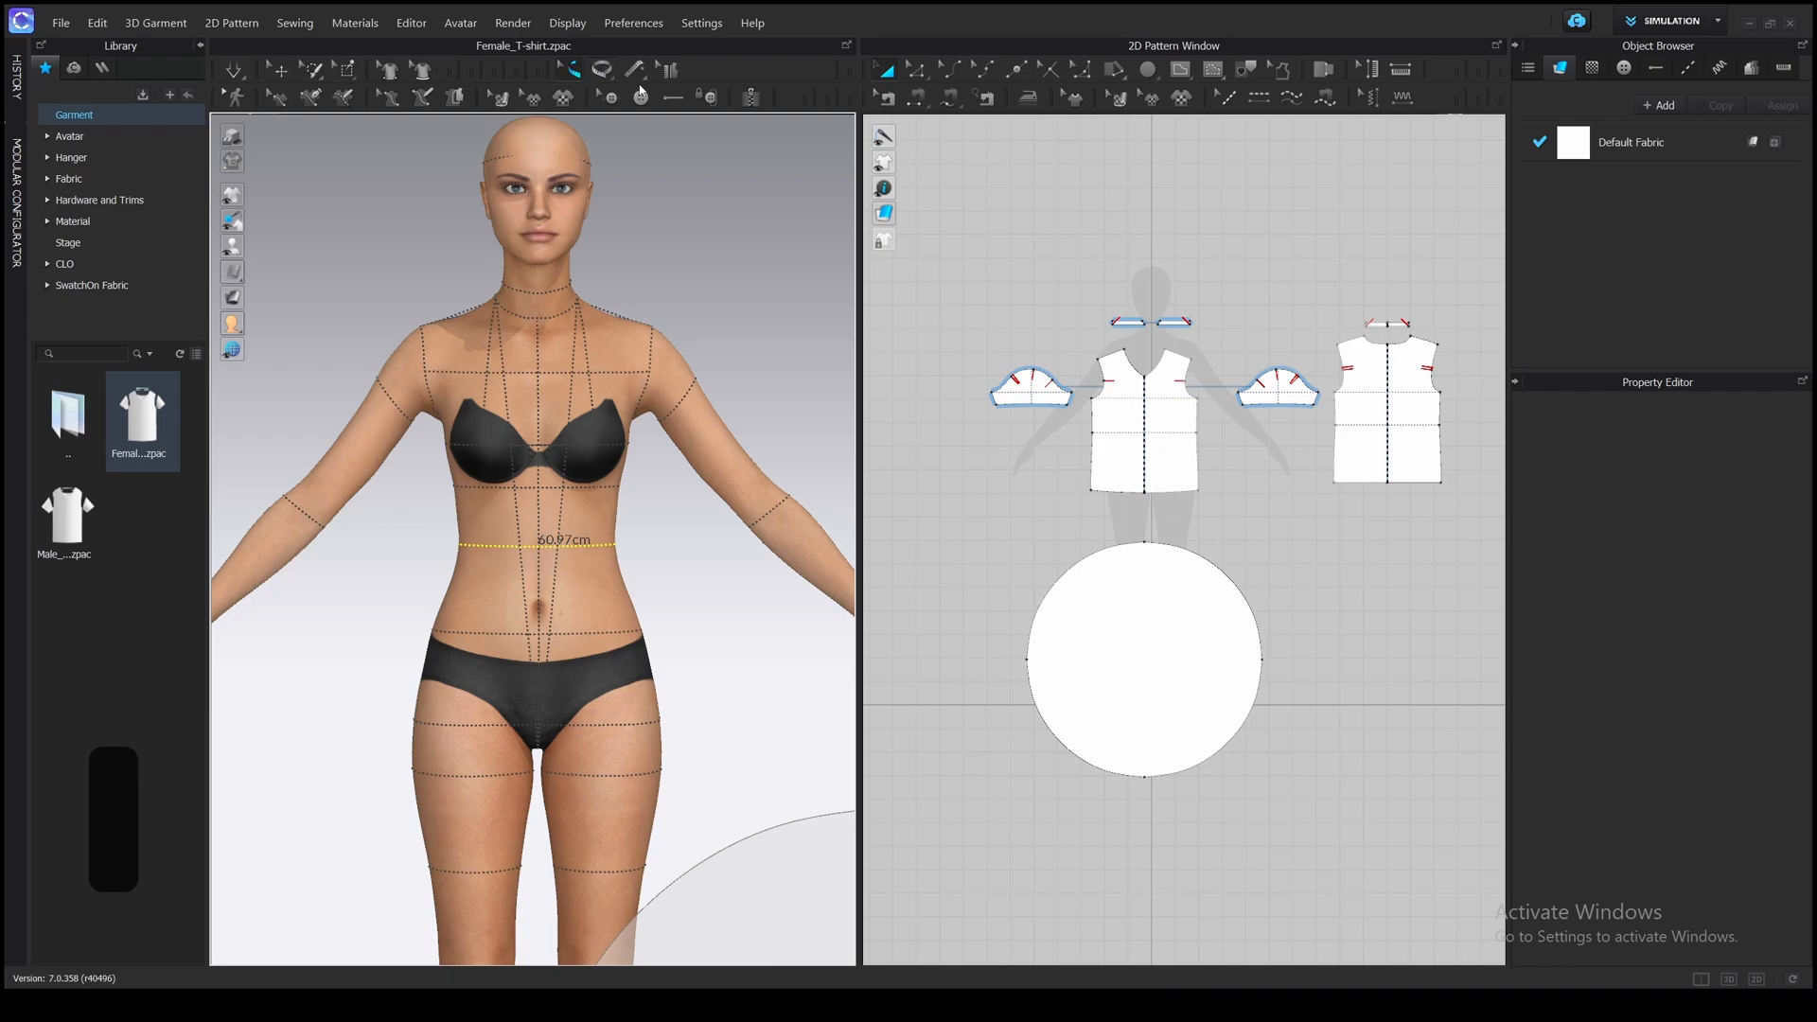
- Add a centred internal circle of 60 cm circumference inside the large circular piece
{"action": "left_click", "coordinate": [280, 70]}
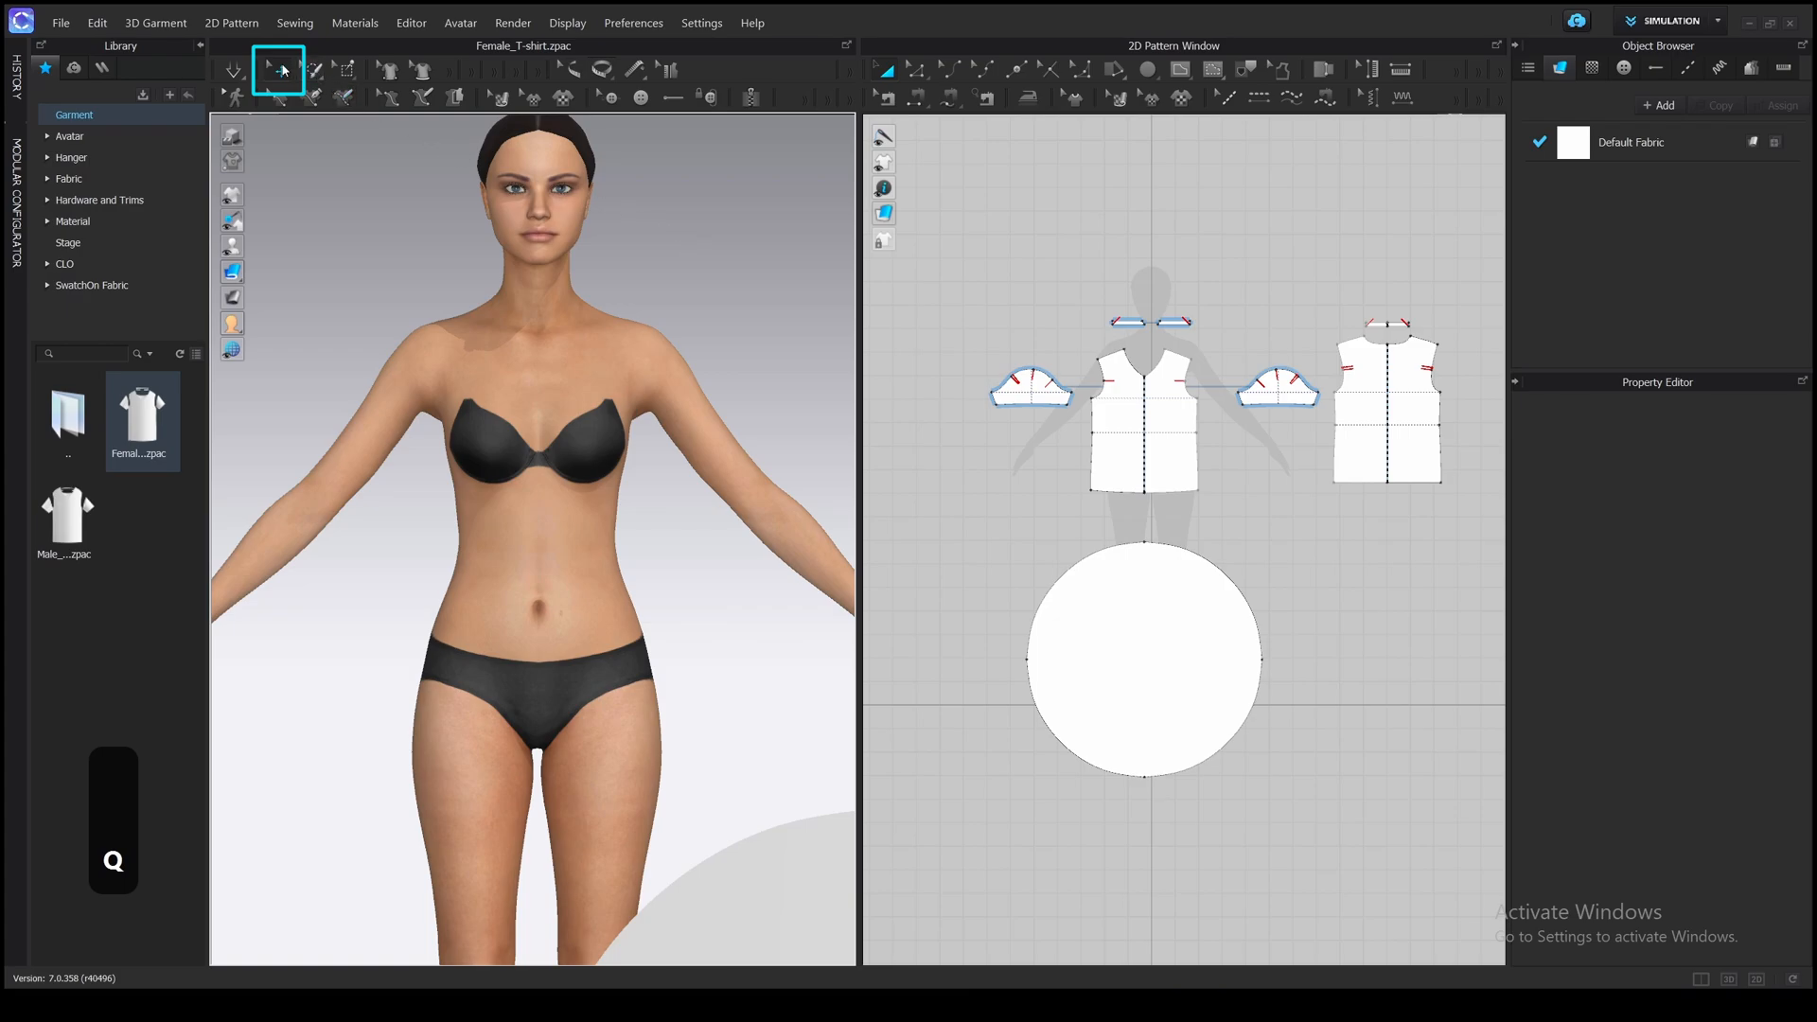
{"action": "mouse_move", "coordinate": [883, 70]}
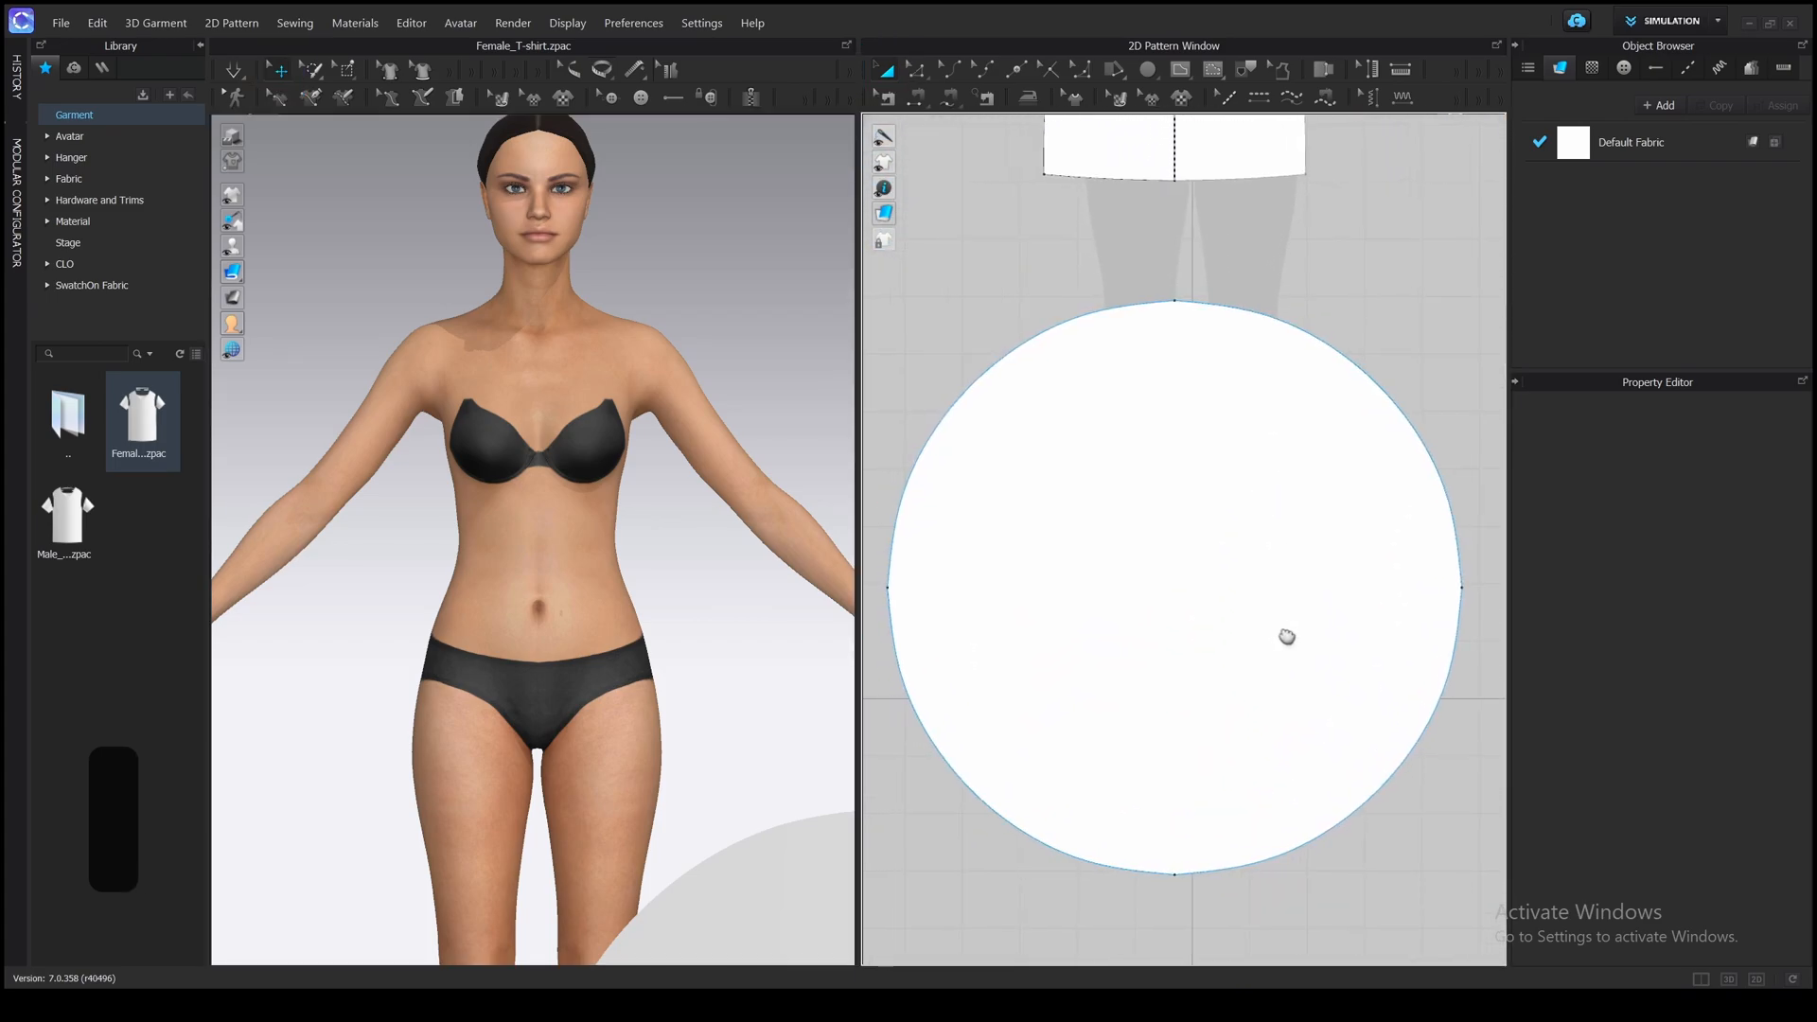
{"action": "left_click", "coordinate": [1179, 70]}
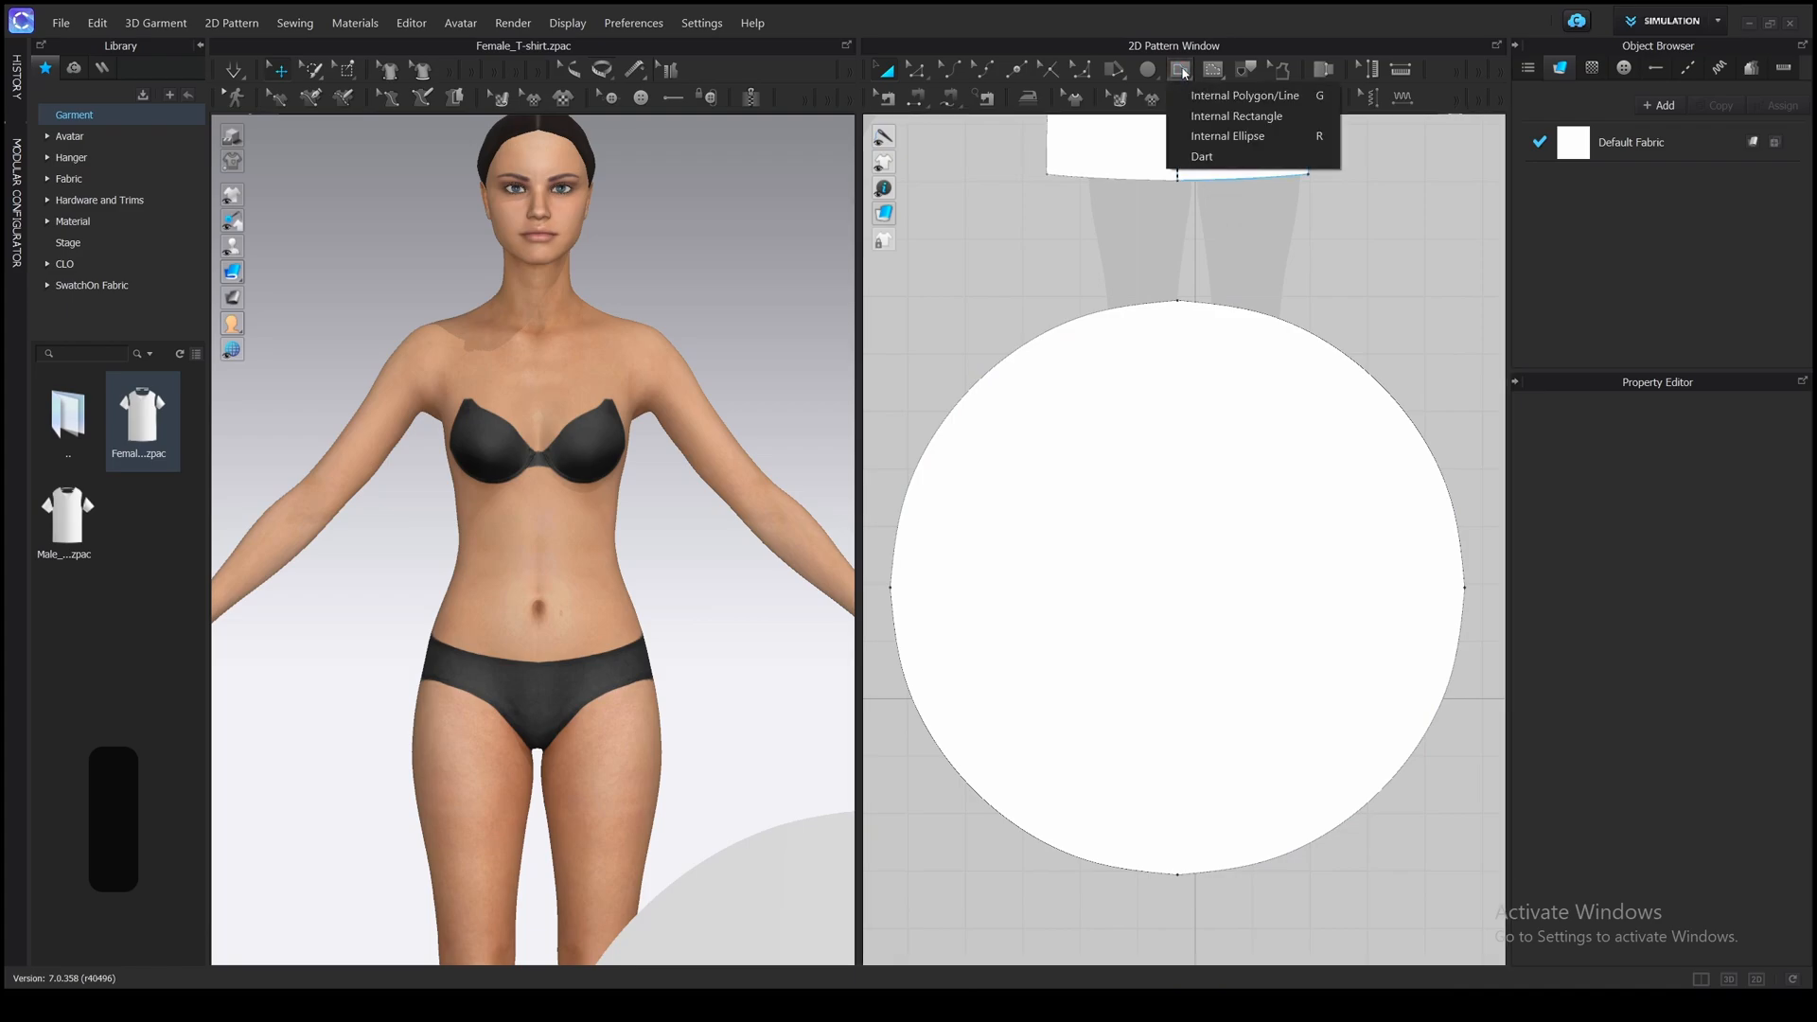
{"action": "mouse_move", "coordinate": [1281, 137]}
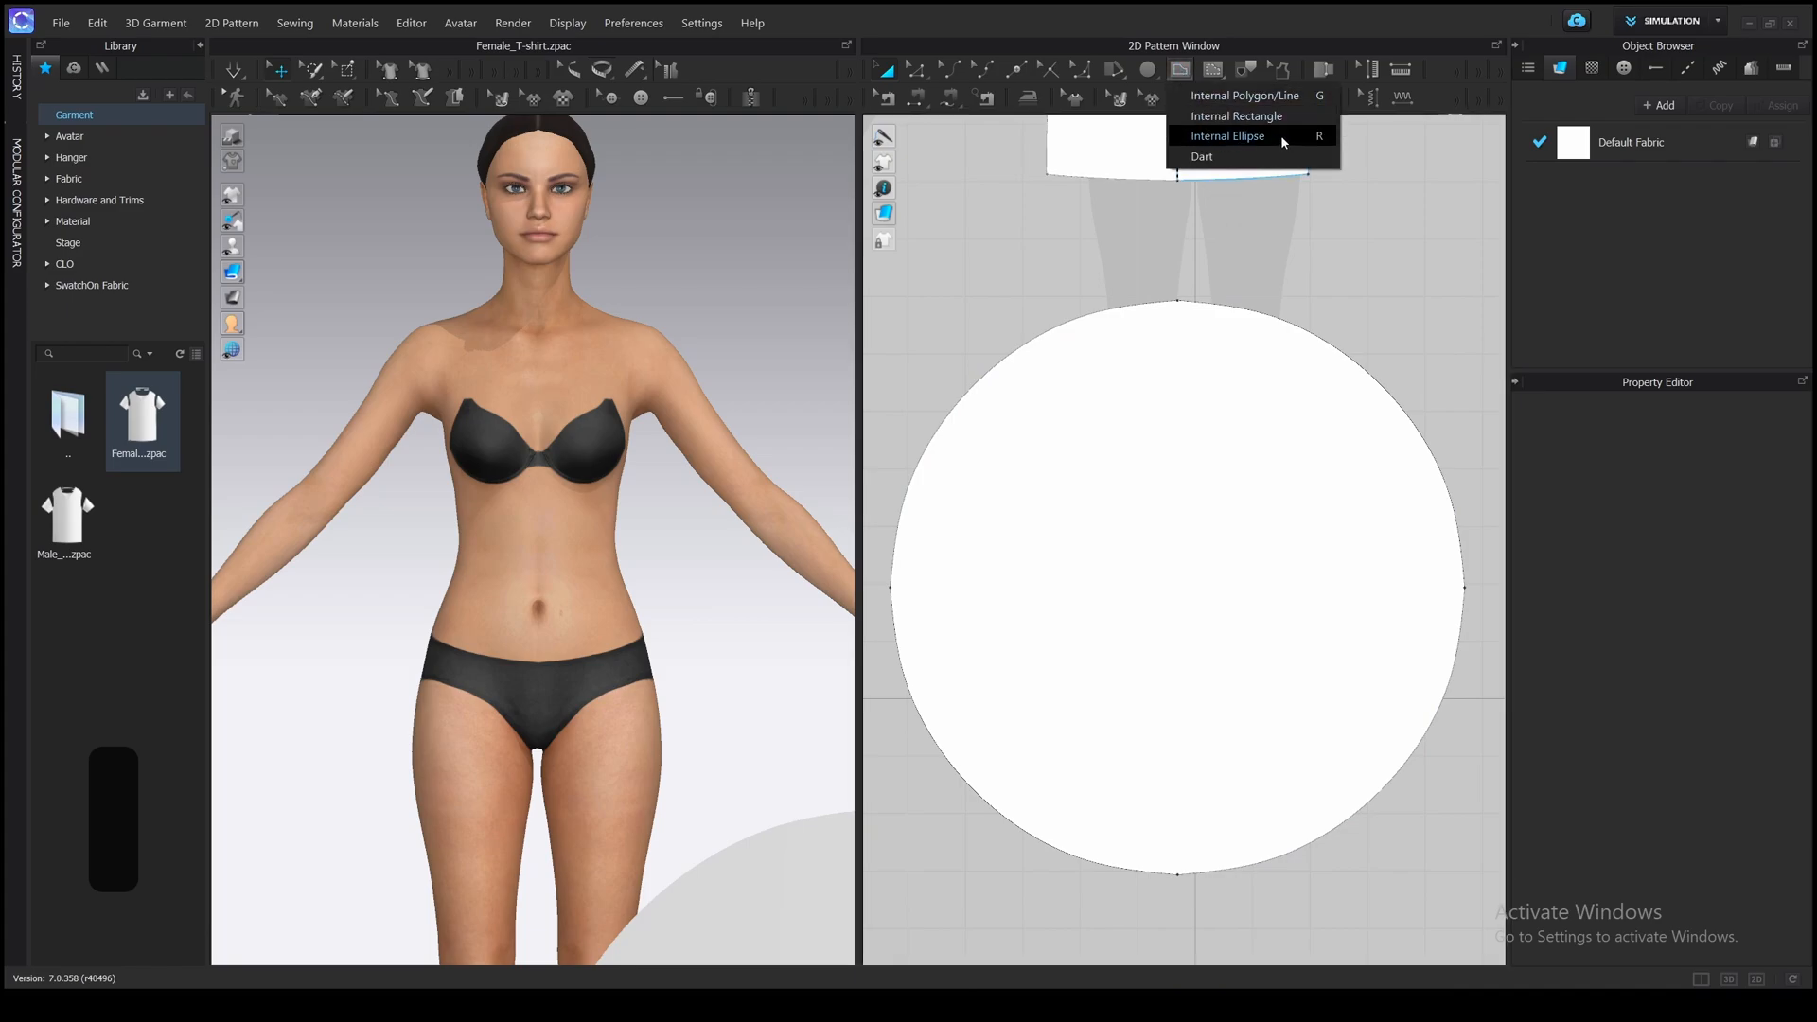
{"action": "left_click", "coordinate": [1226, 136]}
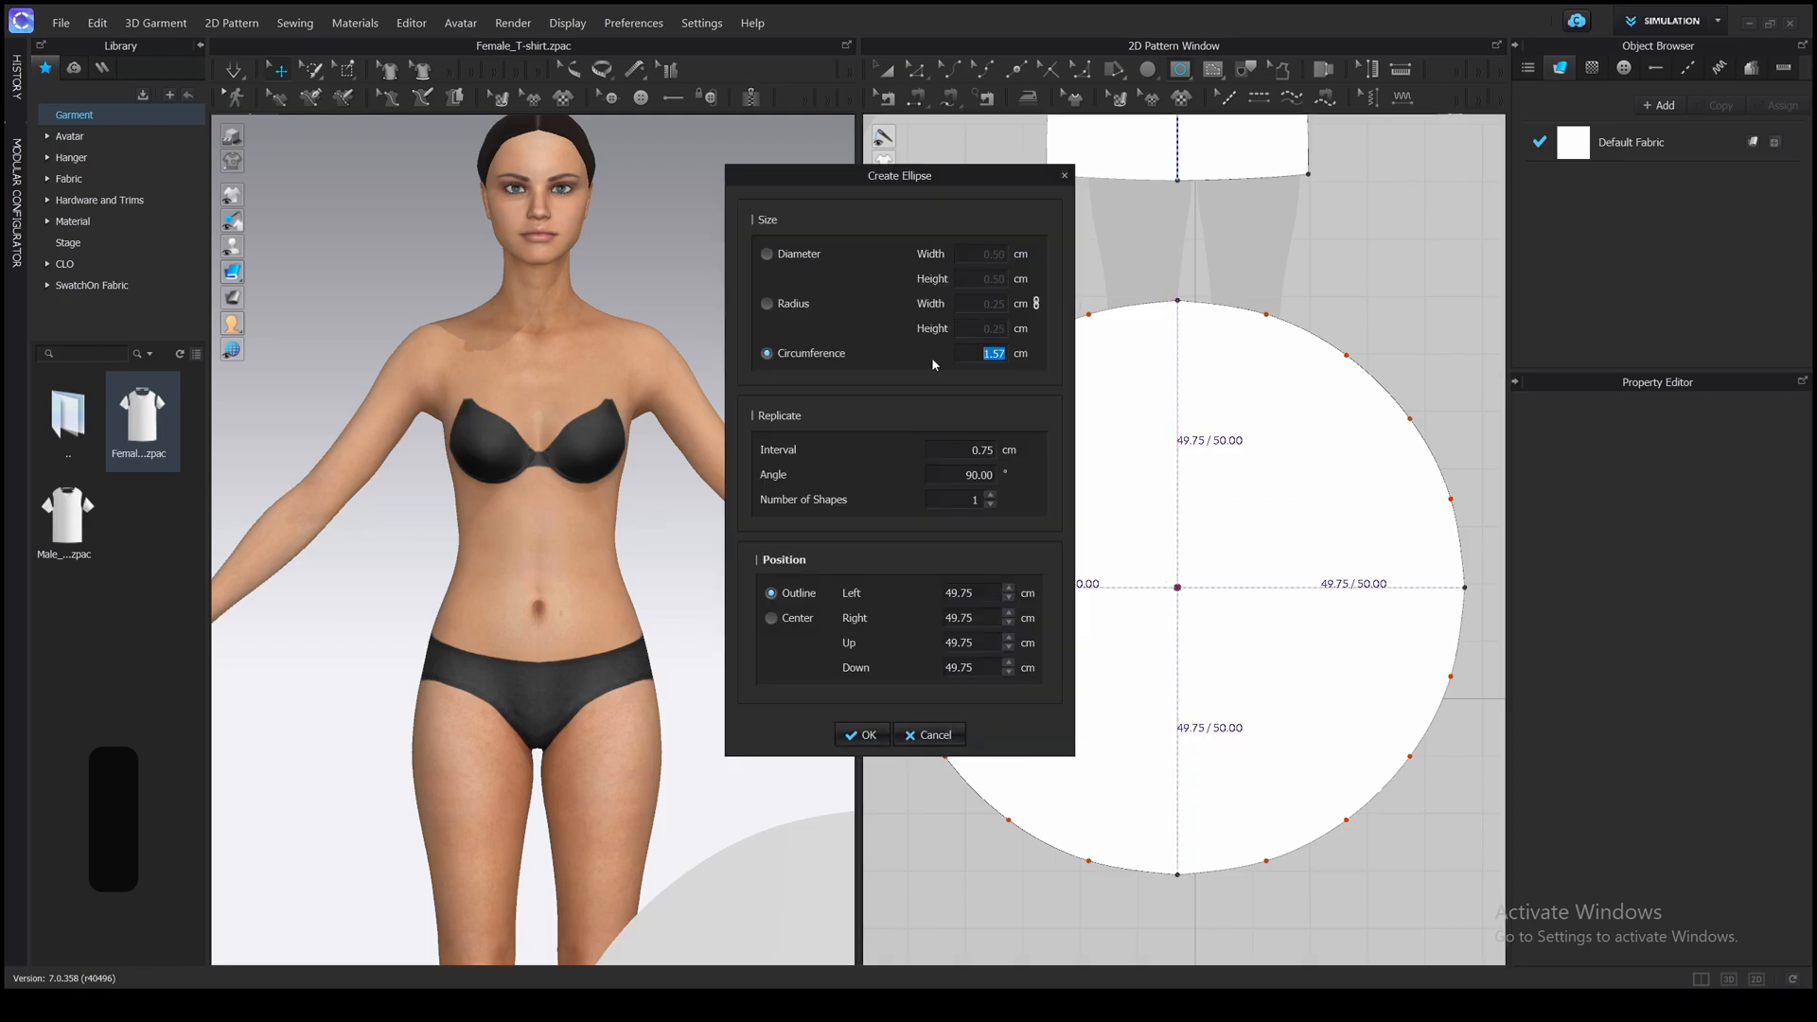
{"action": "type", "text": "60"}
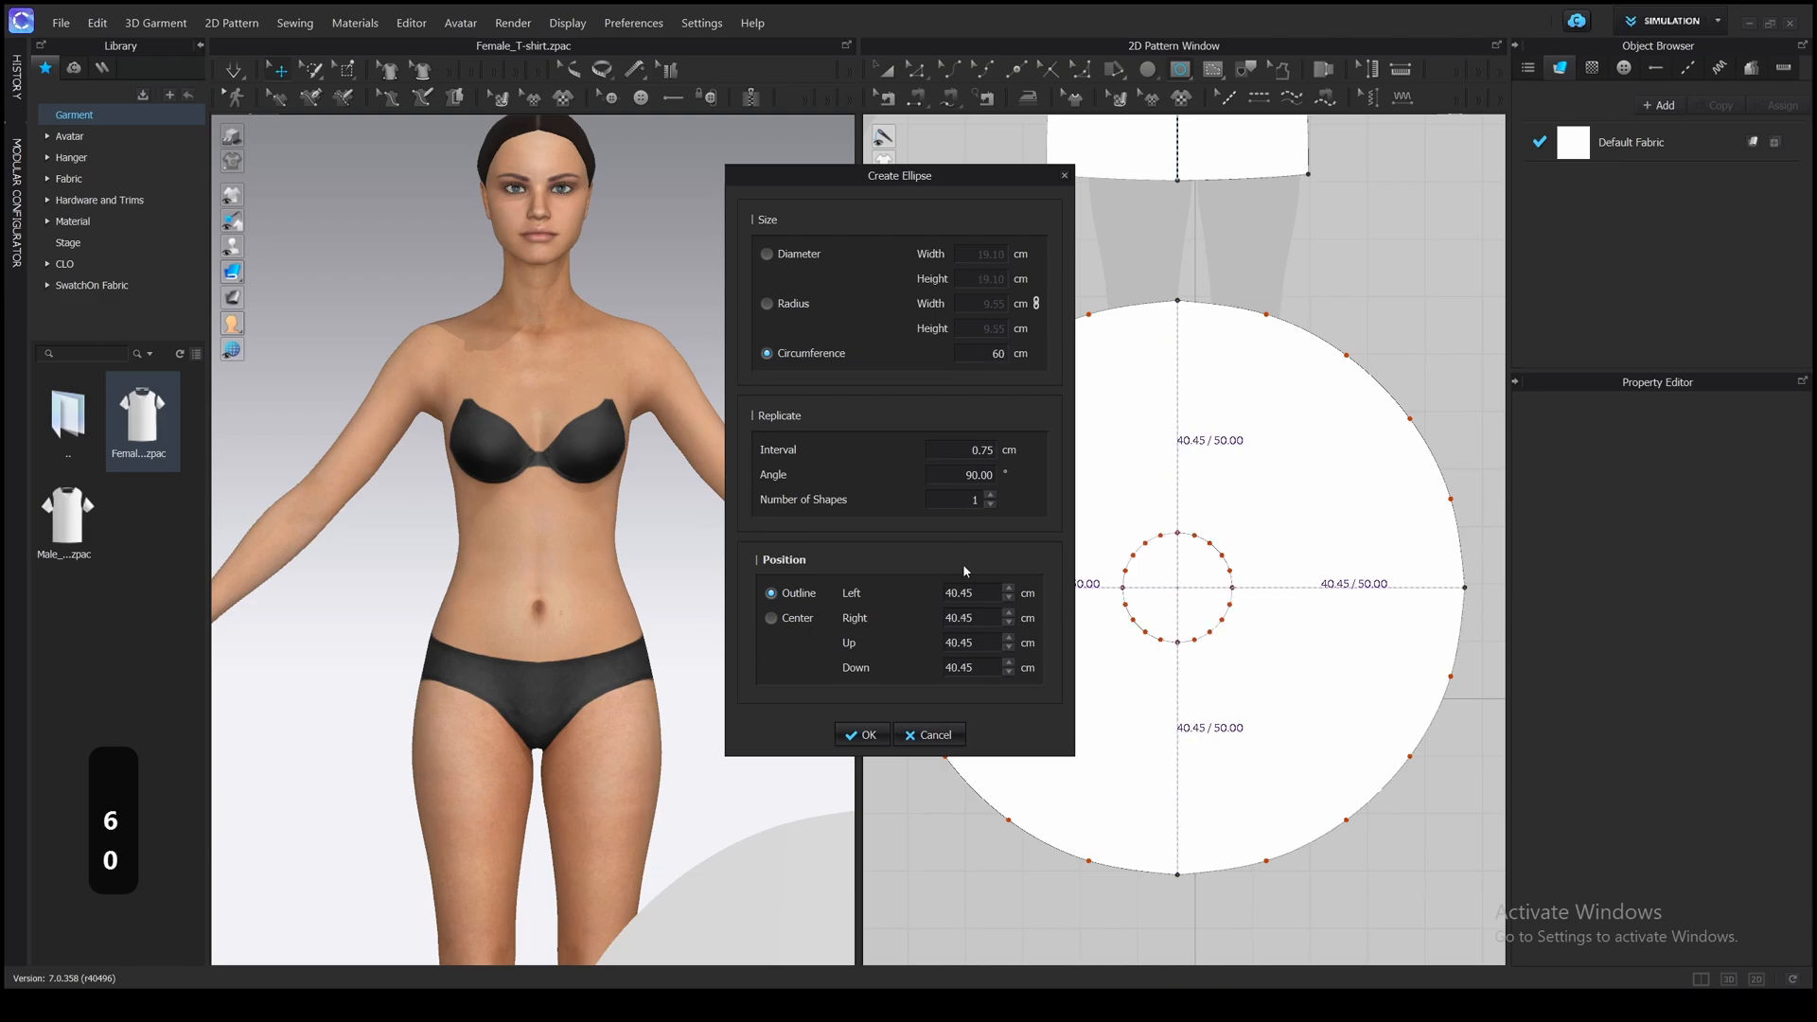
{"action": "left_click", "coordinate": [863, 734]}
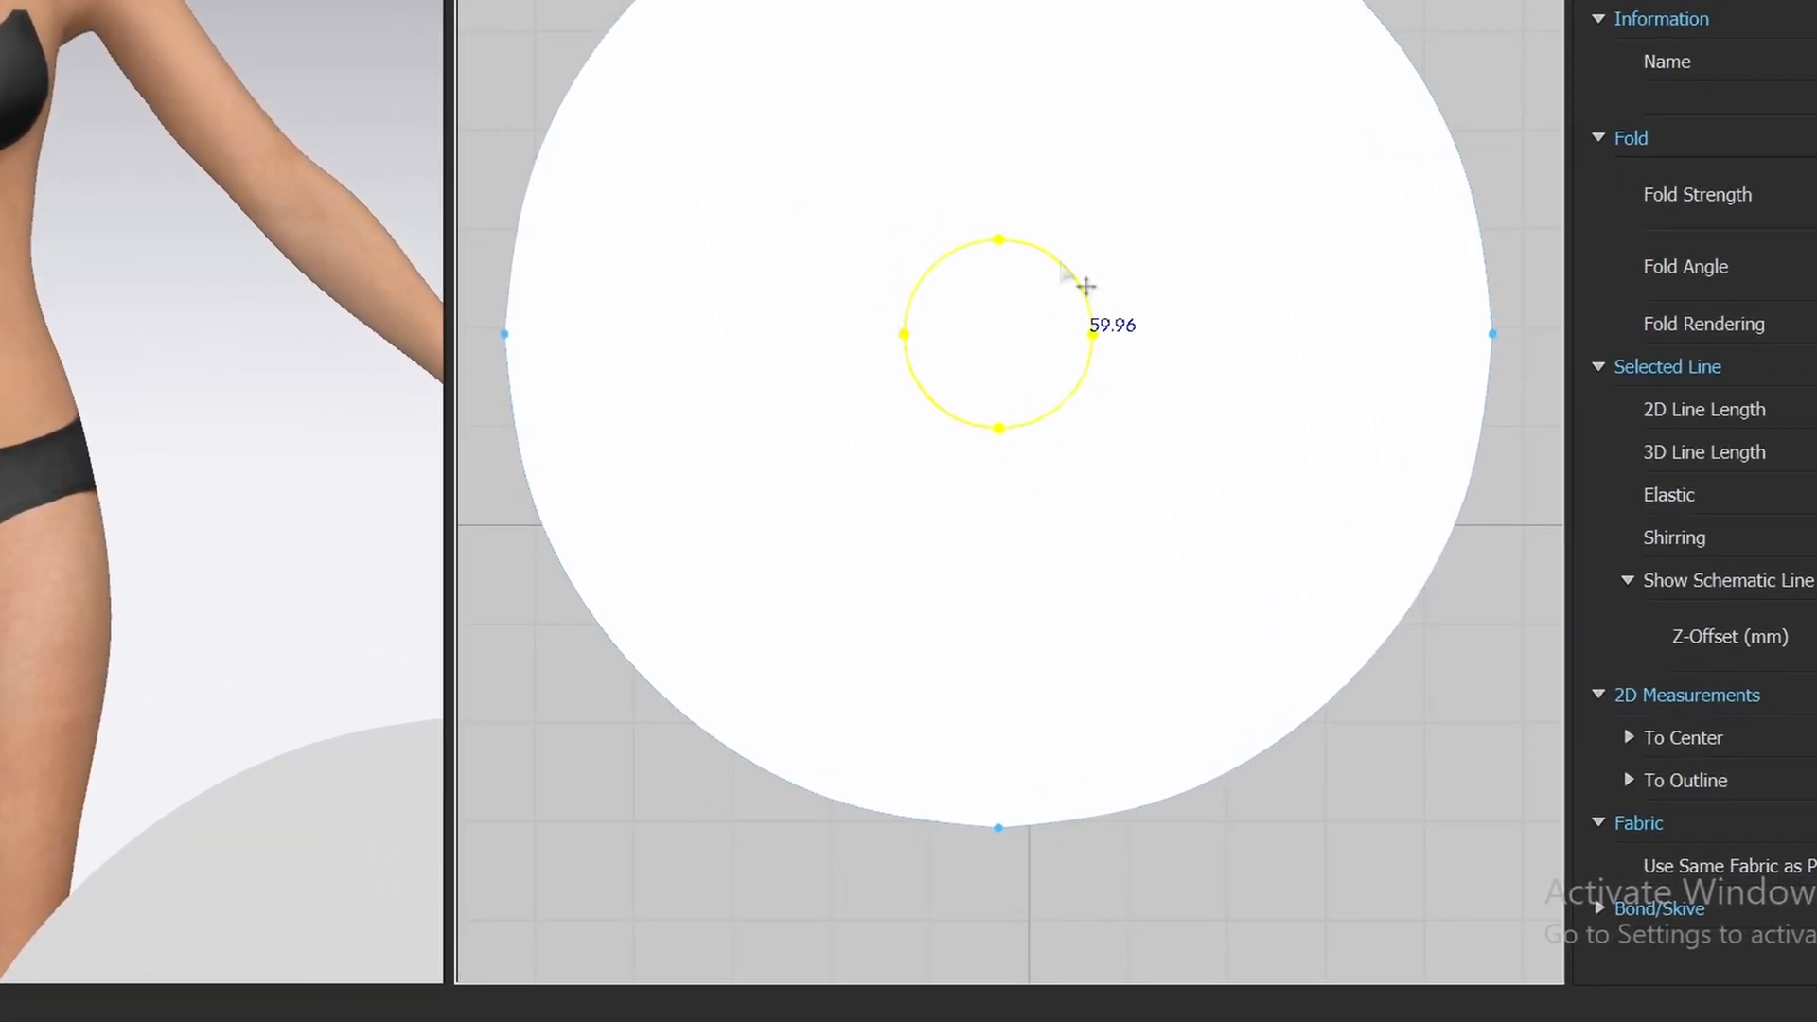
- Convert the inner circle to a hole, making the piece a ring
{"action": "right_click", "coordinate": [1077, 284]}
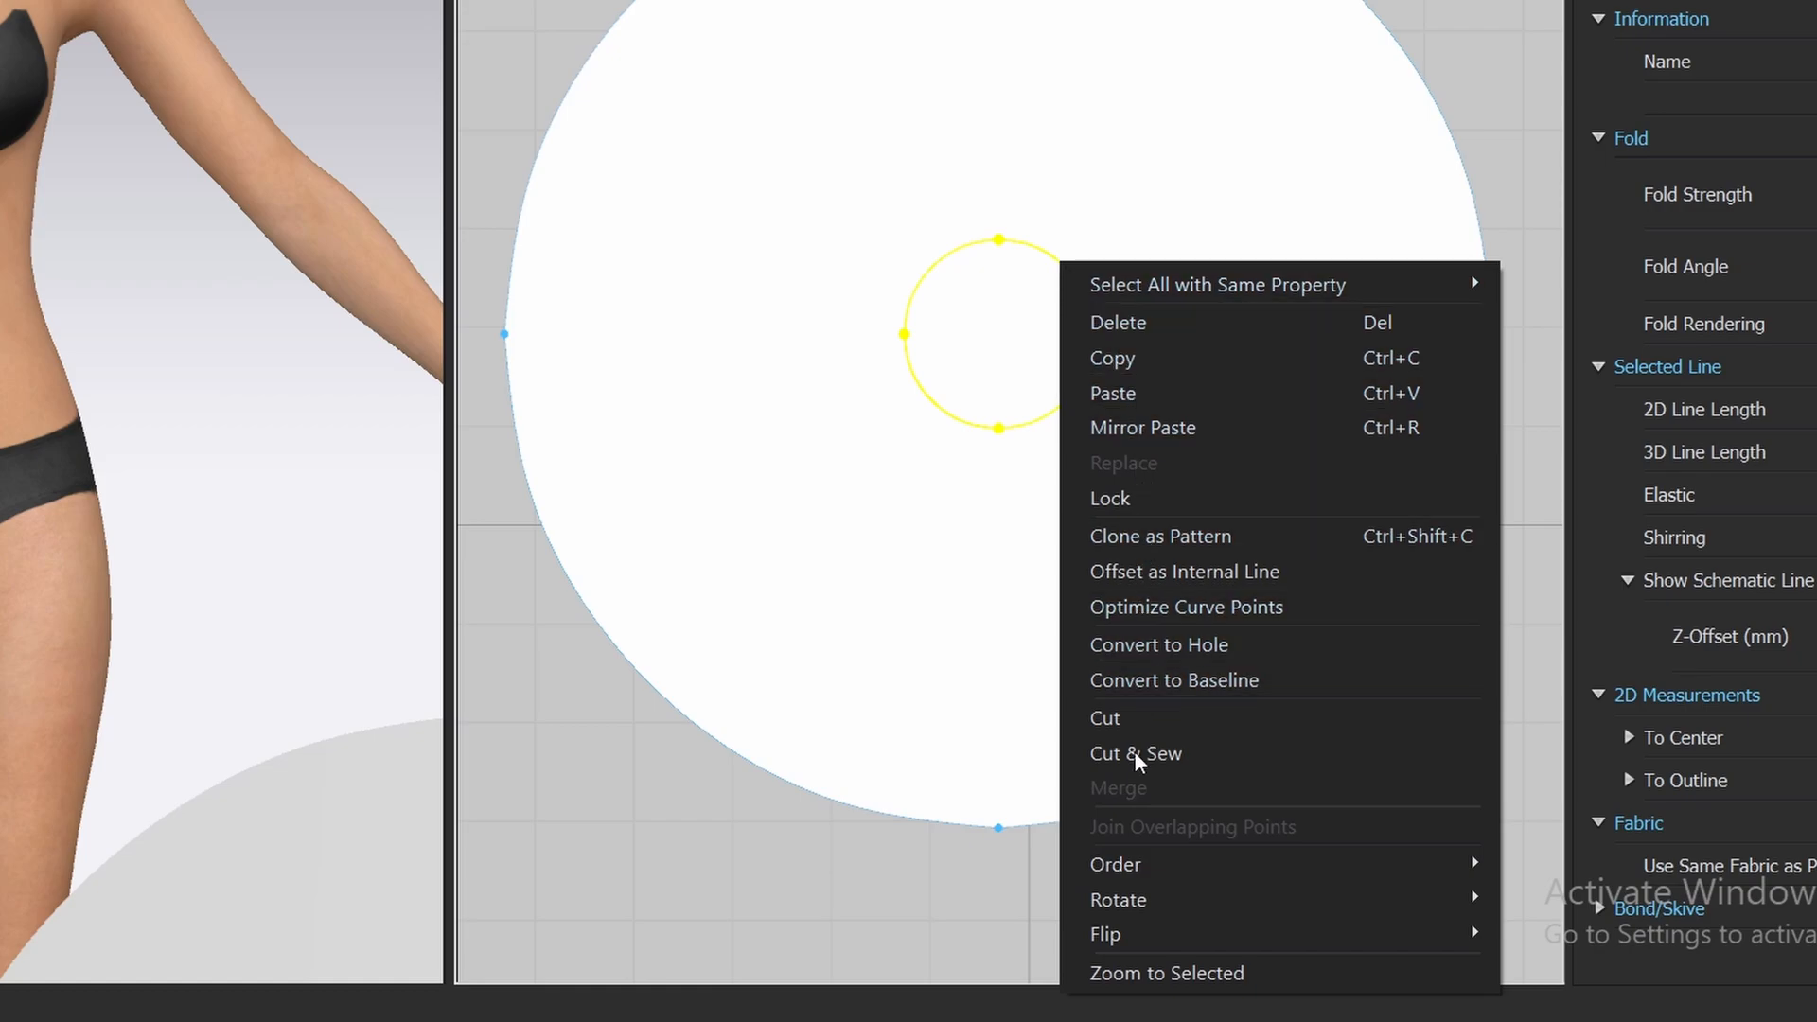
{"action": "mouse_move", "coordinate": [1291, 314]}
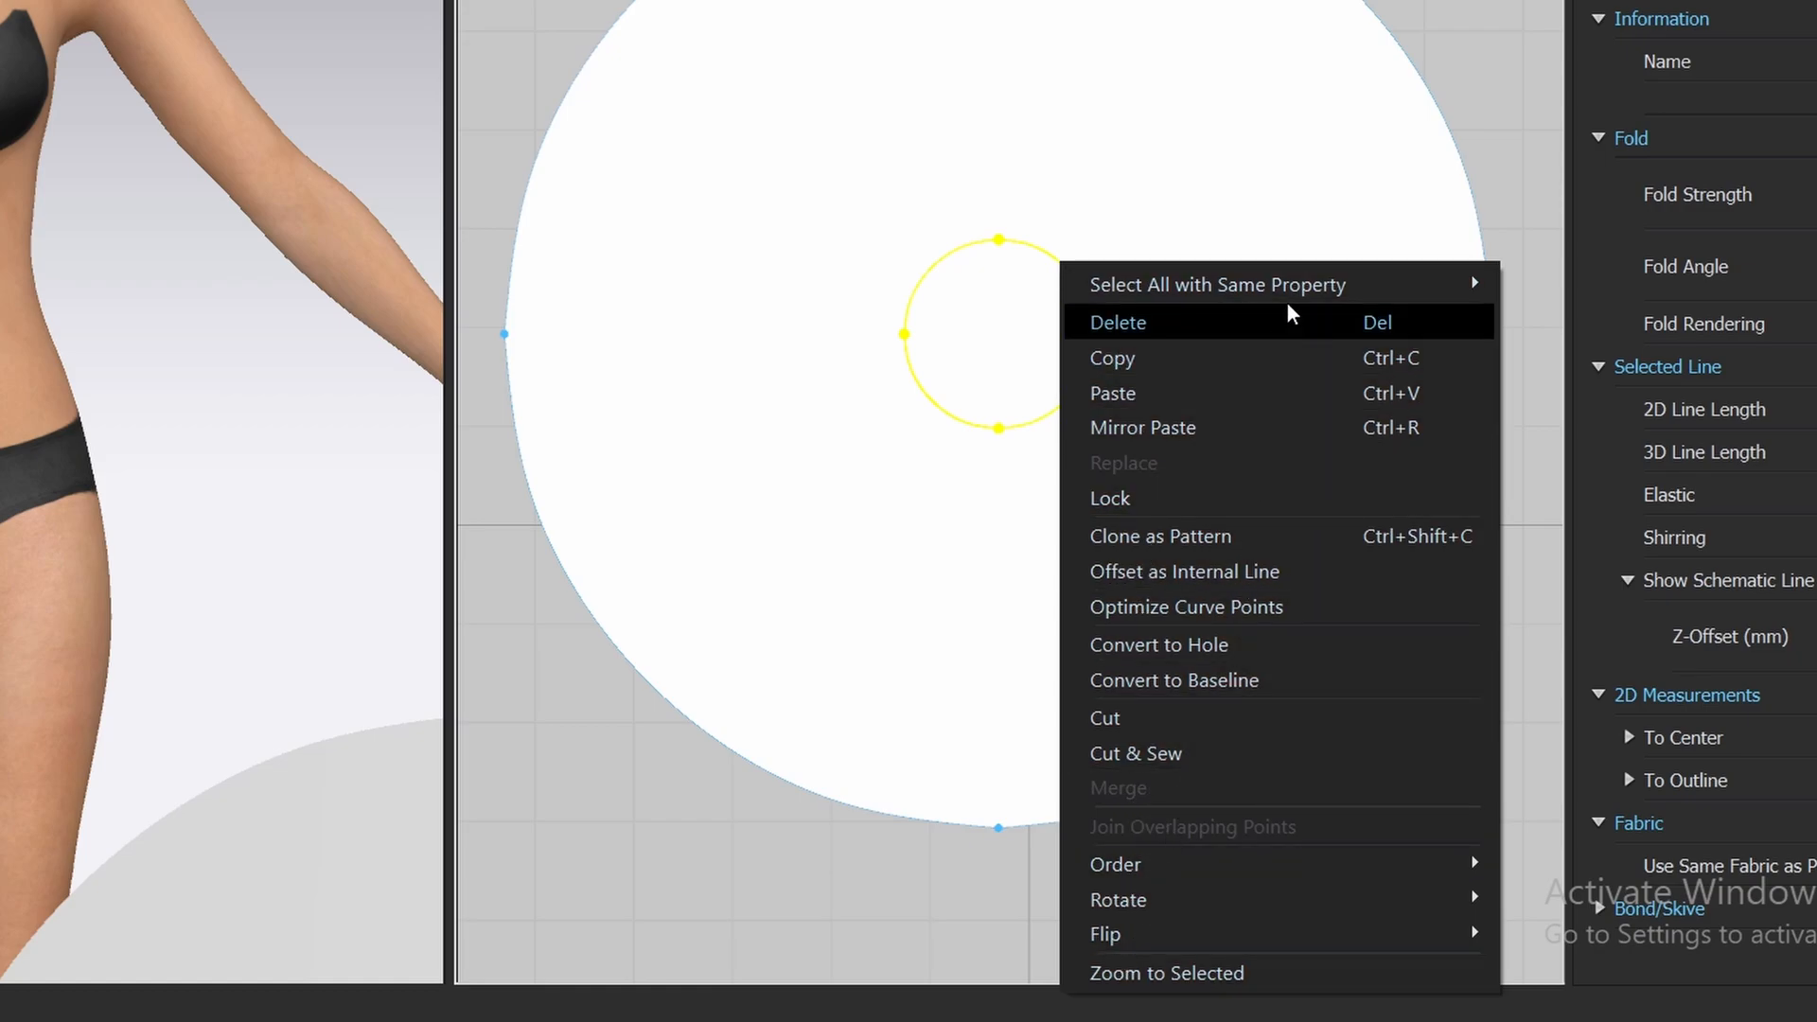
{"action": "mouse_move", "coordinate": [1251, 933]}
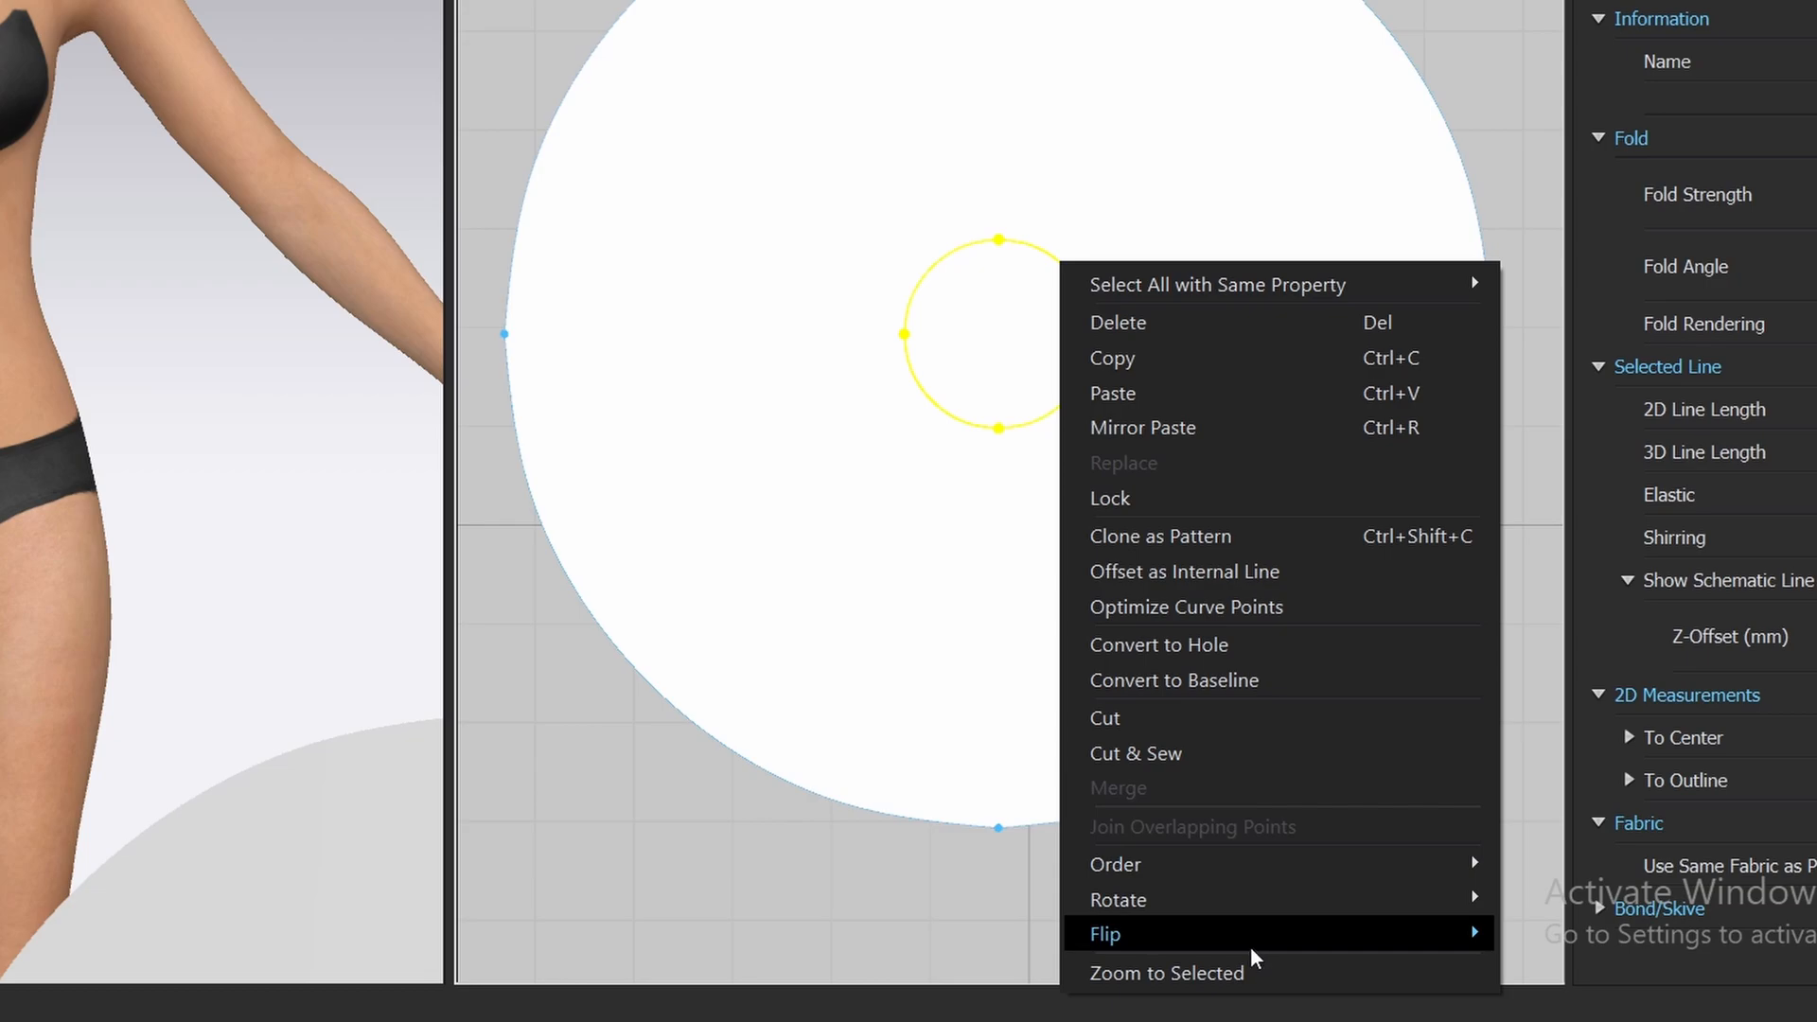
{"action": "mouse_move", "coordinate": [1206, 643]}
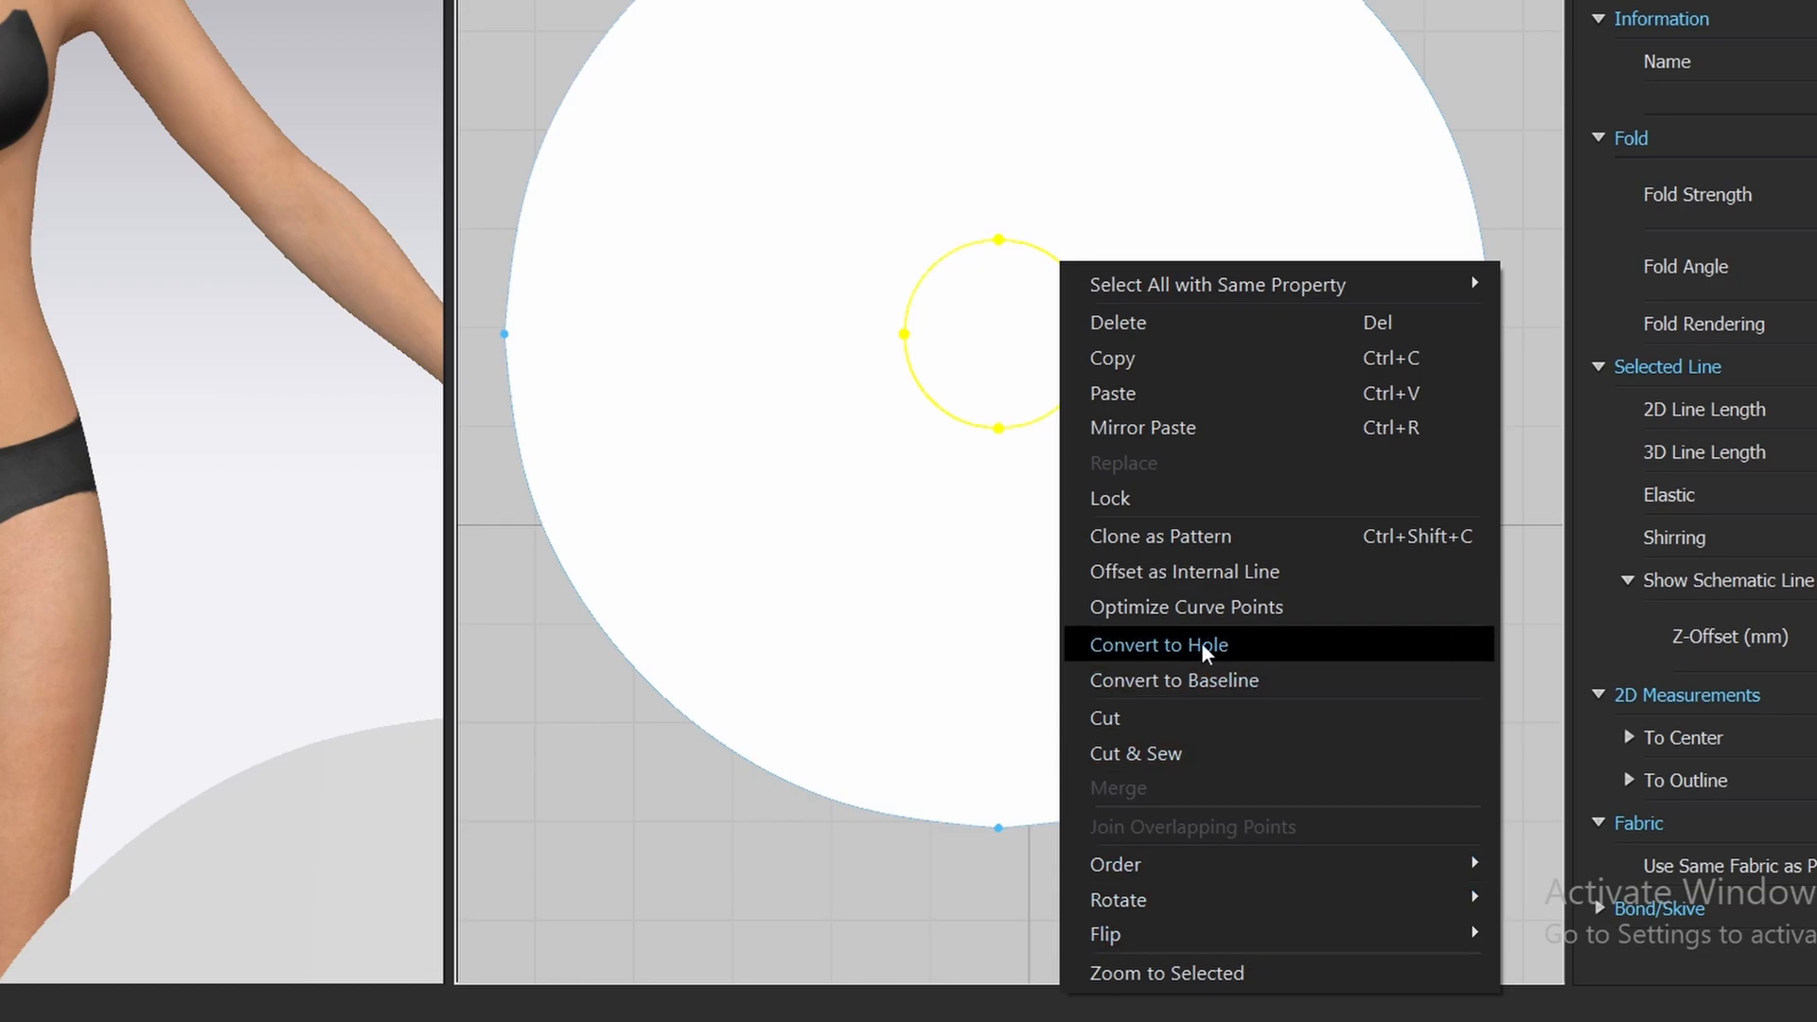
{"action": "left_click", "coordinate": [1156, 644]}
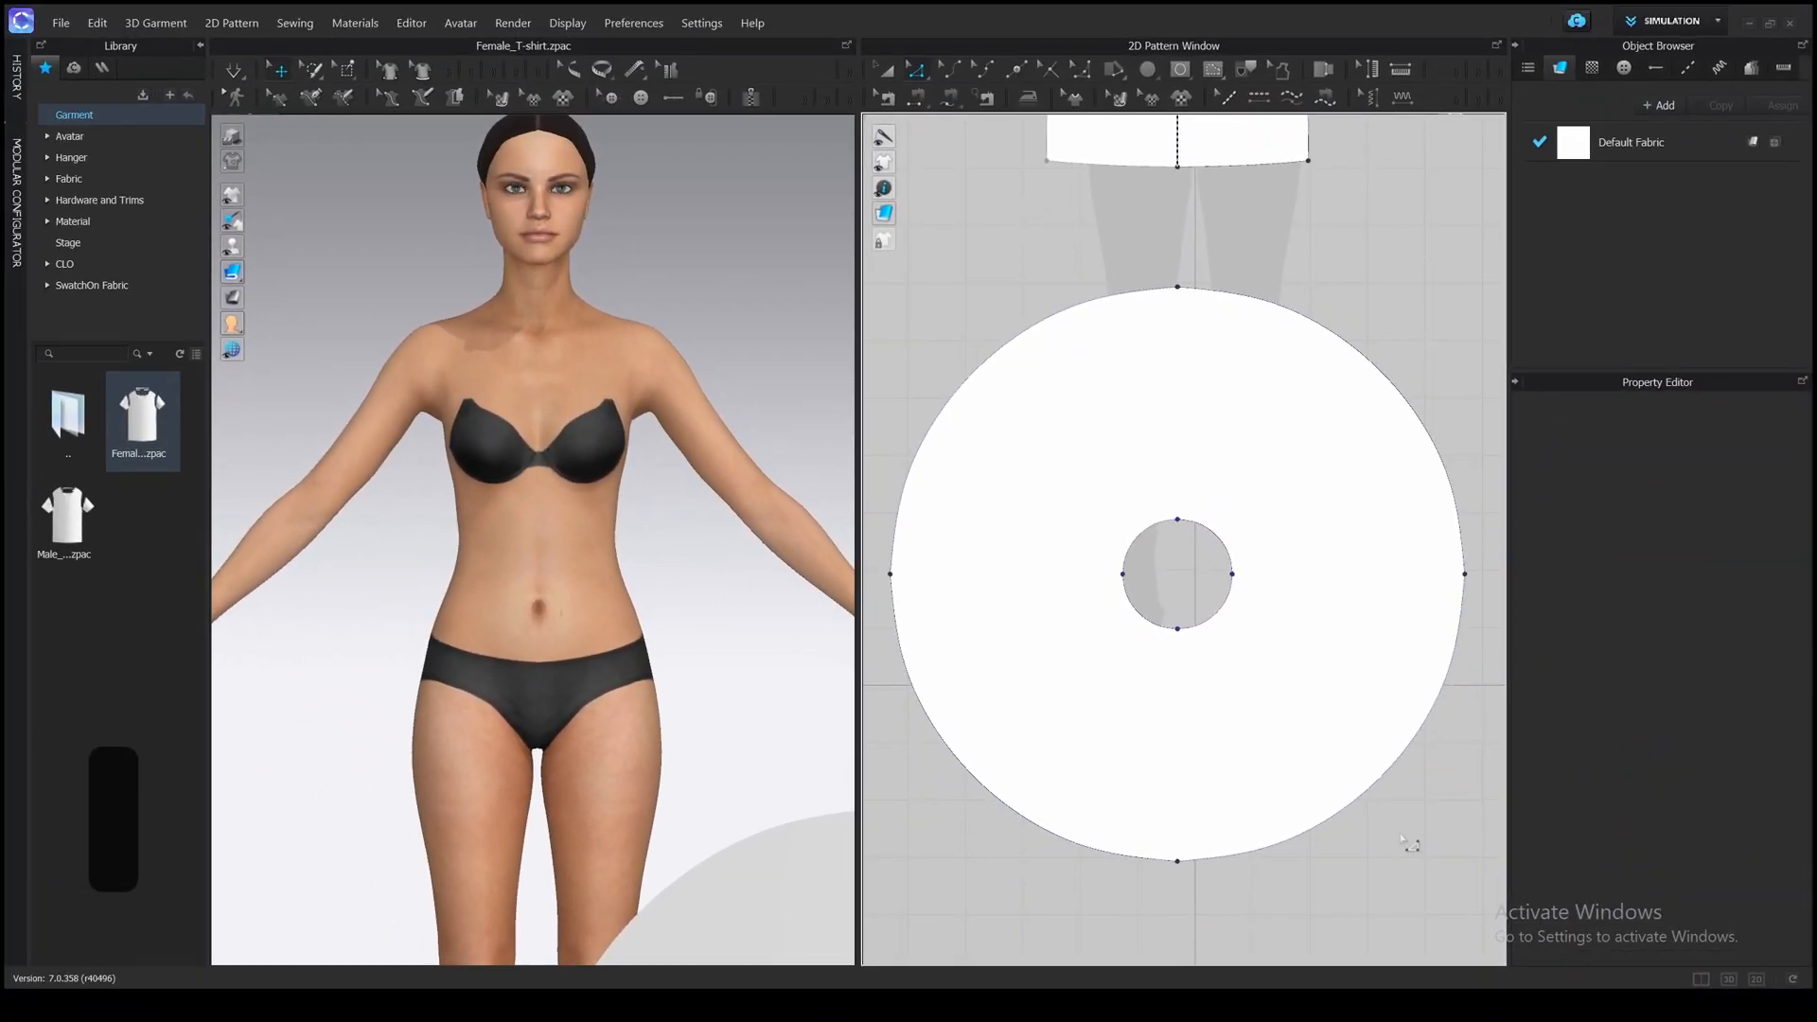
{"action": "mouse_move", "coordinate": [1353, 485]}
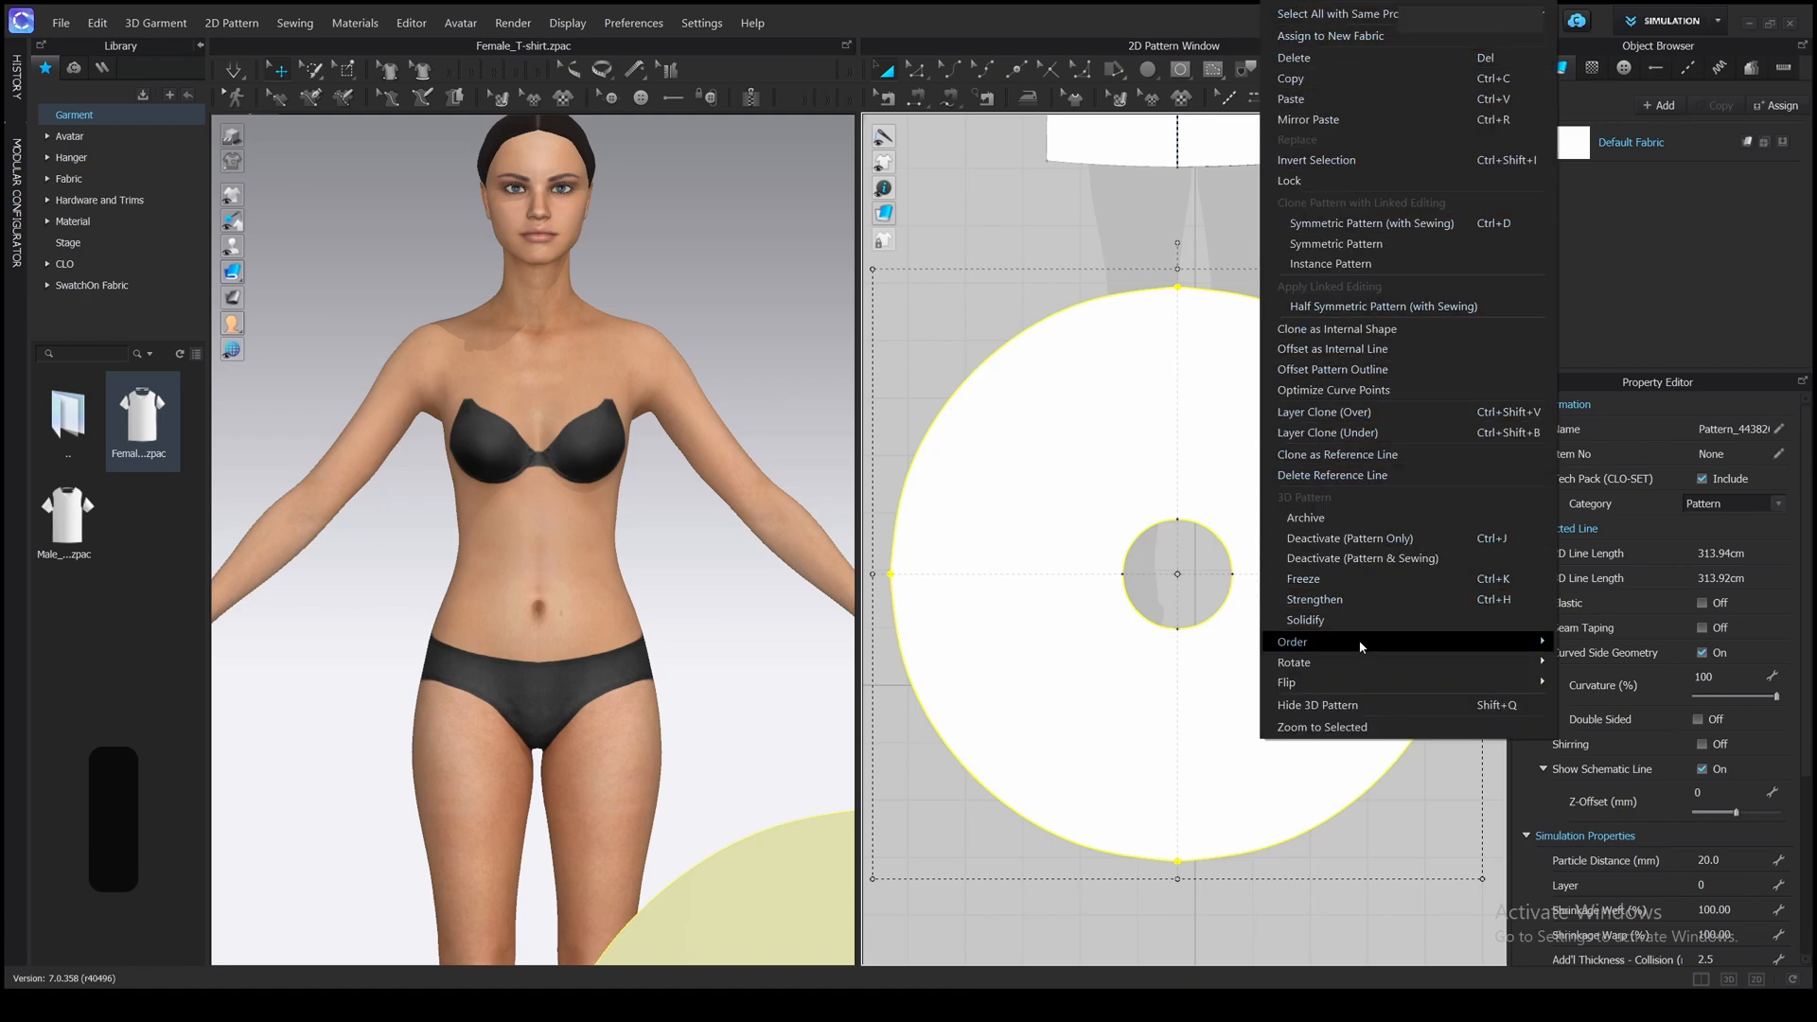
{"action": "mouse_move", "coordinate": [1317, 704]}
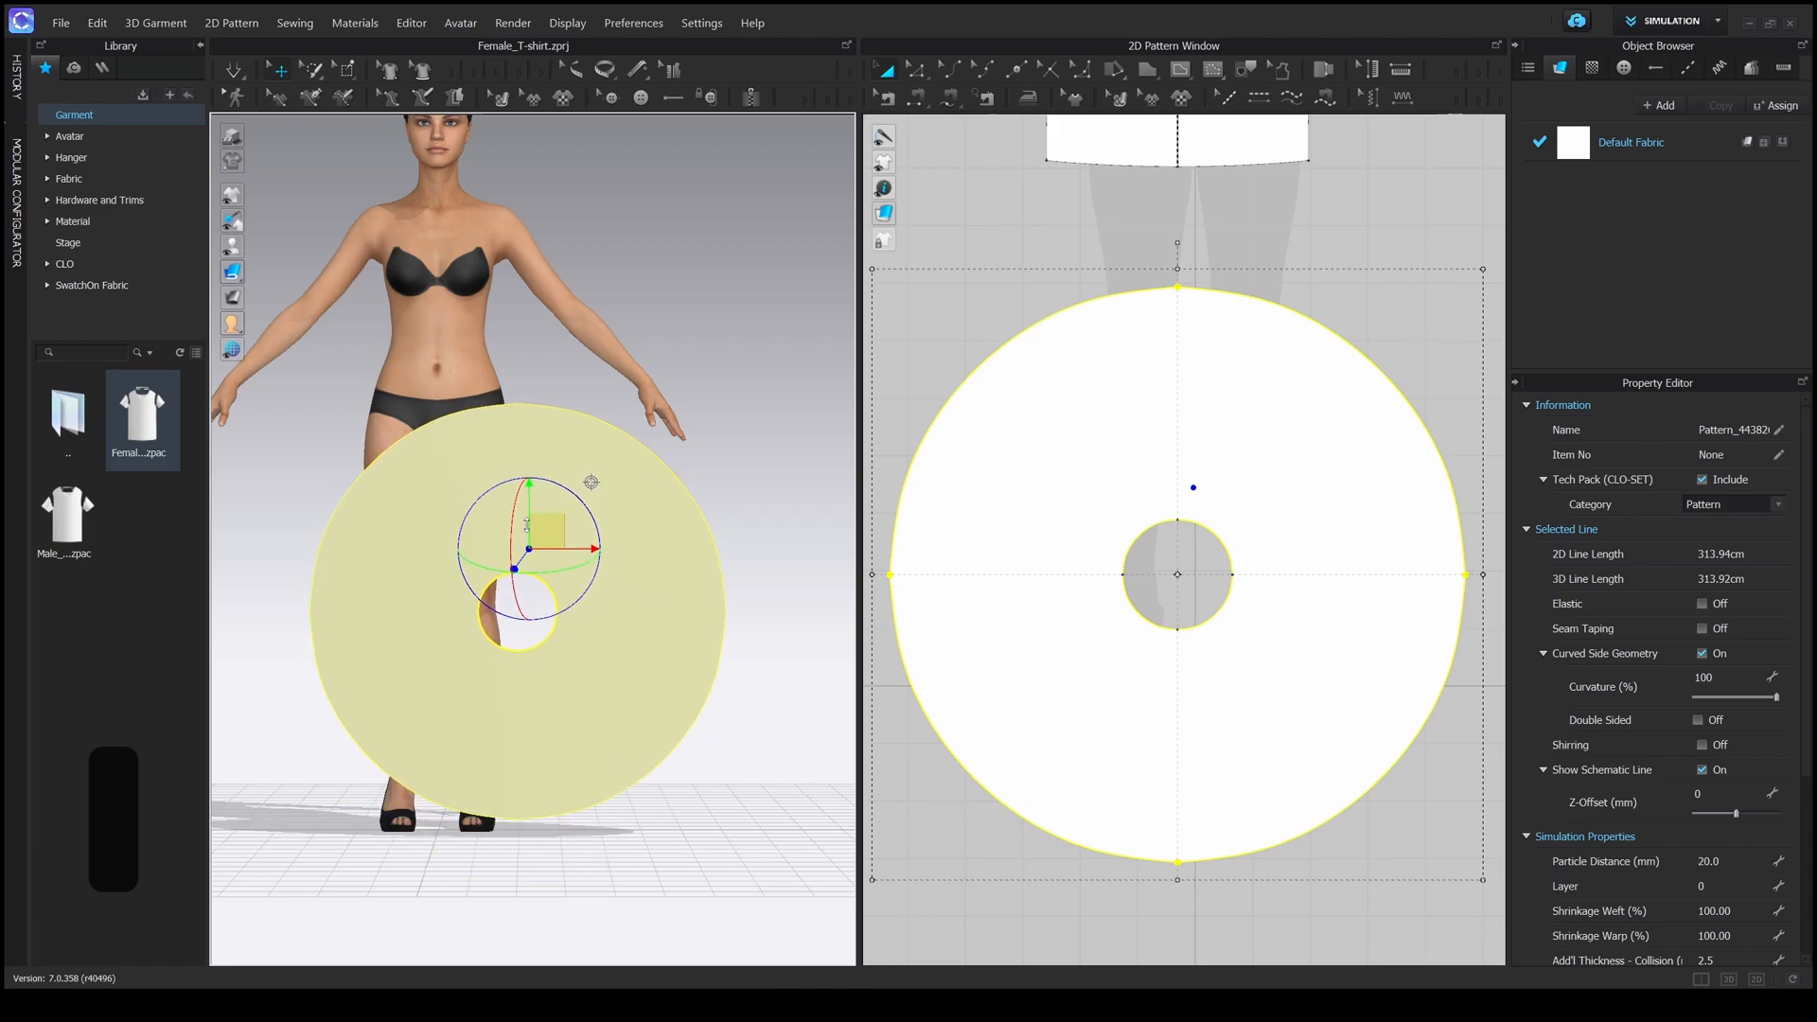
- Rotate the skirt ring flat, set the gizmo to World Coordinate, and raise it to waist height
{"action": "left_click_drag", "start_coordinate": [528, 551], "coordinate": [485, 643]}
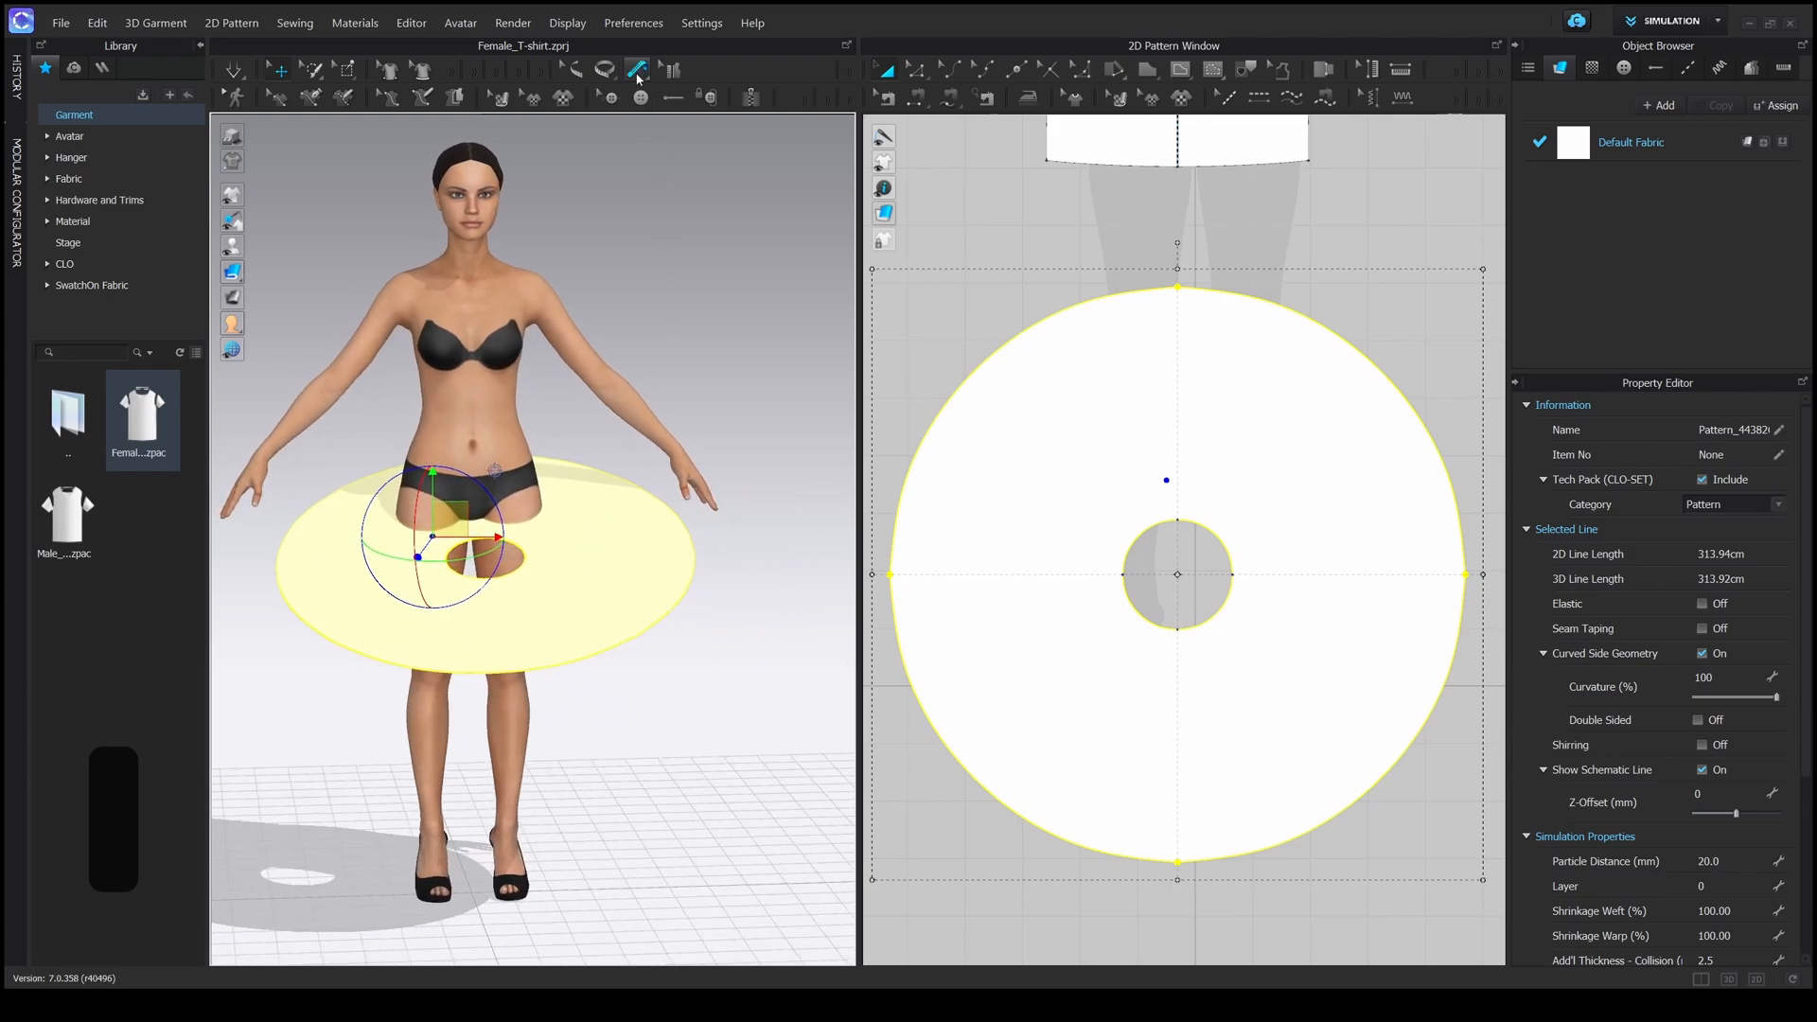
{"action": "left_click", "coordinate": [634, 22]}
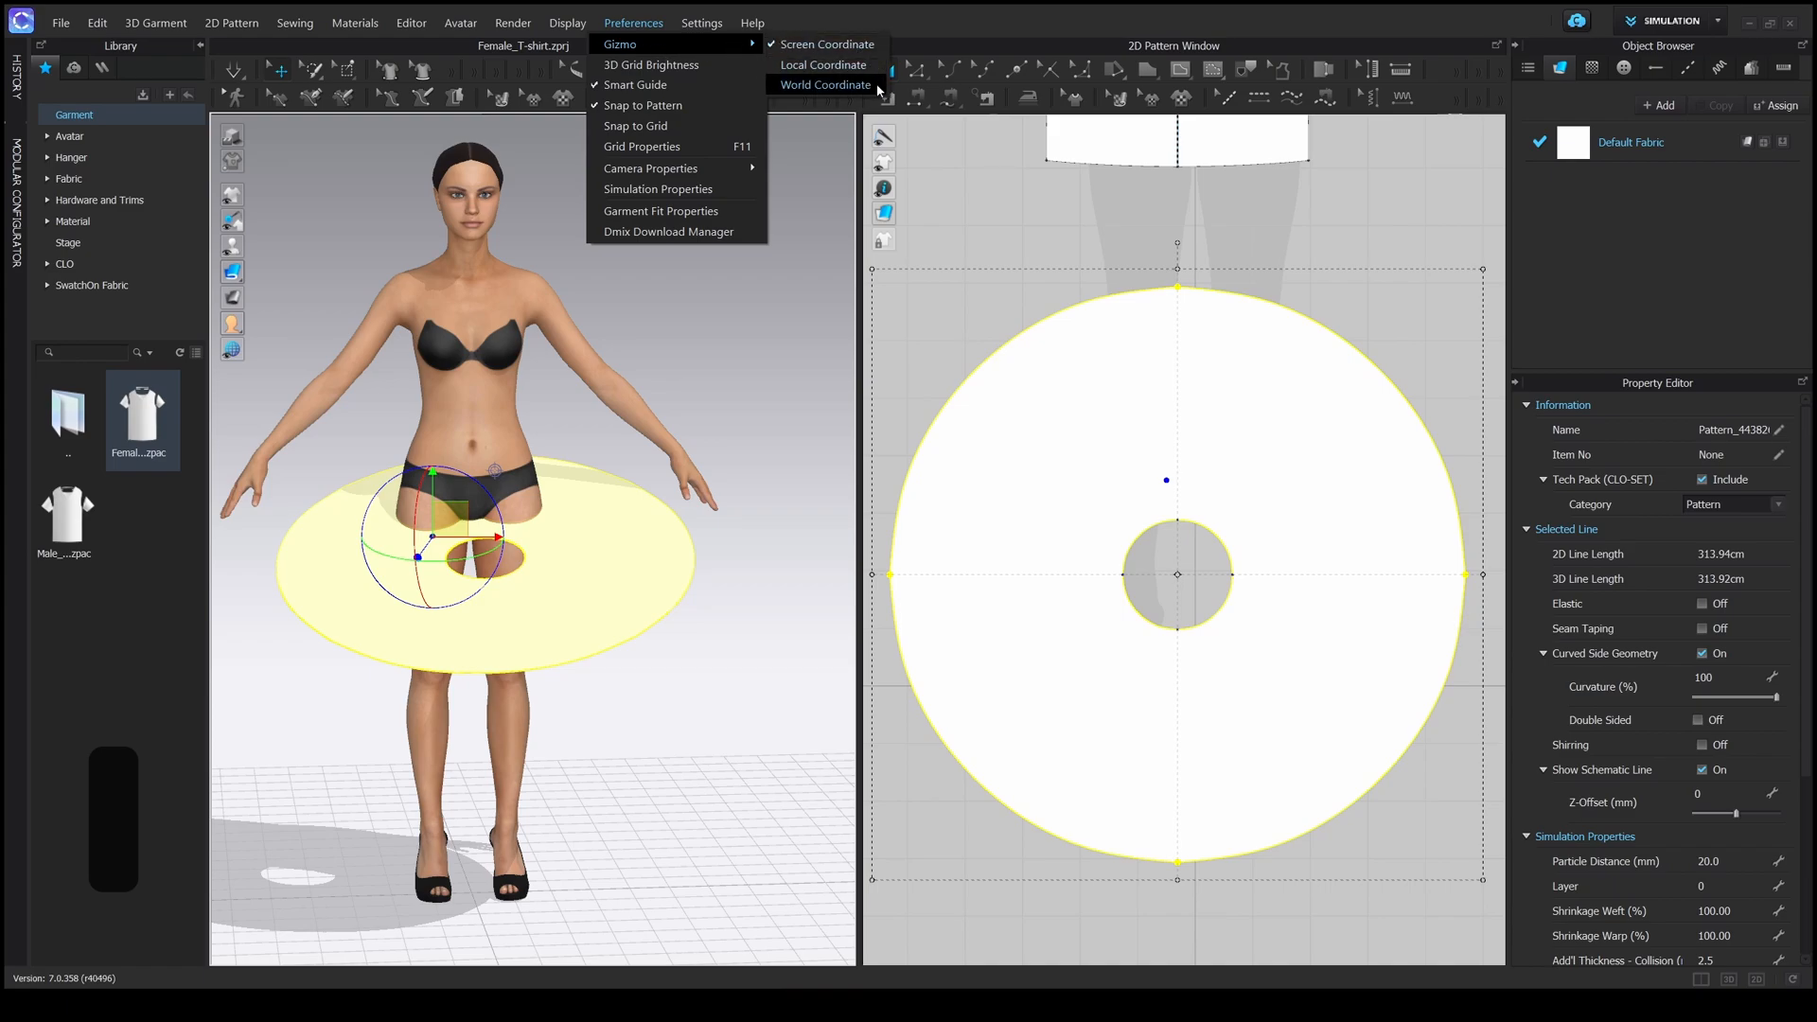
{"action": "left_click", "coordinate": [827, 83]}
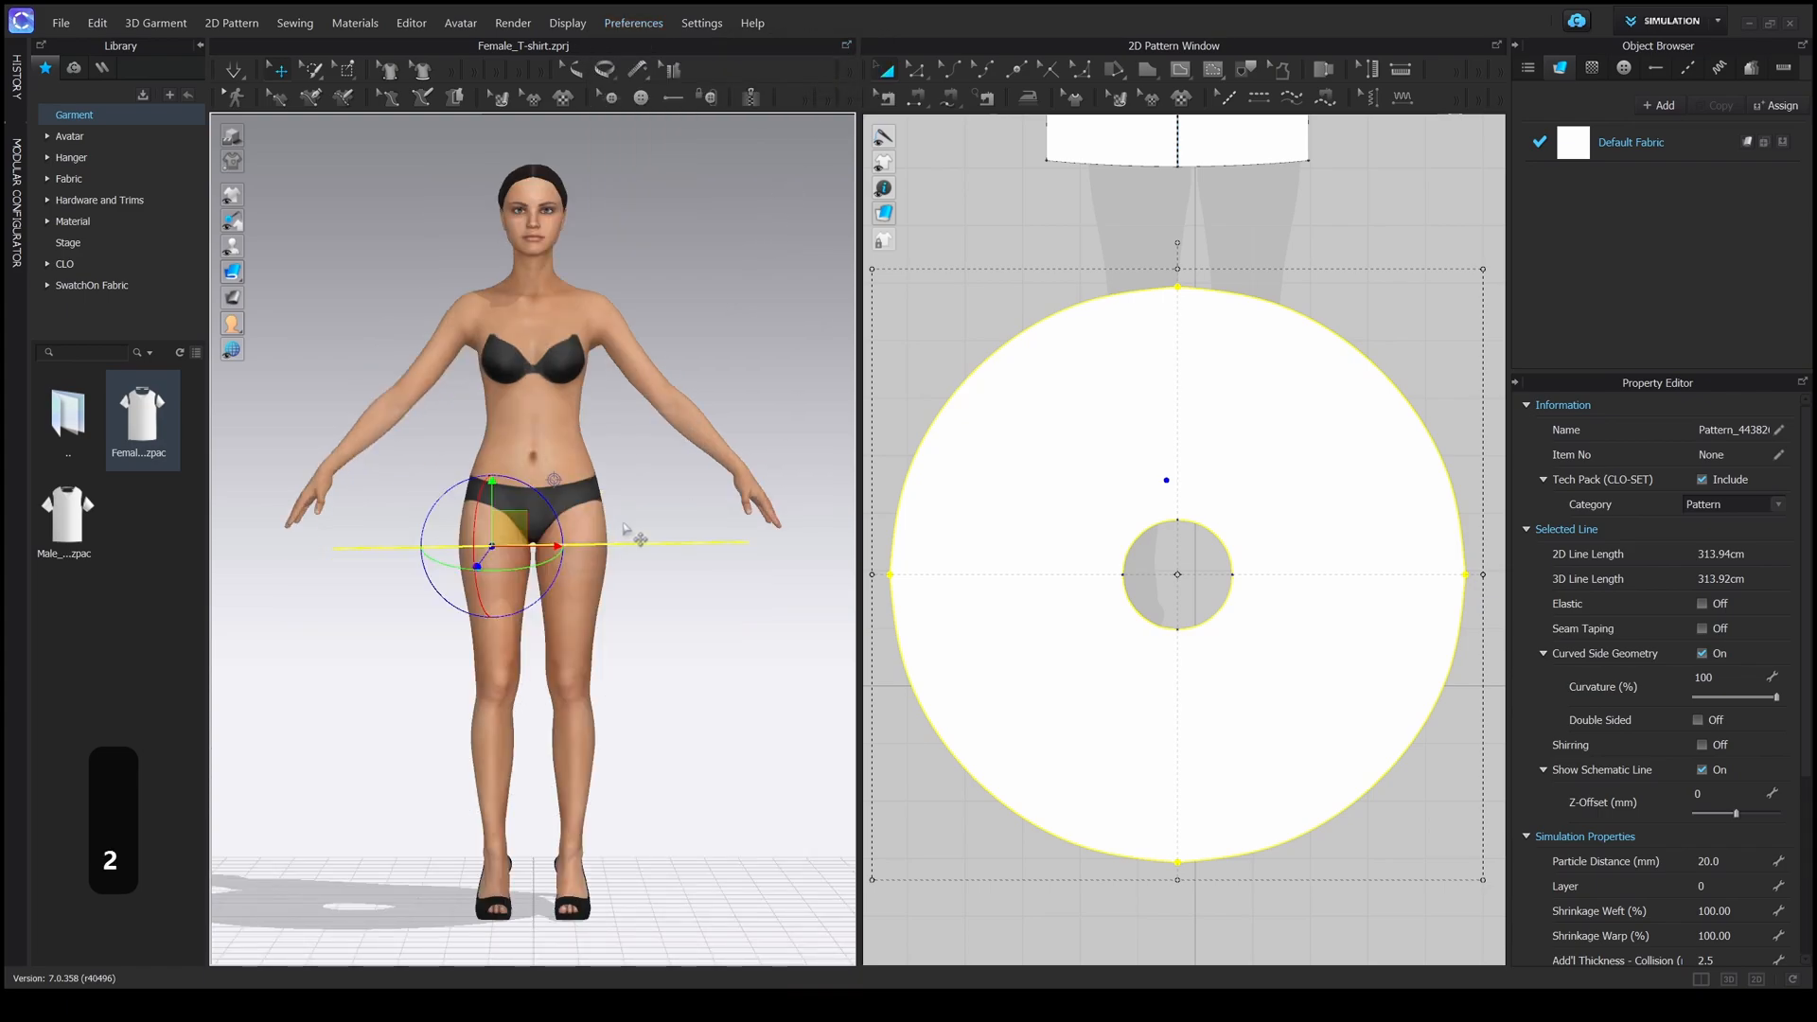
{"action": "left_click_drag", "start_coordinate": [534, 348], "coordinate": [638, 359]}
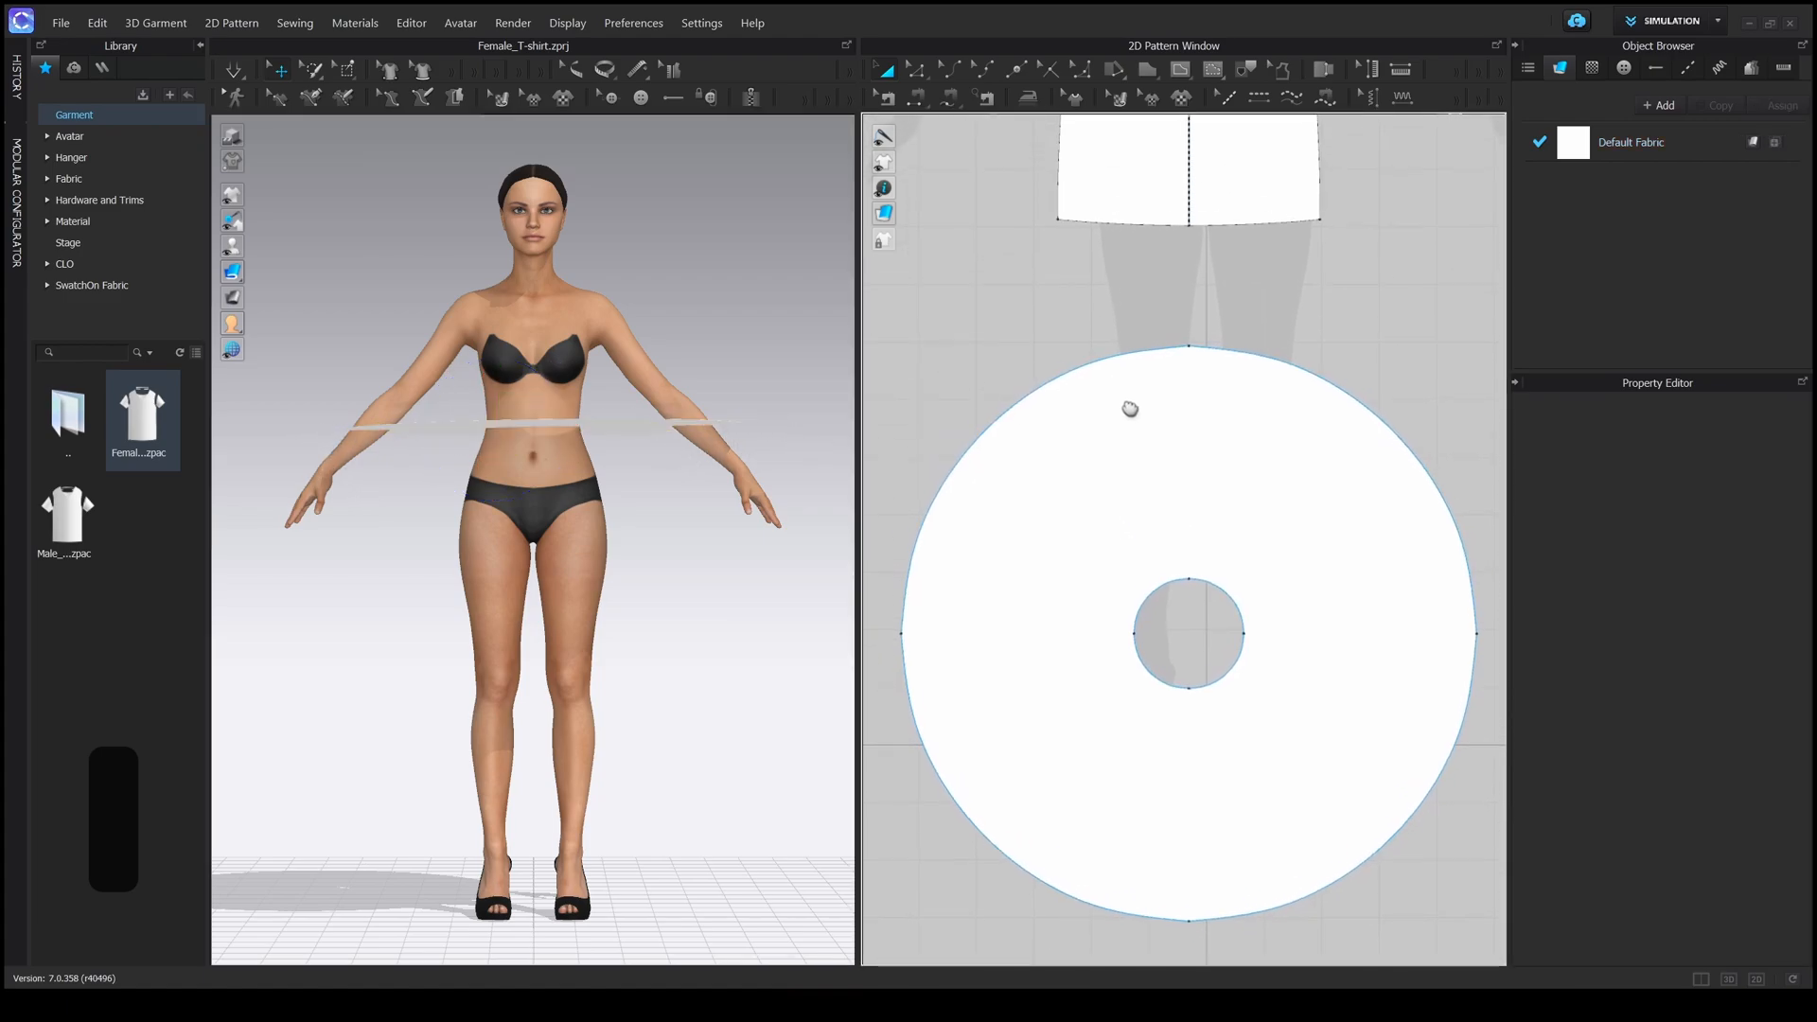
- Create a rectangle of width 60 cm and height 4 cm as the waistband strip
{"action": "left_click", "coordinate": [1147, 70]}
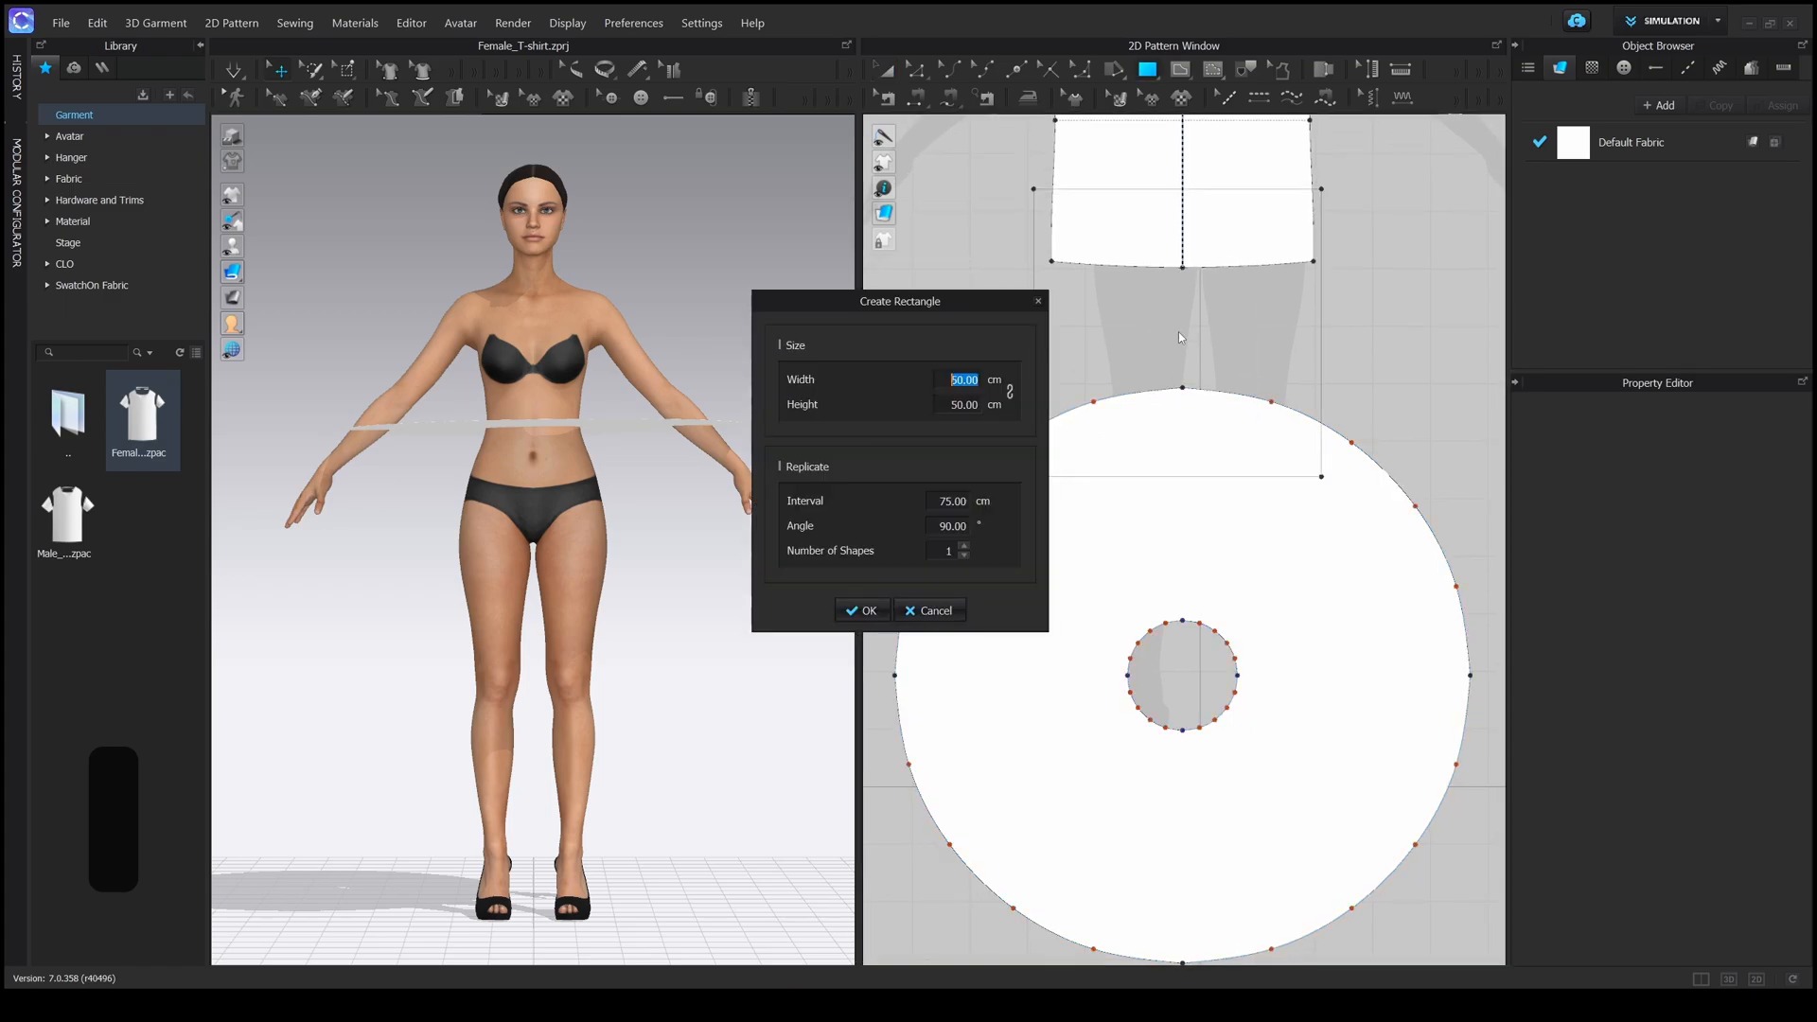
{"action": "left_click_drag", "start_coordinate": [899, 301], "coordinate": [793, 280]}
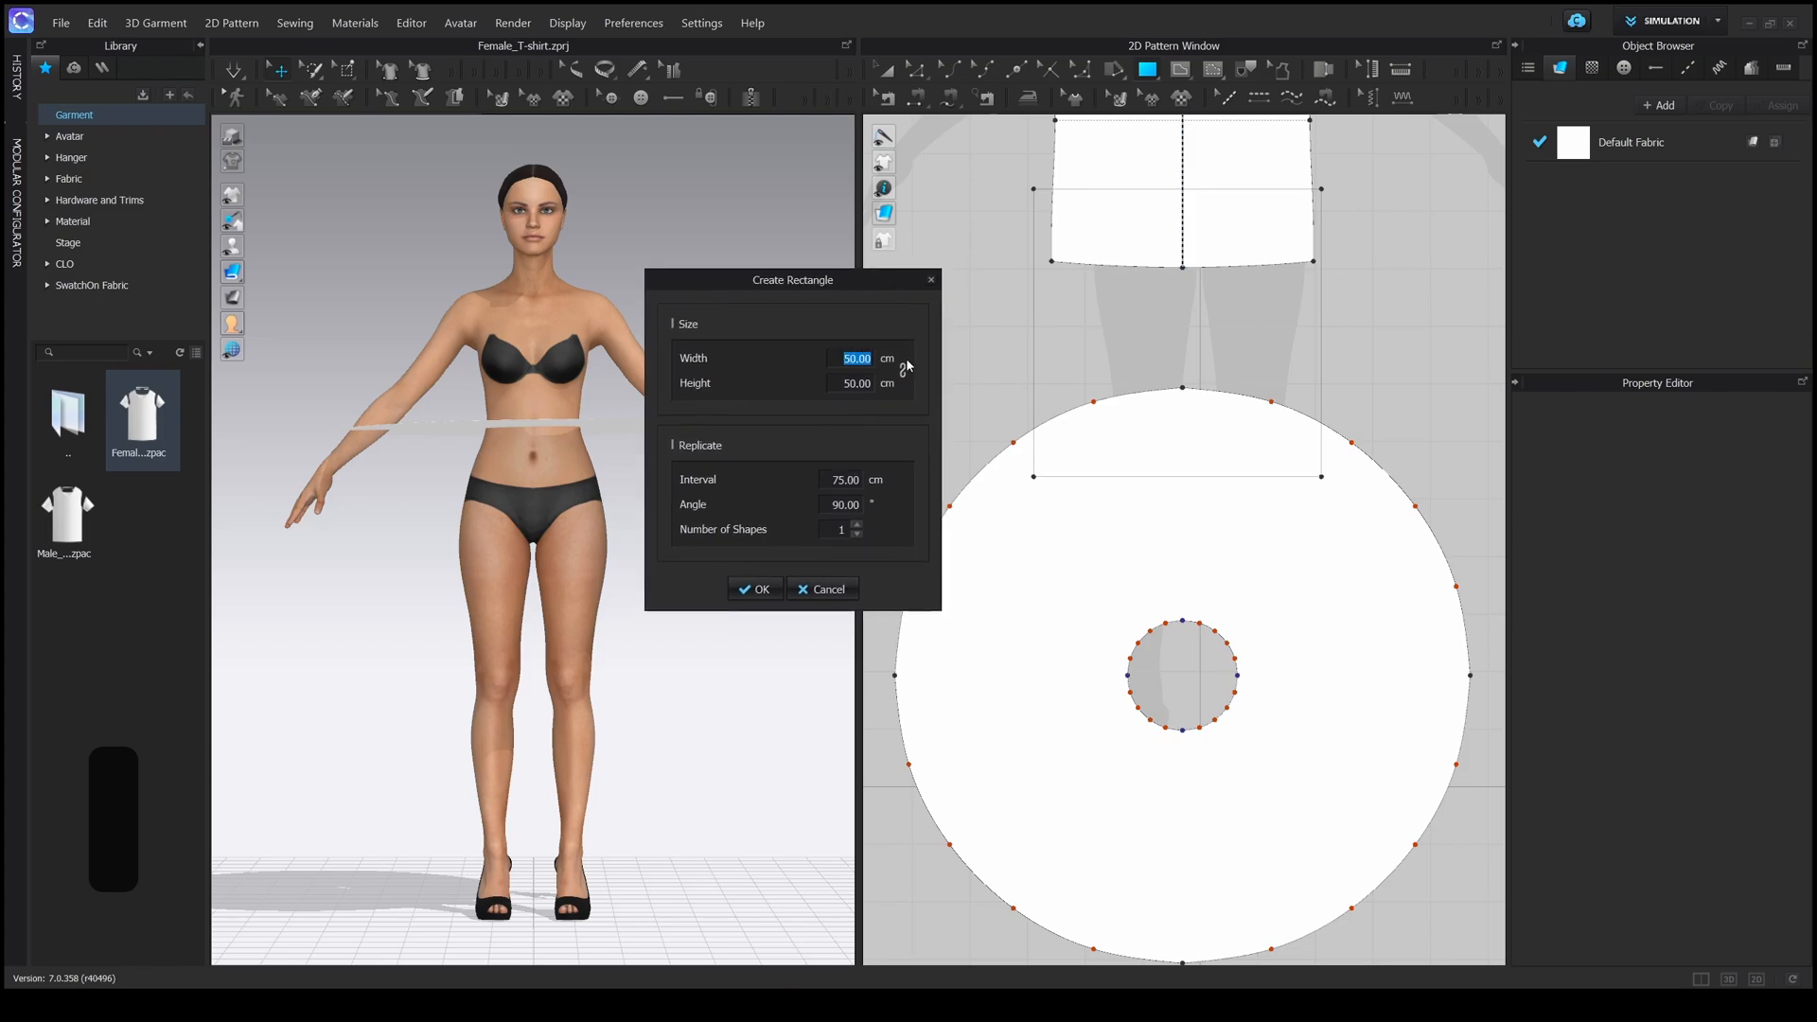
{"action": "type", "text": "60"}
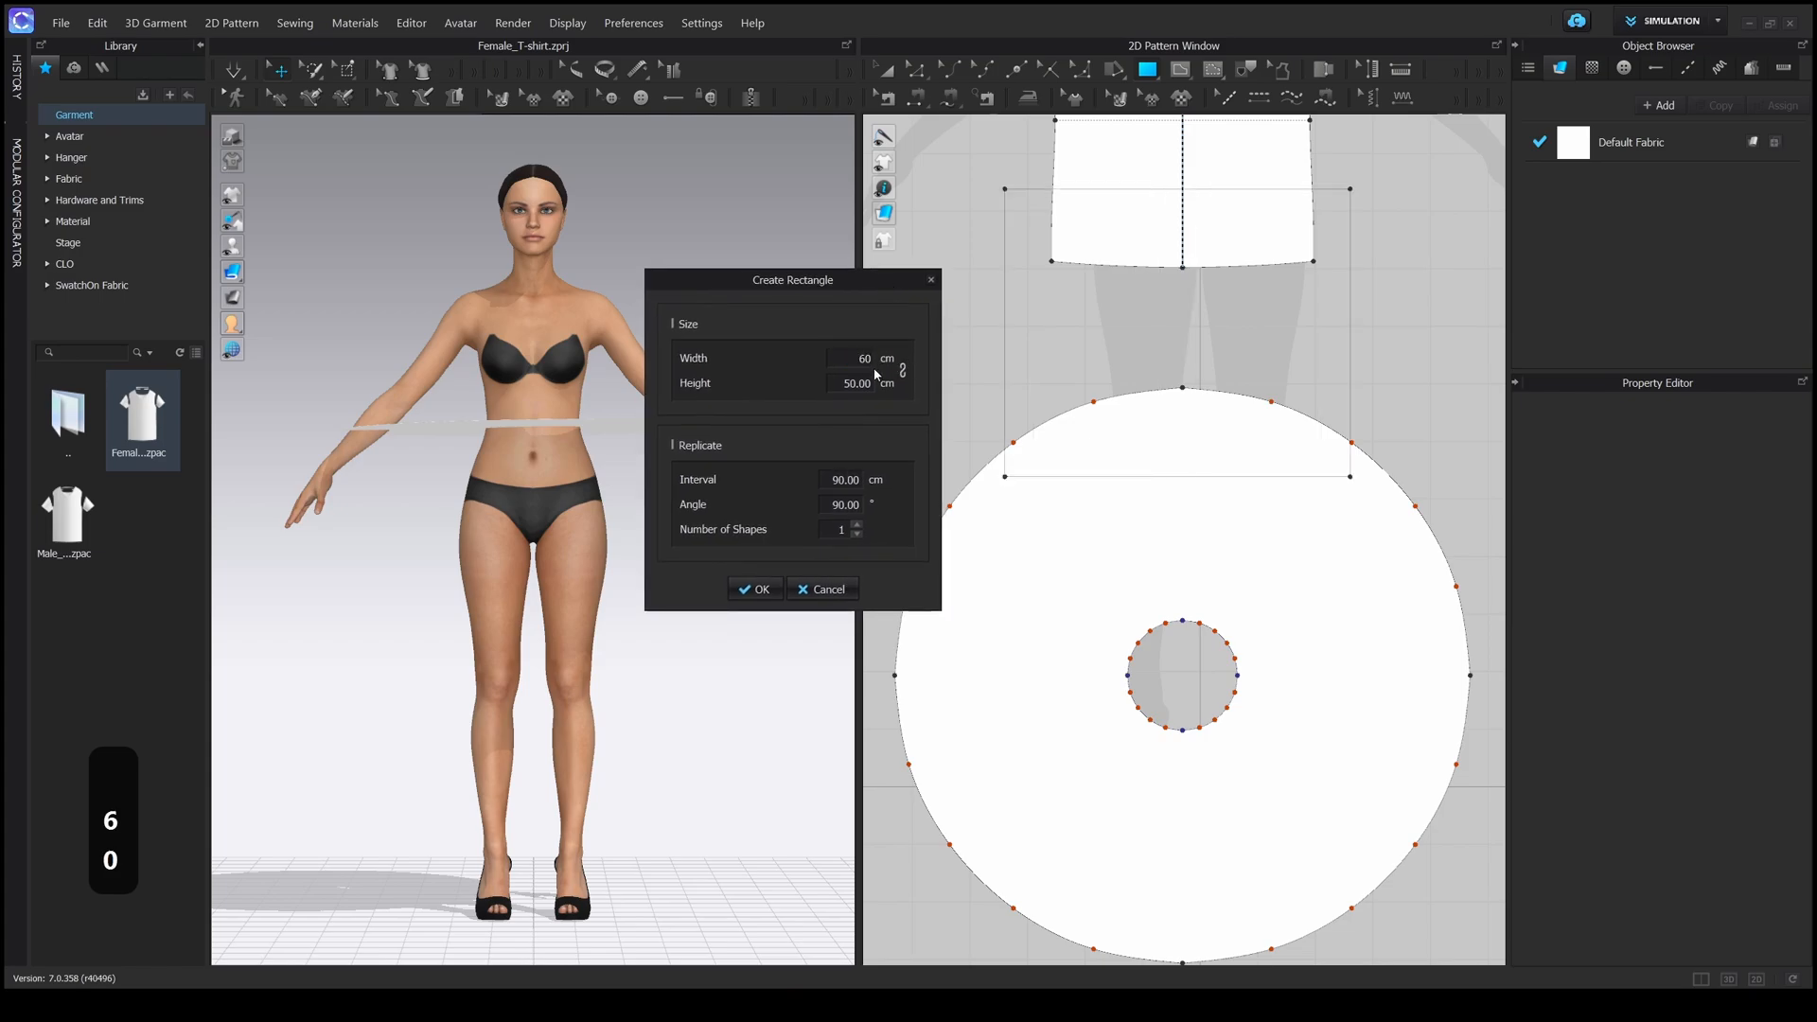
{"action": "left_click", "coordinate": [855, 382]}
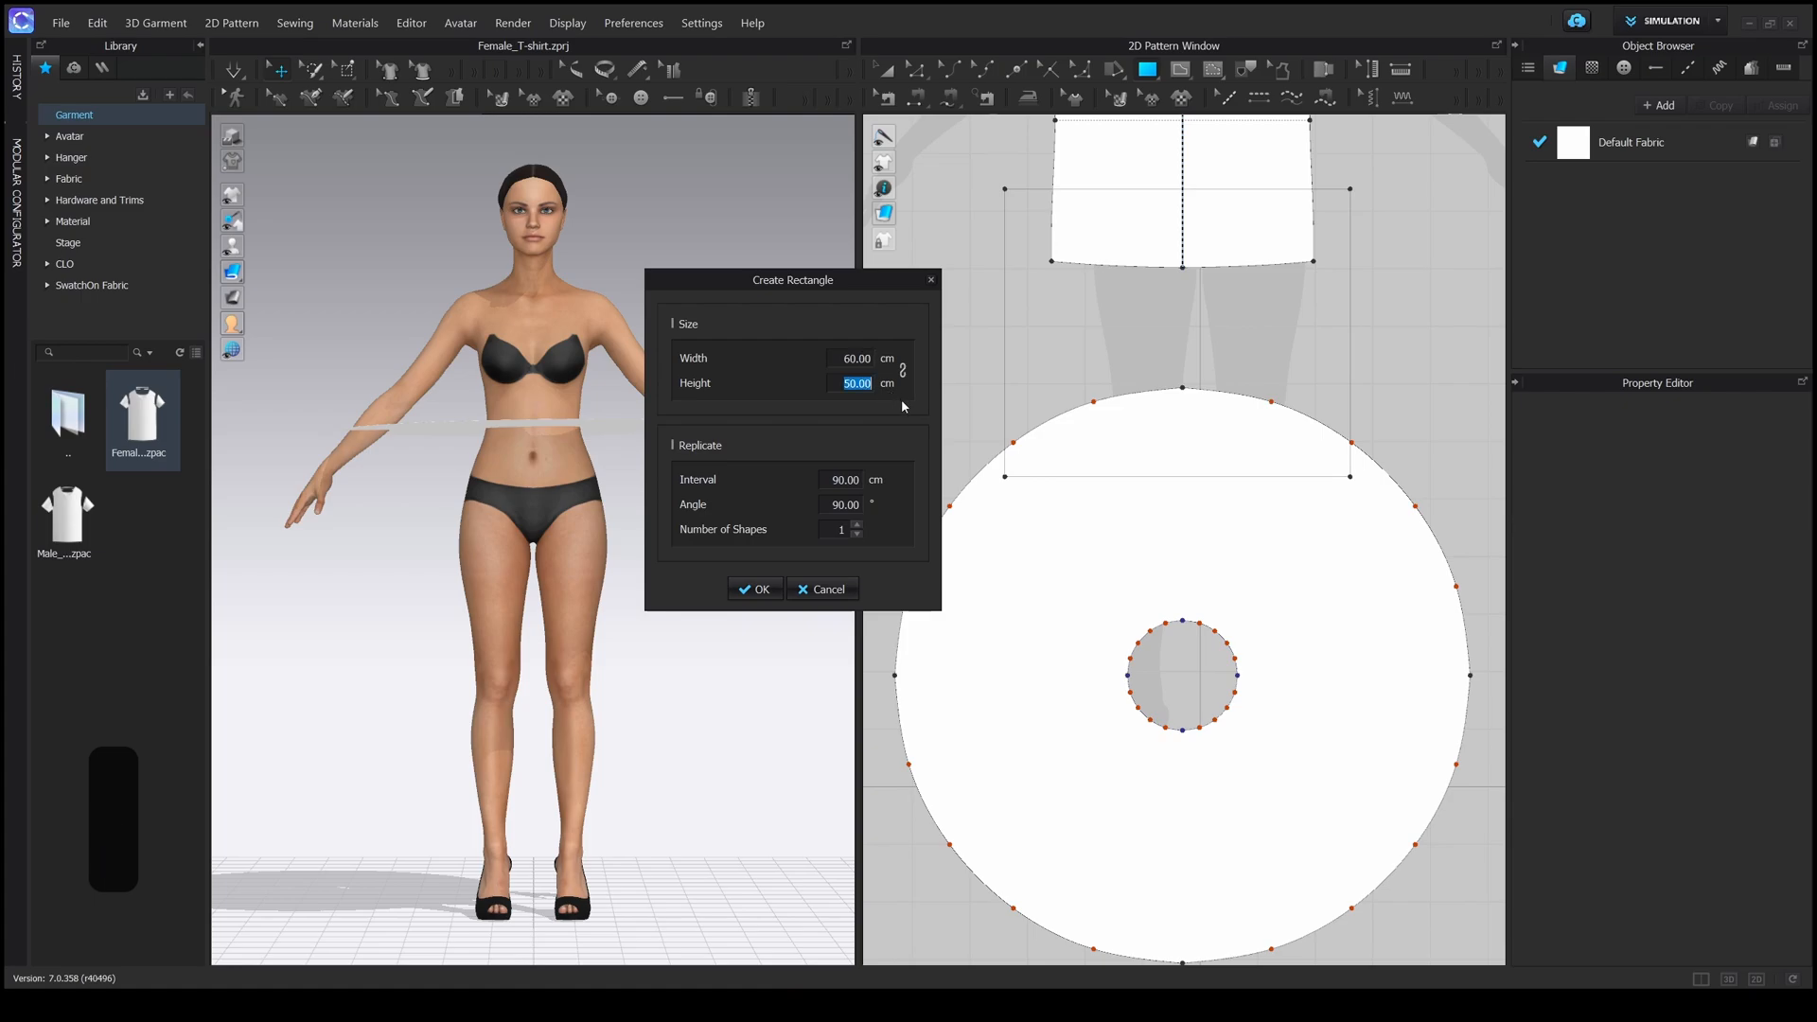
{"action": "type", "text": "4"}
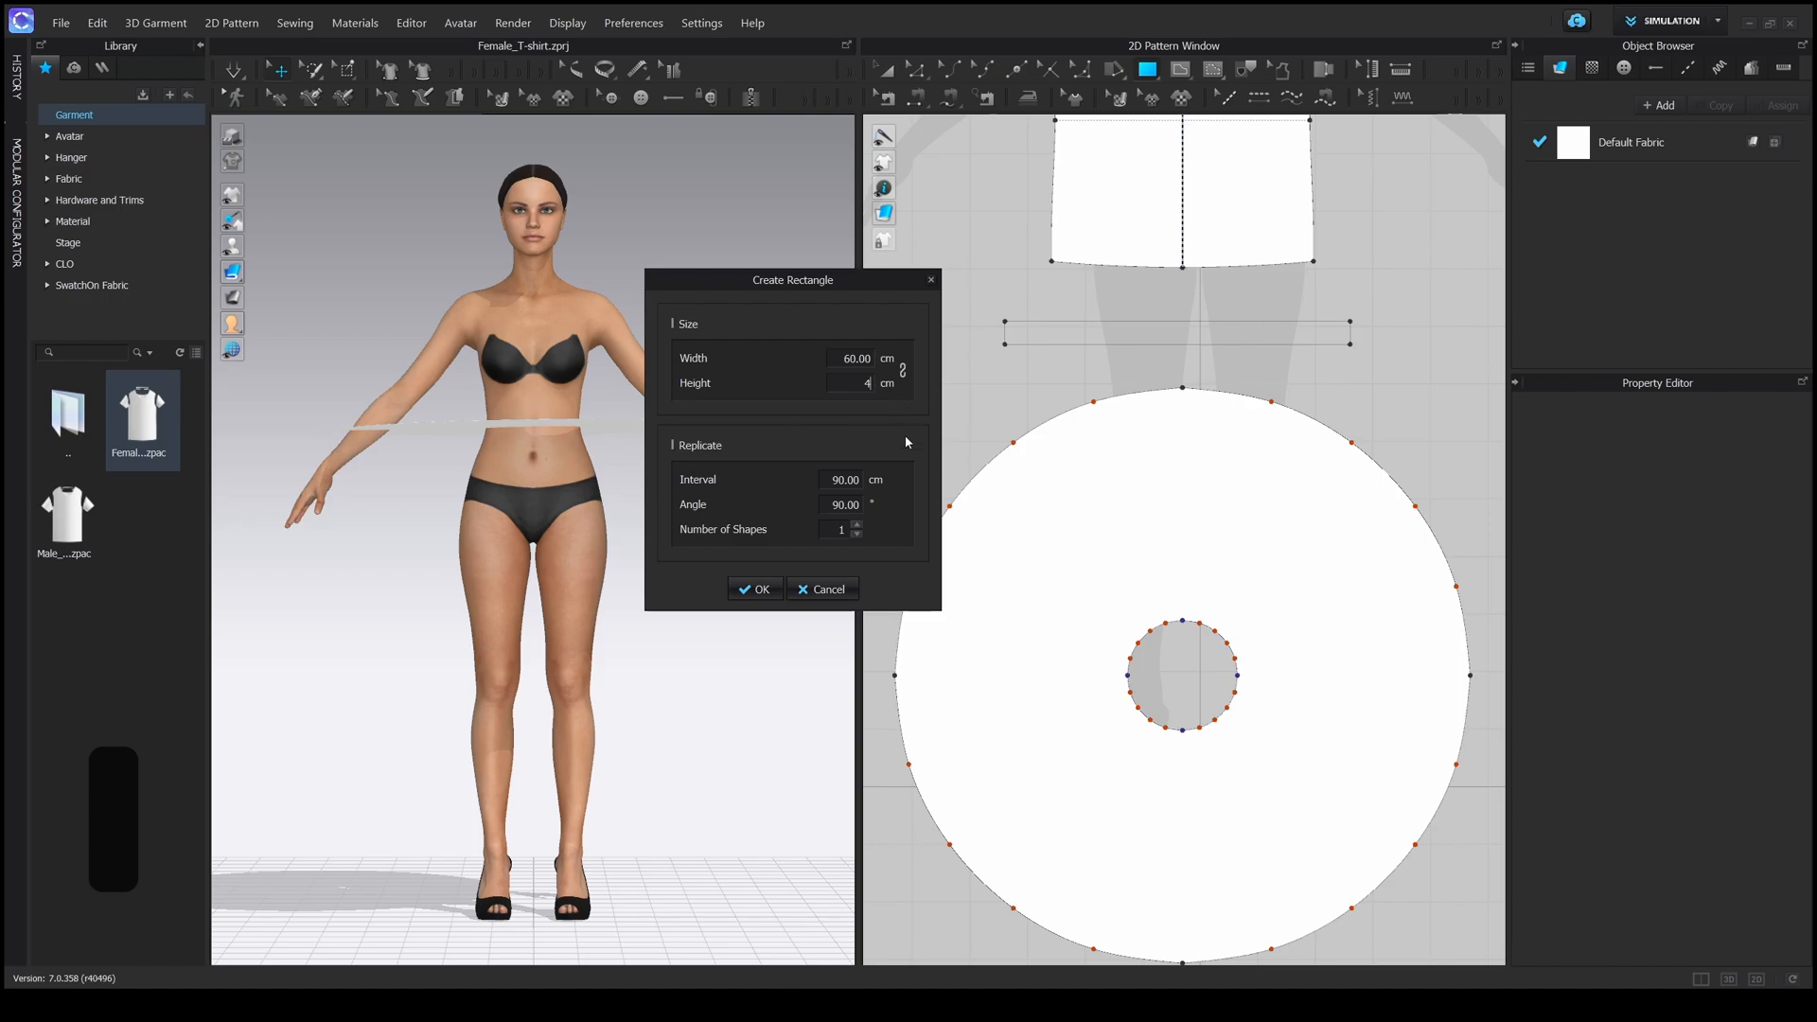
{"action": "left_click", "coordinate": [755, 589]}
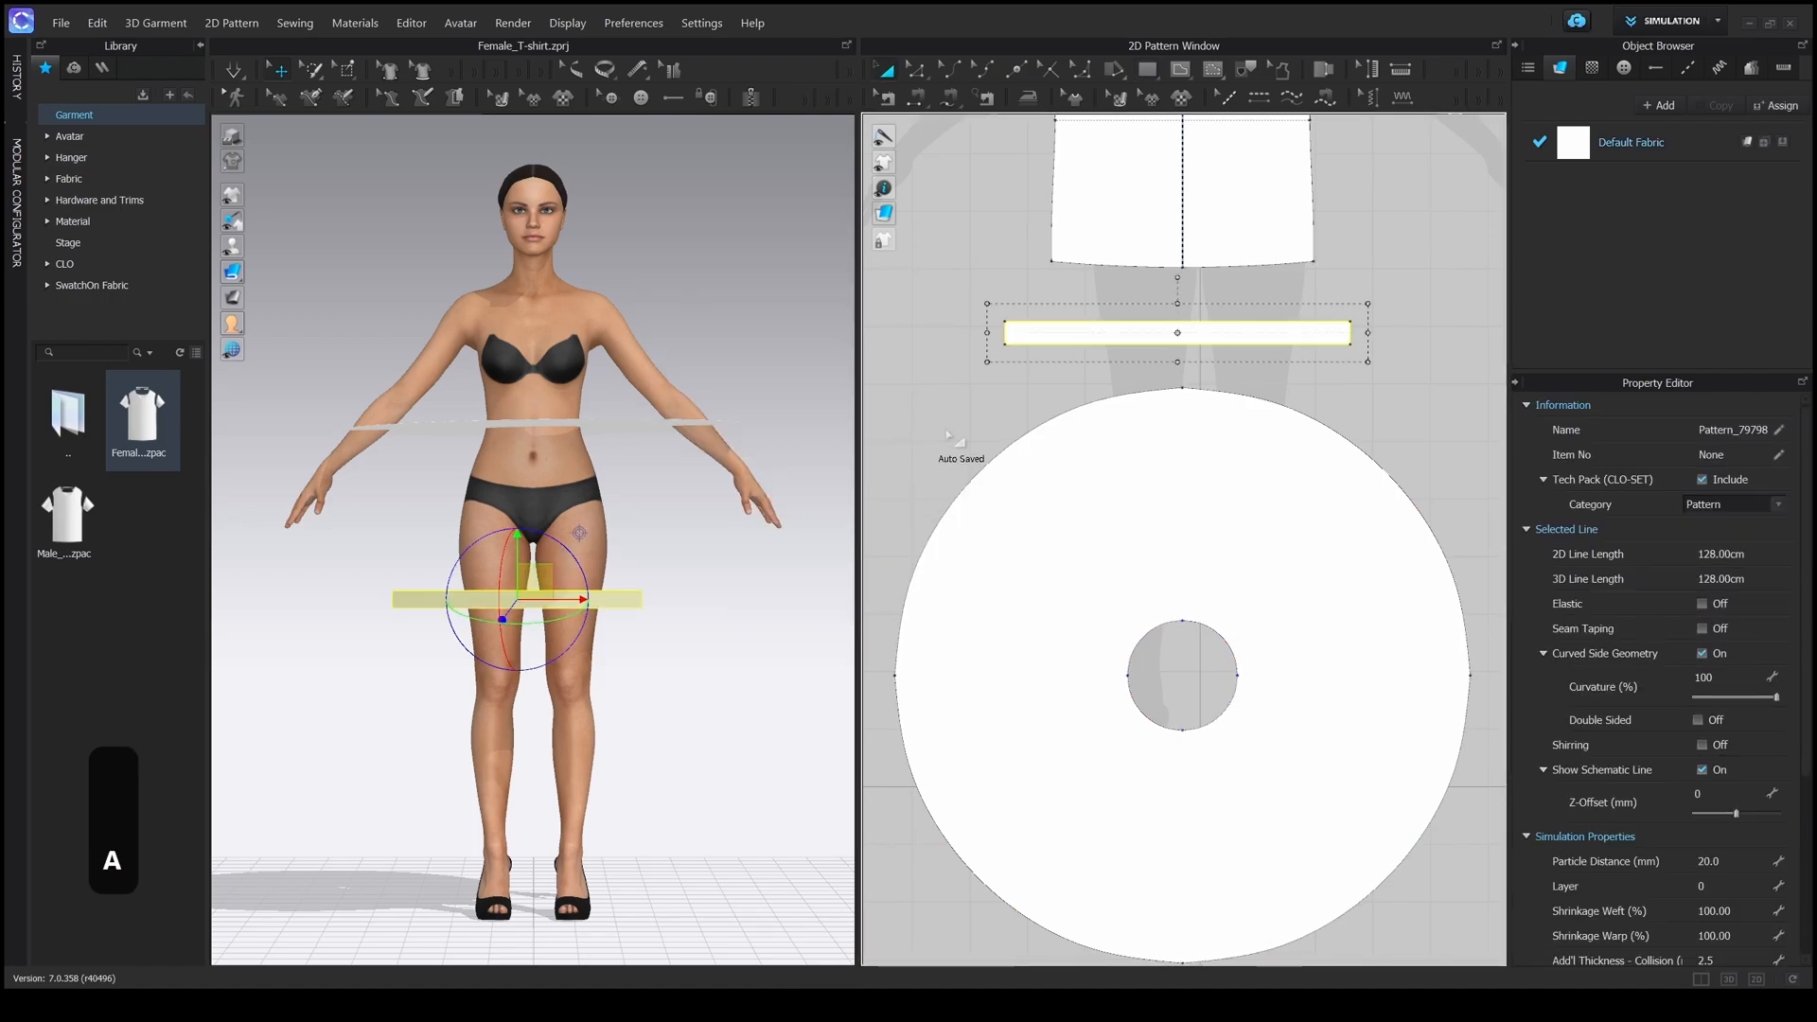
- Place the waistband strip on the avatar's front waist arrangement point
{"action": "left_click_drag", "start_coordinate": [504, 600], "coordinate": [670, 359]}
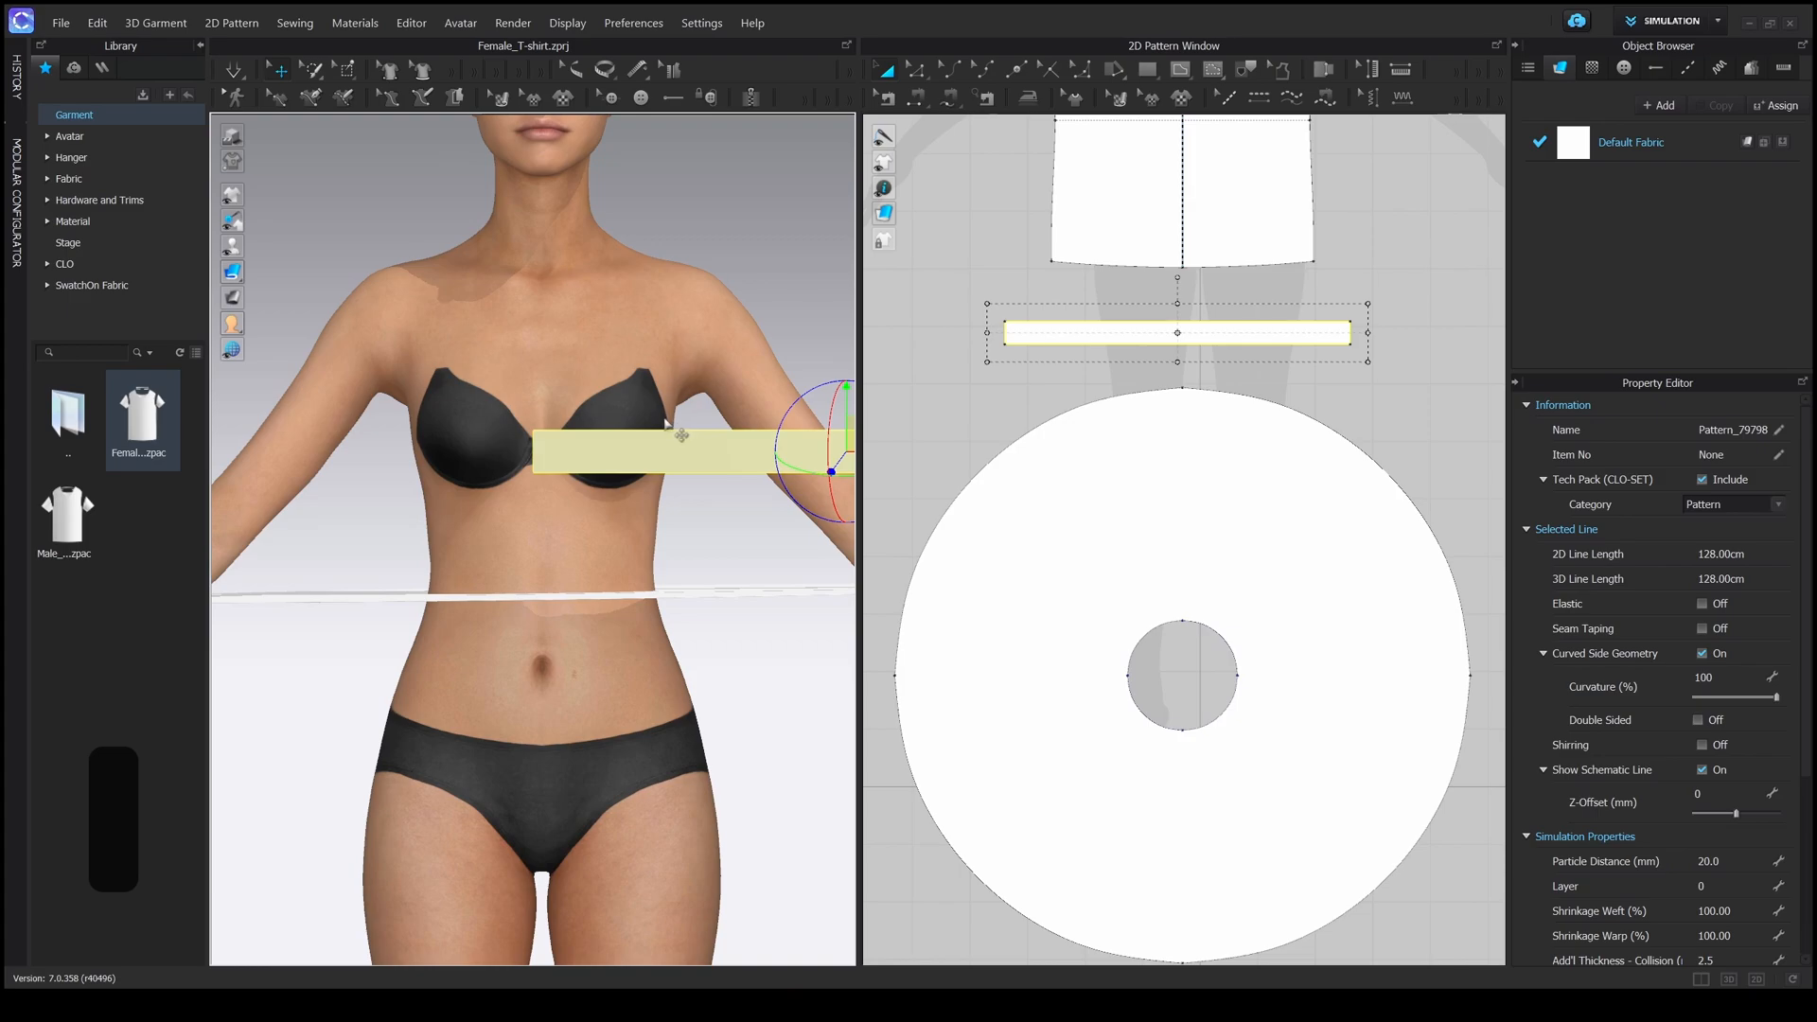
{"action": "key", "text": "shift+f"}
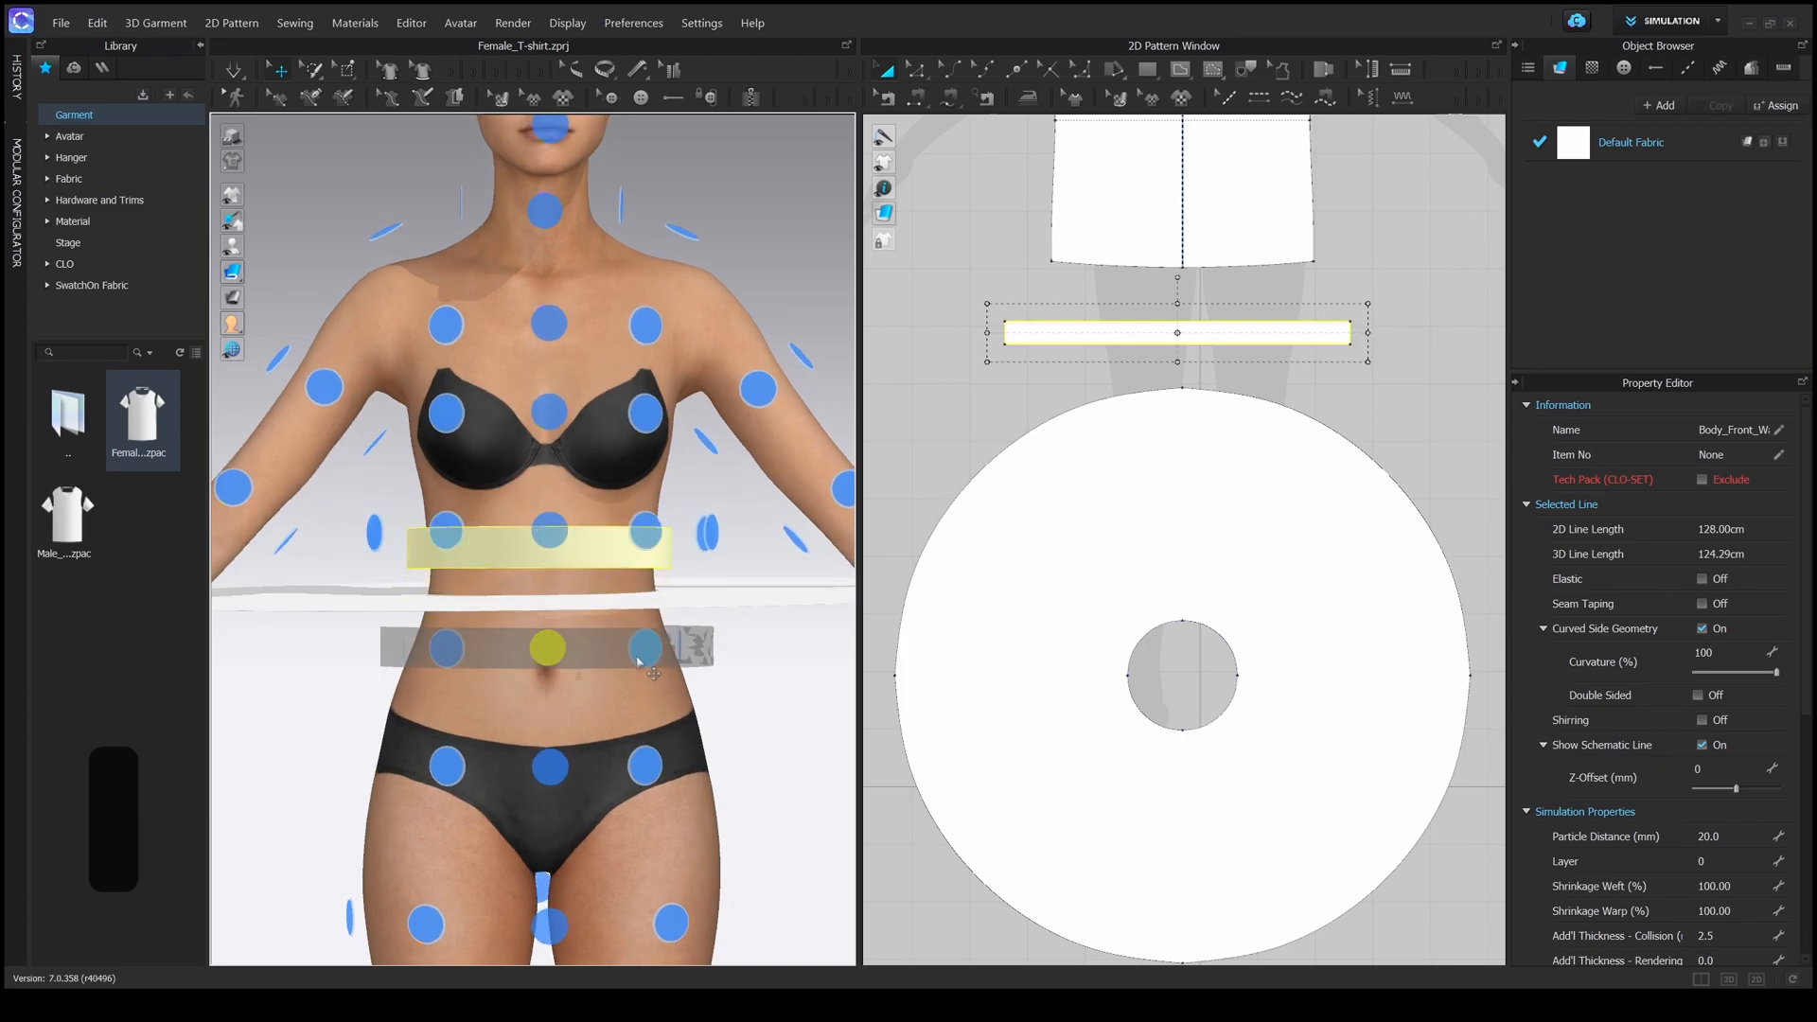
{"action": "left_click", "coordinate": [545, 647]}
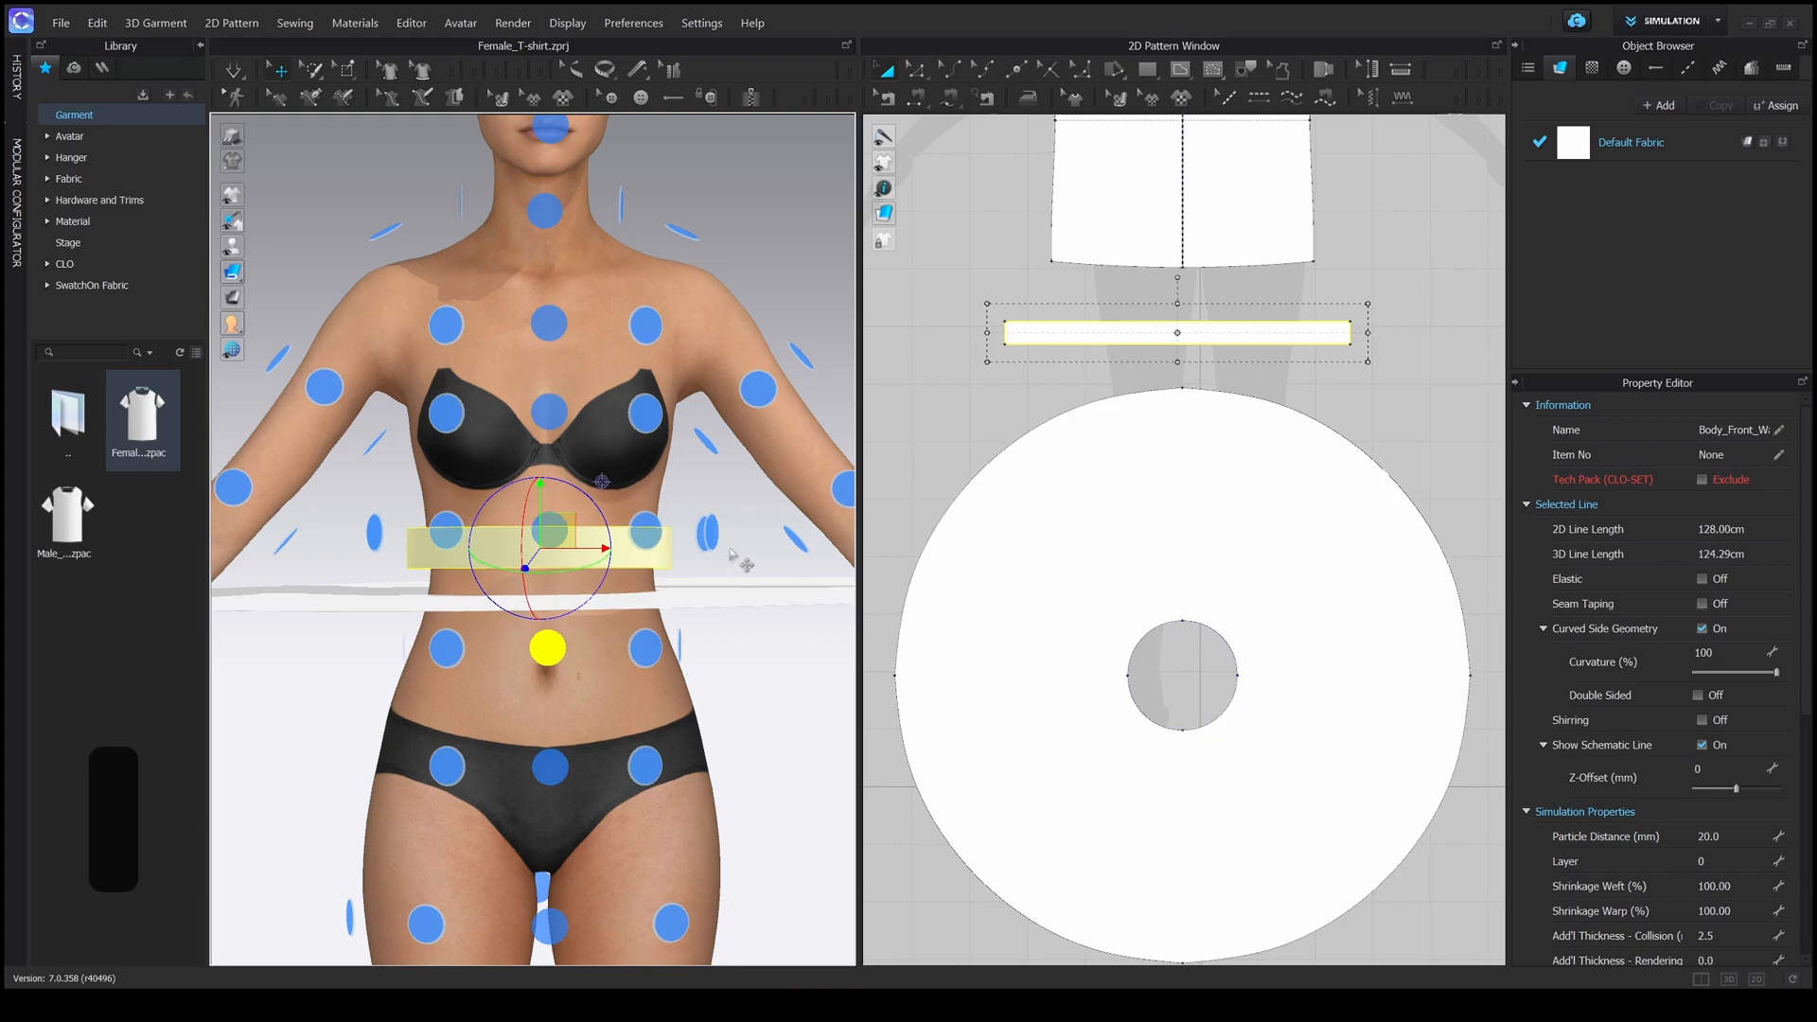
{"action": "key", "text": "Shift+f"}
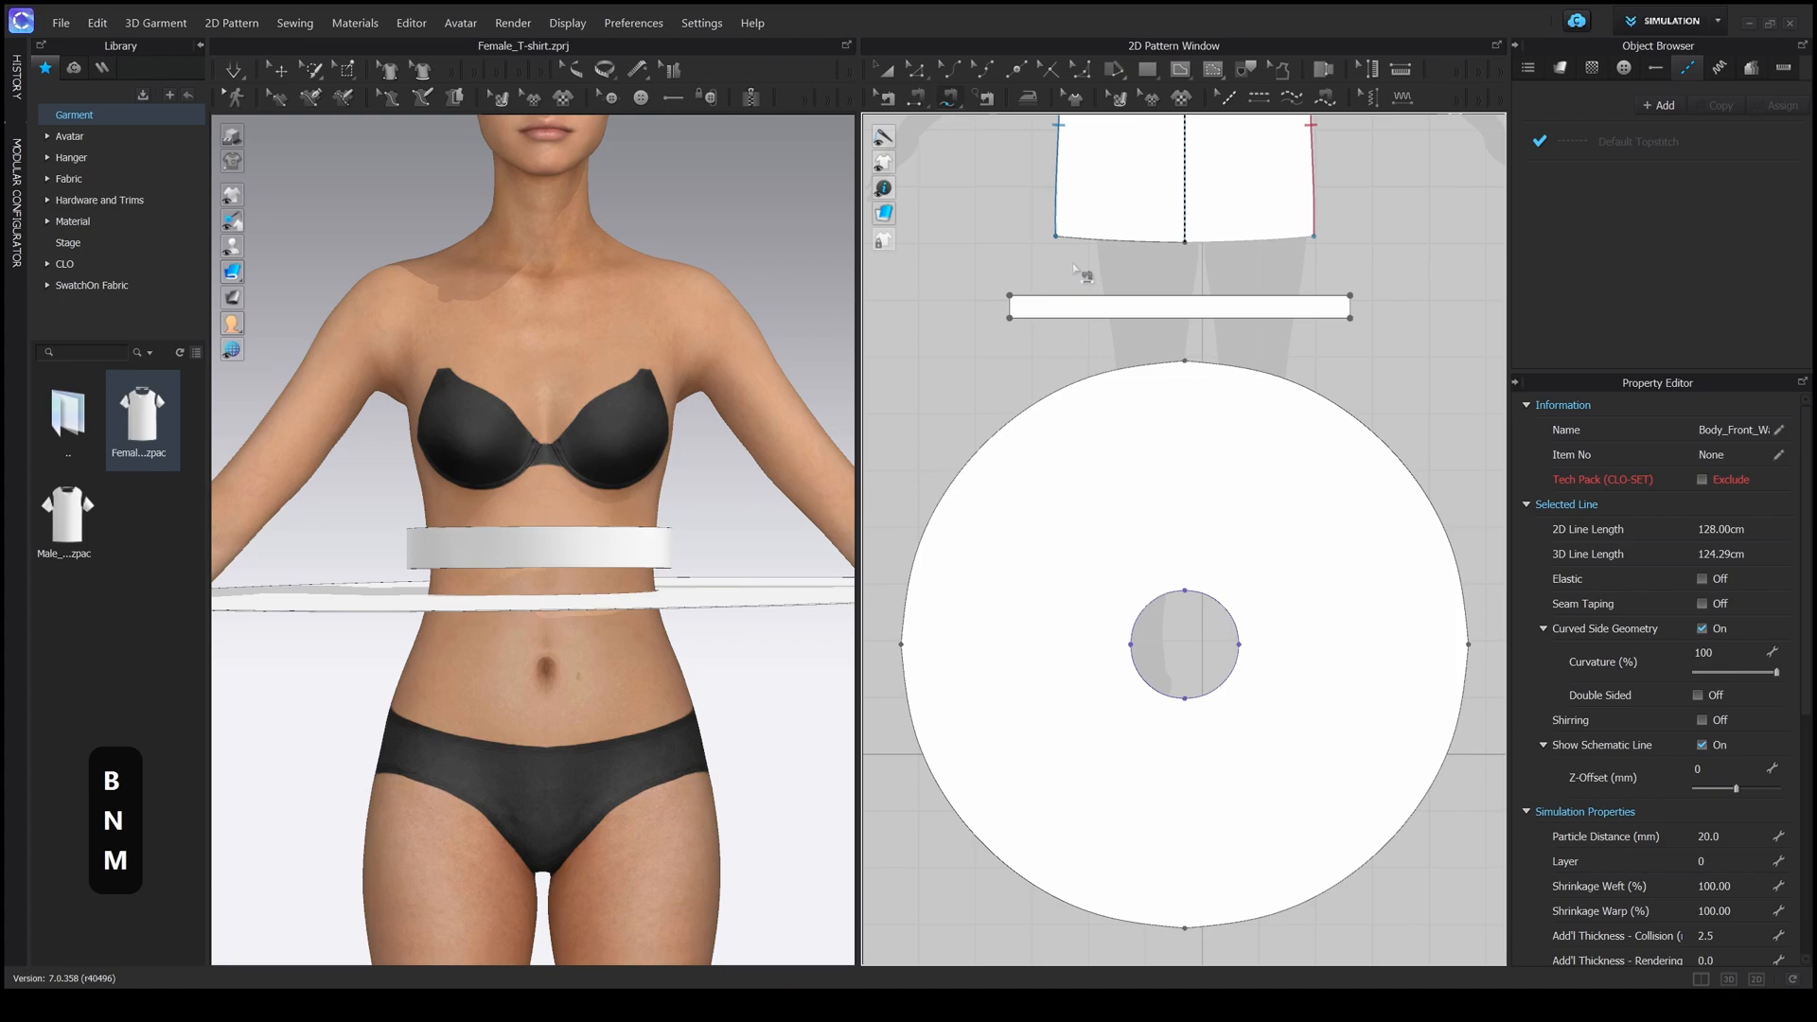
- Free-sew the waistband's lower edge around the skirt's inner waist circle in segments
{"action": "left_click", "coordinate": [1179, 310]}
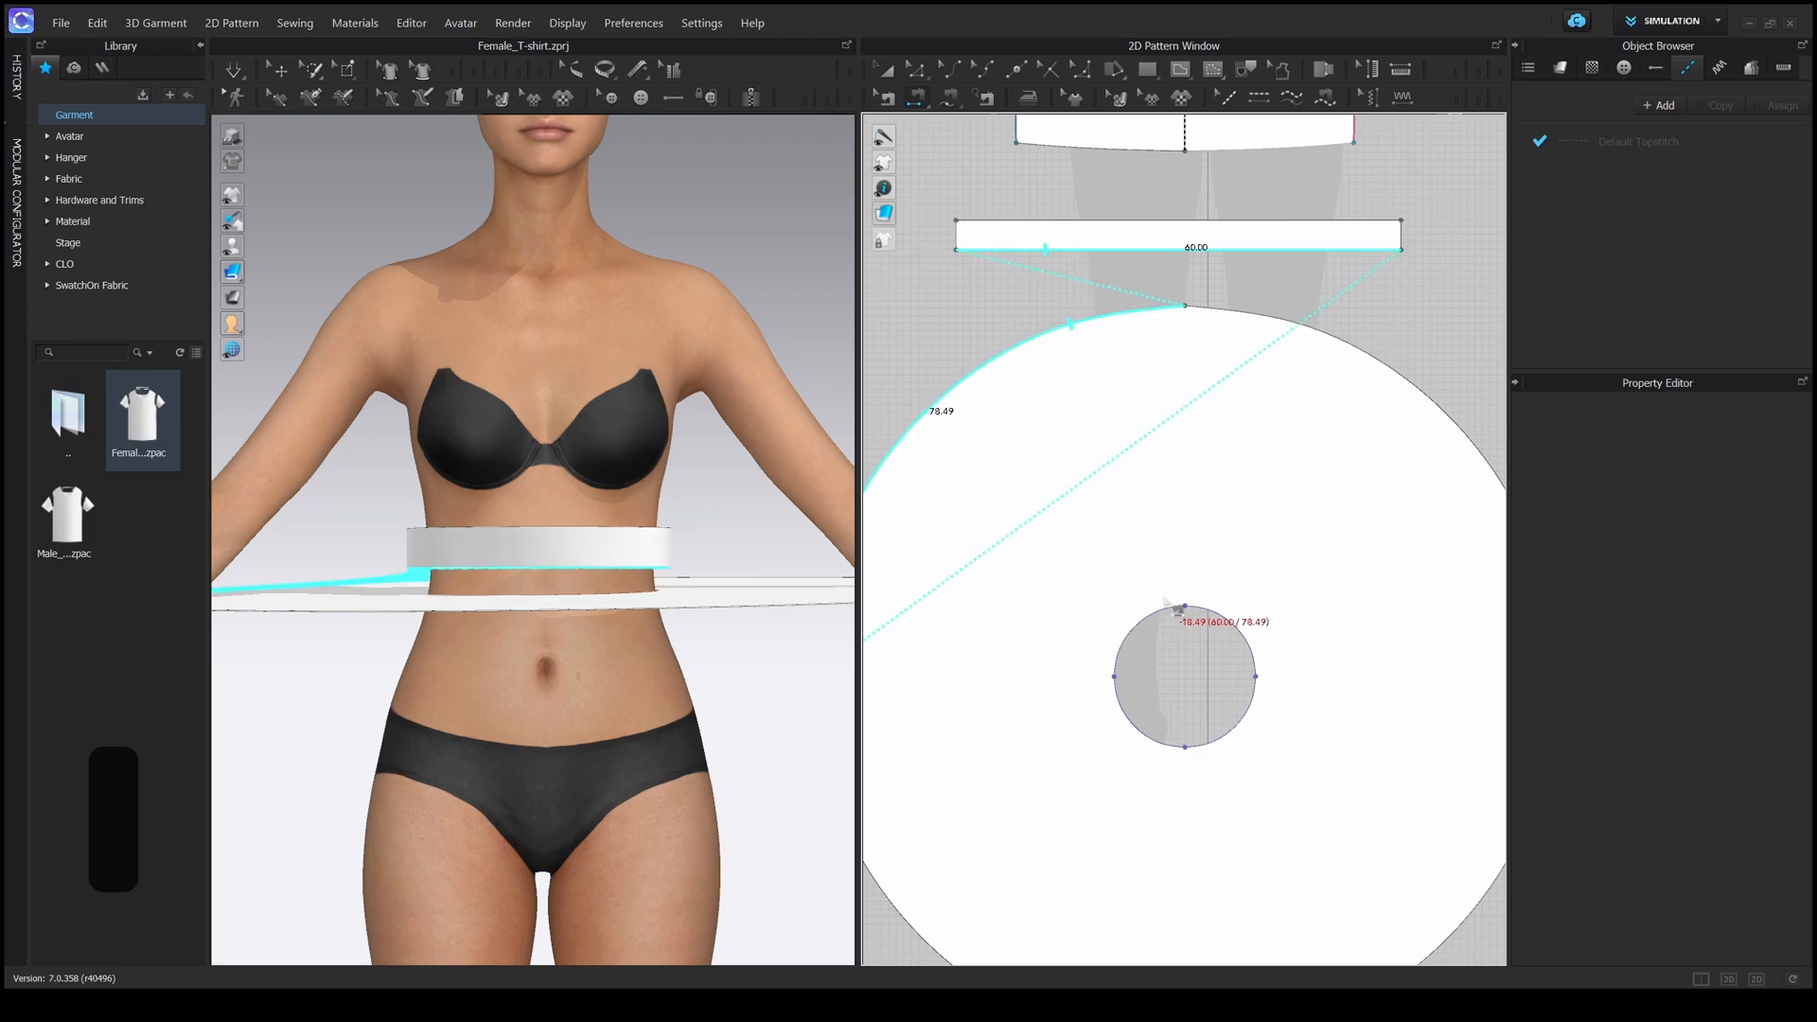
{"action": "left_click_drag", "start_coordinate": [1181, 306], "coordinate": [1211, 746]}
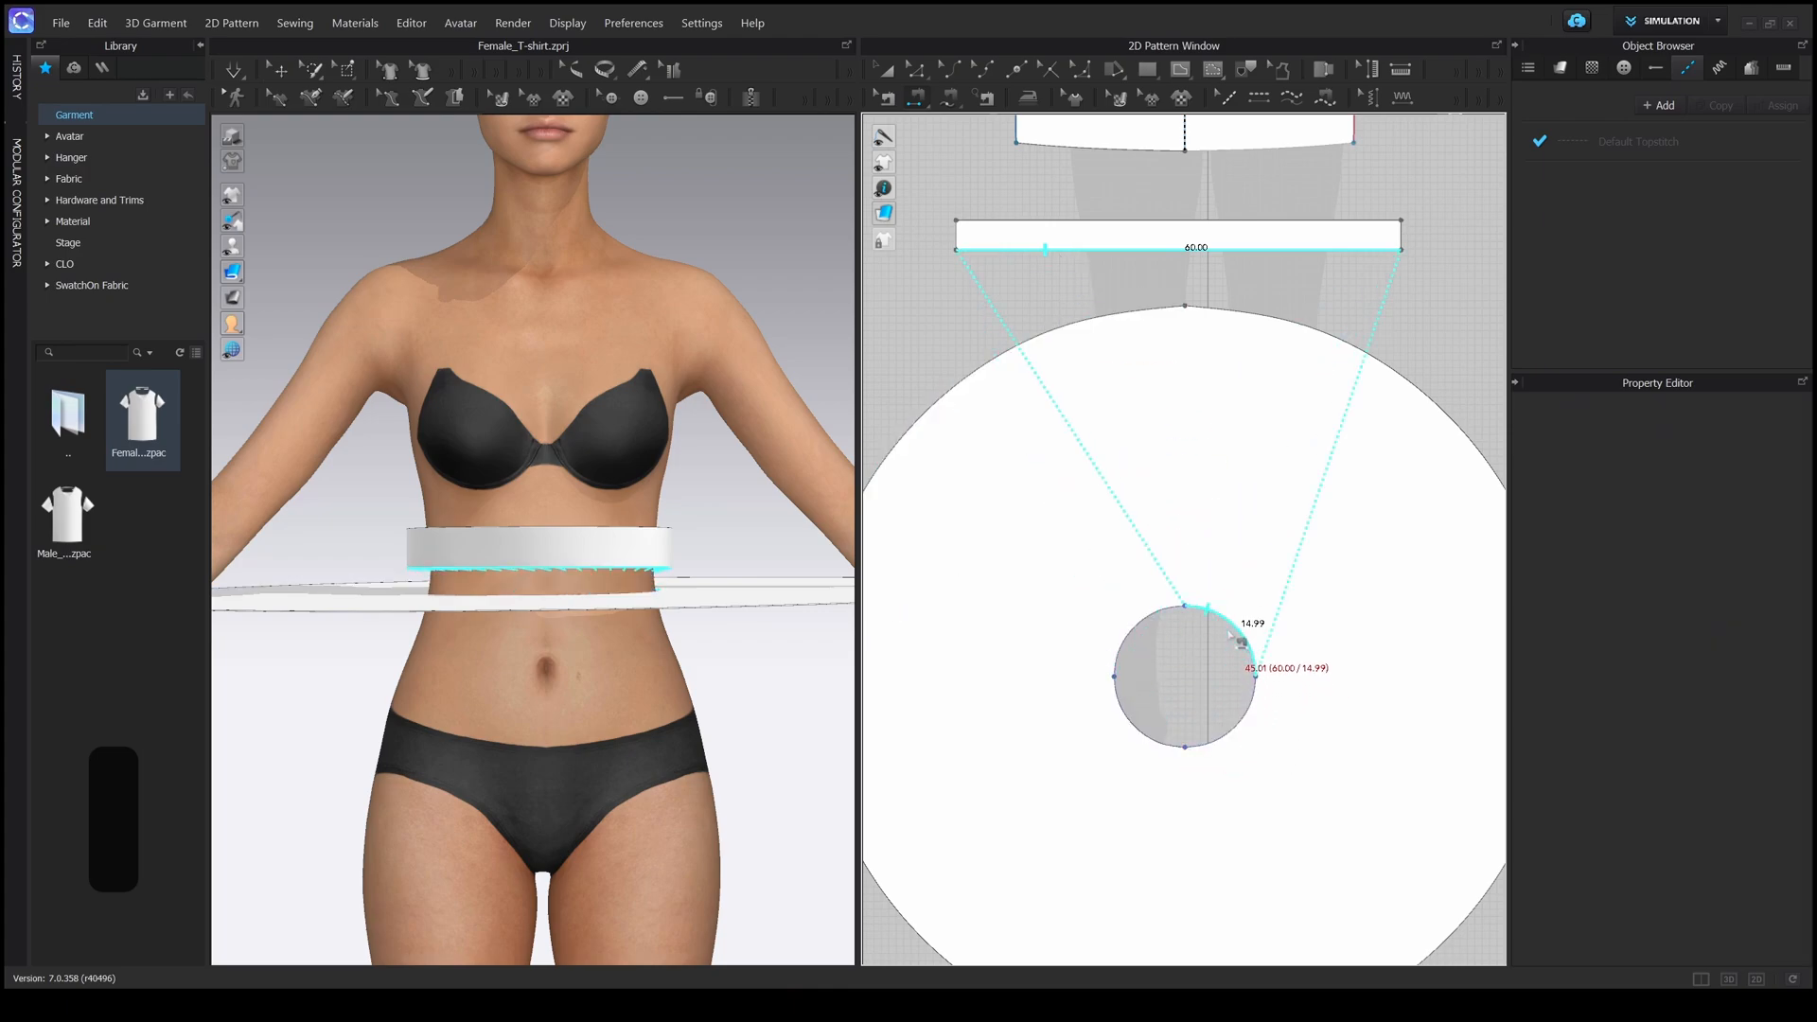
{"action": "left_click_drag", "start_coordinate": [1232, 636], "coordinate": [1232, 751]}
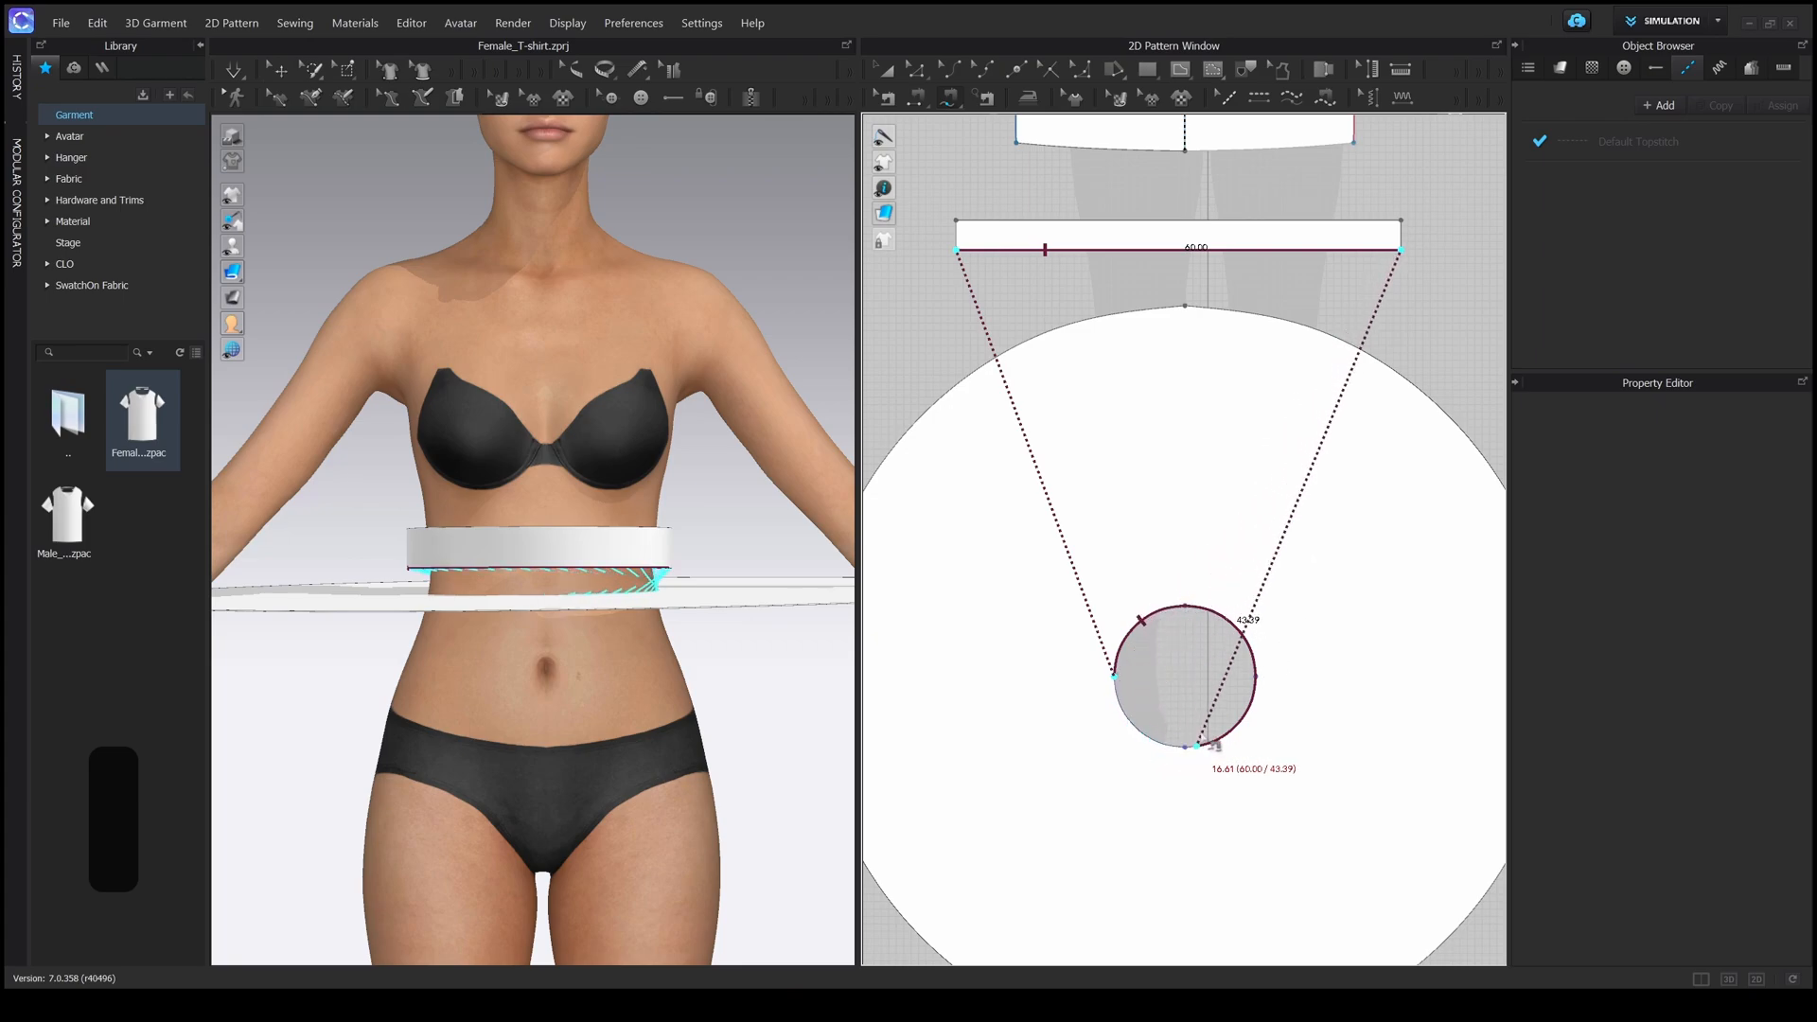
{"action": "left_click_drag", "start_coordinate": [1206, 742], "coordinate": [1114, 662]}
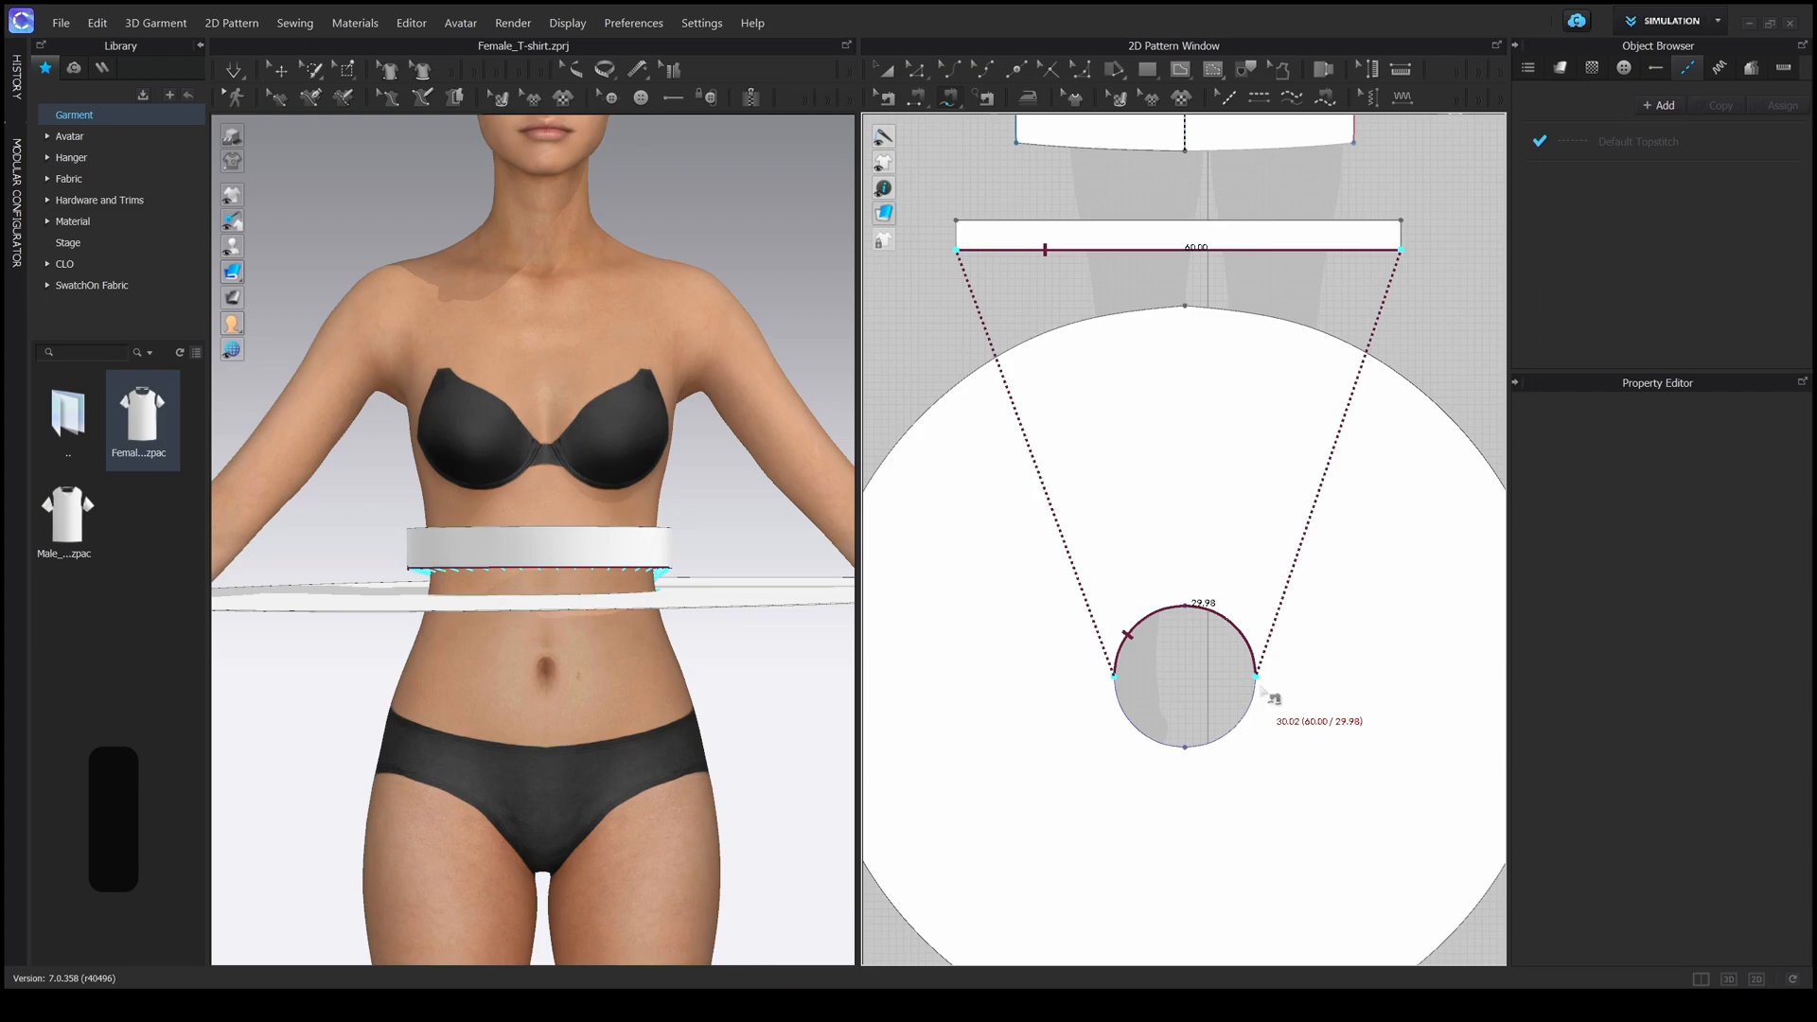
{"action": "left_click_drag", "start_coordinate": [1260, 681], "coordinate": [1255, 674]}
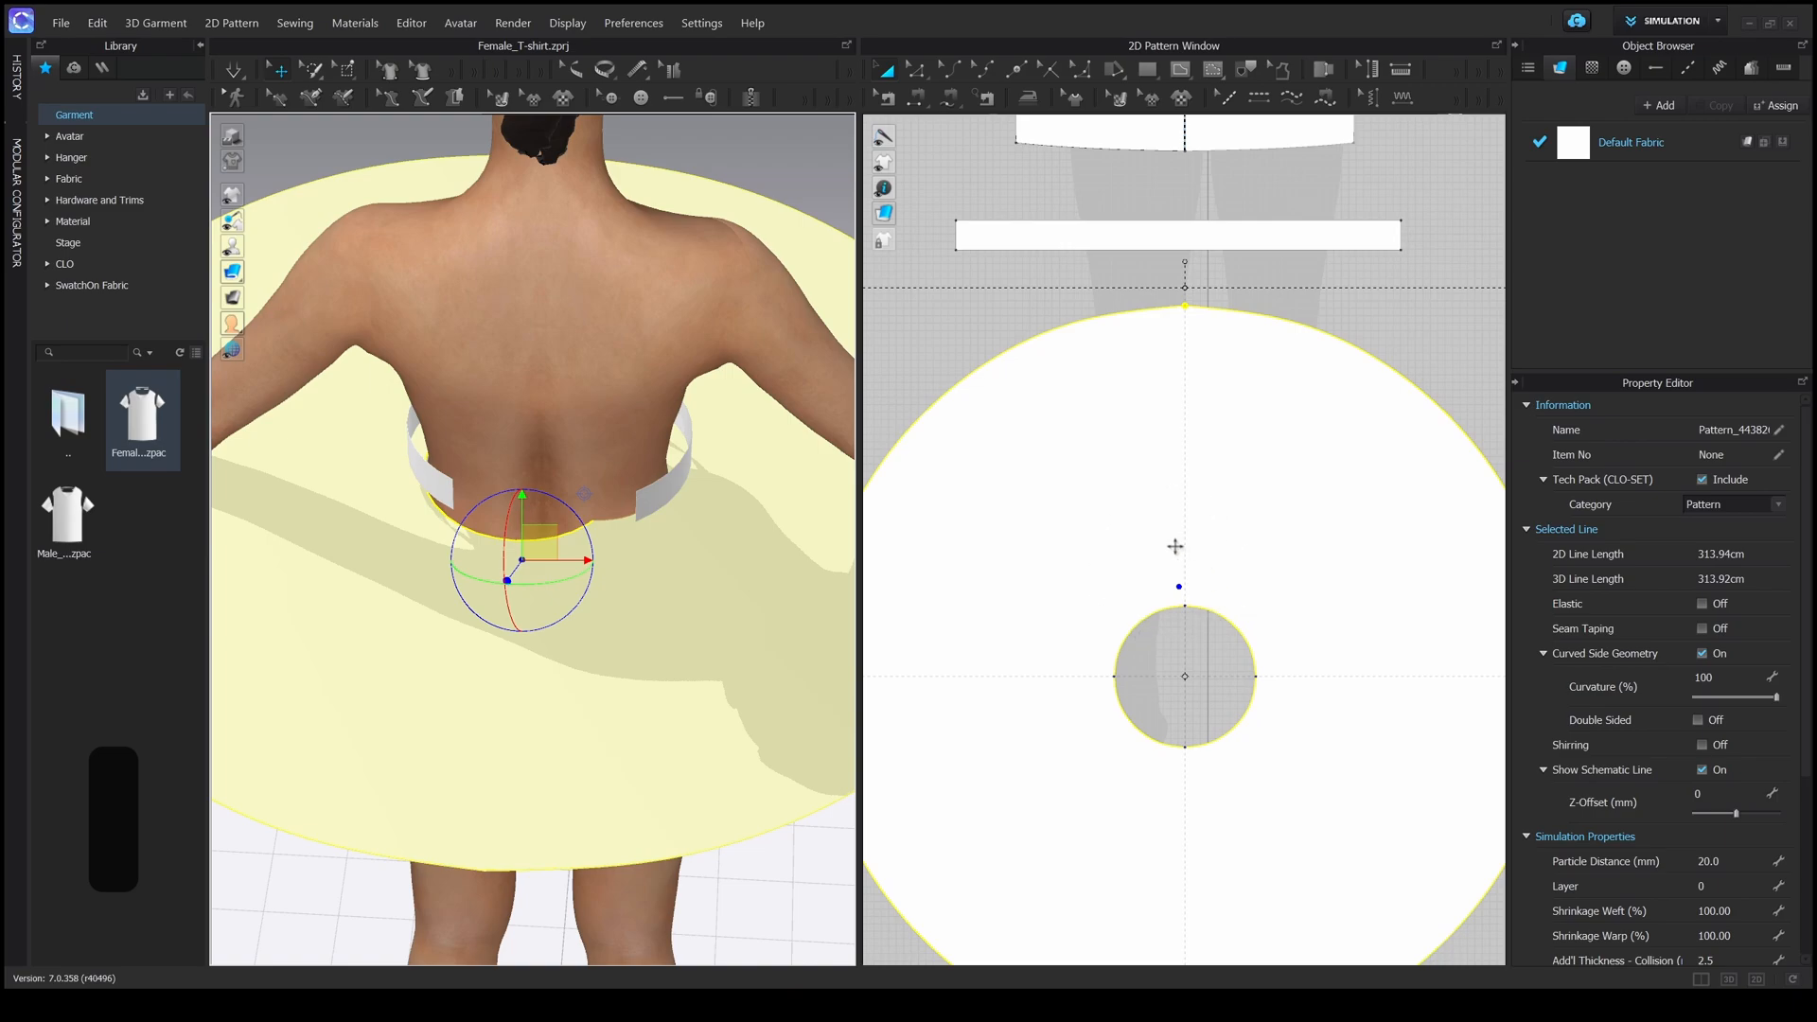
- Shift the skirt on the avatar and reverse the twisted seam joining the waistband ends
{"action": "left_click_drag", "start_coordinate": [519, 557], "coordinate": [590, 664]}
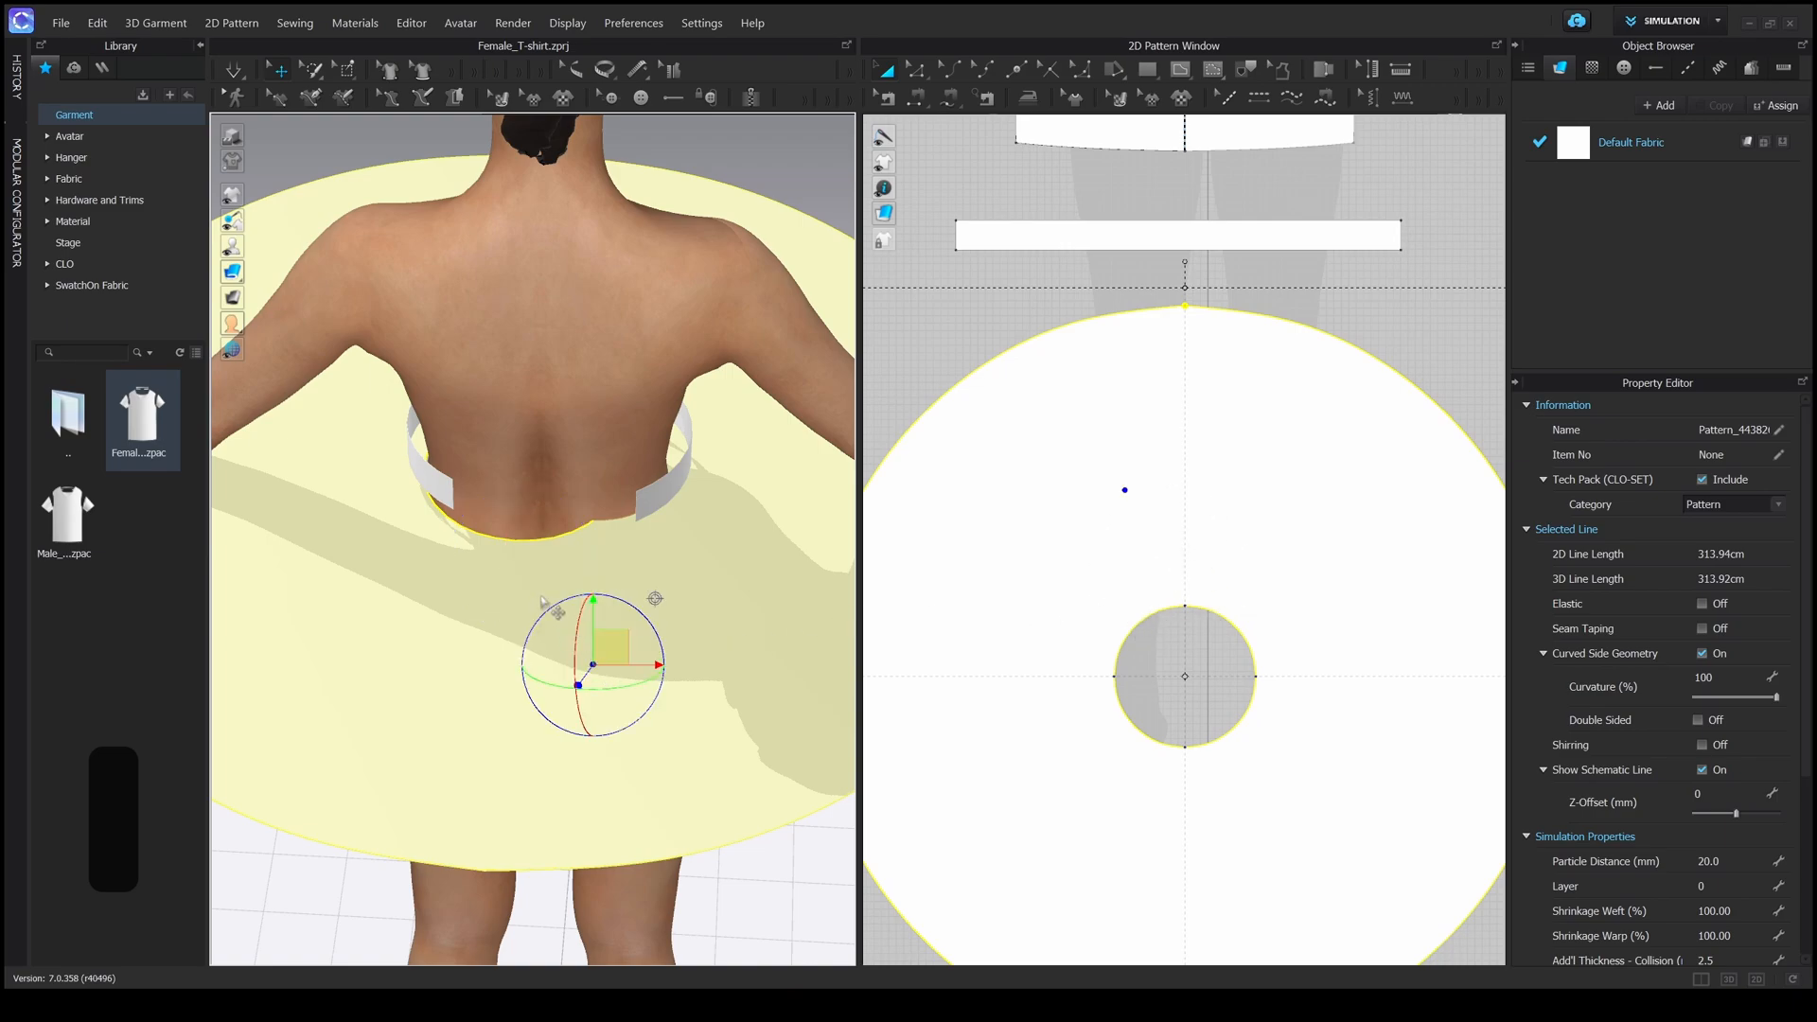
{"action": "left_click_drag", "start_coordinate": [592, 664], "coordinate": [539, 571]}
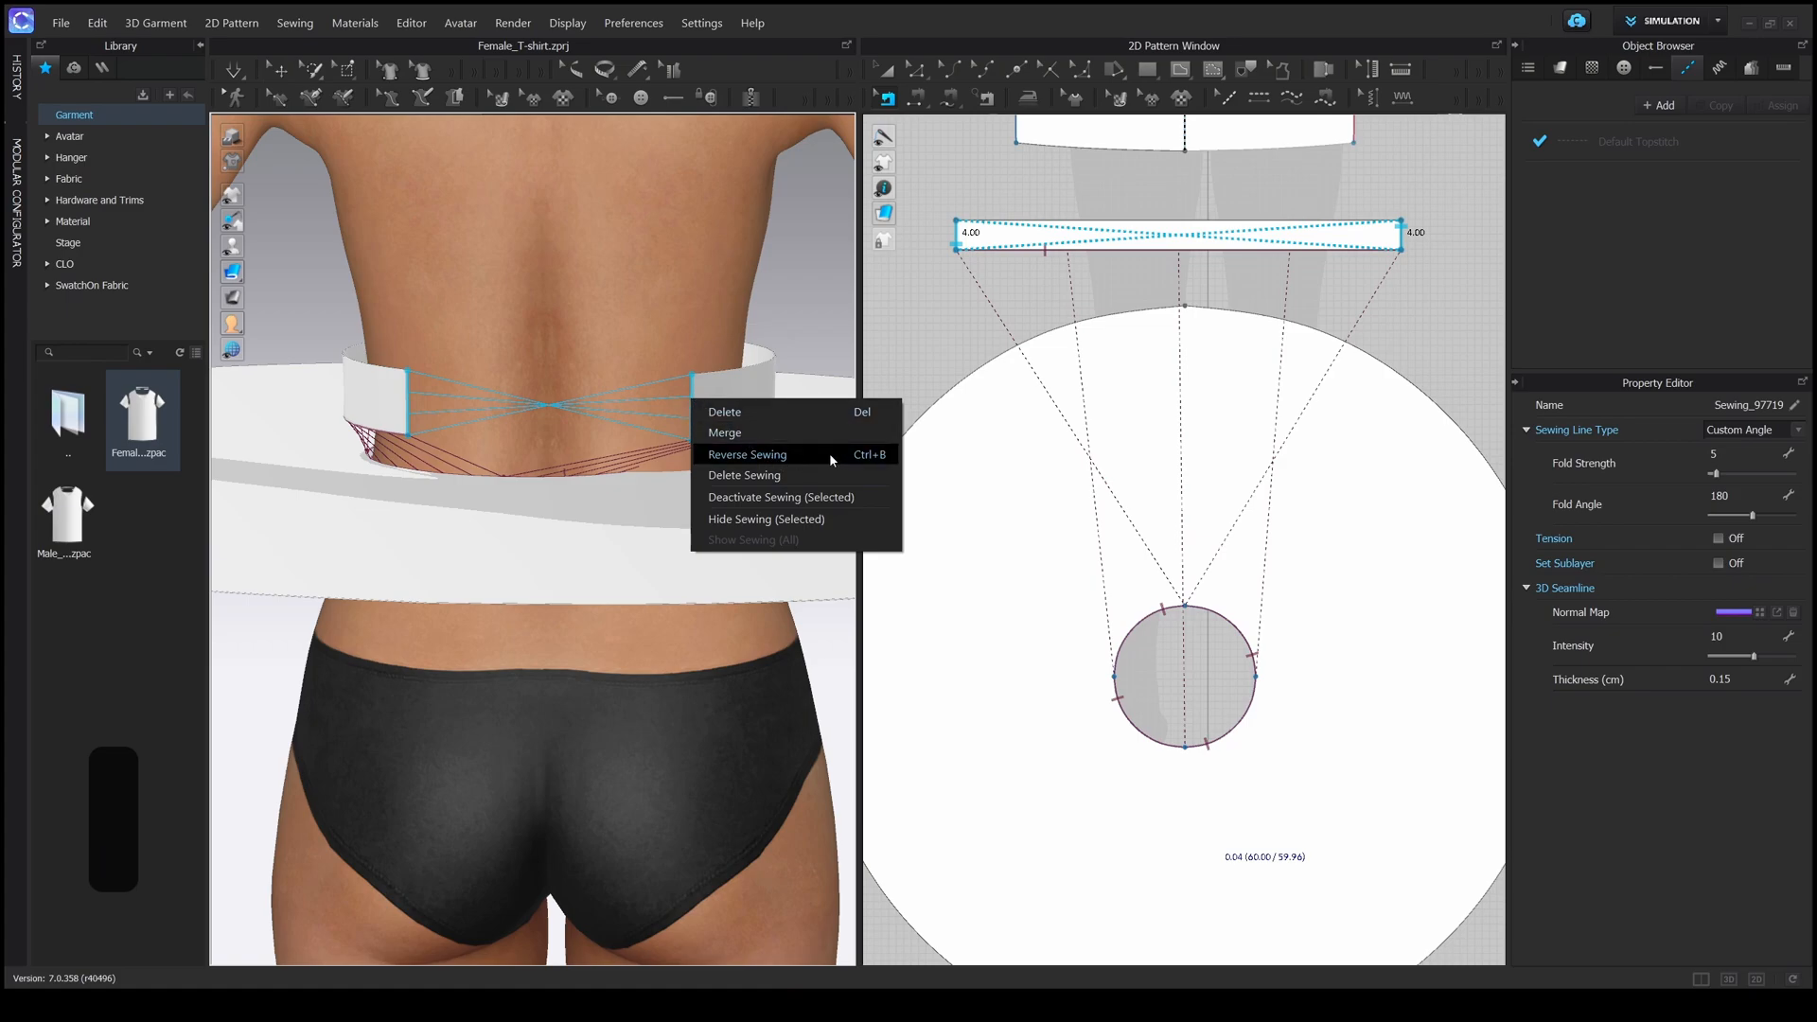
{"action": "left_click", "coordinate": [748, 455]}
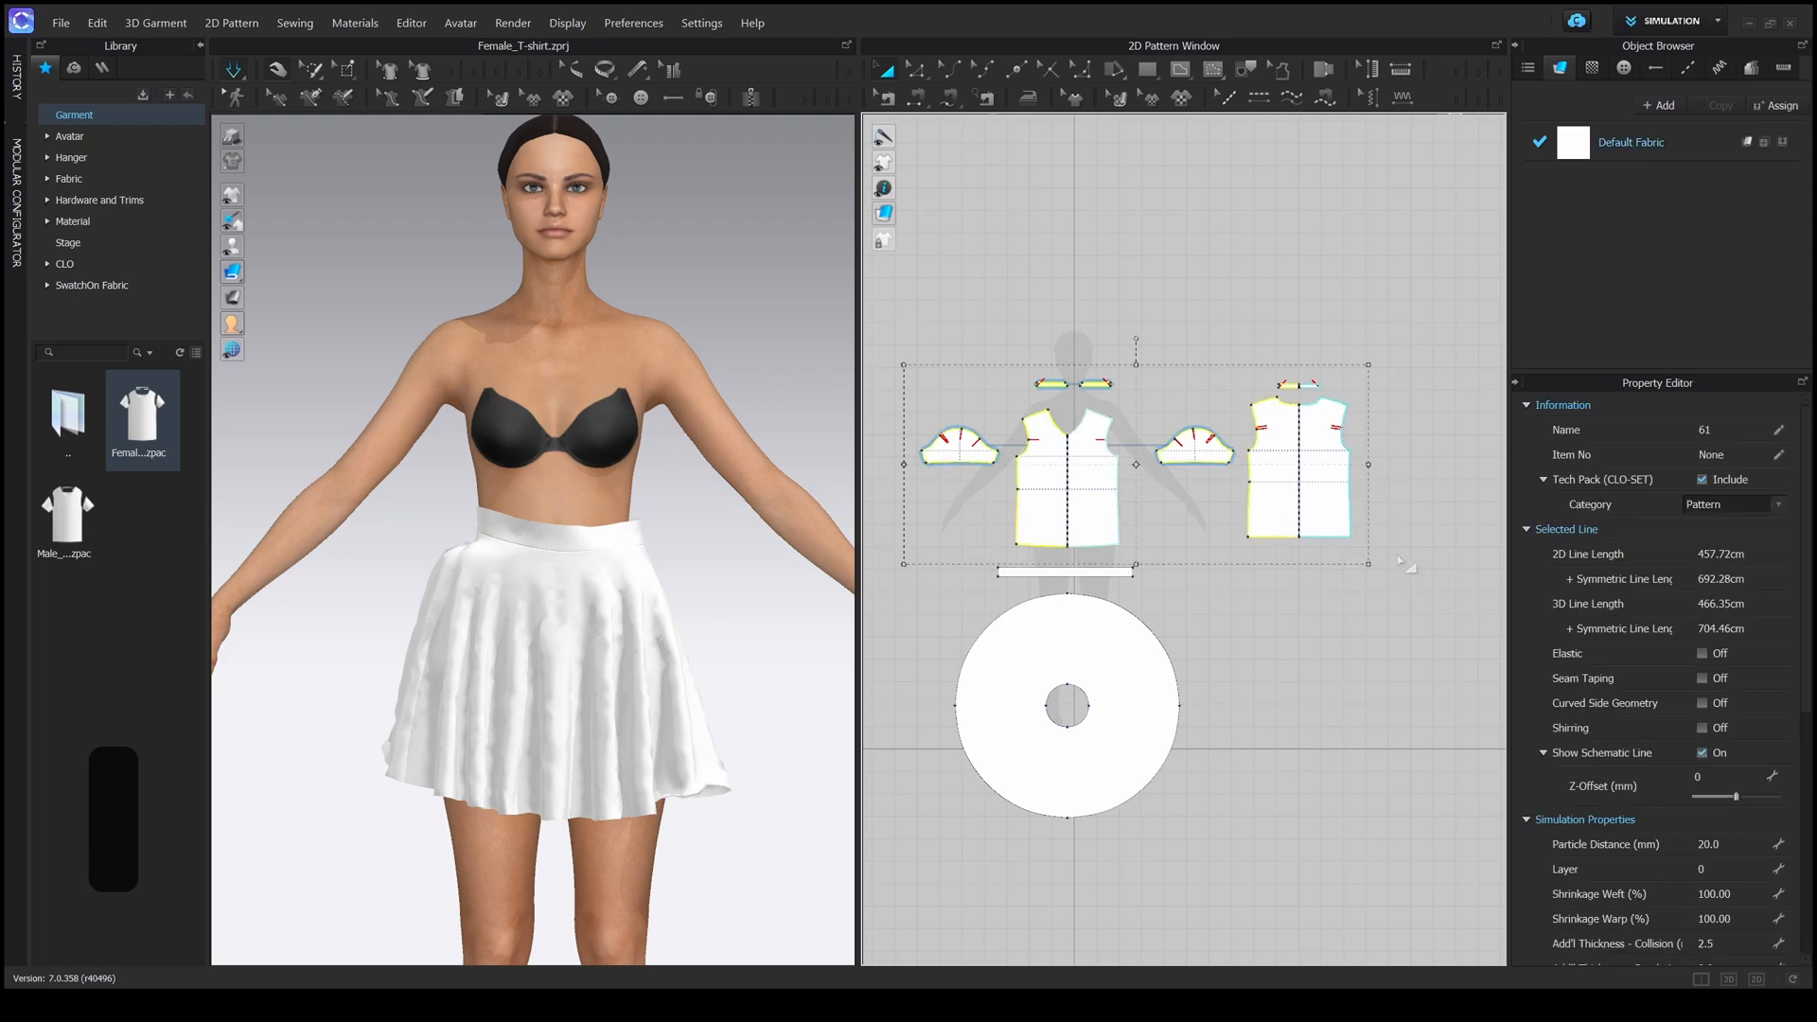
- Show the hidden t-shirt on the avatar again with Shift+Q
{"action": "key", "text": "shift+q"}
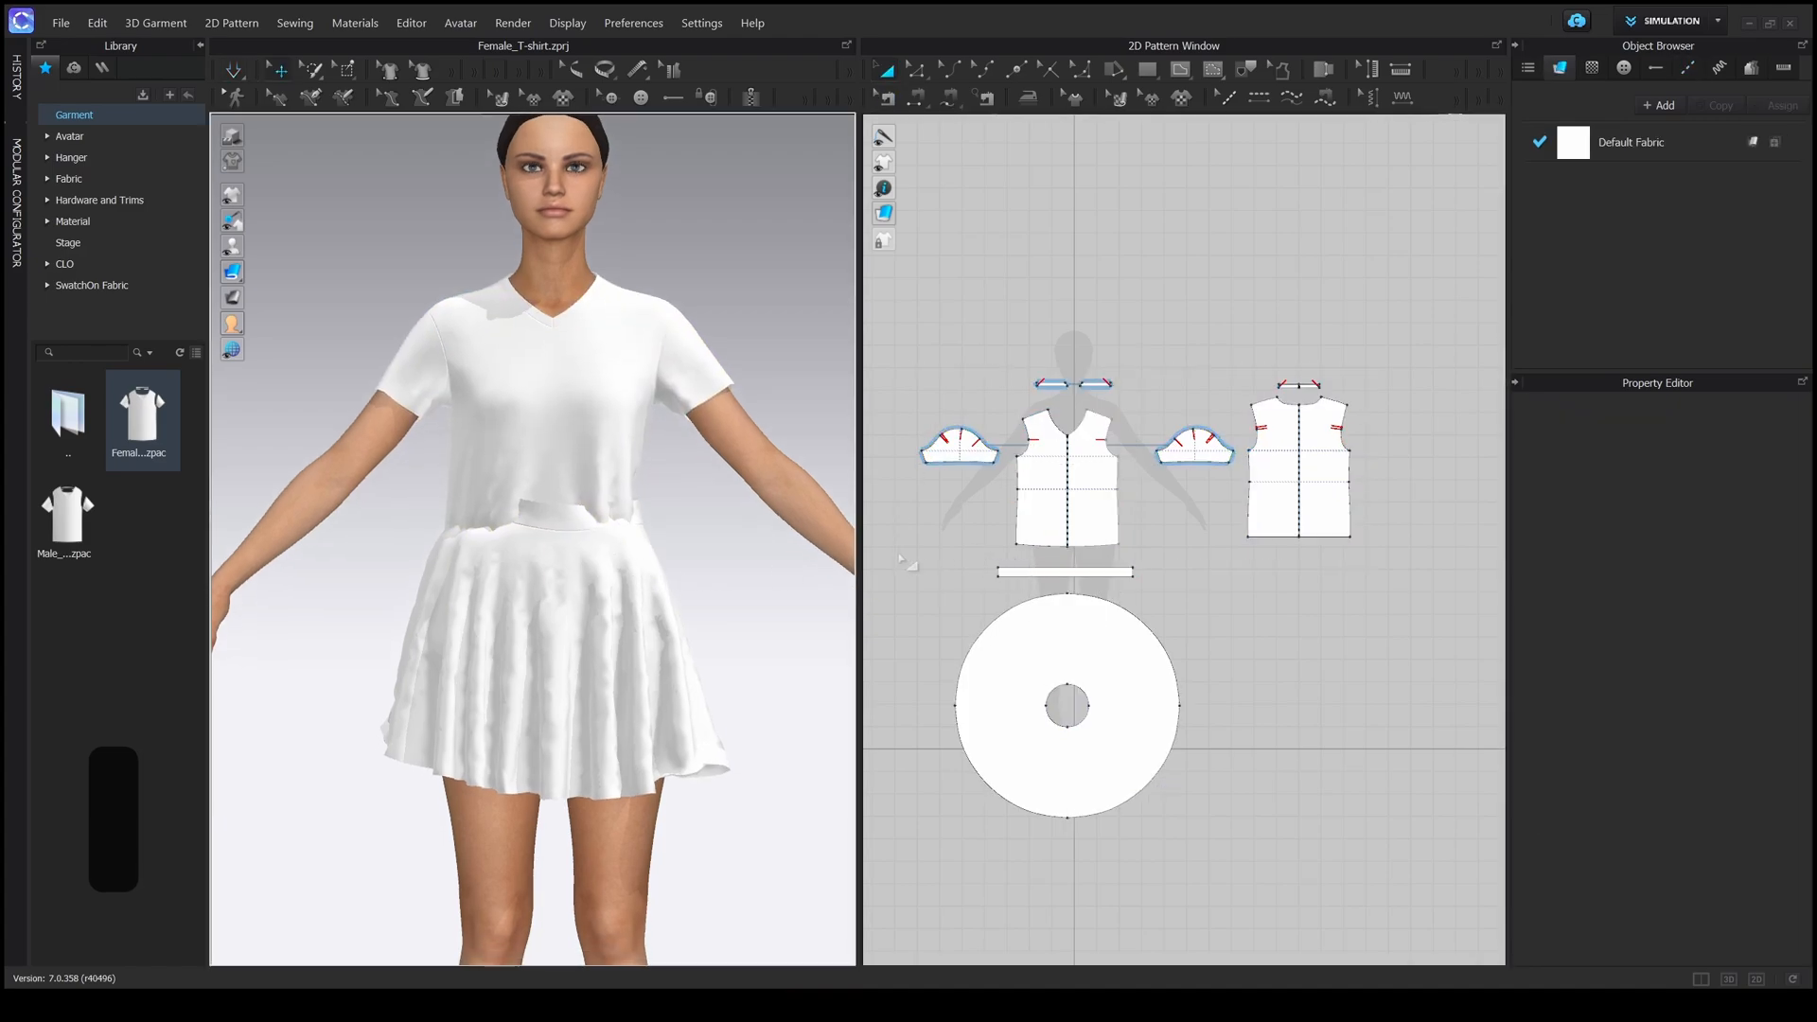
- Set the selected skirt and waistband's simulation Layer to 1
{"action": "left_click", "coordinate": [1066, 704]}
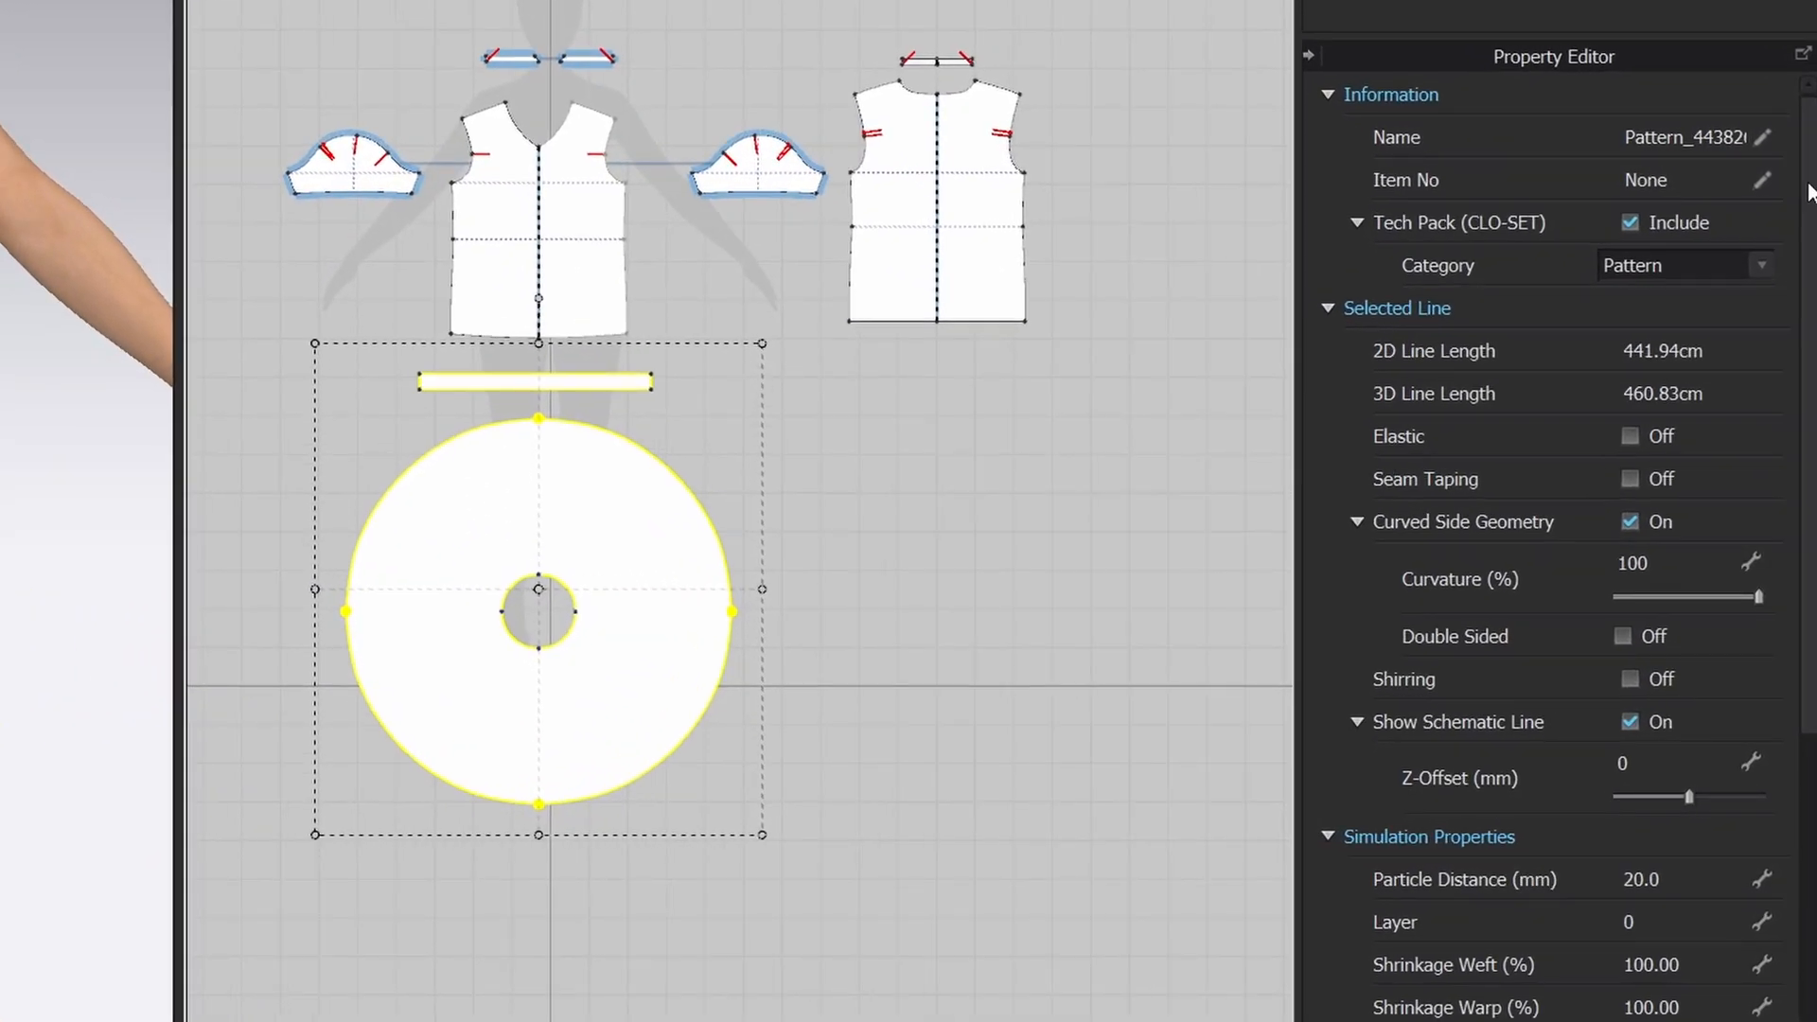
{"action": "scroll", "scroll_direction": "down", "scroll_amount": 3}
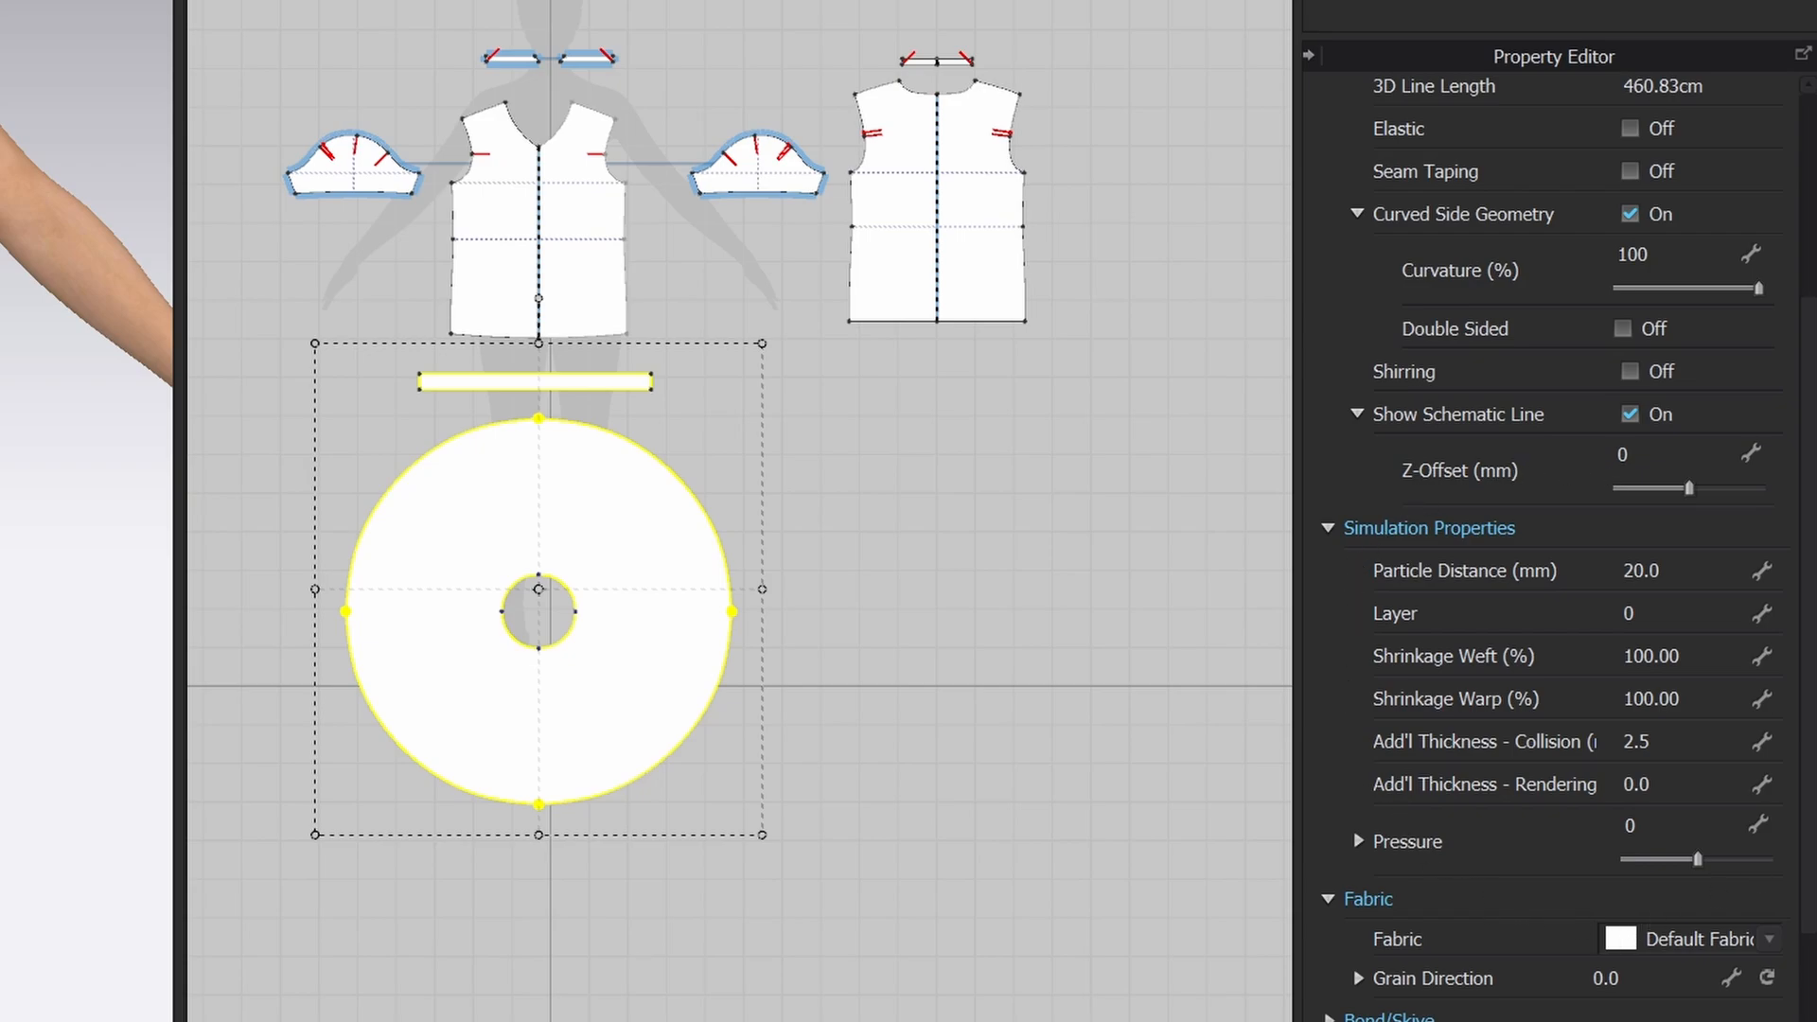
{"action": "scroll", "scroll_direction": "down", "scroll_amount": 3}
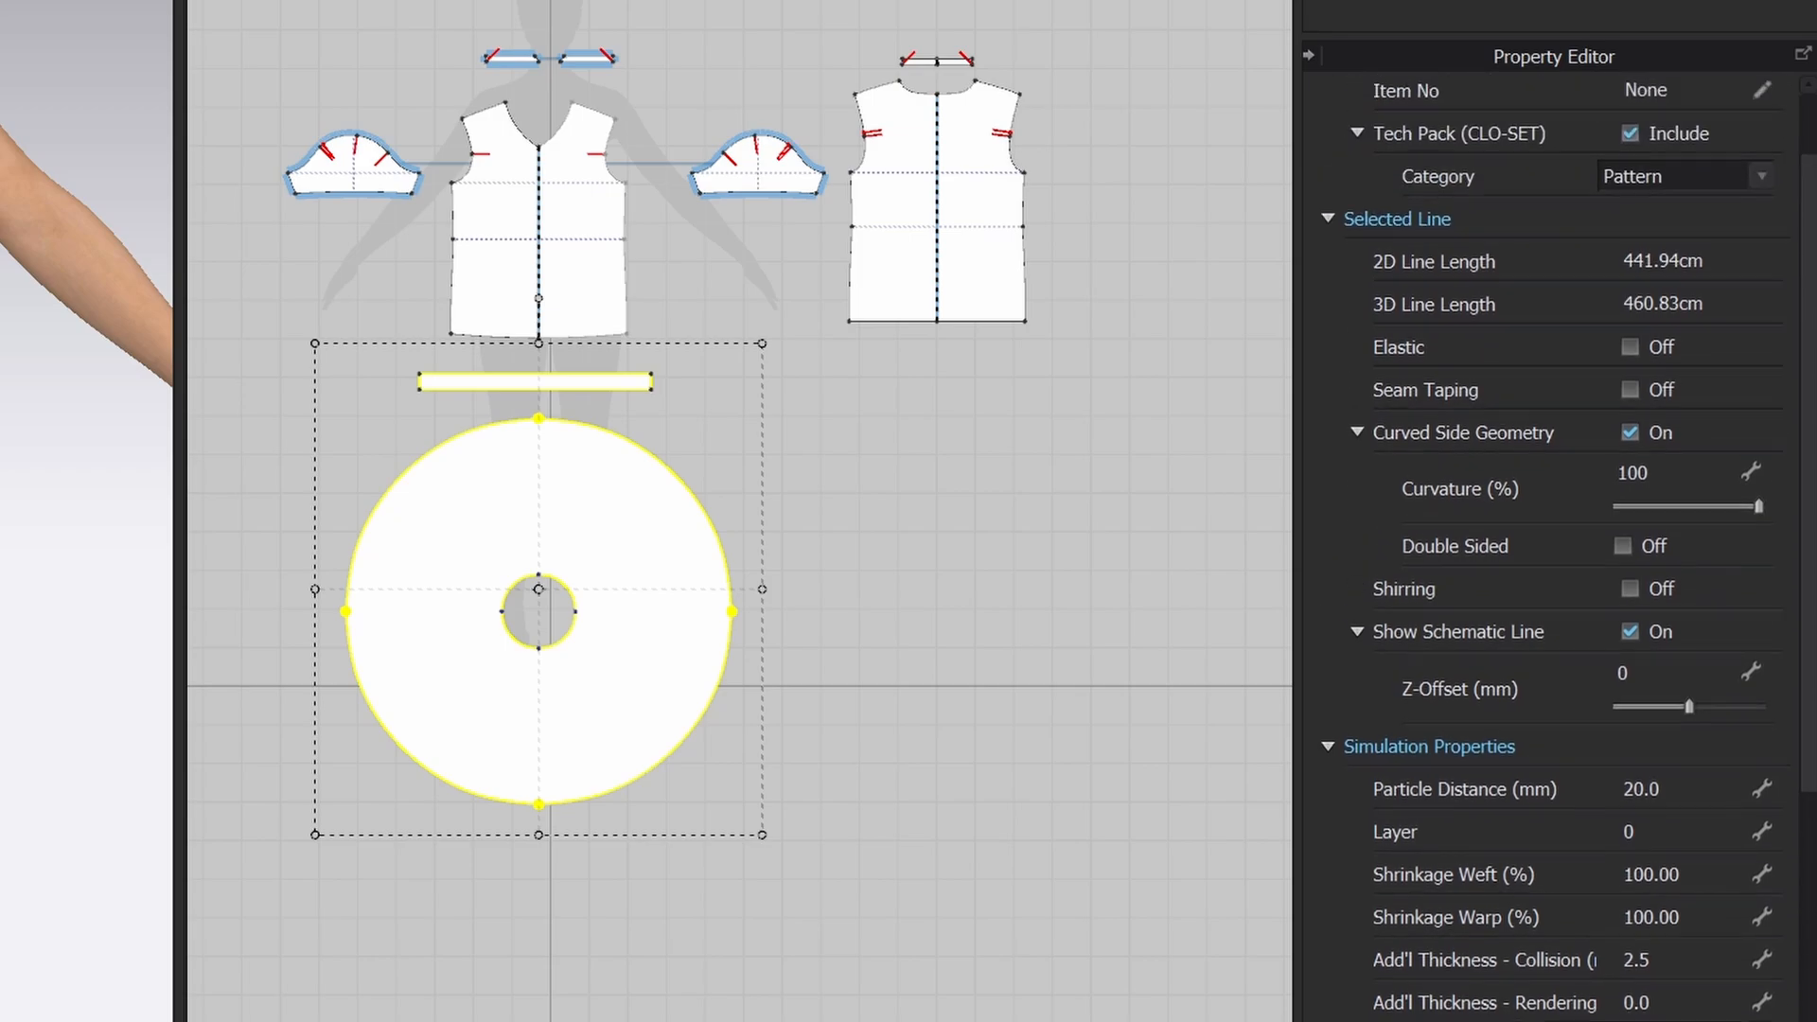
{"action": "scroll", "scroll_direction": "down", "scroll_amount": 3}
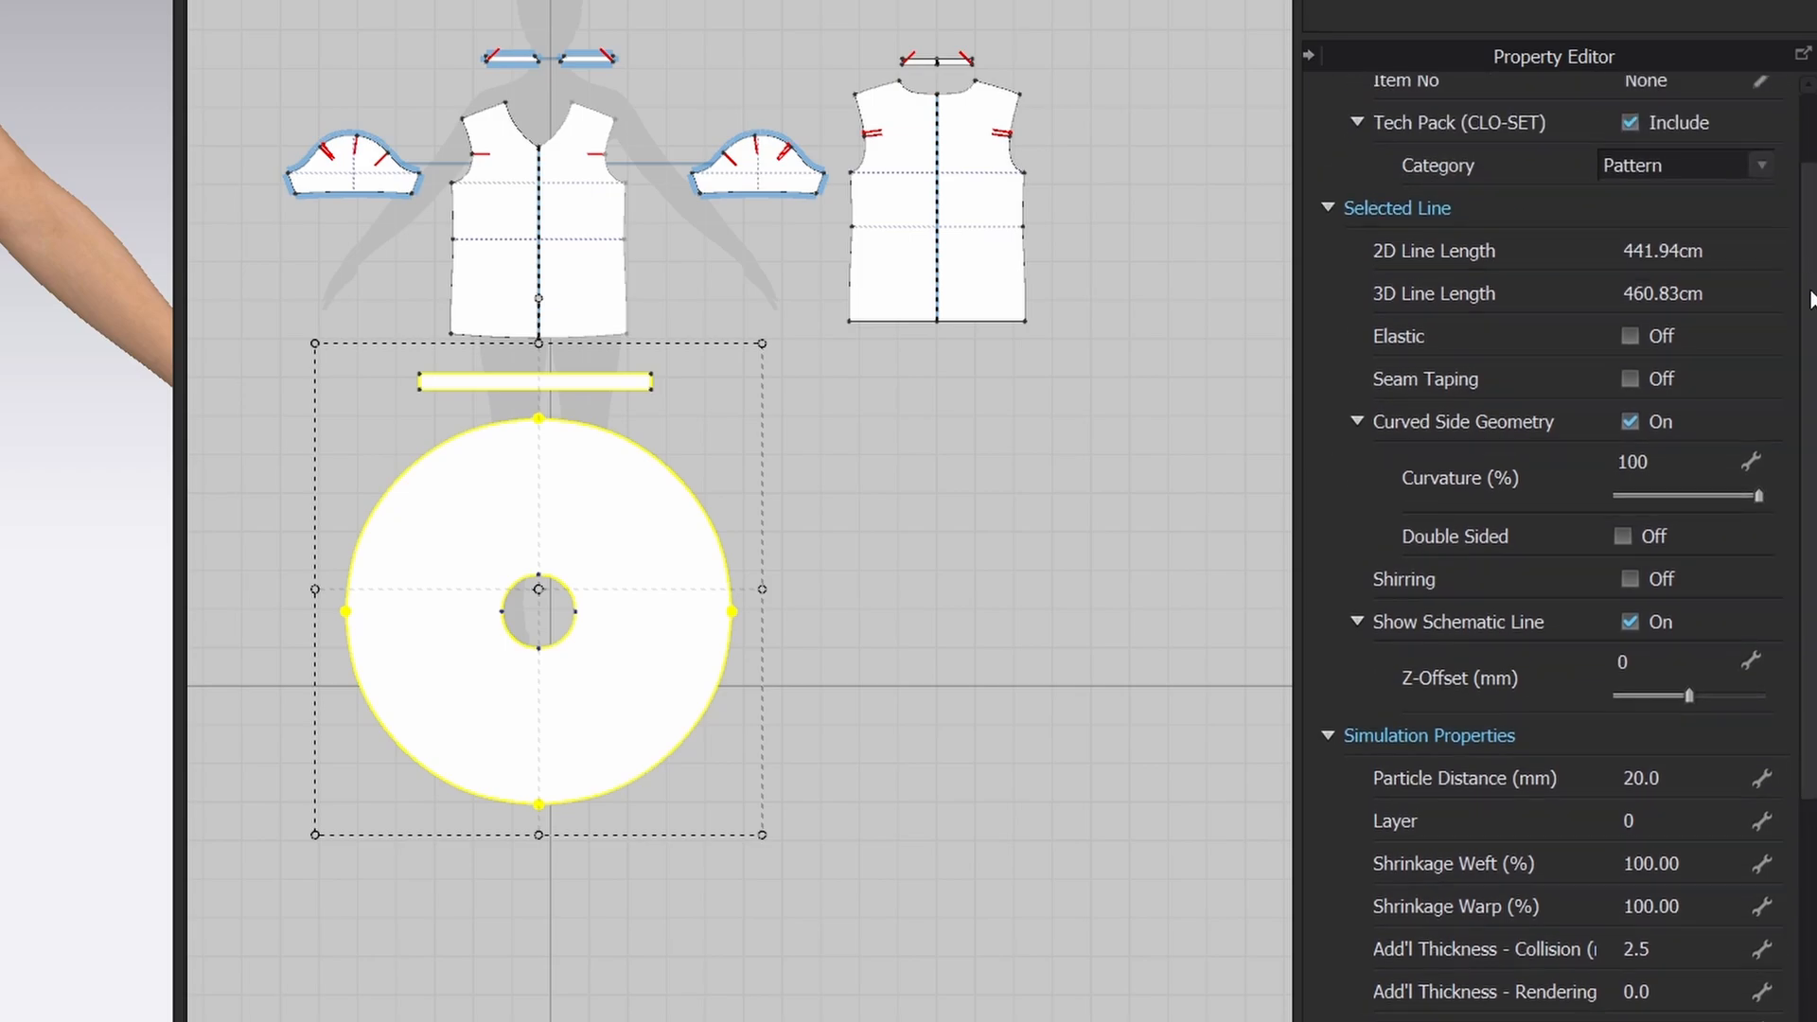
{"action": "scroll", "scroll_direction": "down", "scroll_amount": 3}
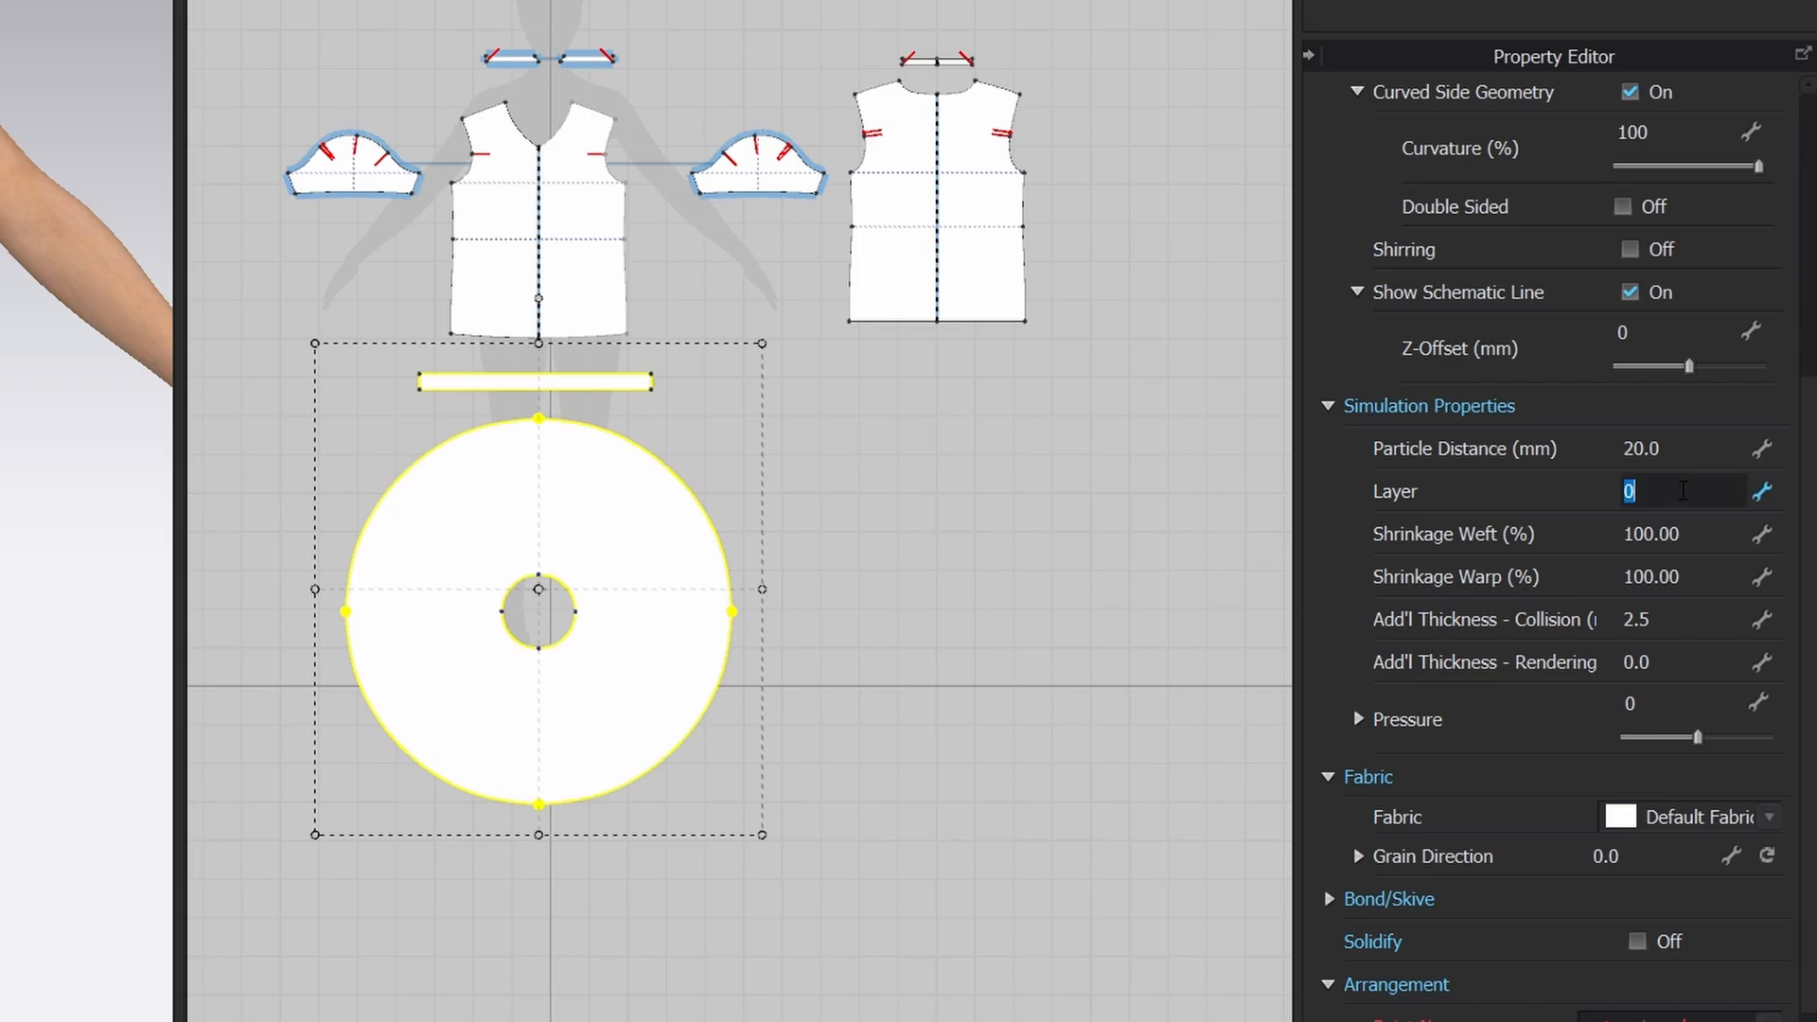
{"action": "type", "text": "1"}
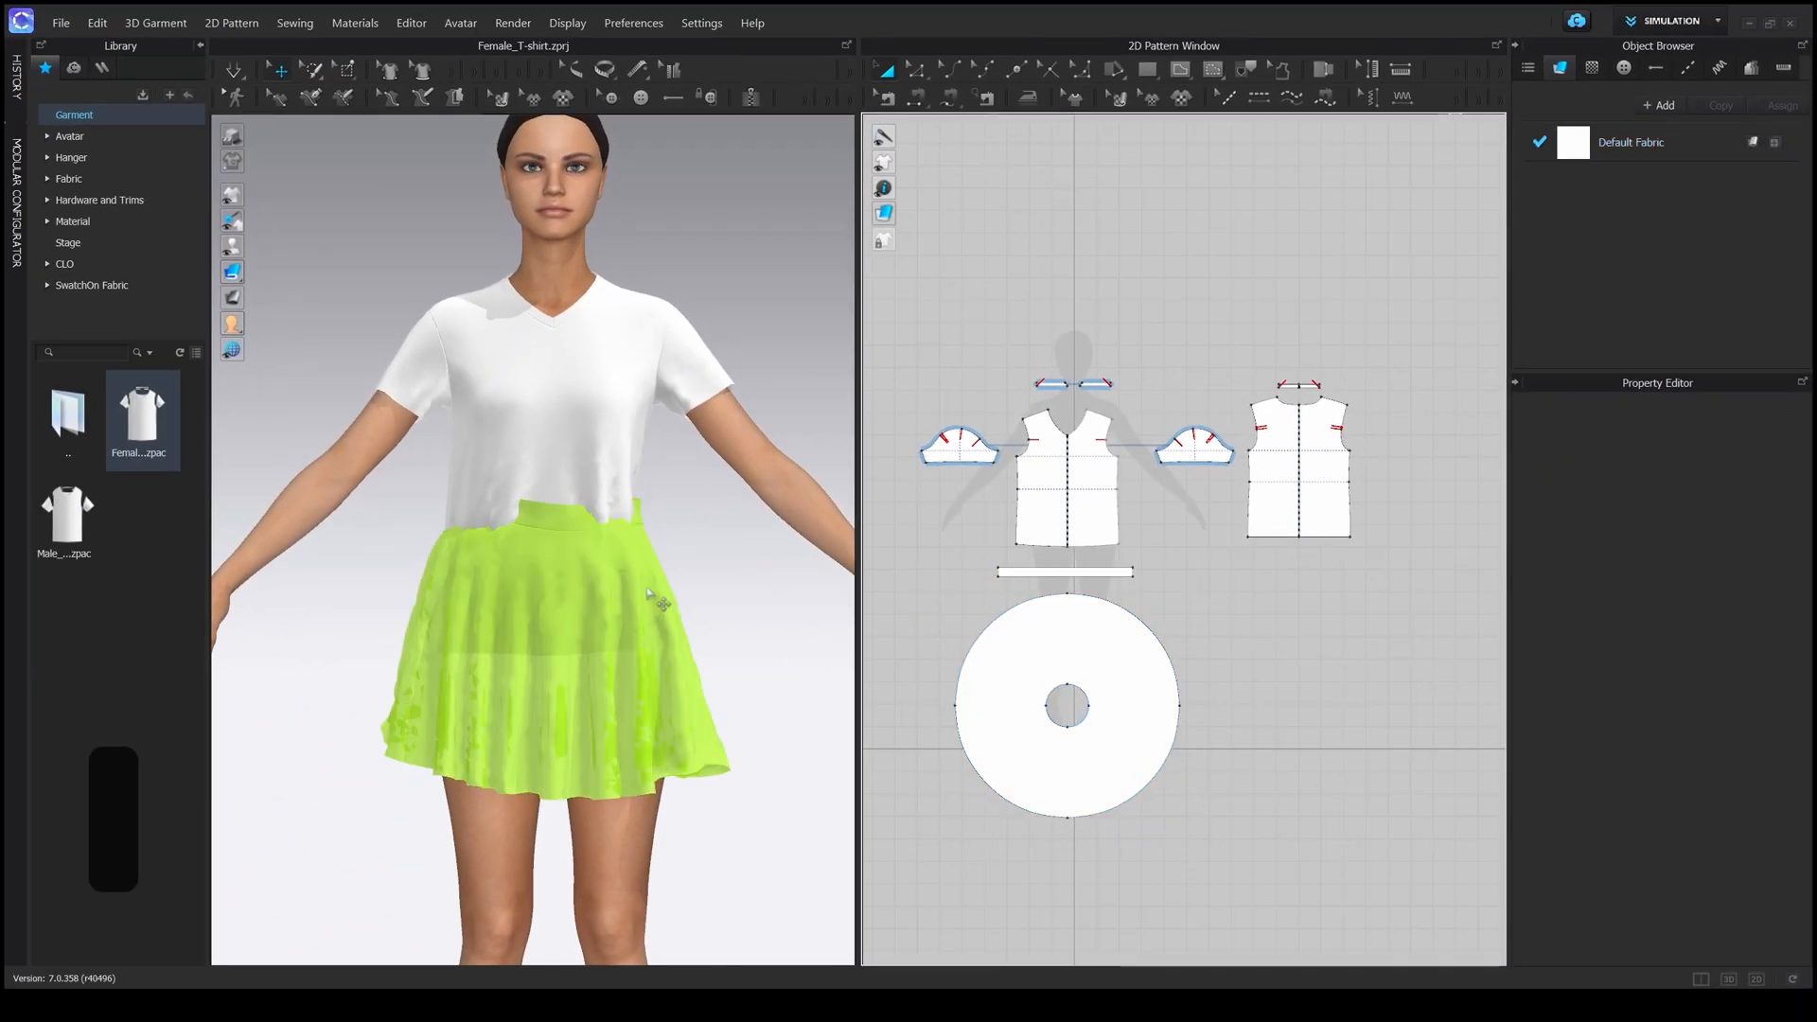
- Simulate so the skirt drapes over the t-shirt, then clear the selection
{"action": "left_click", "coordinate": [1066, 704]}
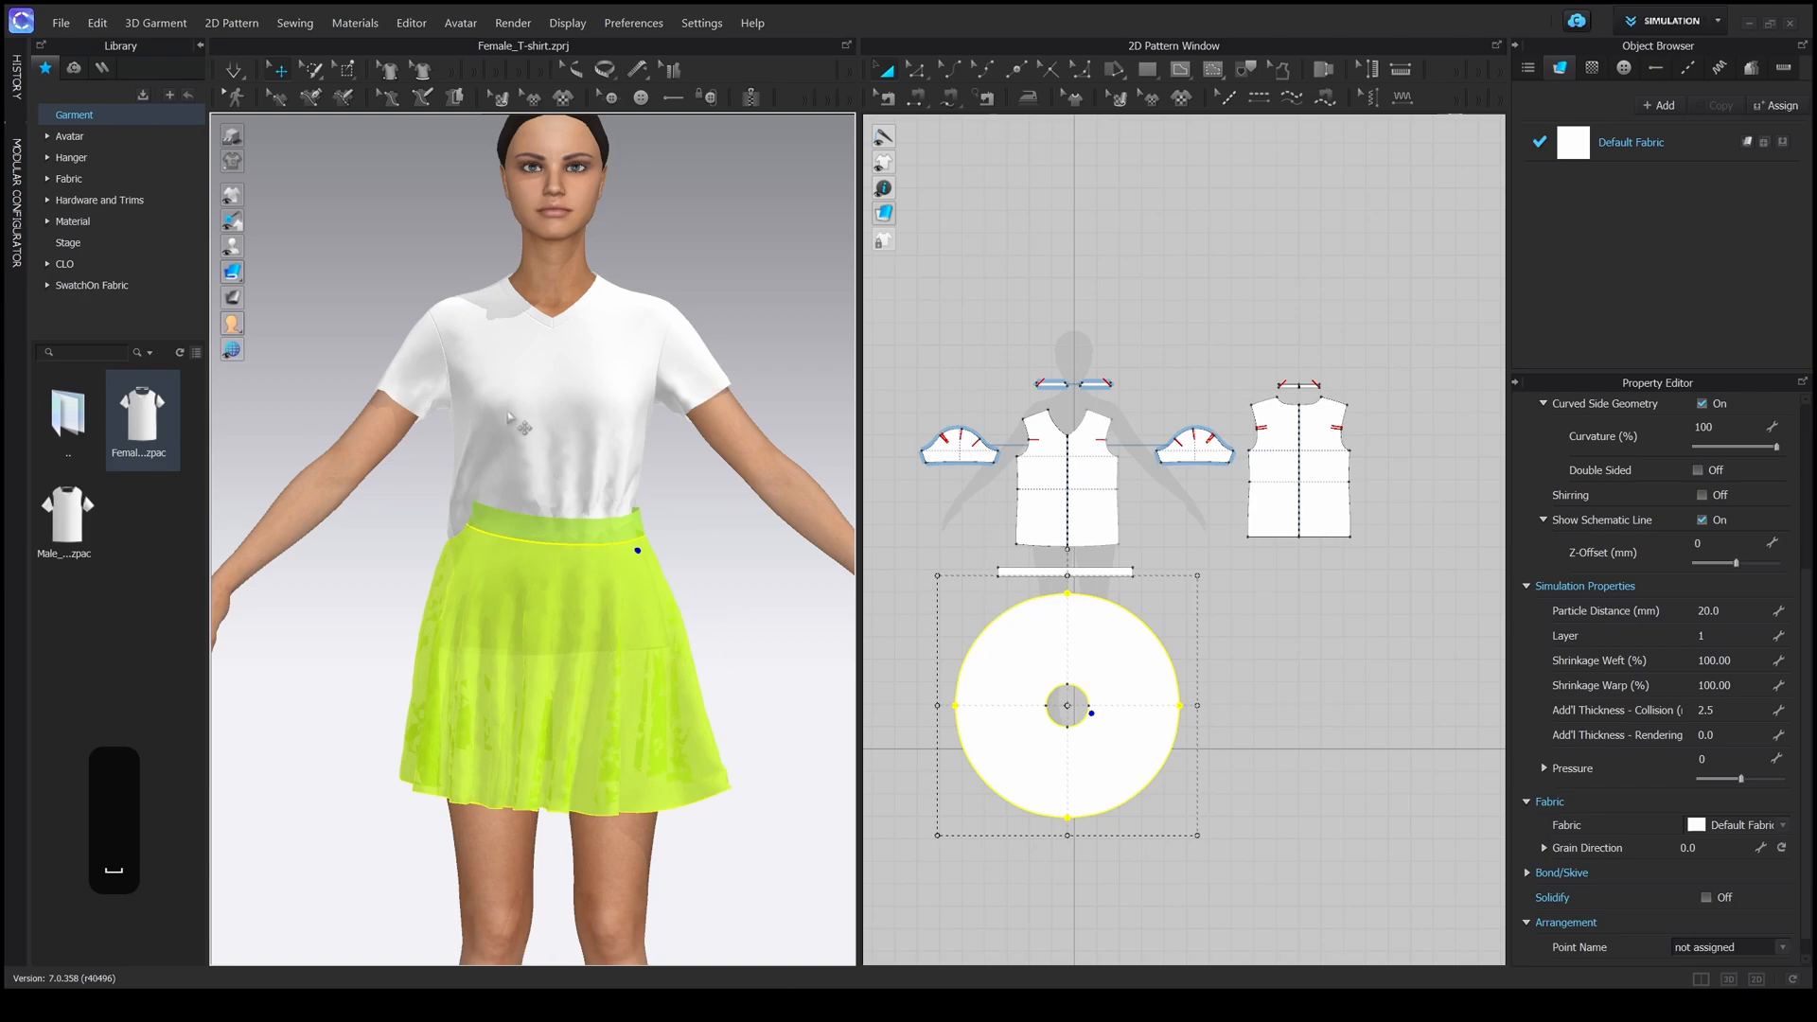
{"action": "mouse_move", "coordinate": [233, 71]}
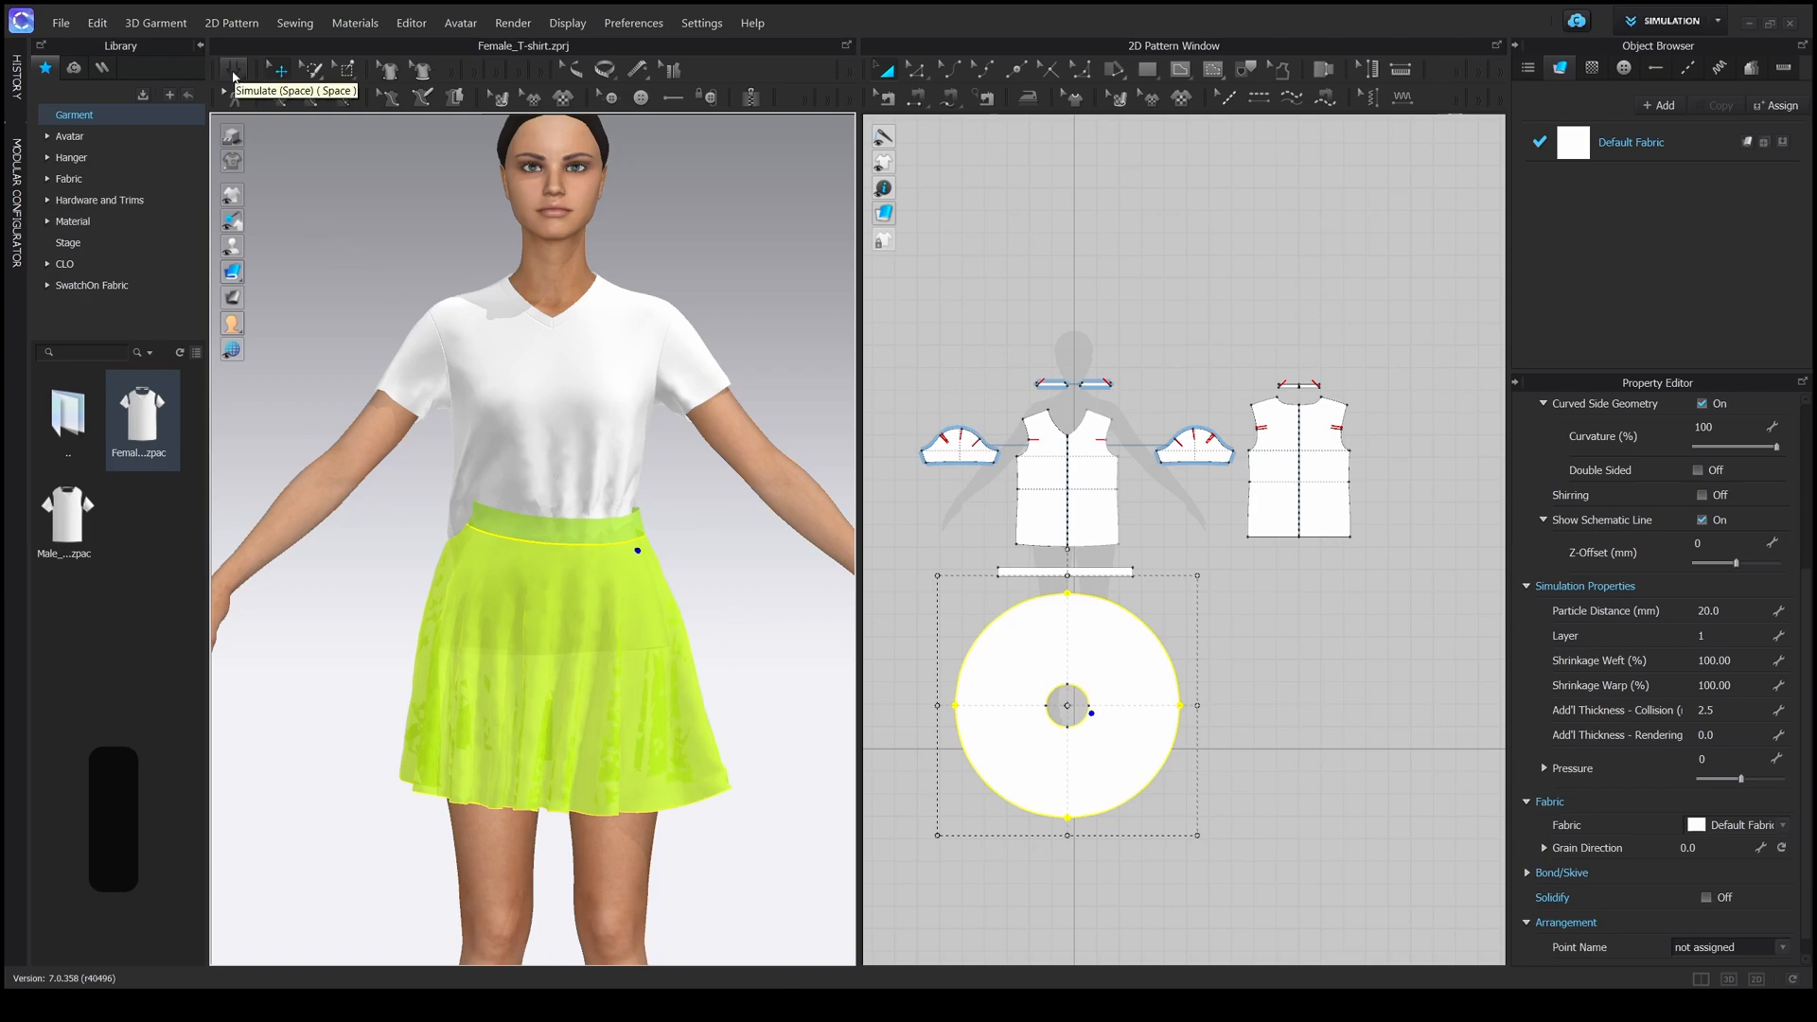
{"action": "left_click", "coordinate": [232, 70]}
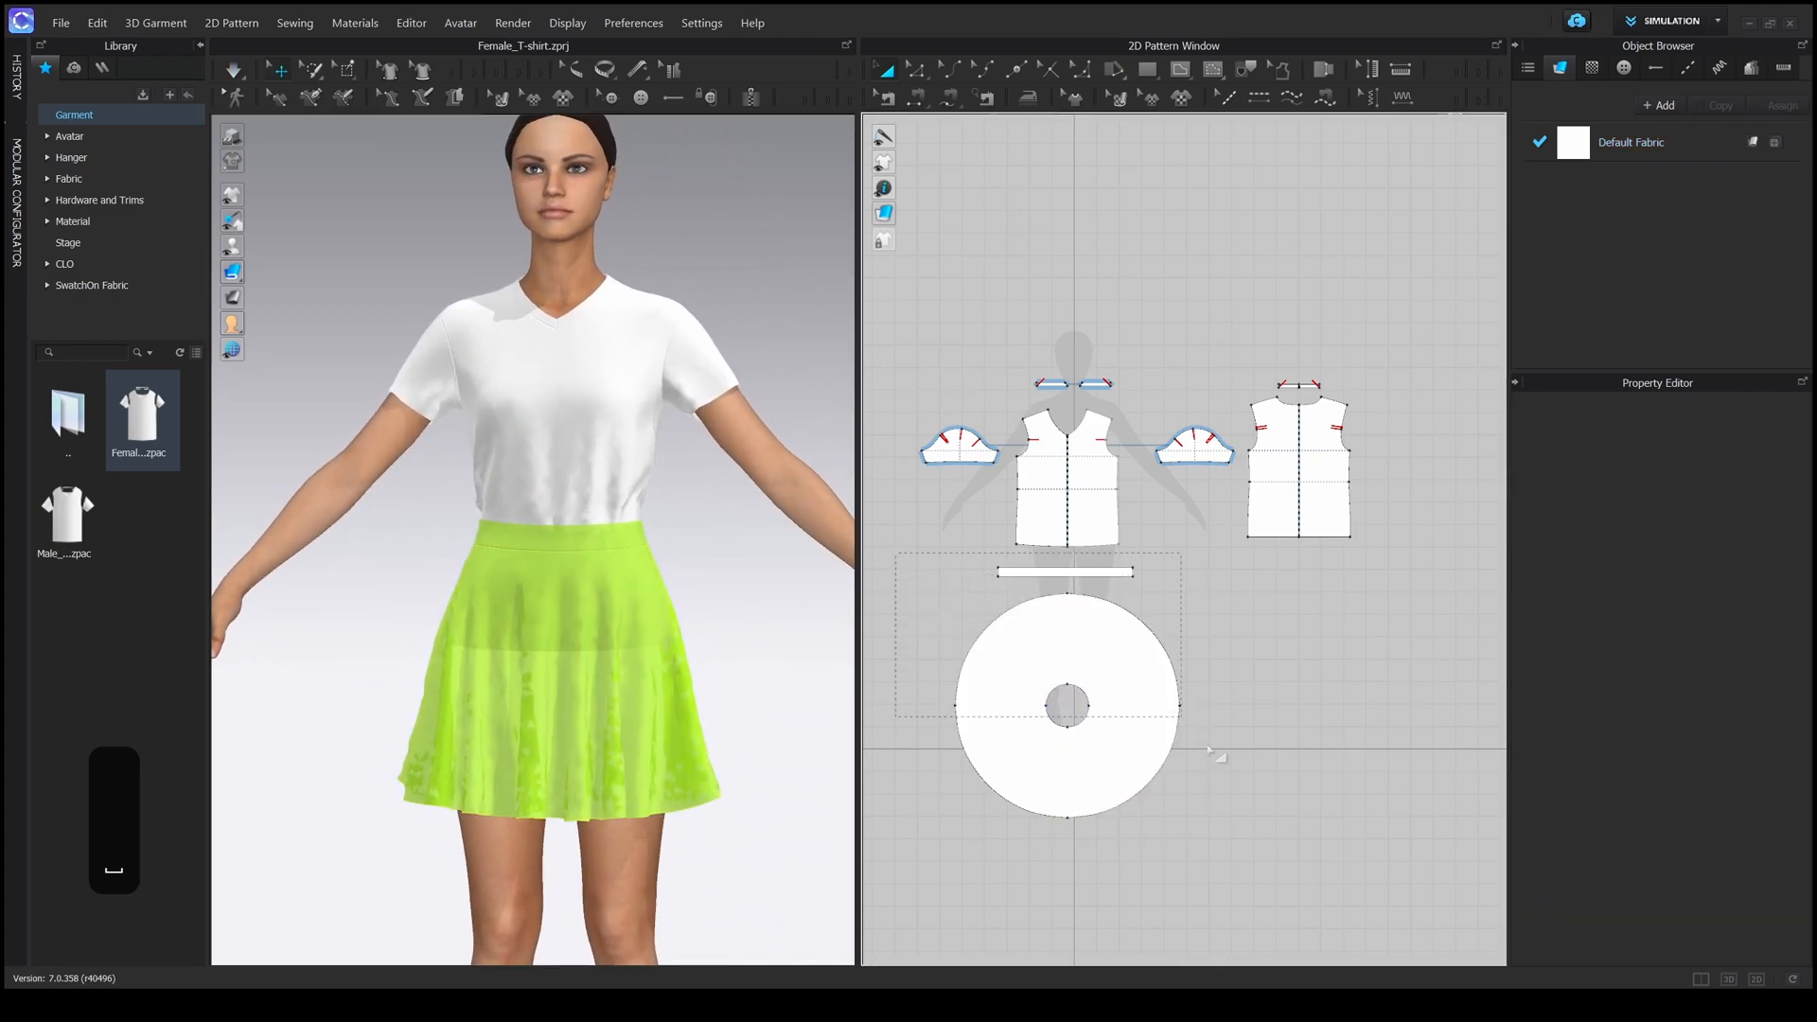
{"action": "left_click", "coordinate": [1063, 703]}
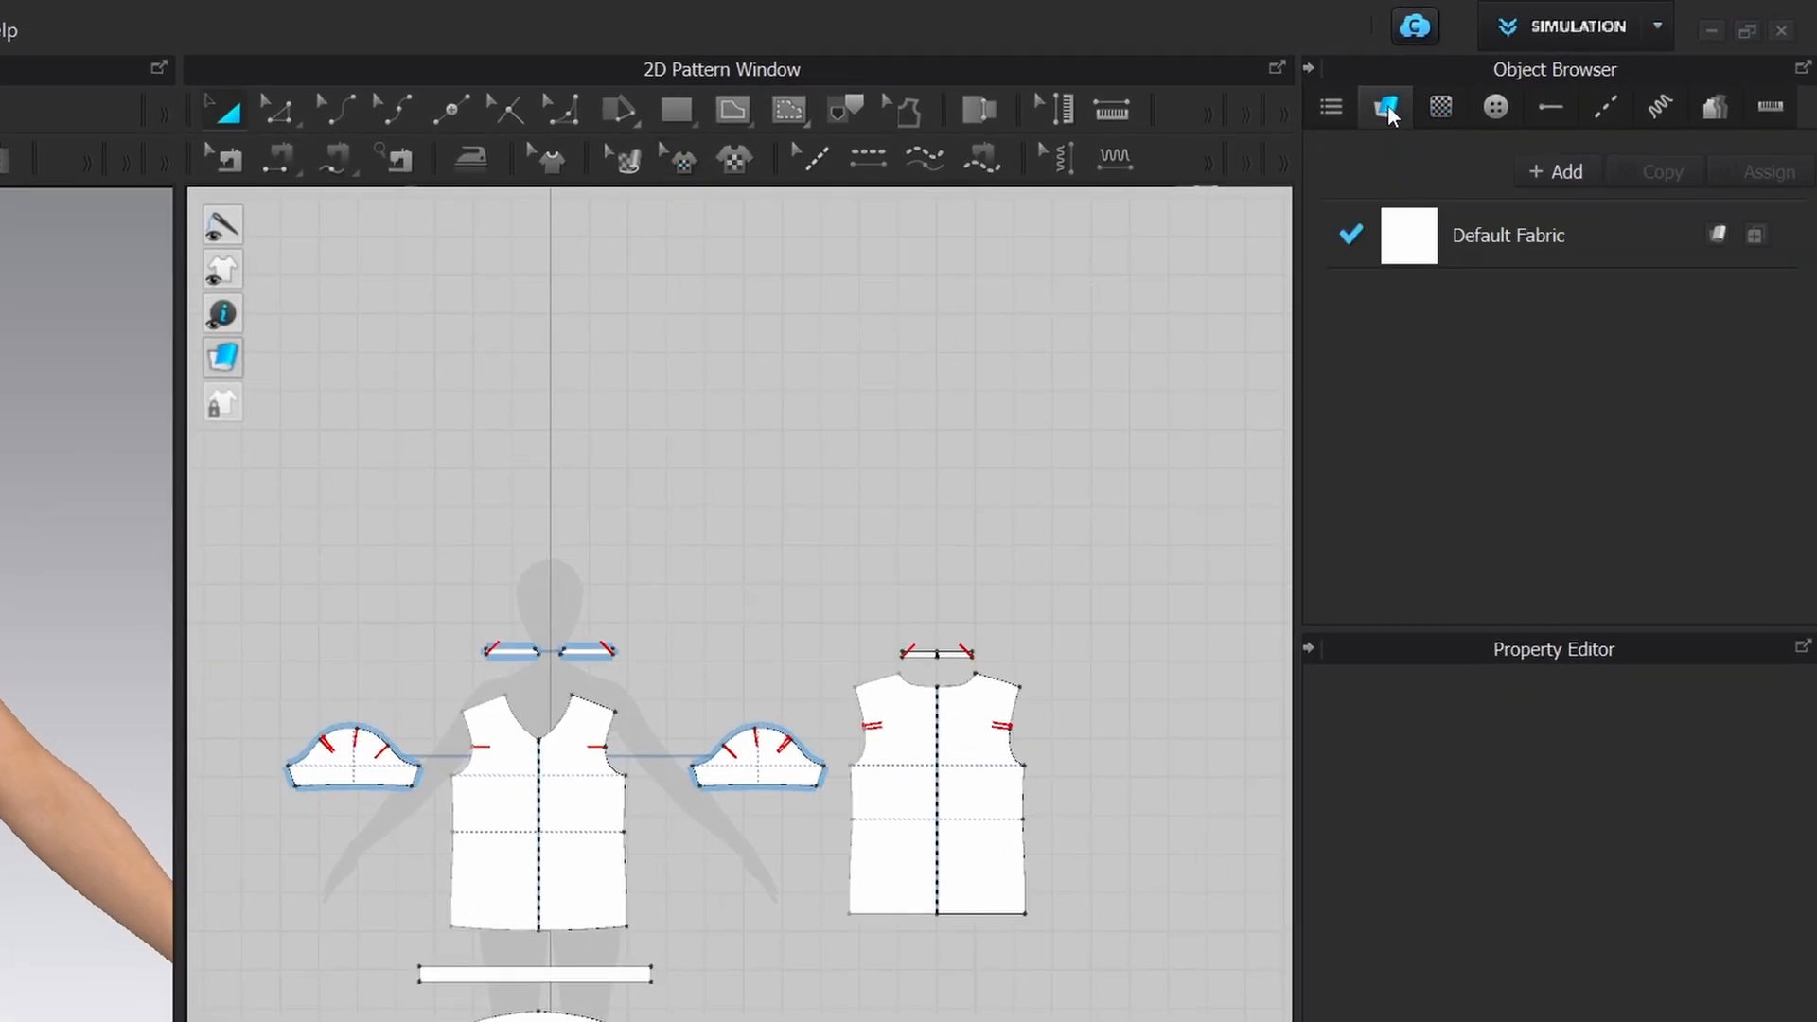
- Browse the Object Browser tabs back to Fabric and scroll the Library's fabric collection
{"action": "left_click", "coordinate": [1493, 106]}
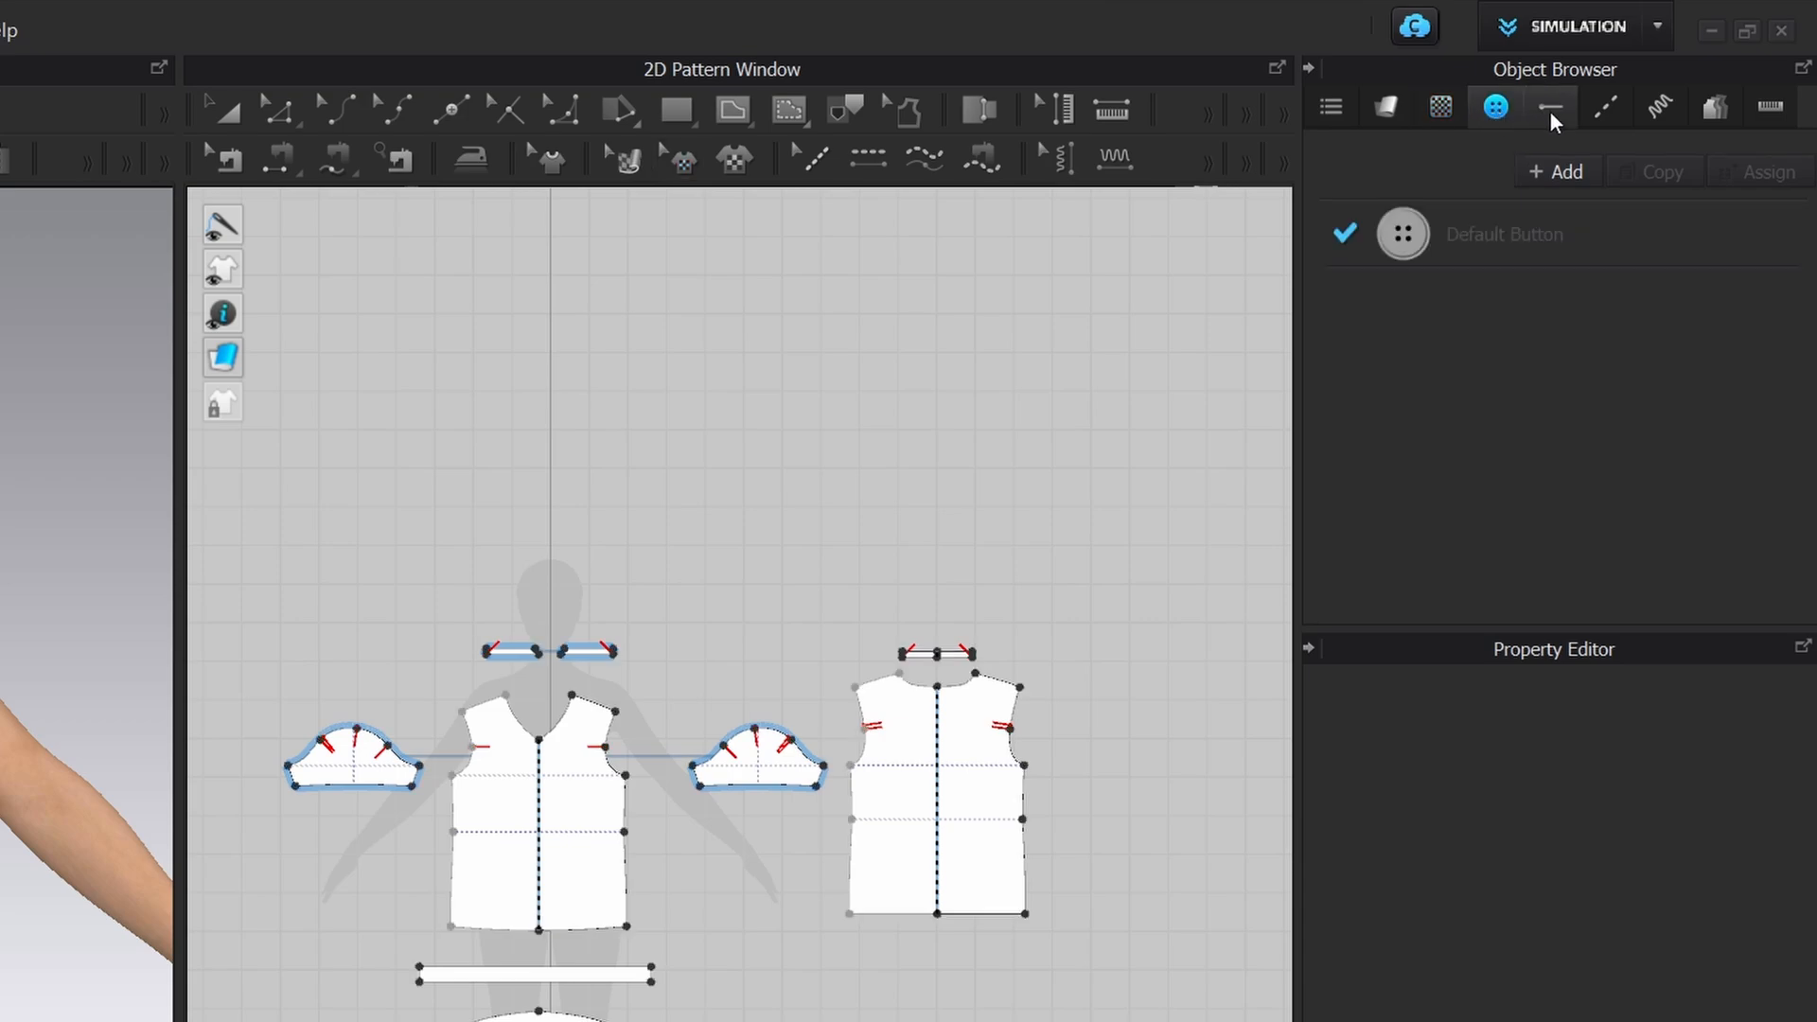
{"action": "left_click", "coordinate": [1550, 106]}
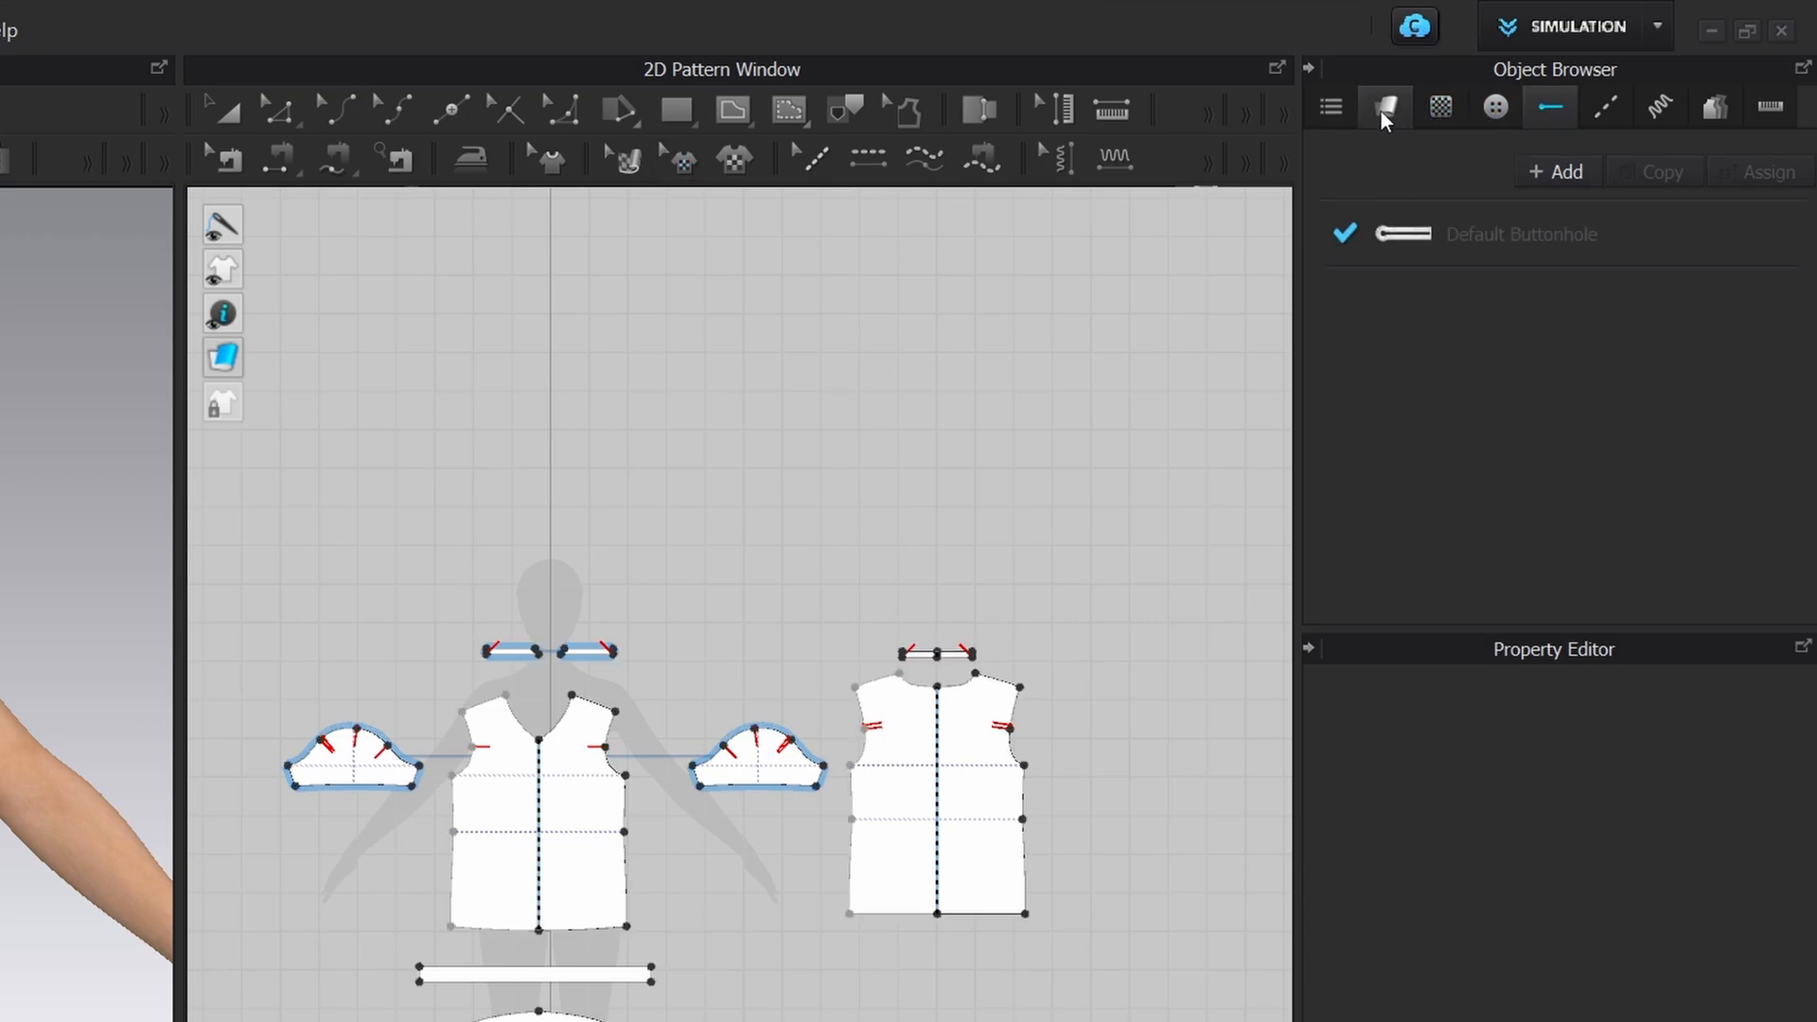
{"action": "left_click", "coordinate": [1384, 106]}
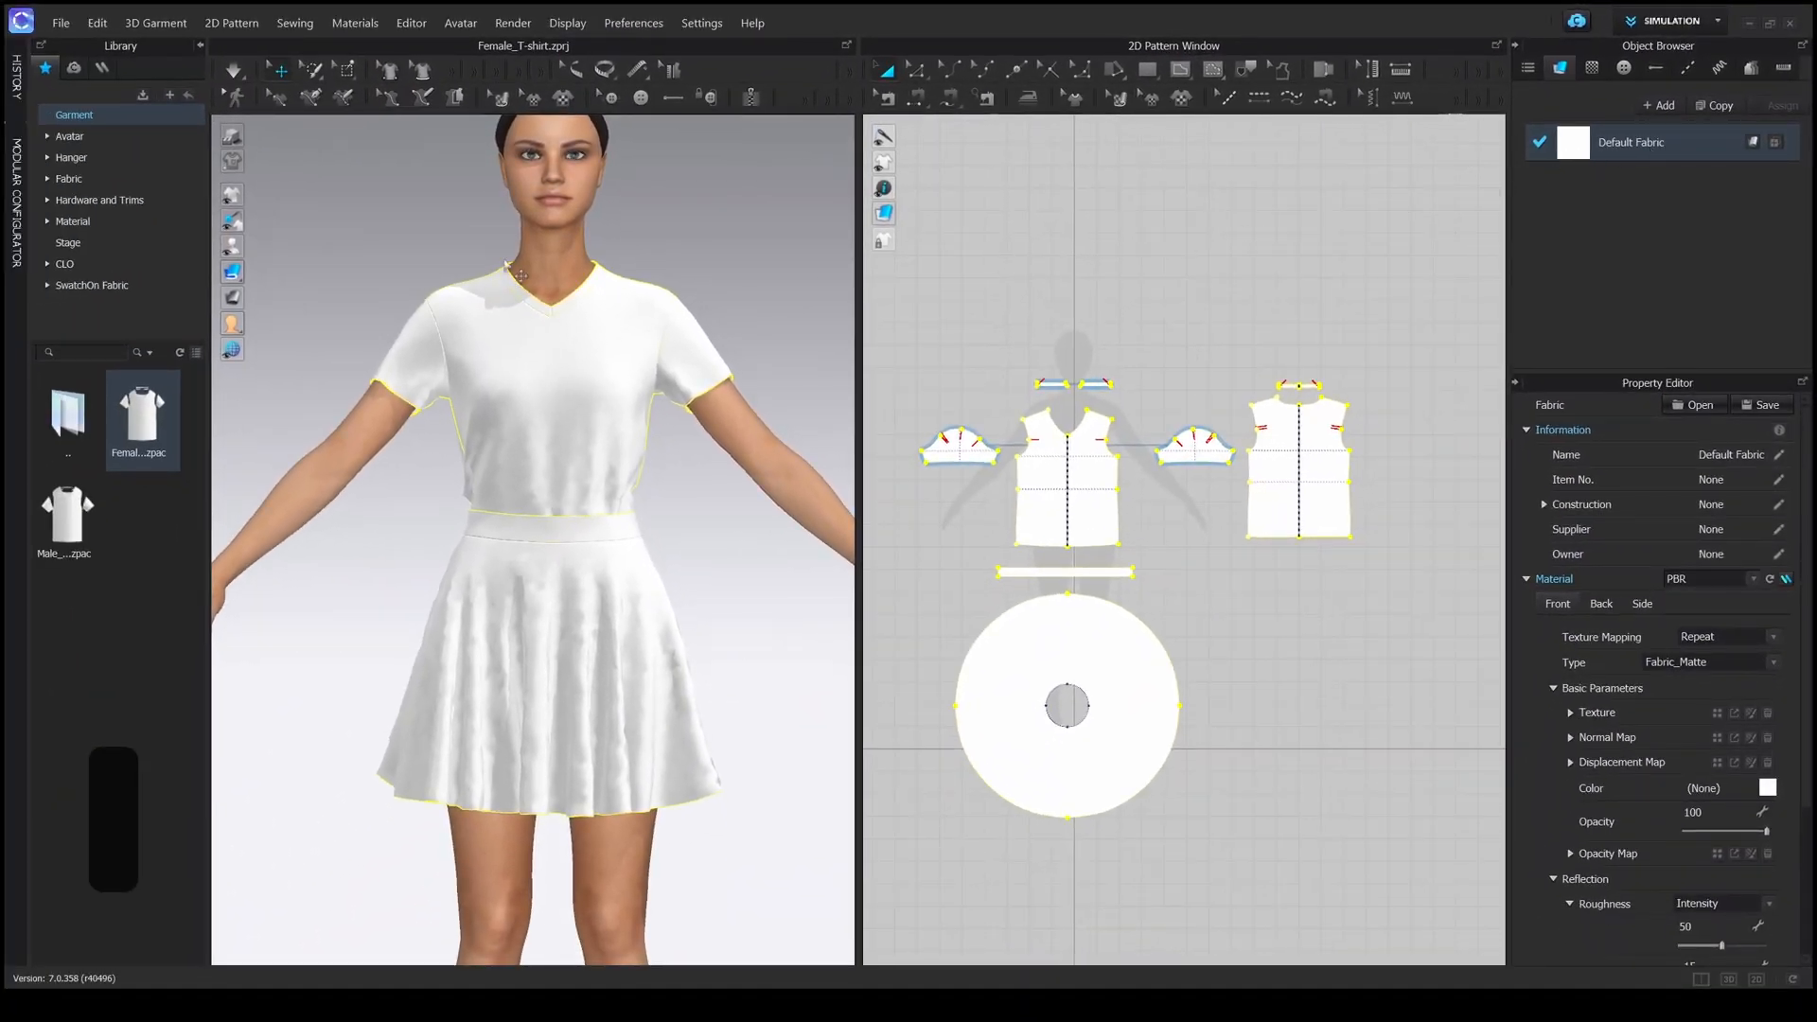
{"action": "left_click", "coordinate": [68, 178]}
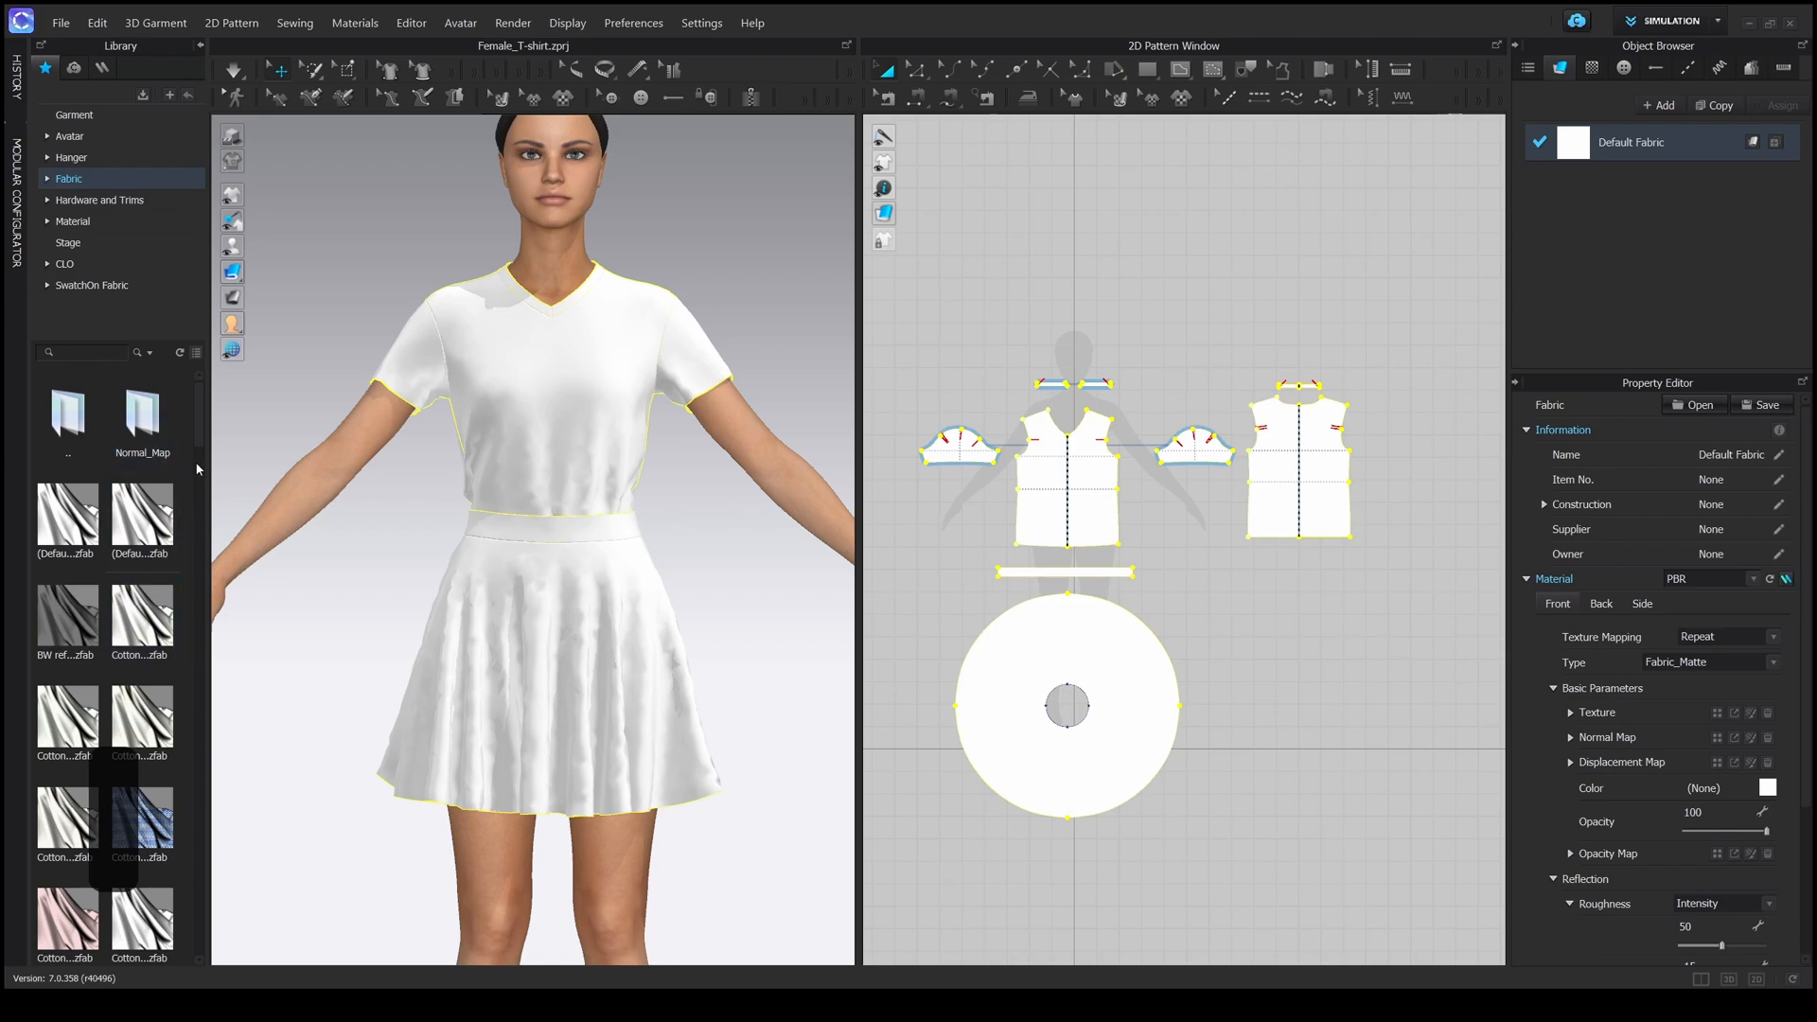
{"action": "scroll", "scroll_direction": "down", "scroll_amount": 3}
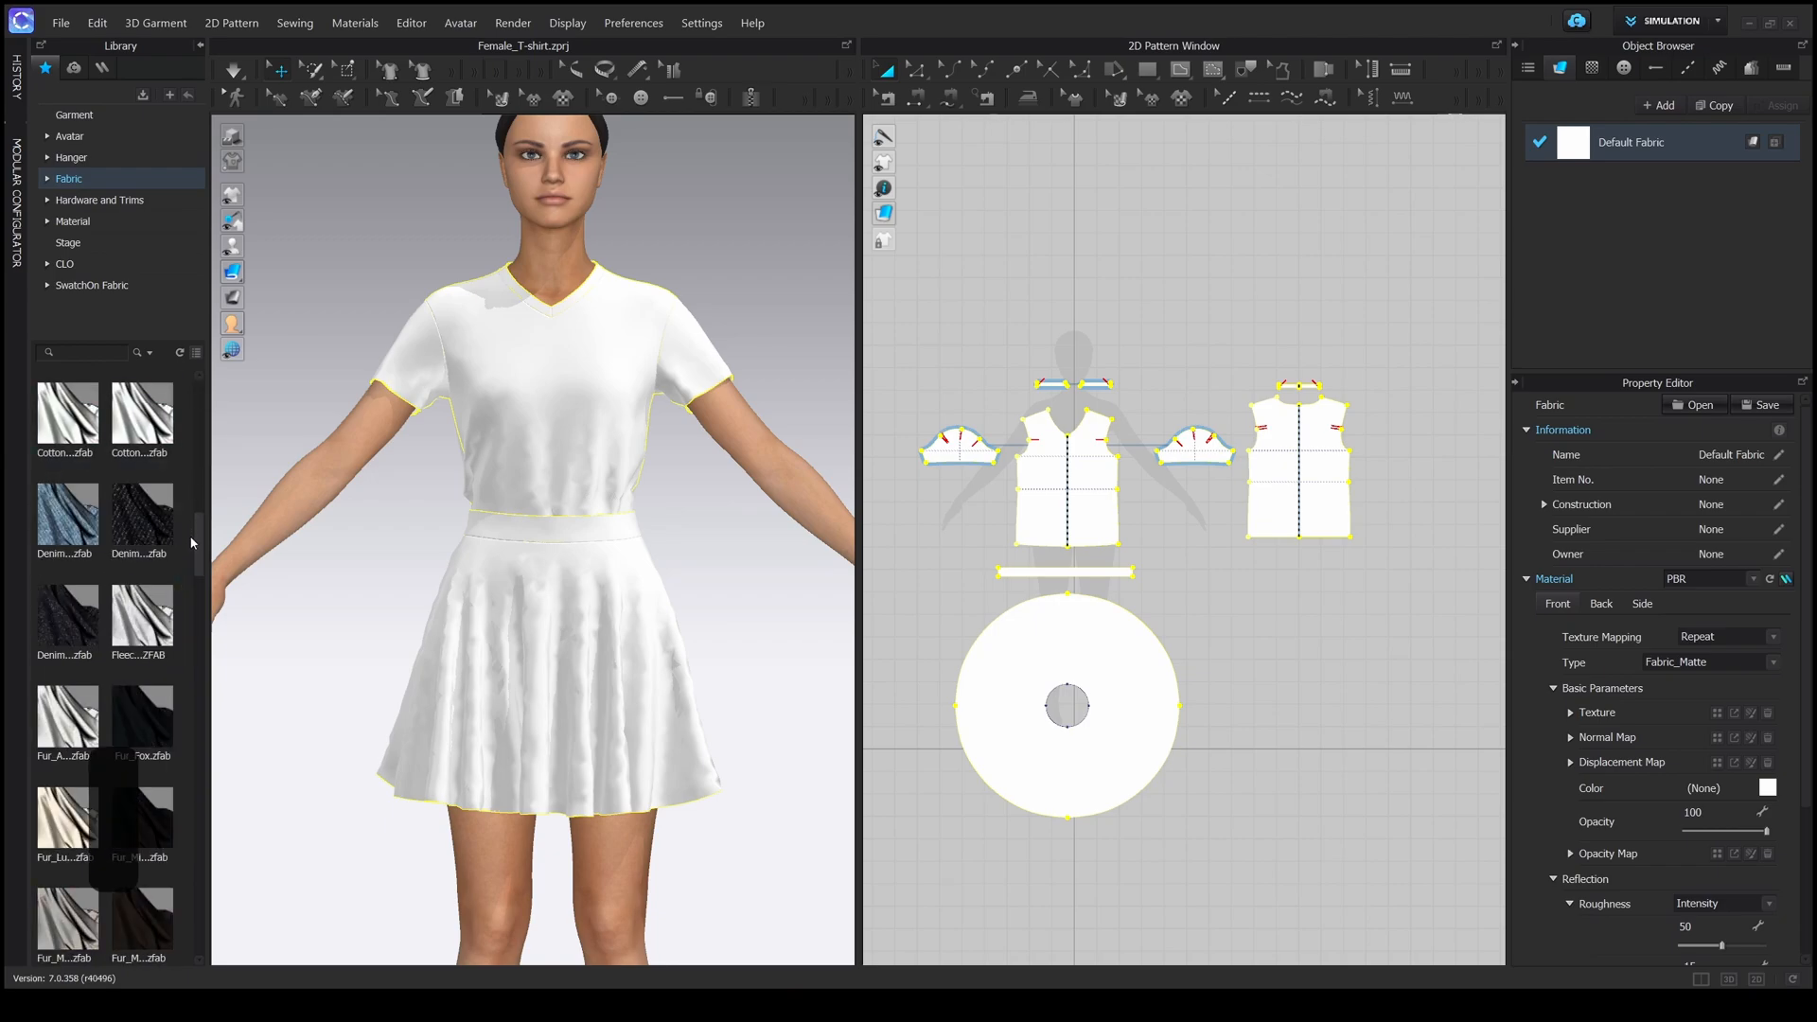
{"action": "scroll", "scroll_direction": "down", "scroll_amount": 3}
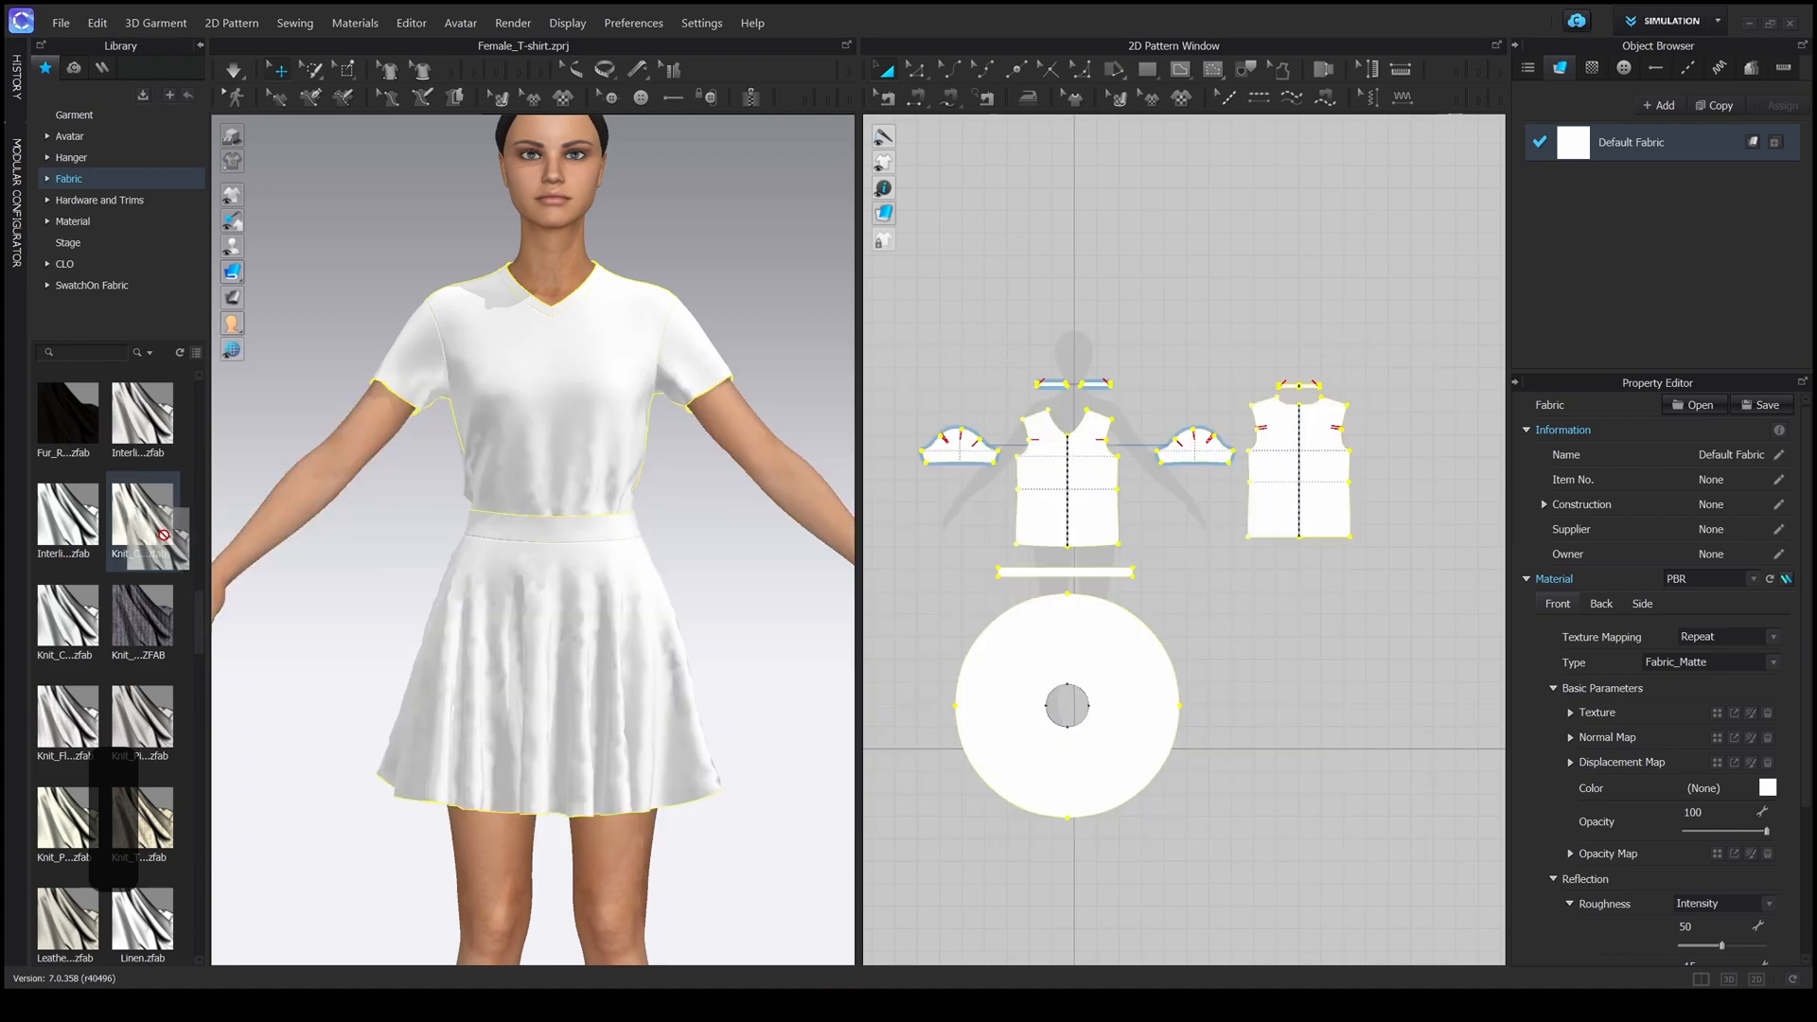
- Apply Knit_Cotton_Jersey from the library to the garment
{"action": "left_click", "coordinate": [142, 514]}
{"action": "type", "text": "leather"}
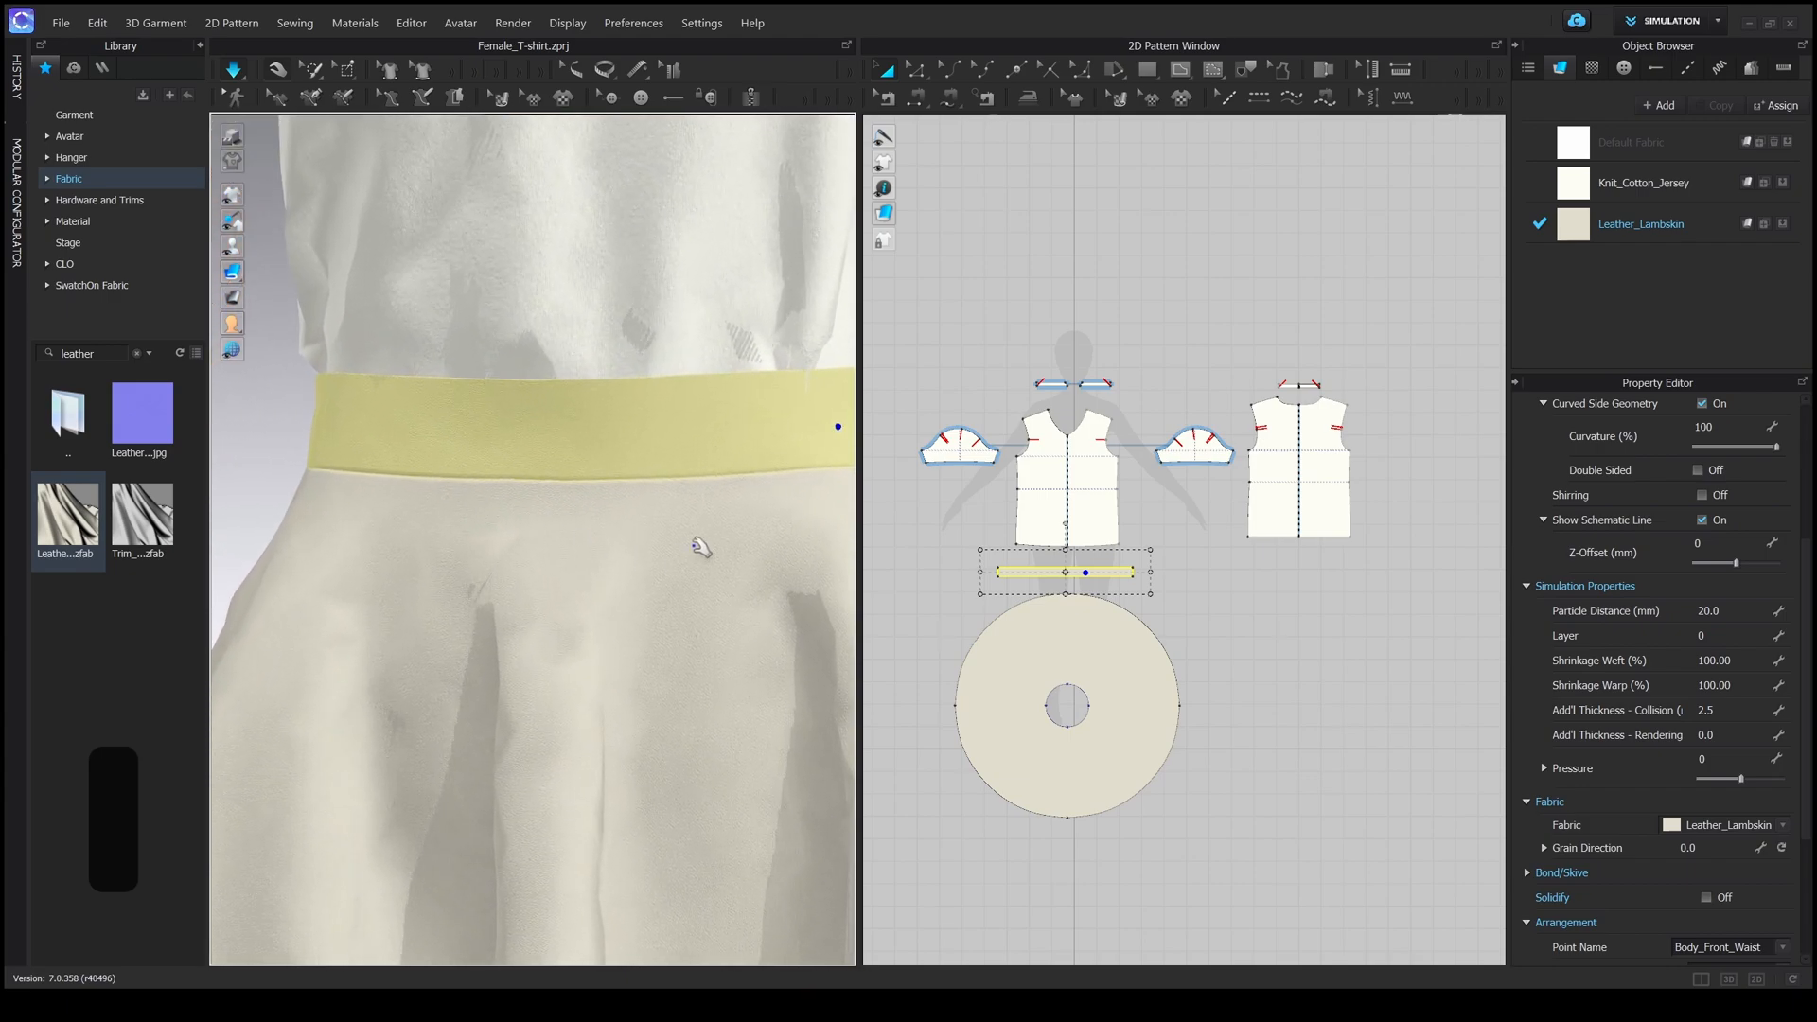
- Collapse the displacement map and set the fabric colour to a salmon red
{"action": "left_click", "coordinate": [1640, 224]}
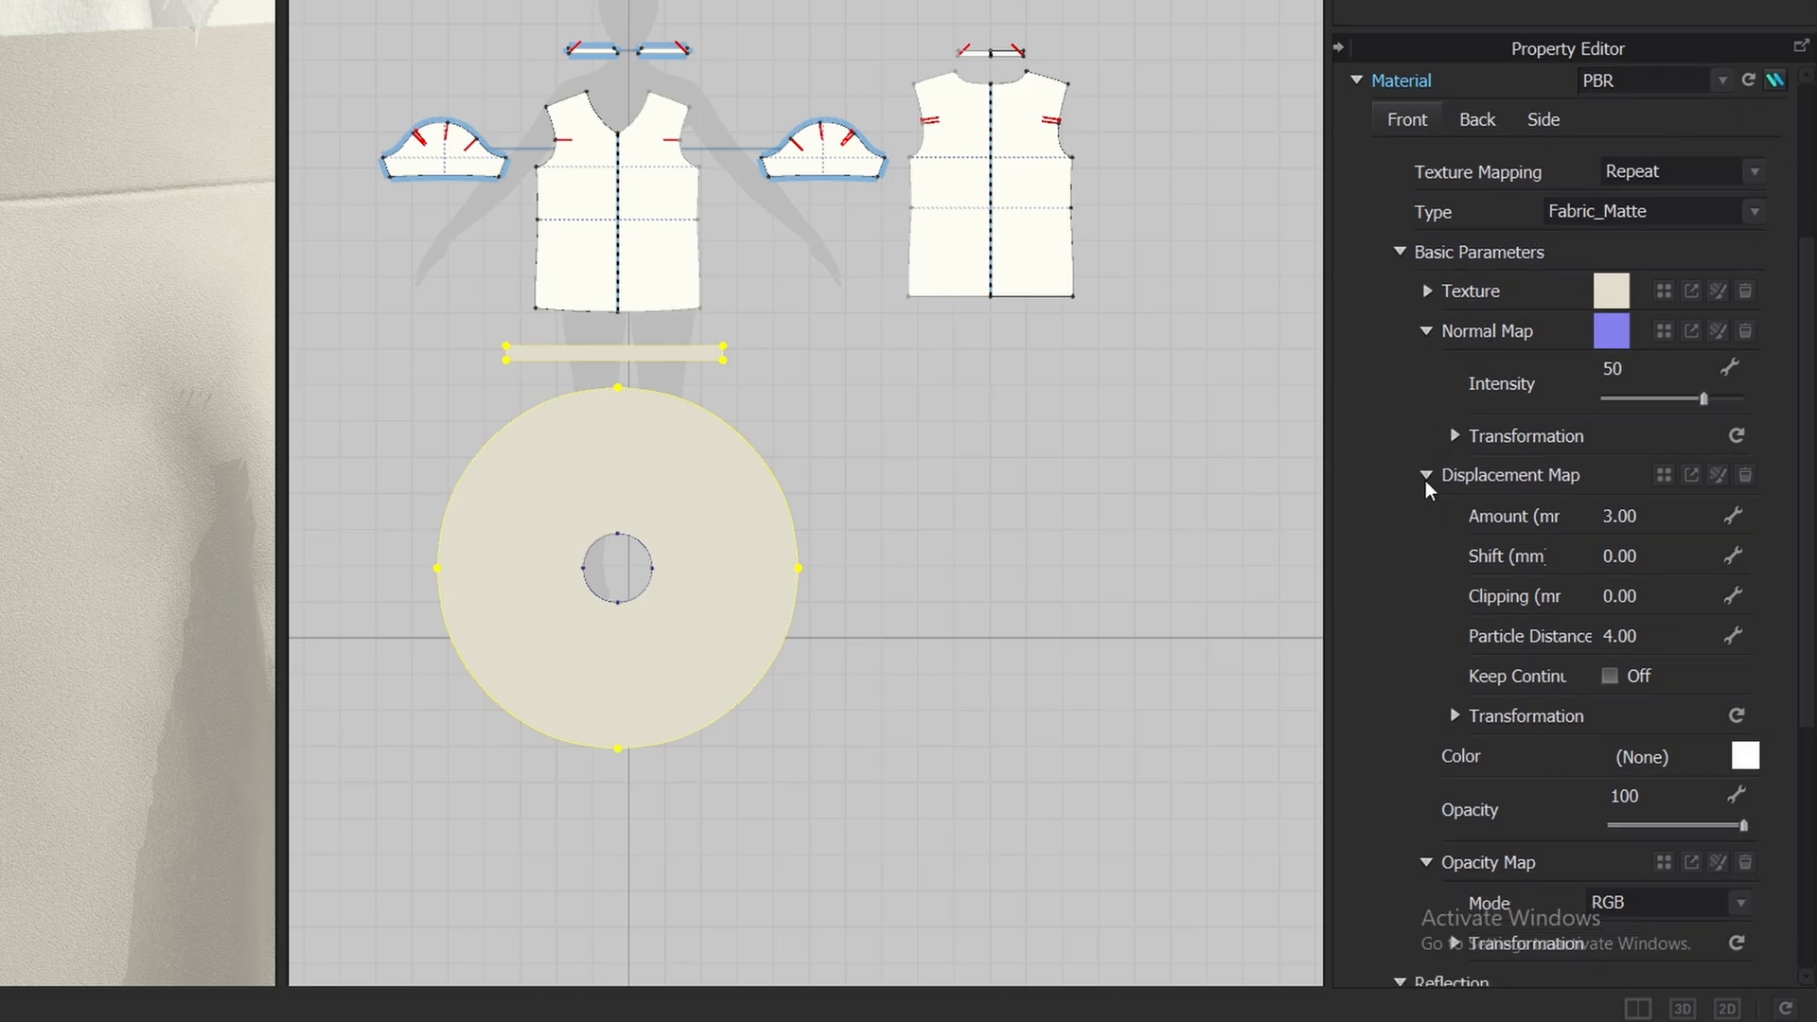
{"action": "left_click", "coordinate": [1427, 475]}
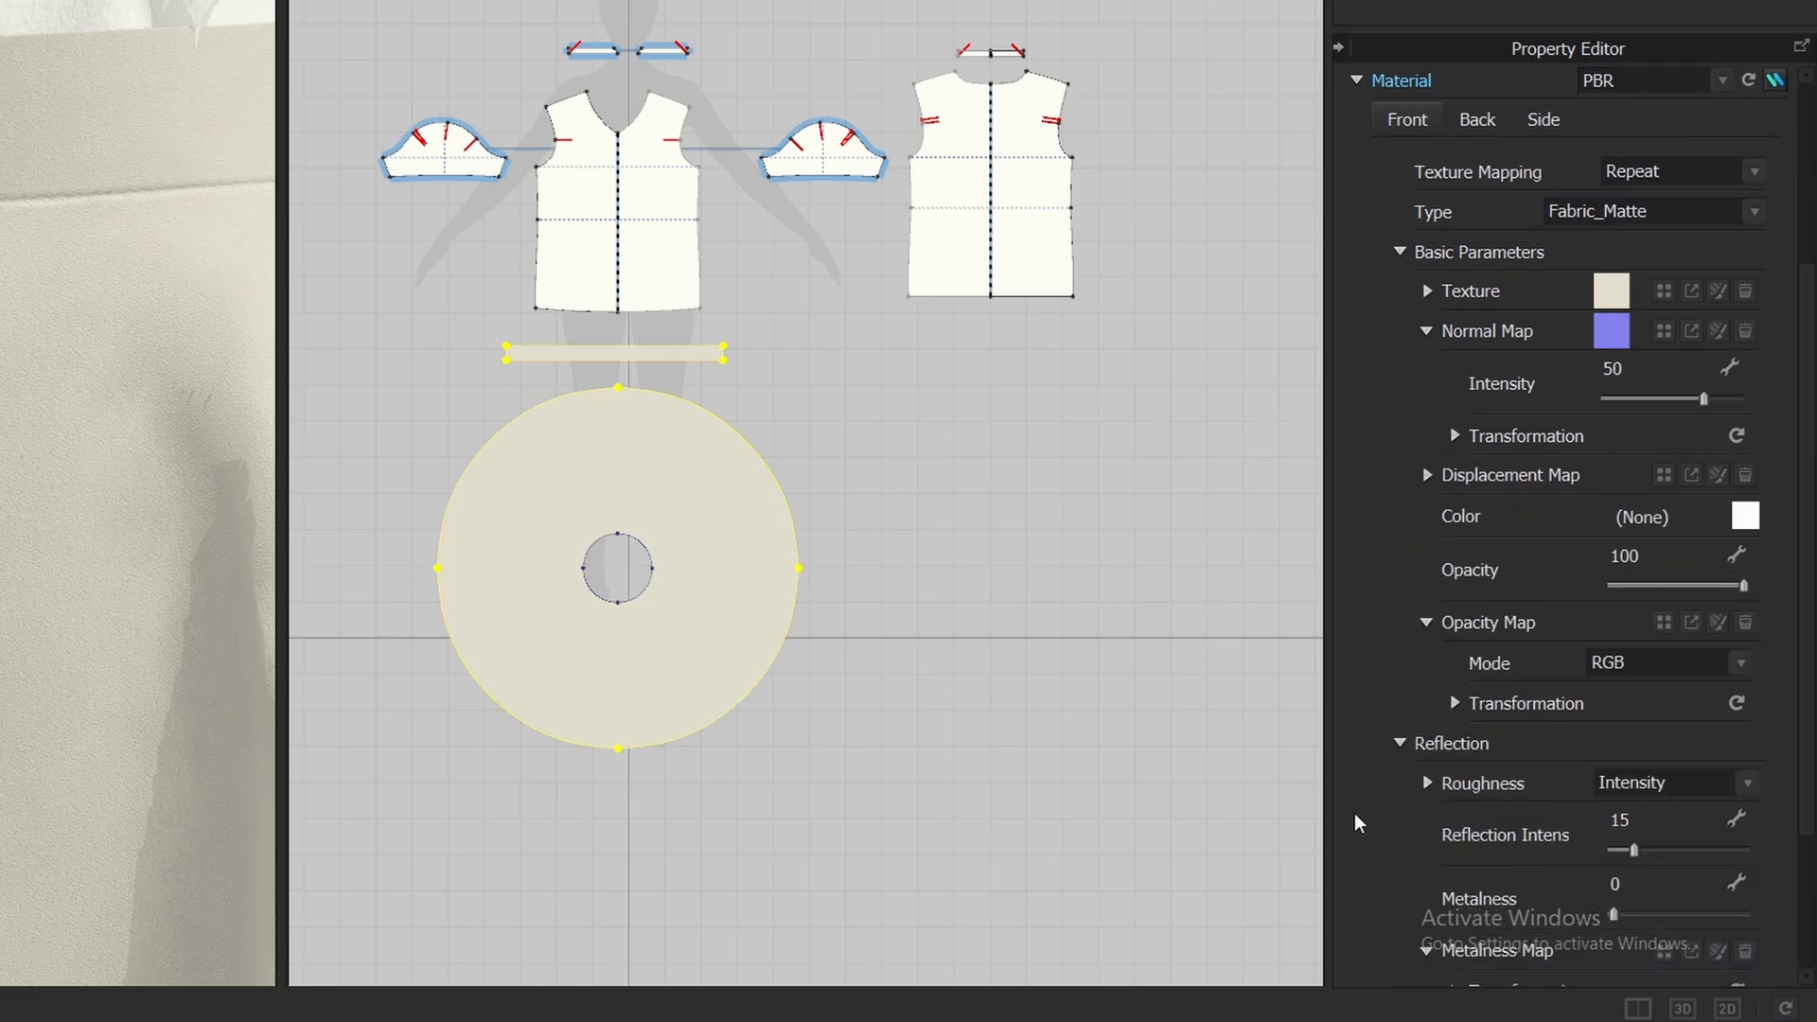
{"action": "mouse_move", "coordinate": [1366, 661]}
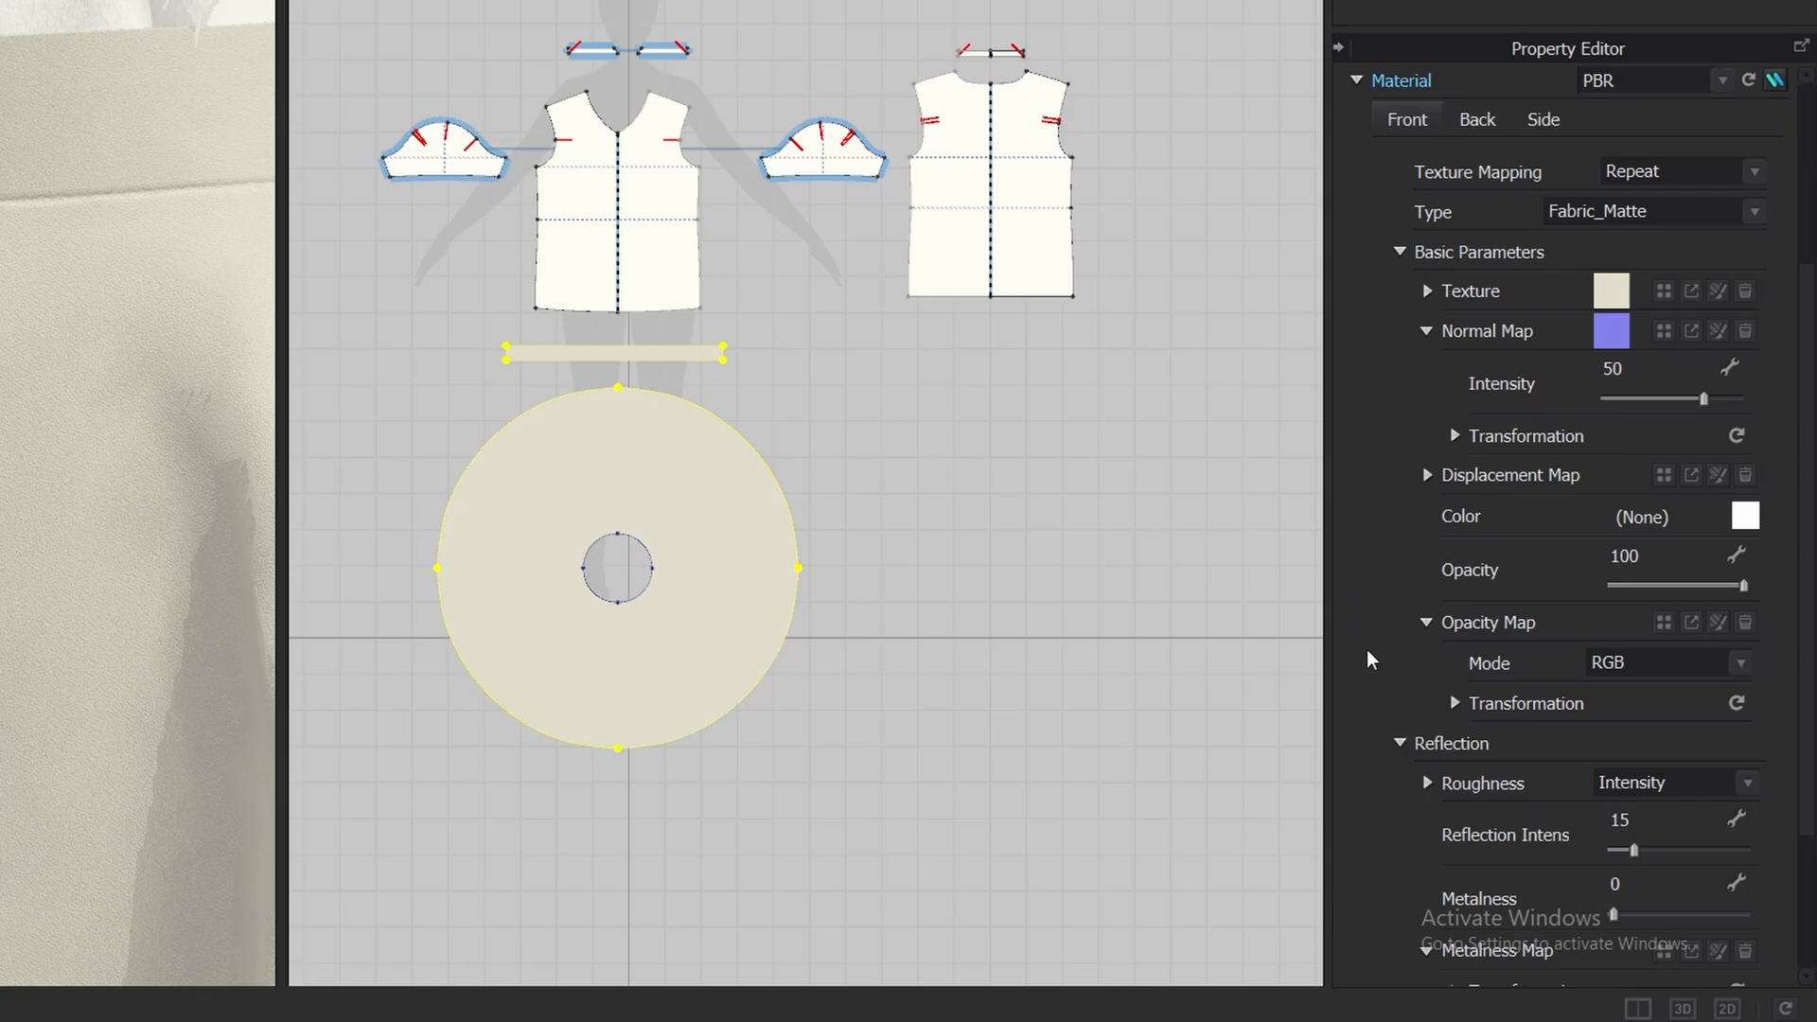
{"action": "mouse_move", "coordinate": [1749, 524]}
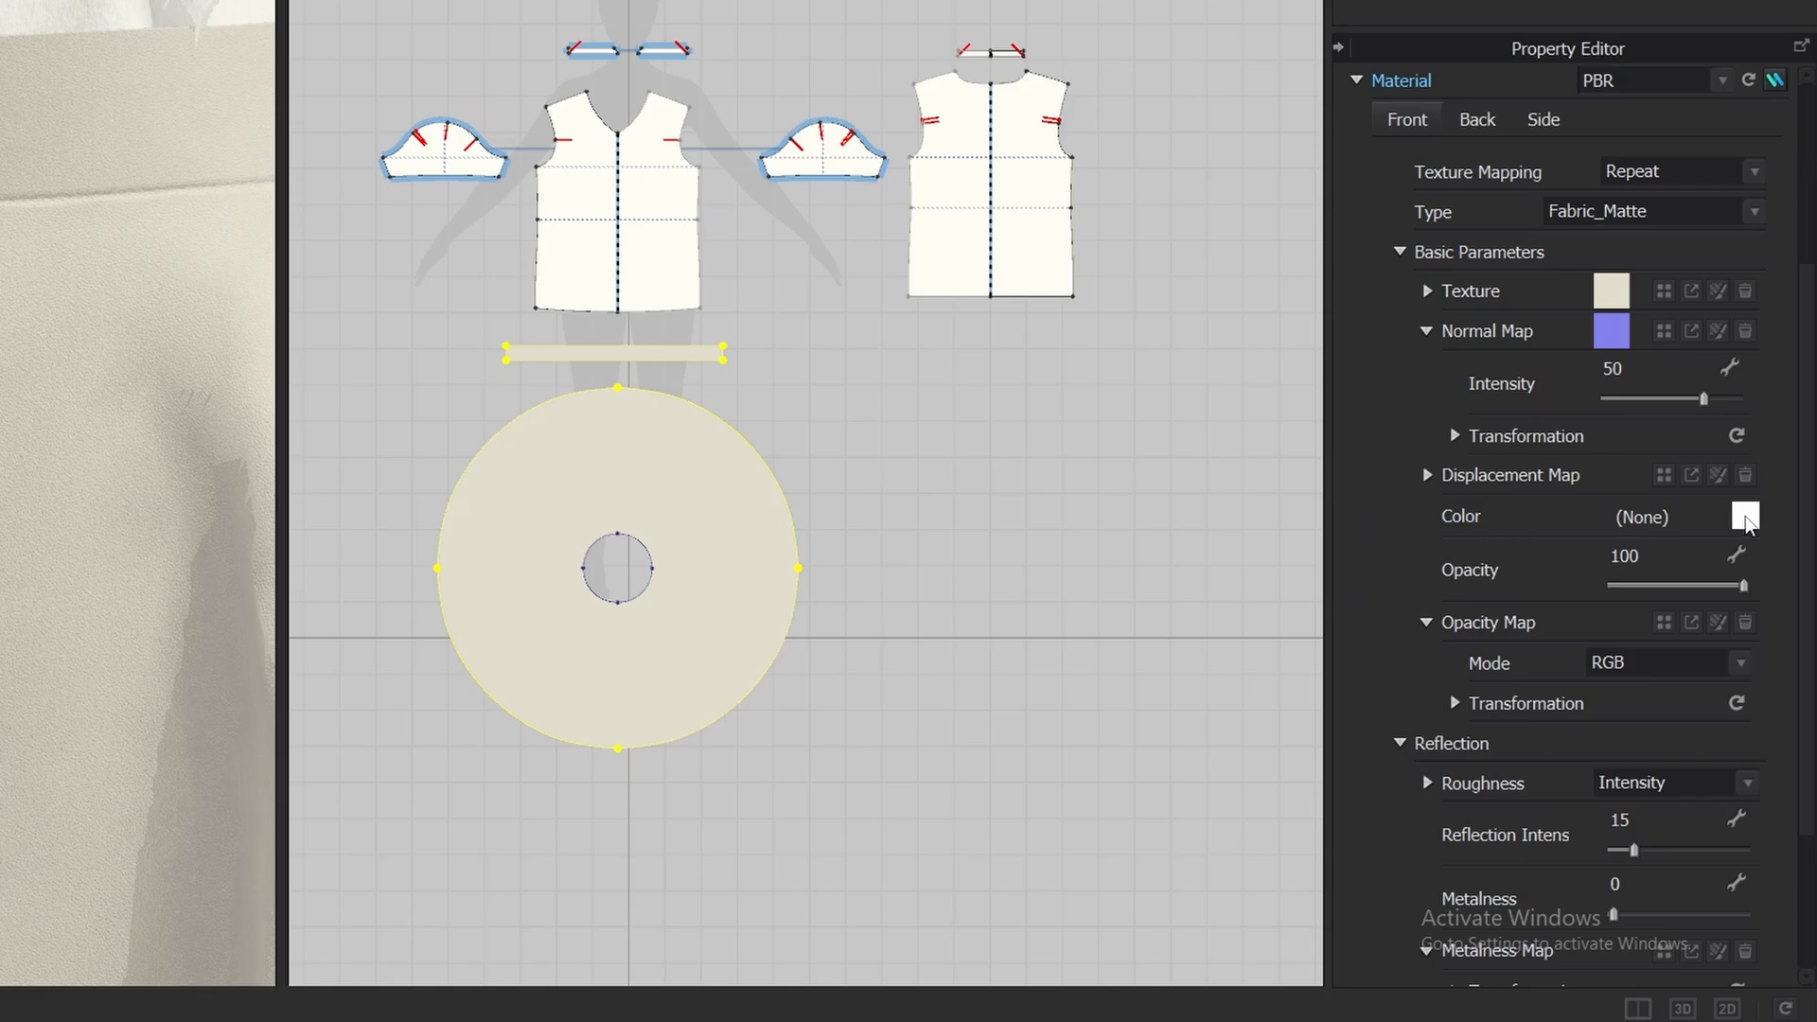
{"action": "left_click", "coordinate": [1743, 517]}
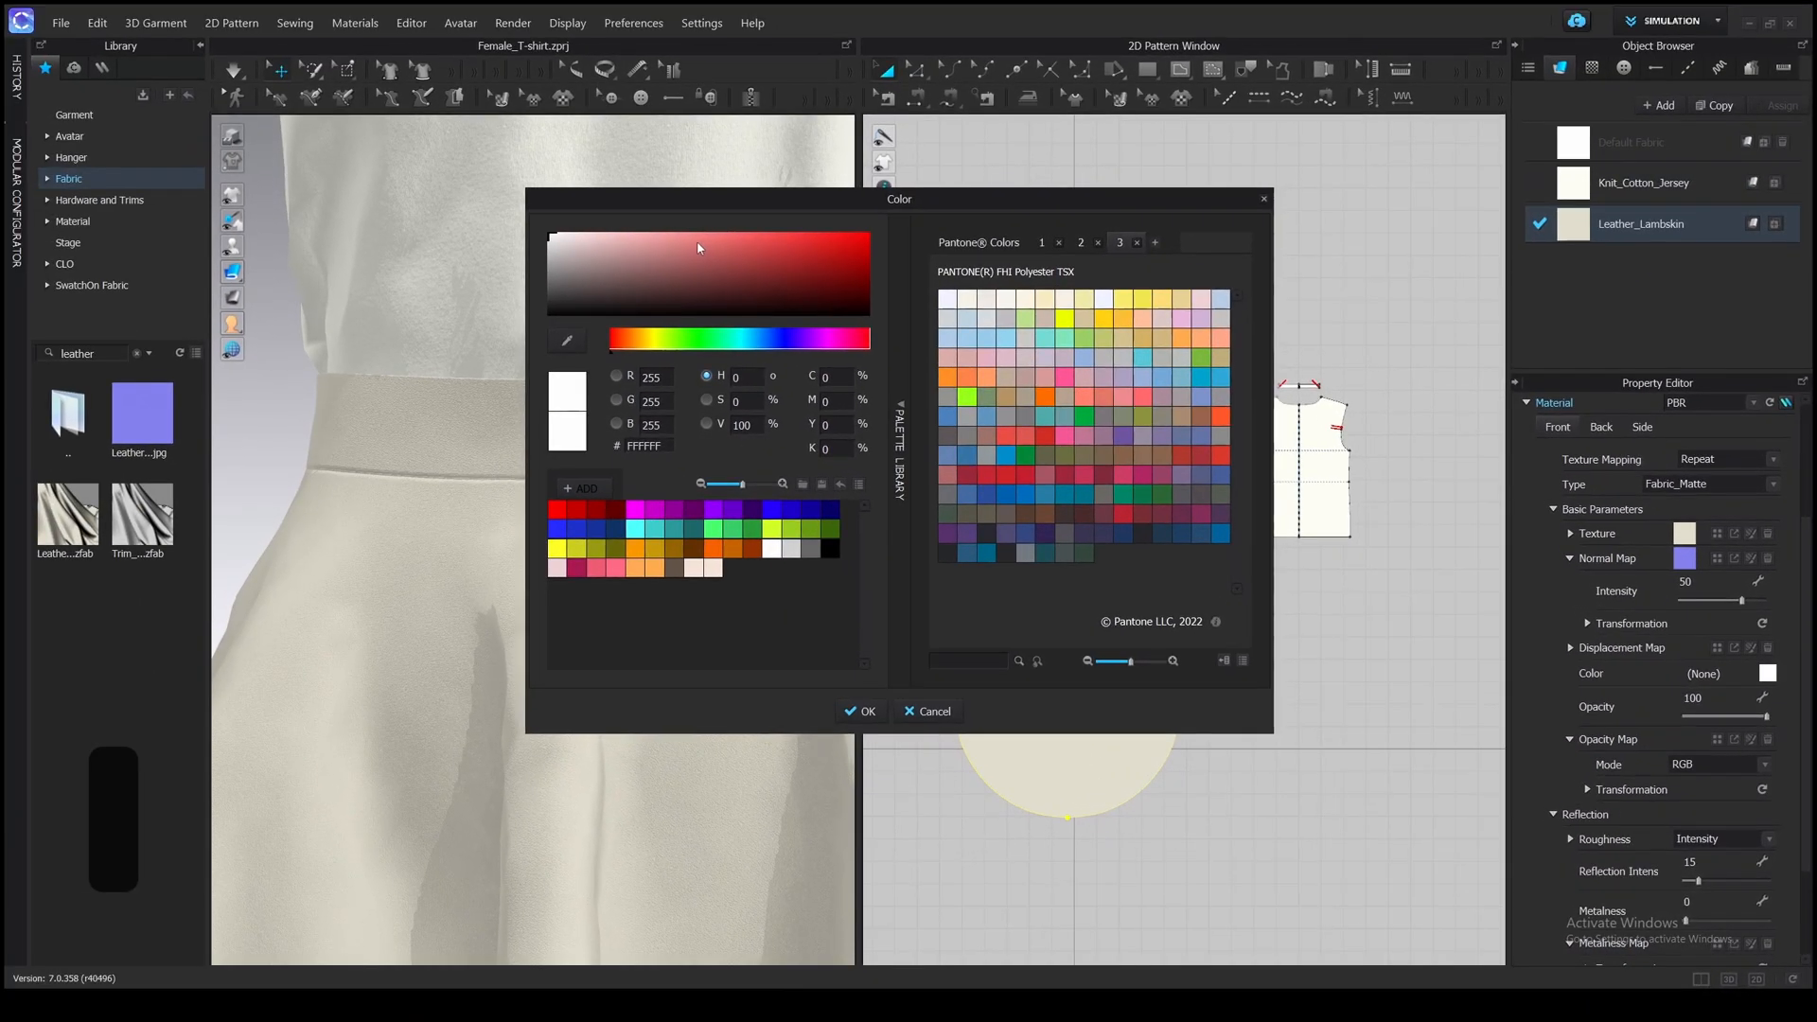
{"action": "left_click", "coordinate": [859, 712]}
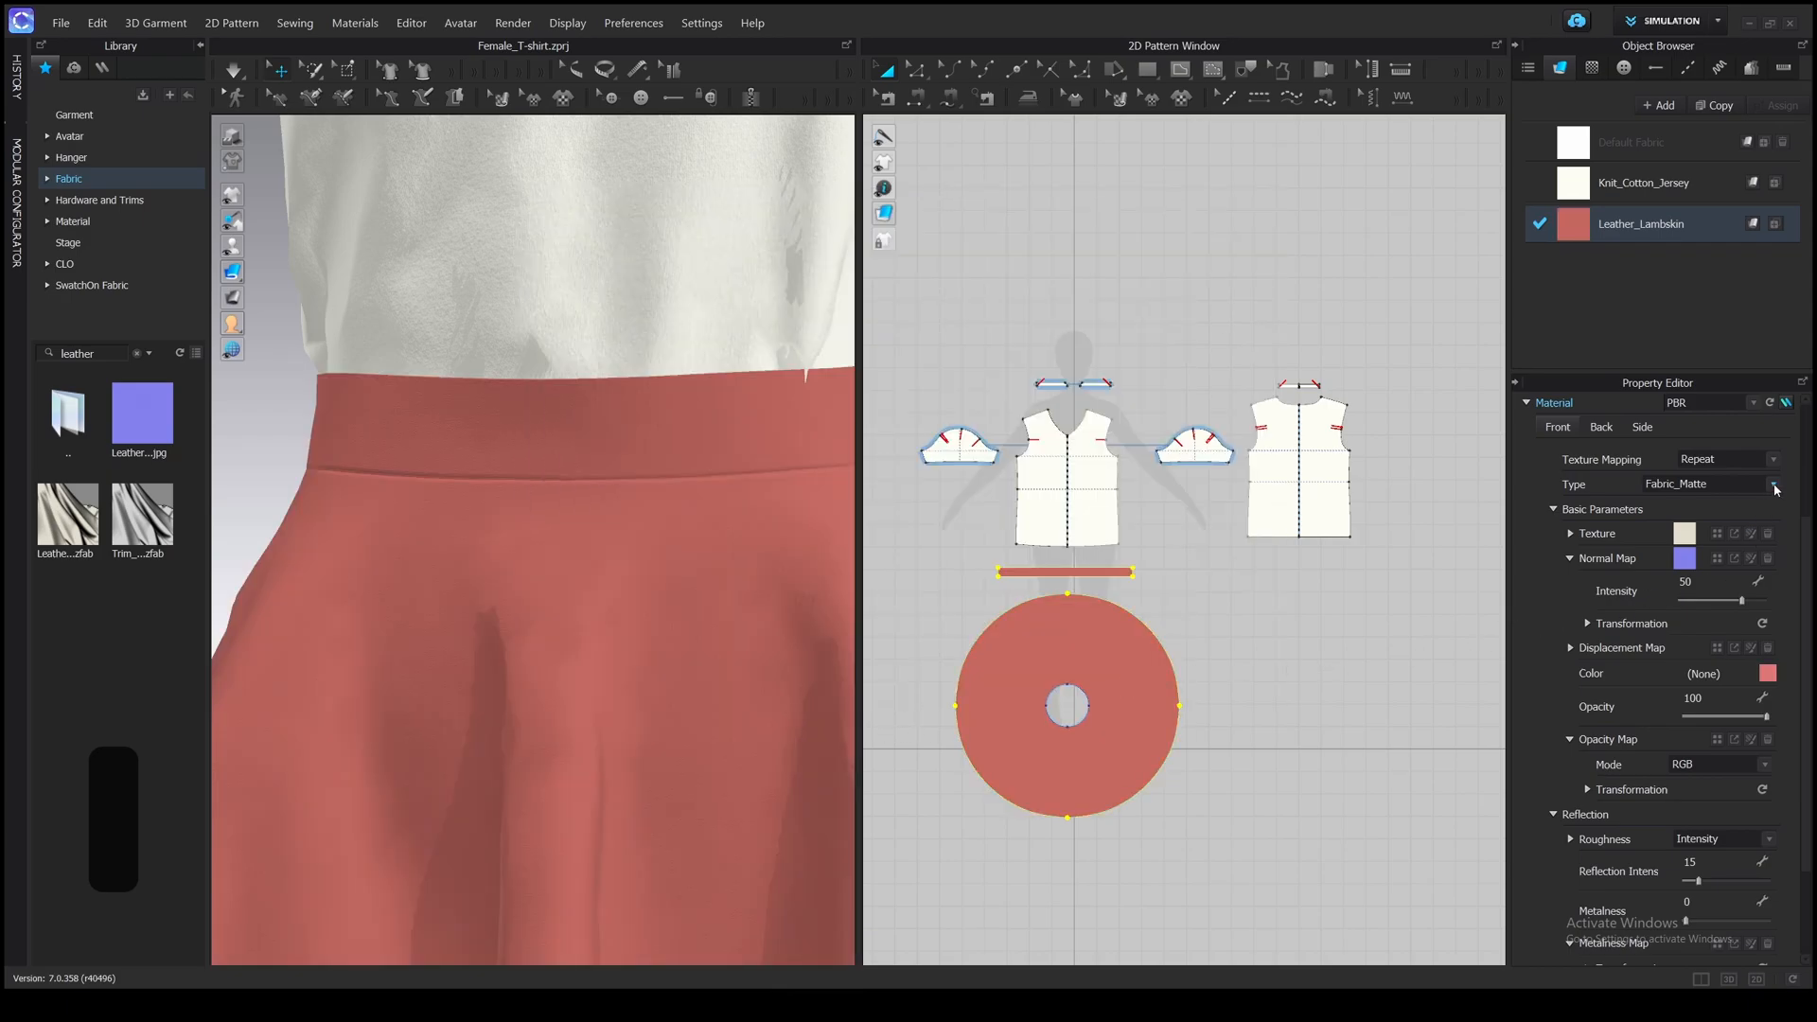
- Change the material type to Fabric_Velvet, keeping the PBR model
{"action": "left_click", "coordinate": [1771, 482]}
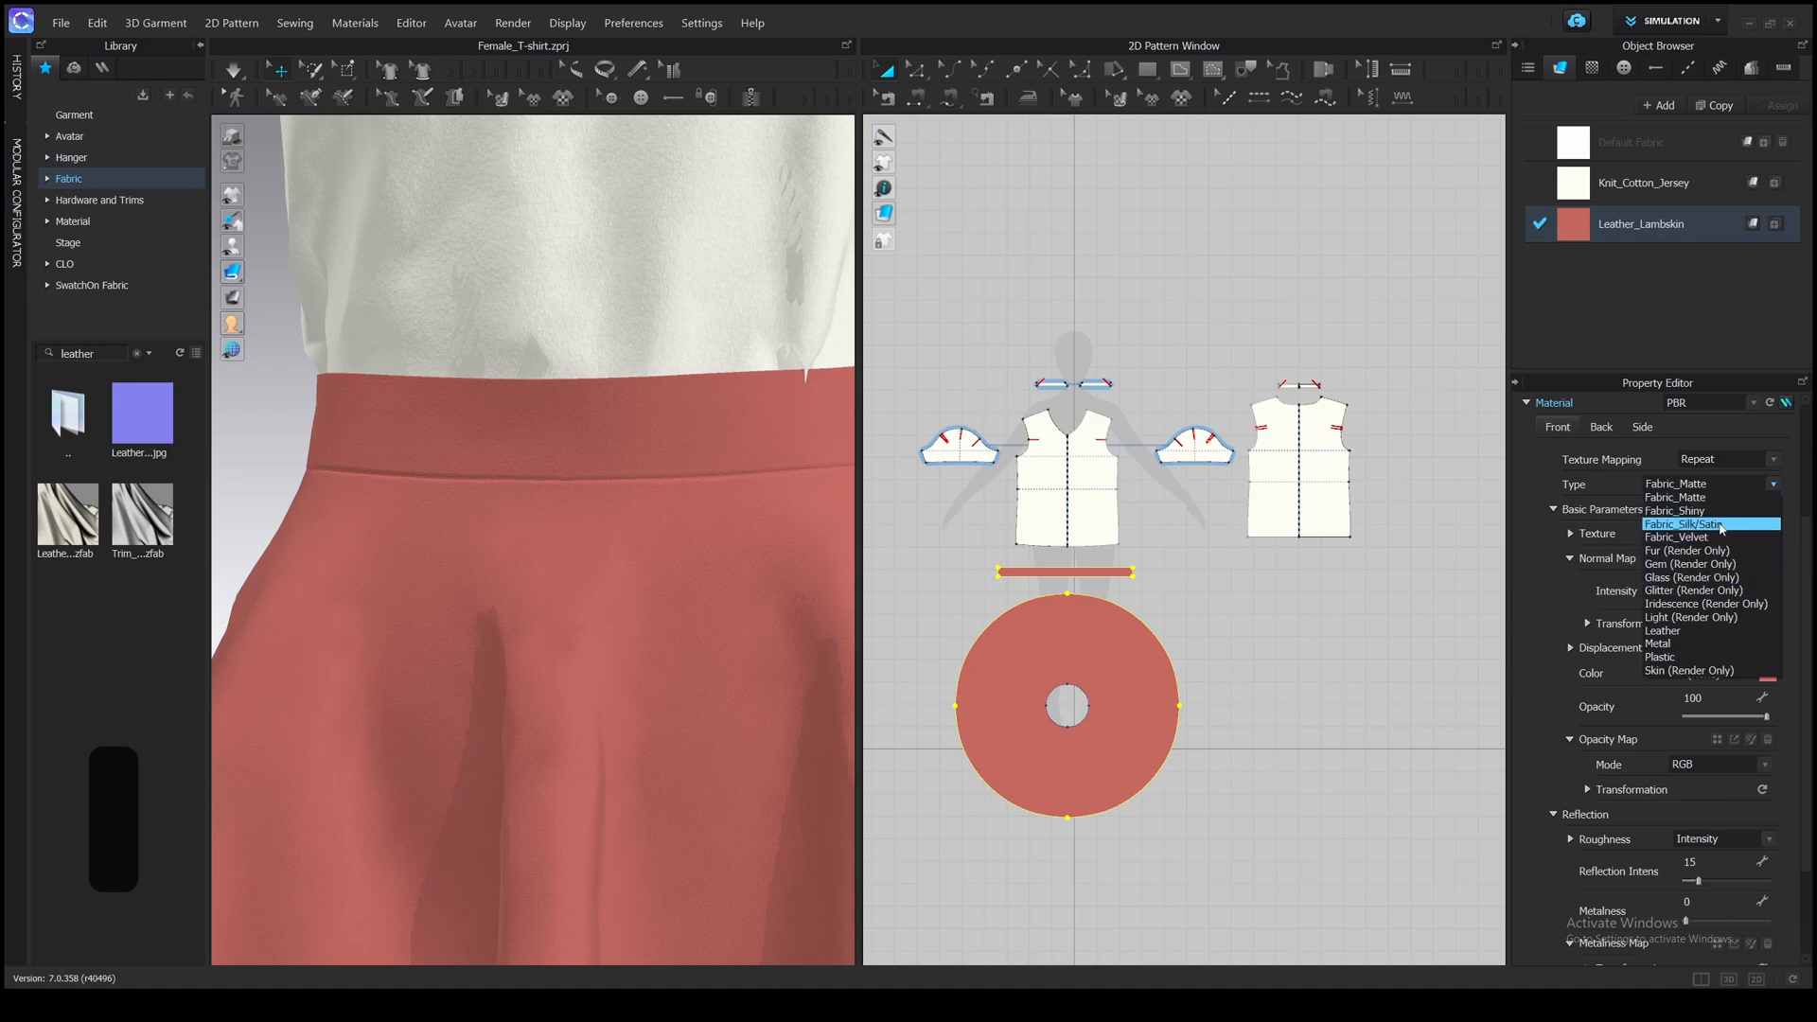
{"action": "left_click", "coordinate": [1684, 524]}
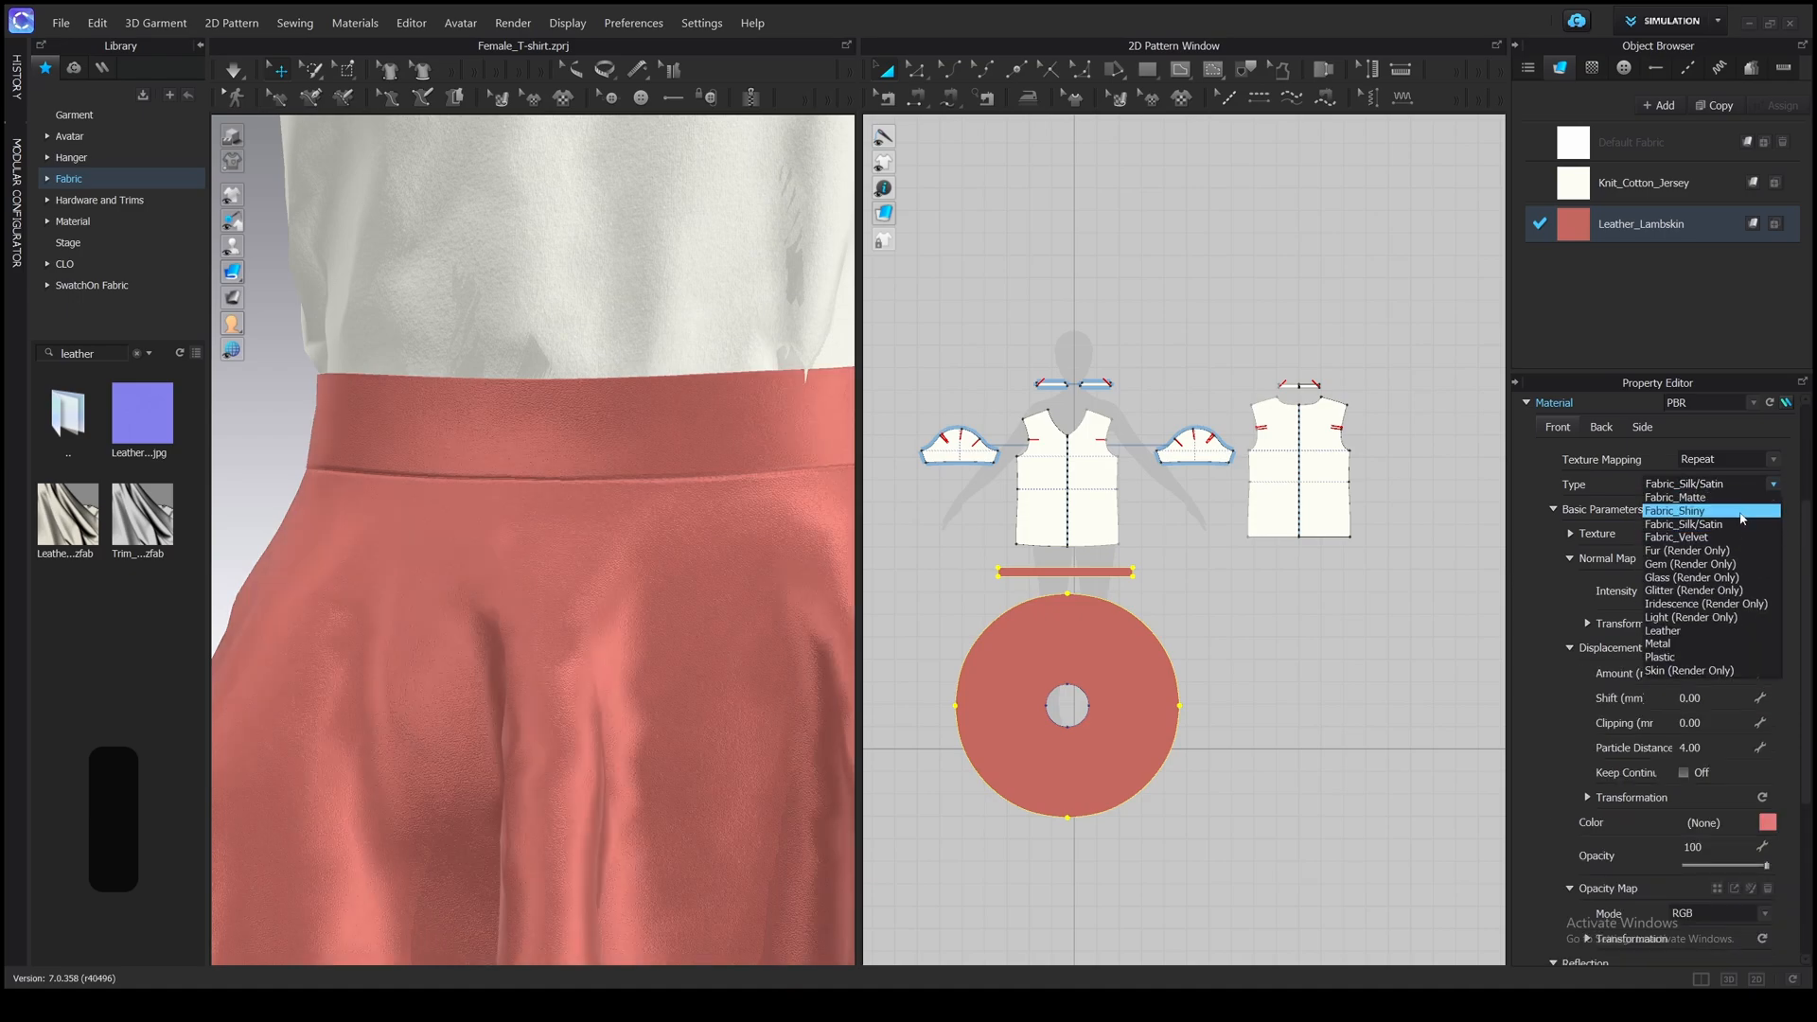
{"action": "left_click", "coordinate": [1675, 536]}
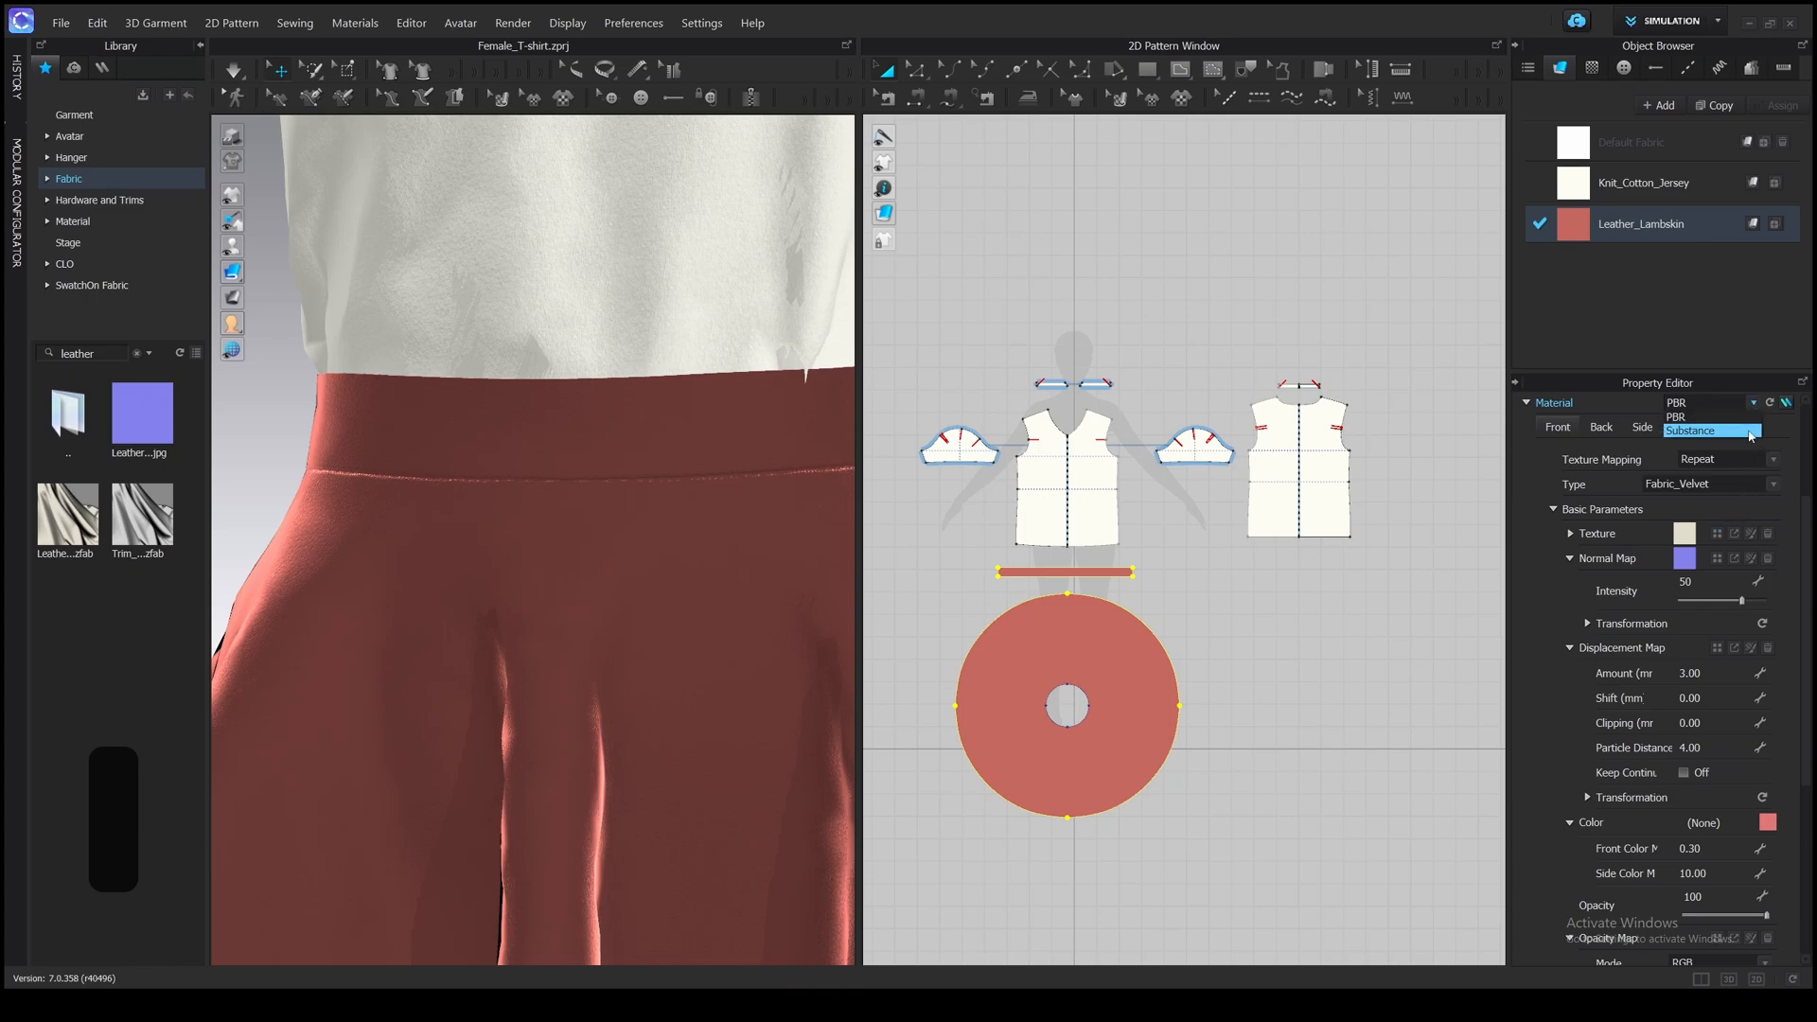
{"action": "left_click", "coordinate": [1705, 430]}
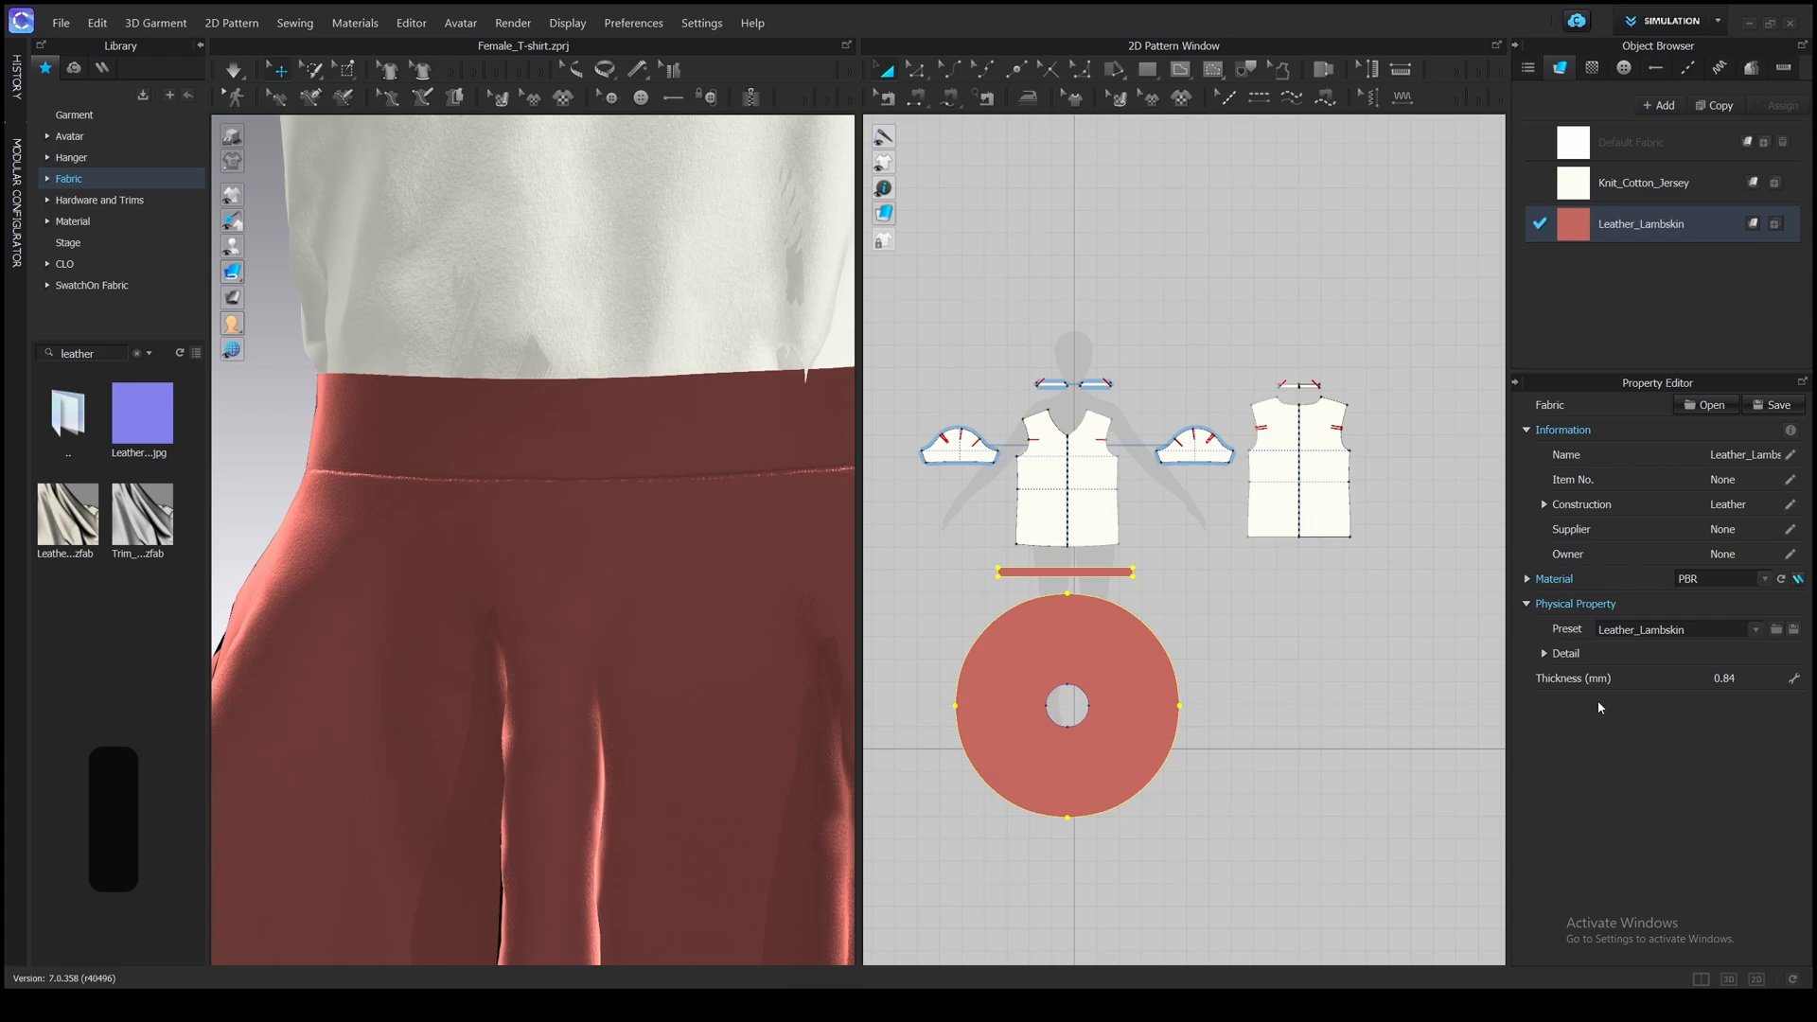
{"action": "mouse_move", "coordinate": [1666, 644]}
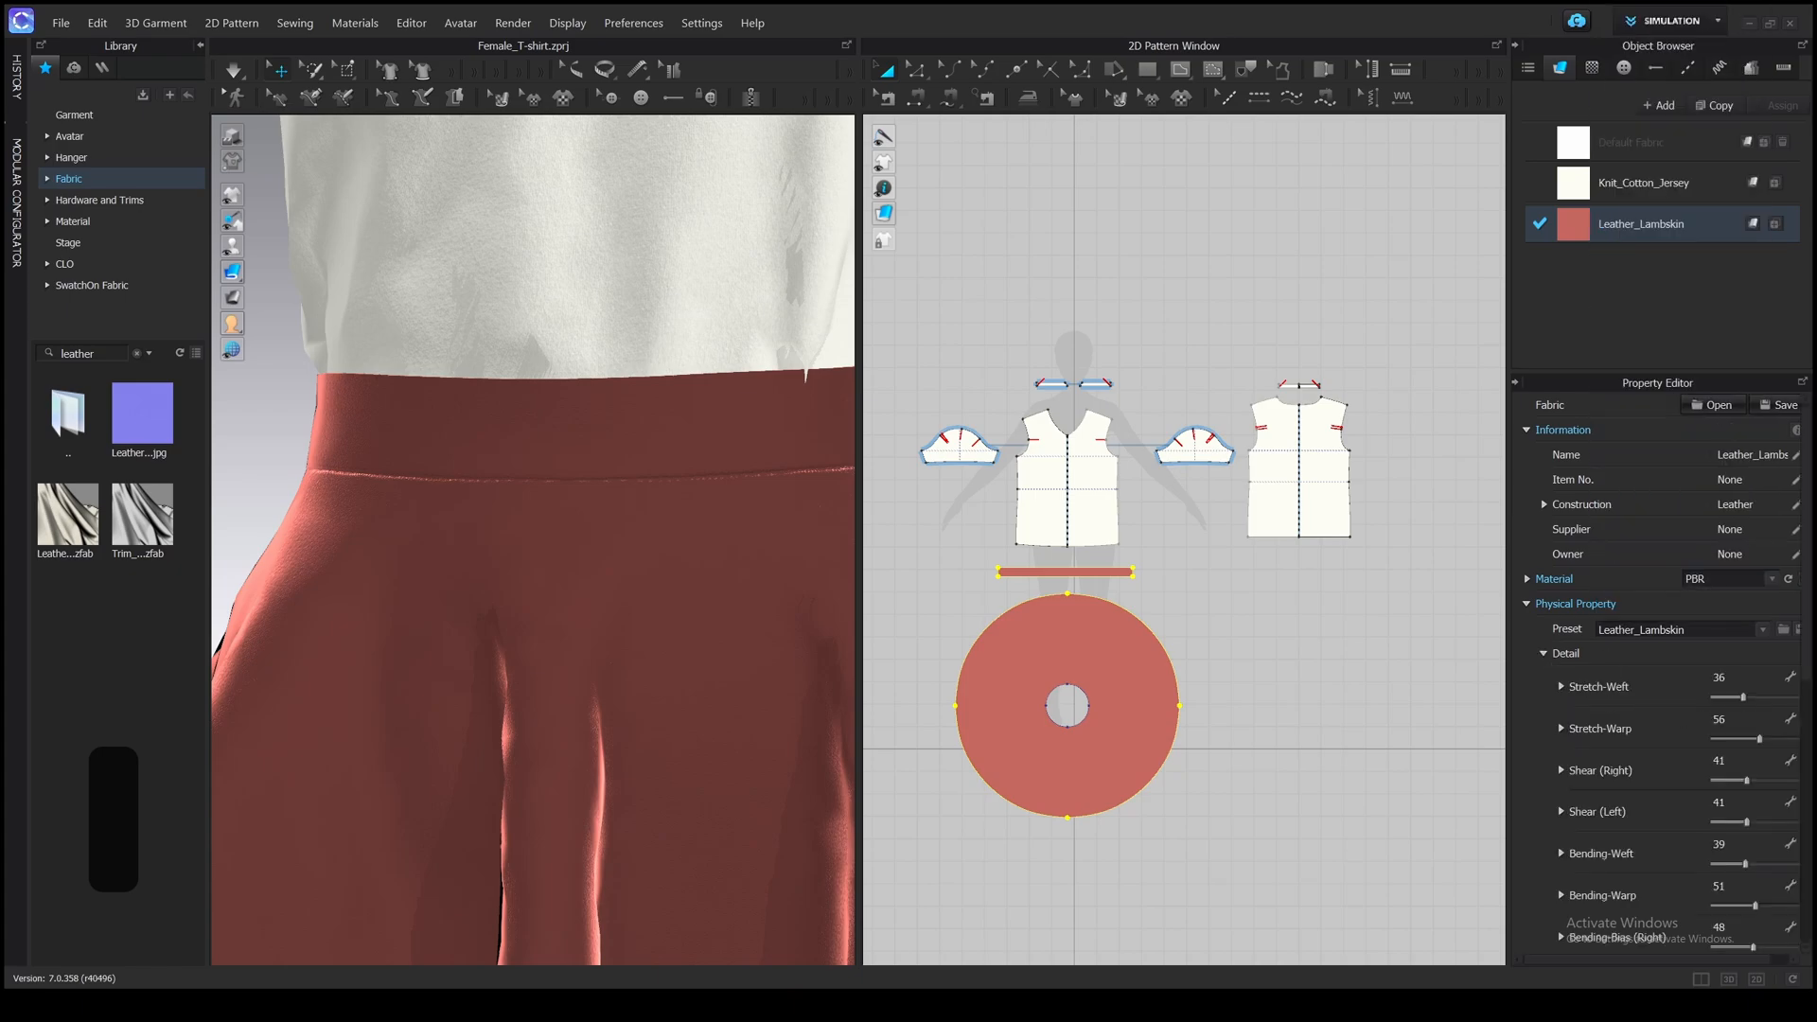
- Scroll the Property Editor to the fabric's detailed physical property values
{"action": "scroll", "scroll_direction": "down", "scroll_amount": 3}
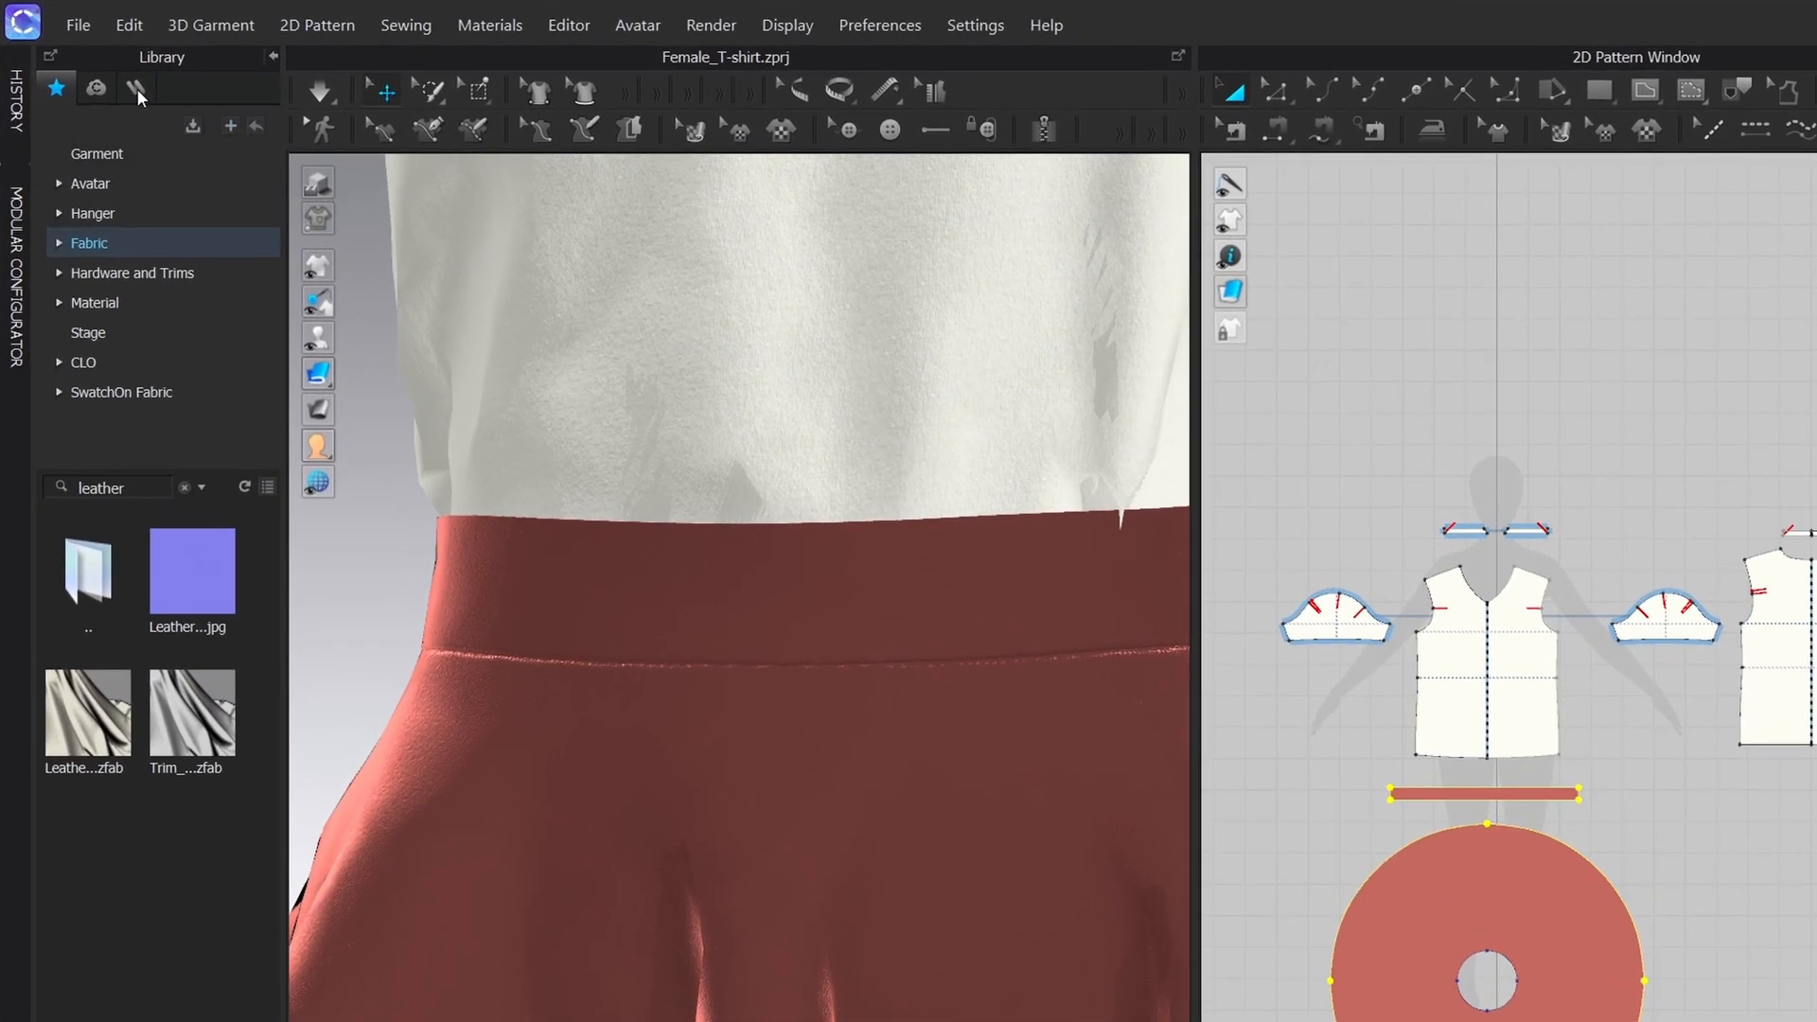
- Show the Fabric category of the online CLO-SET asset library
{"action": "left_click", "coordinate": [134, 89]}
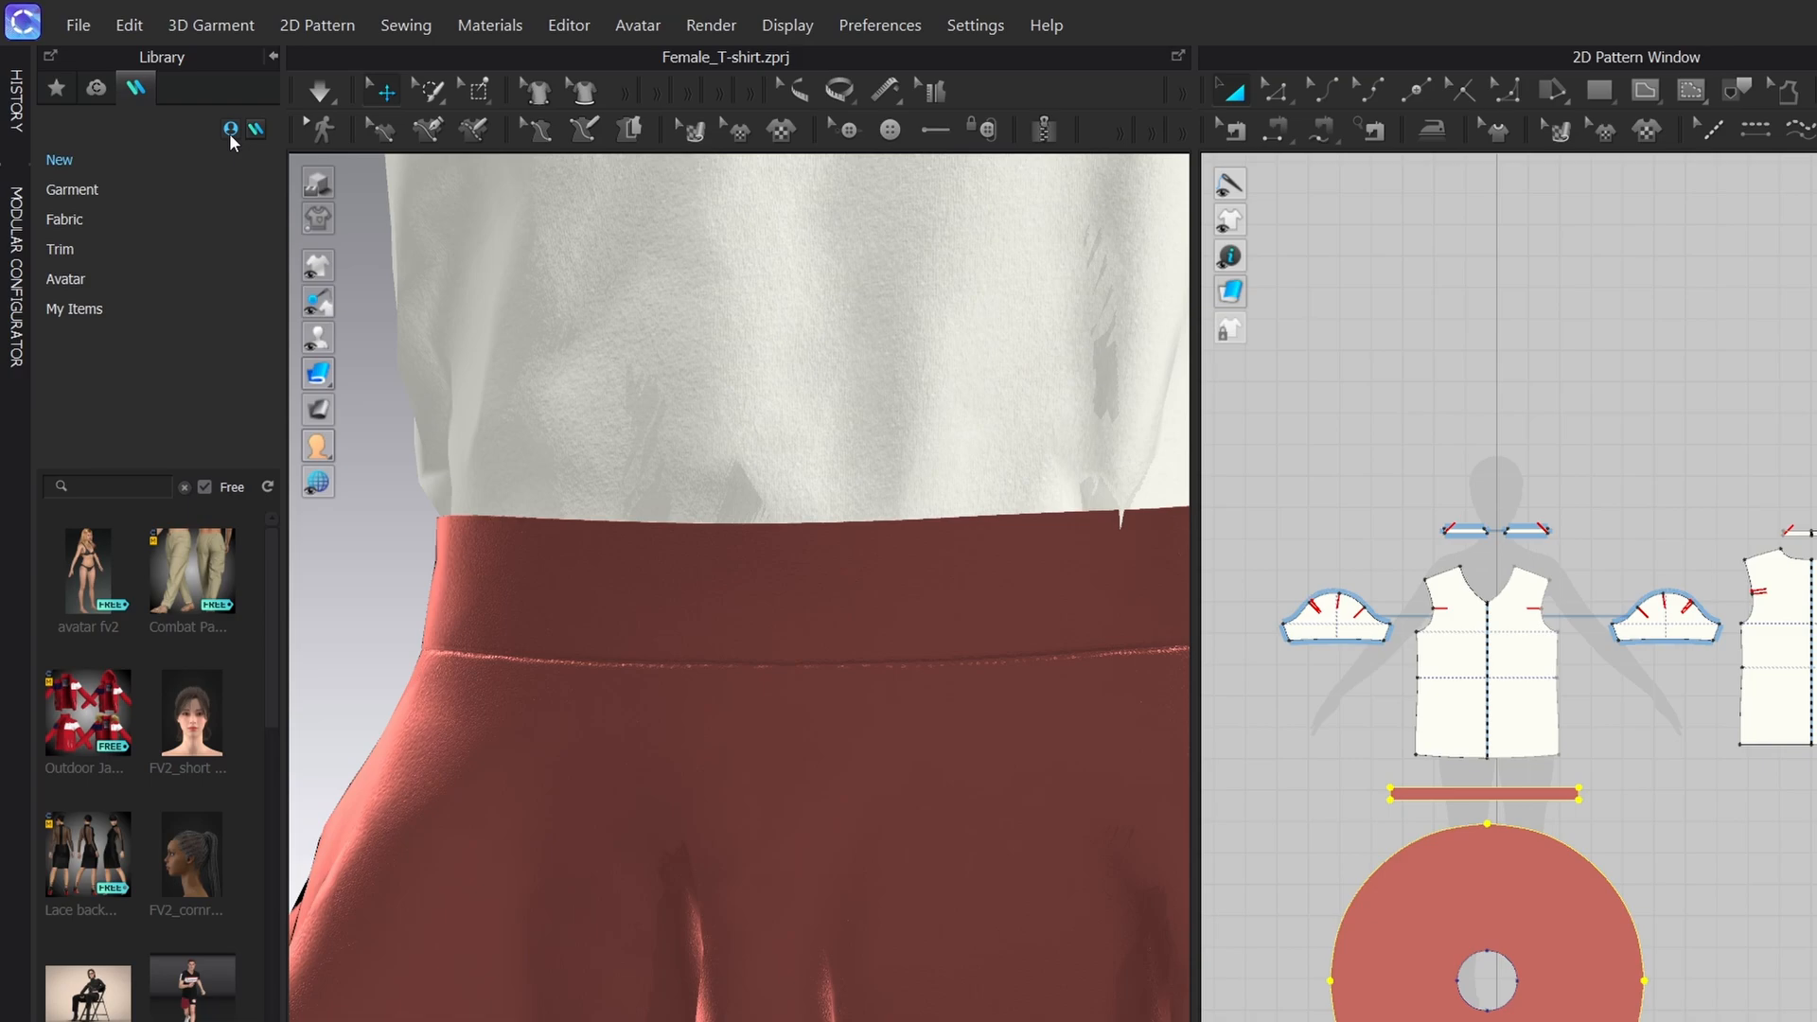
{"action": "mouse_move", "coordinate": [258, 129]}
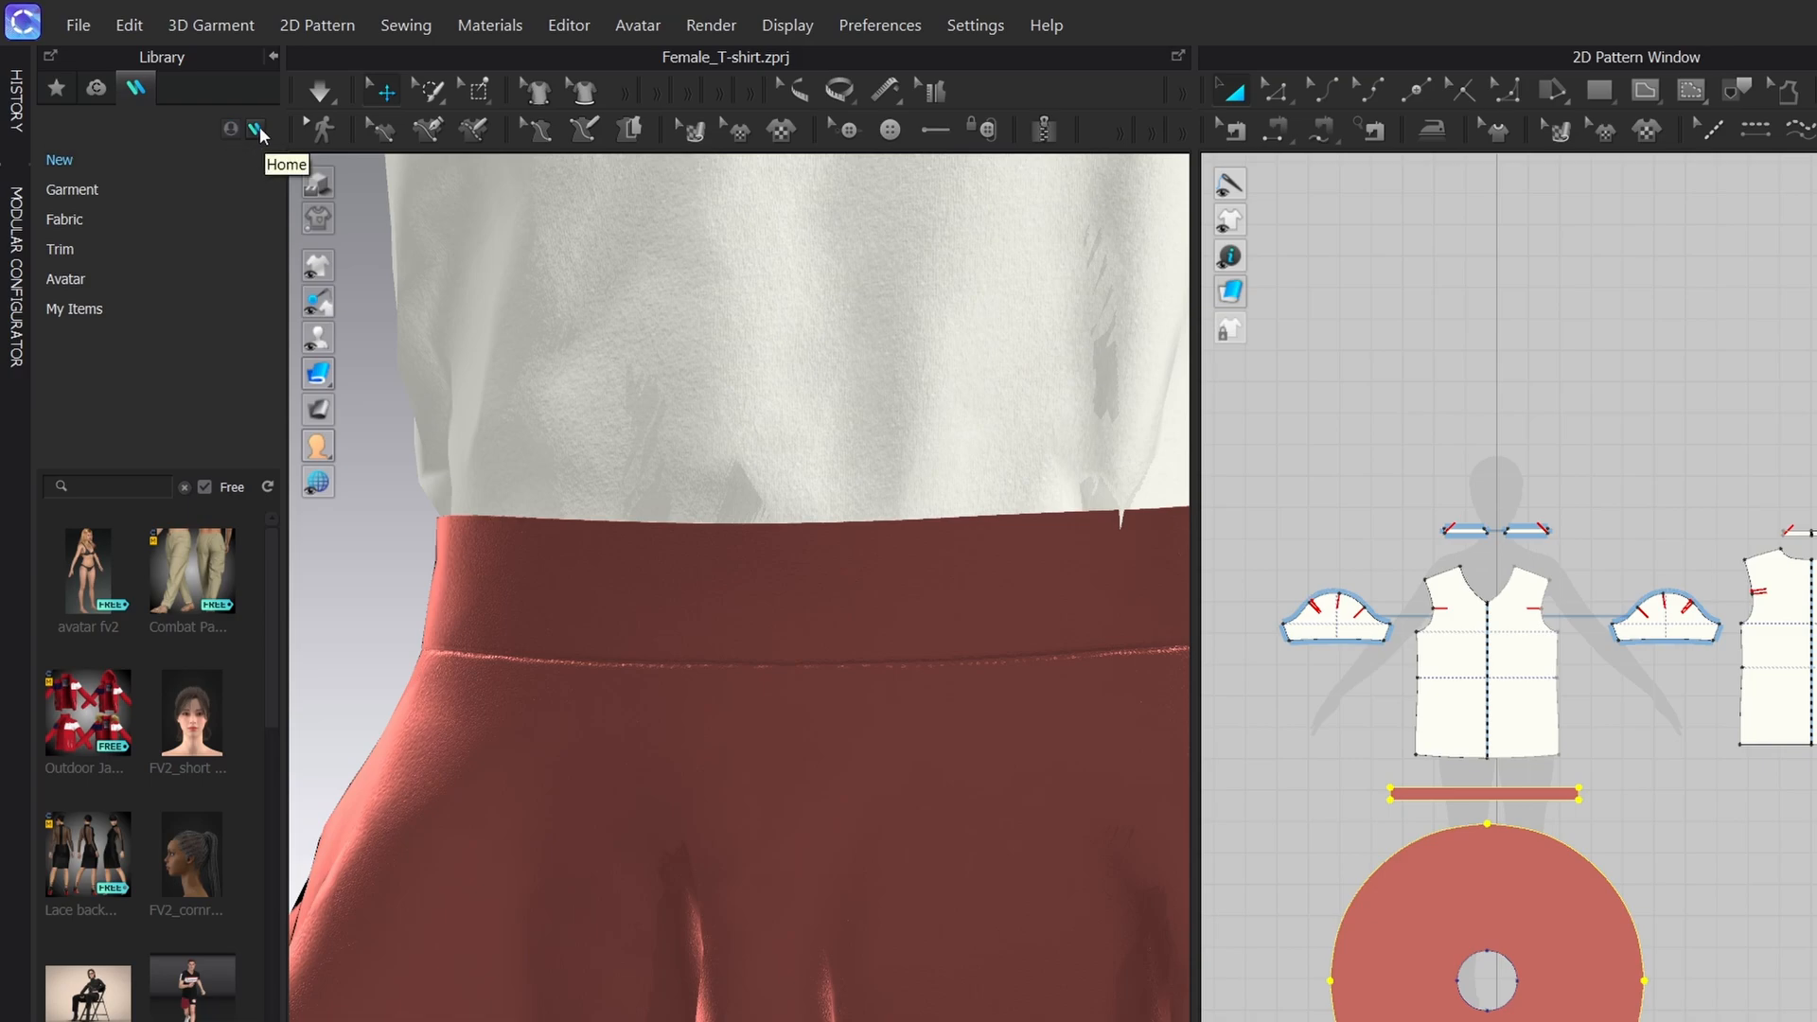
{"action": "mouse_move", "coordinate": [208, 244]}
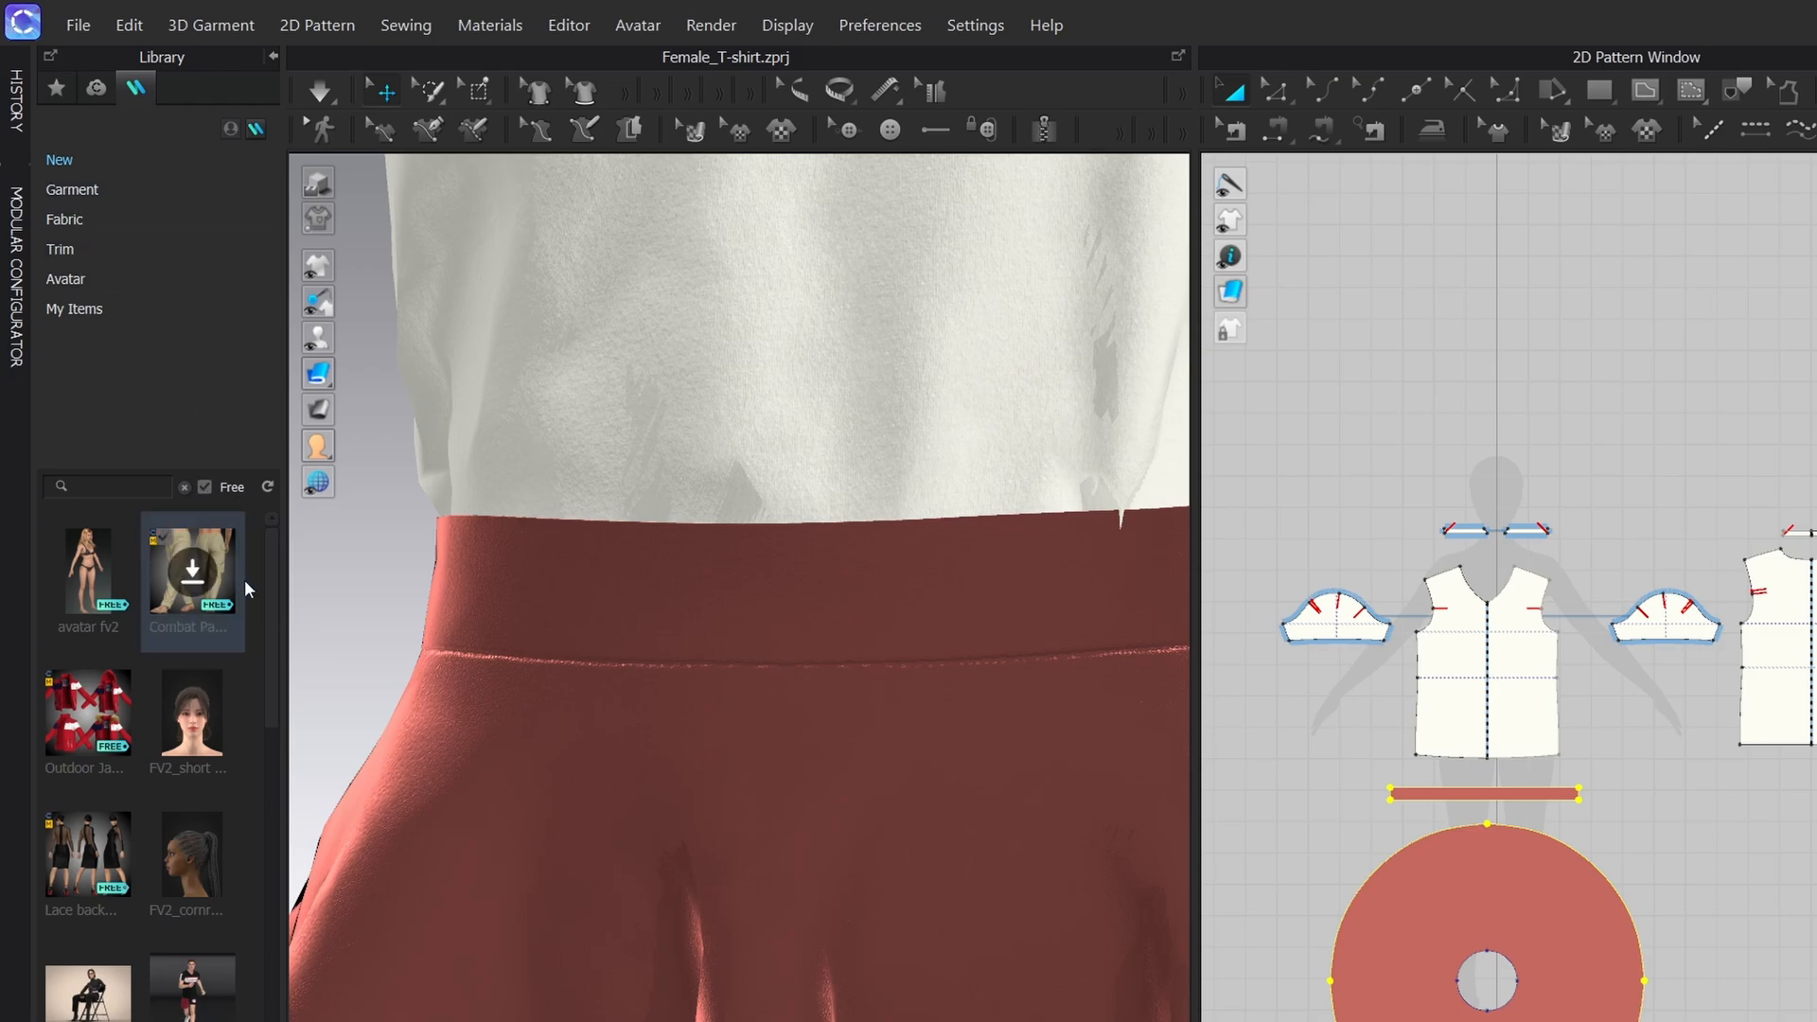
{"action": "scroll", "scroll_direction": "down", "scroll_amount": 3}
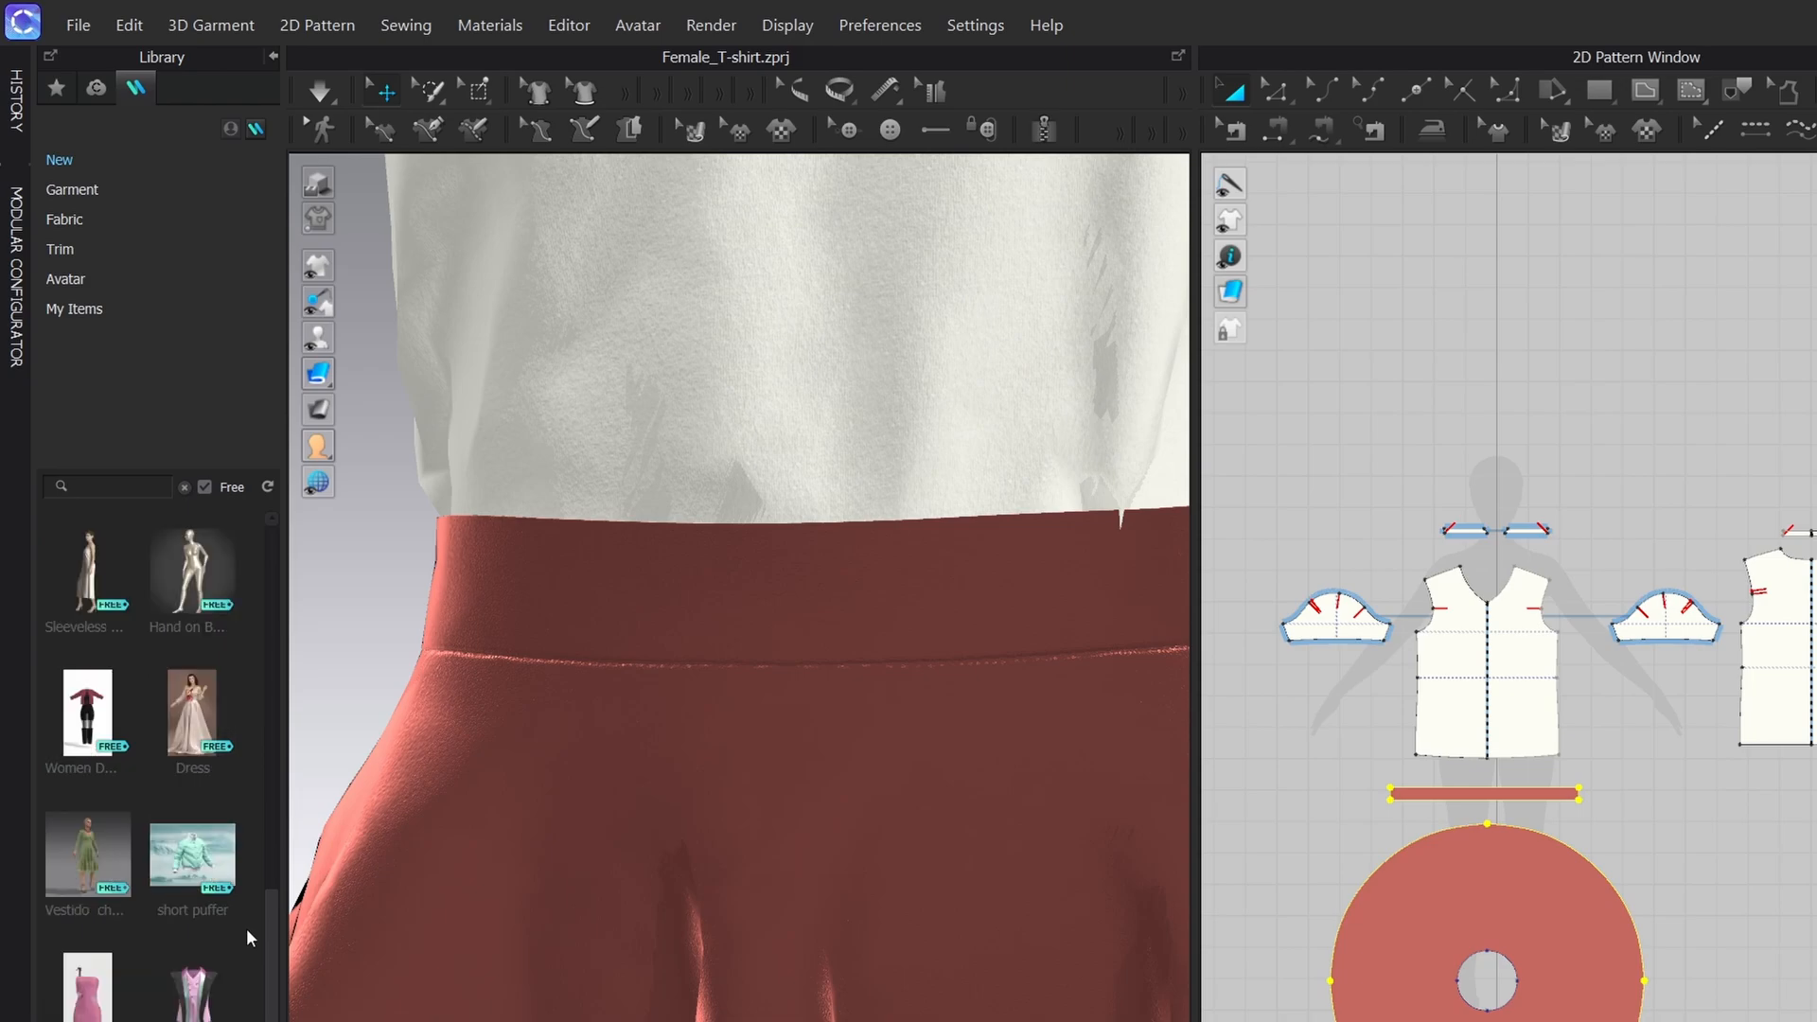
{"action": "scroll", "scroll_direction": "down", "scroll_amount": 3}
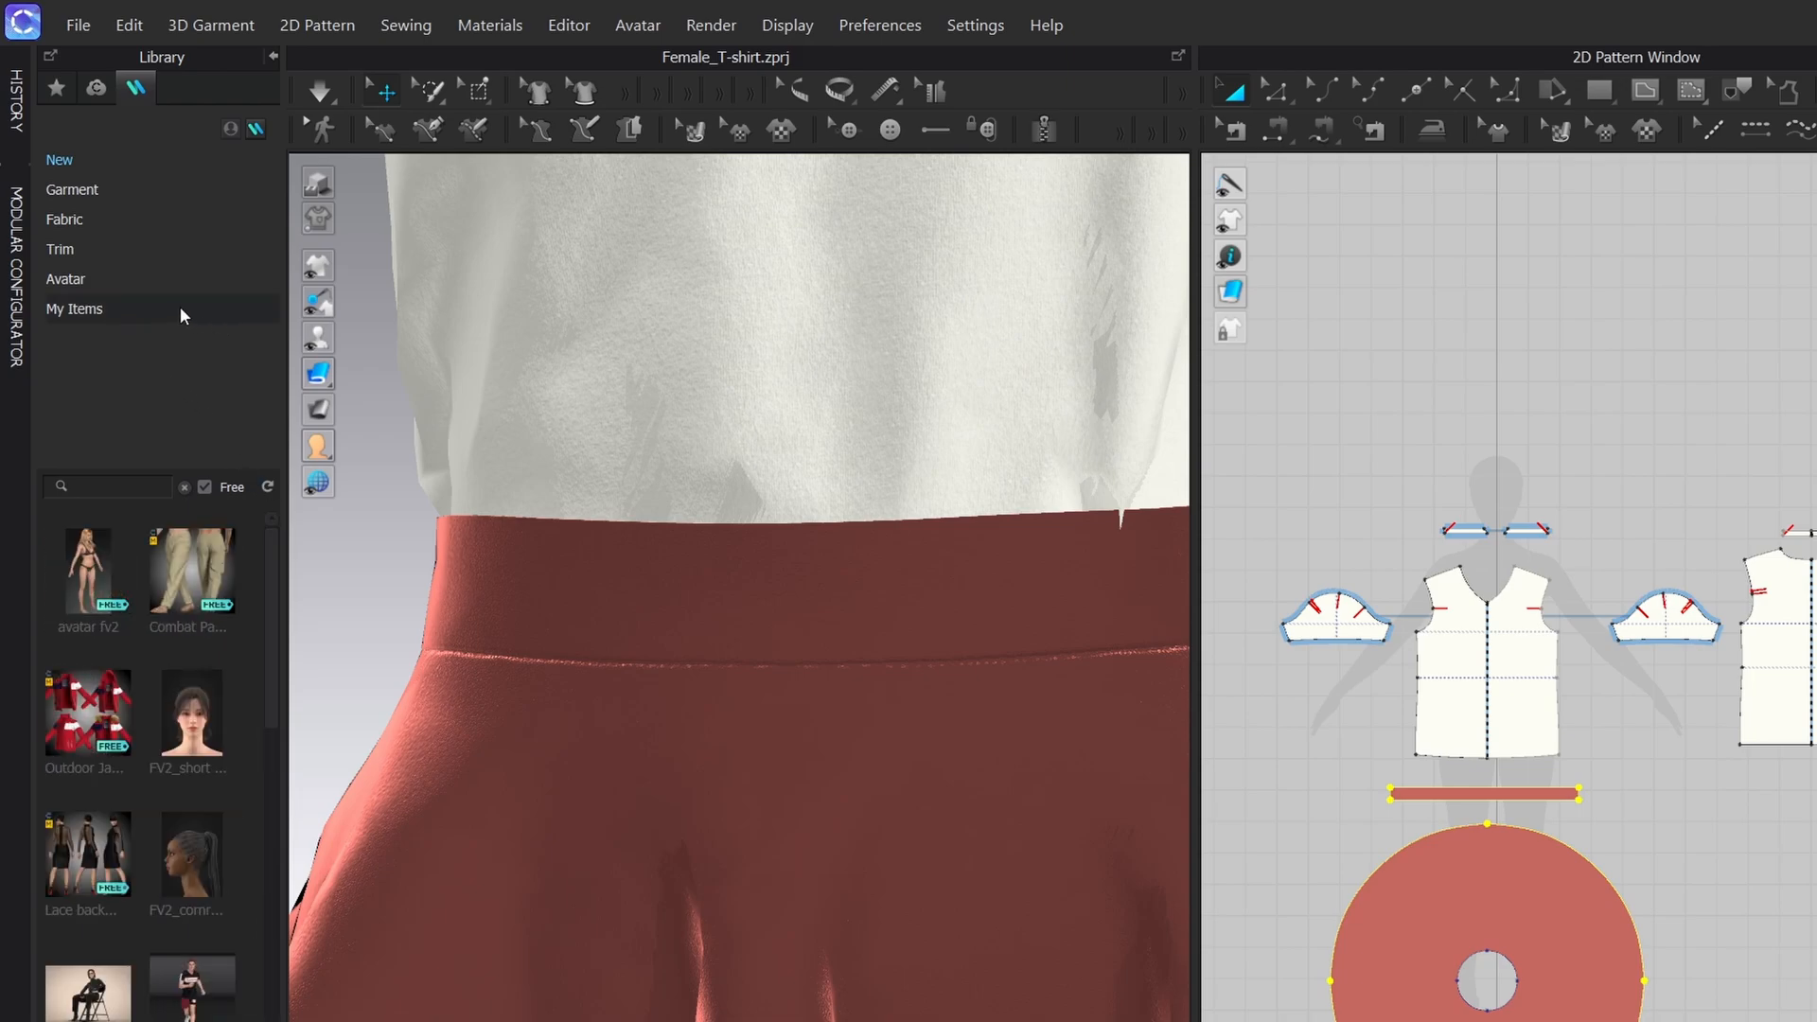
{"action": "mouse_move", "coordinate": [235, 316]}
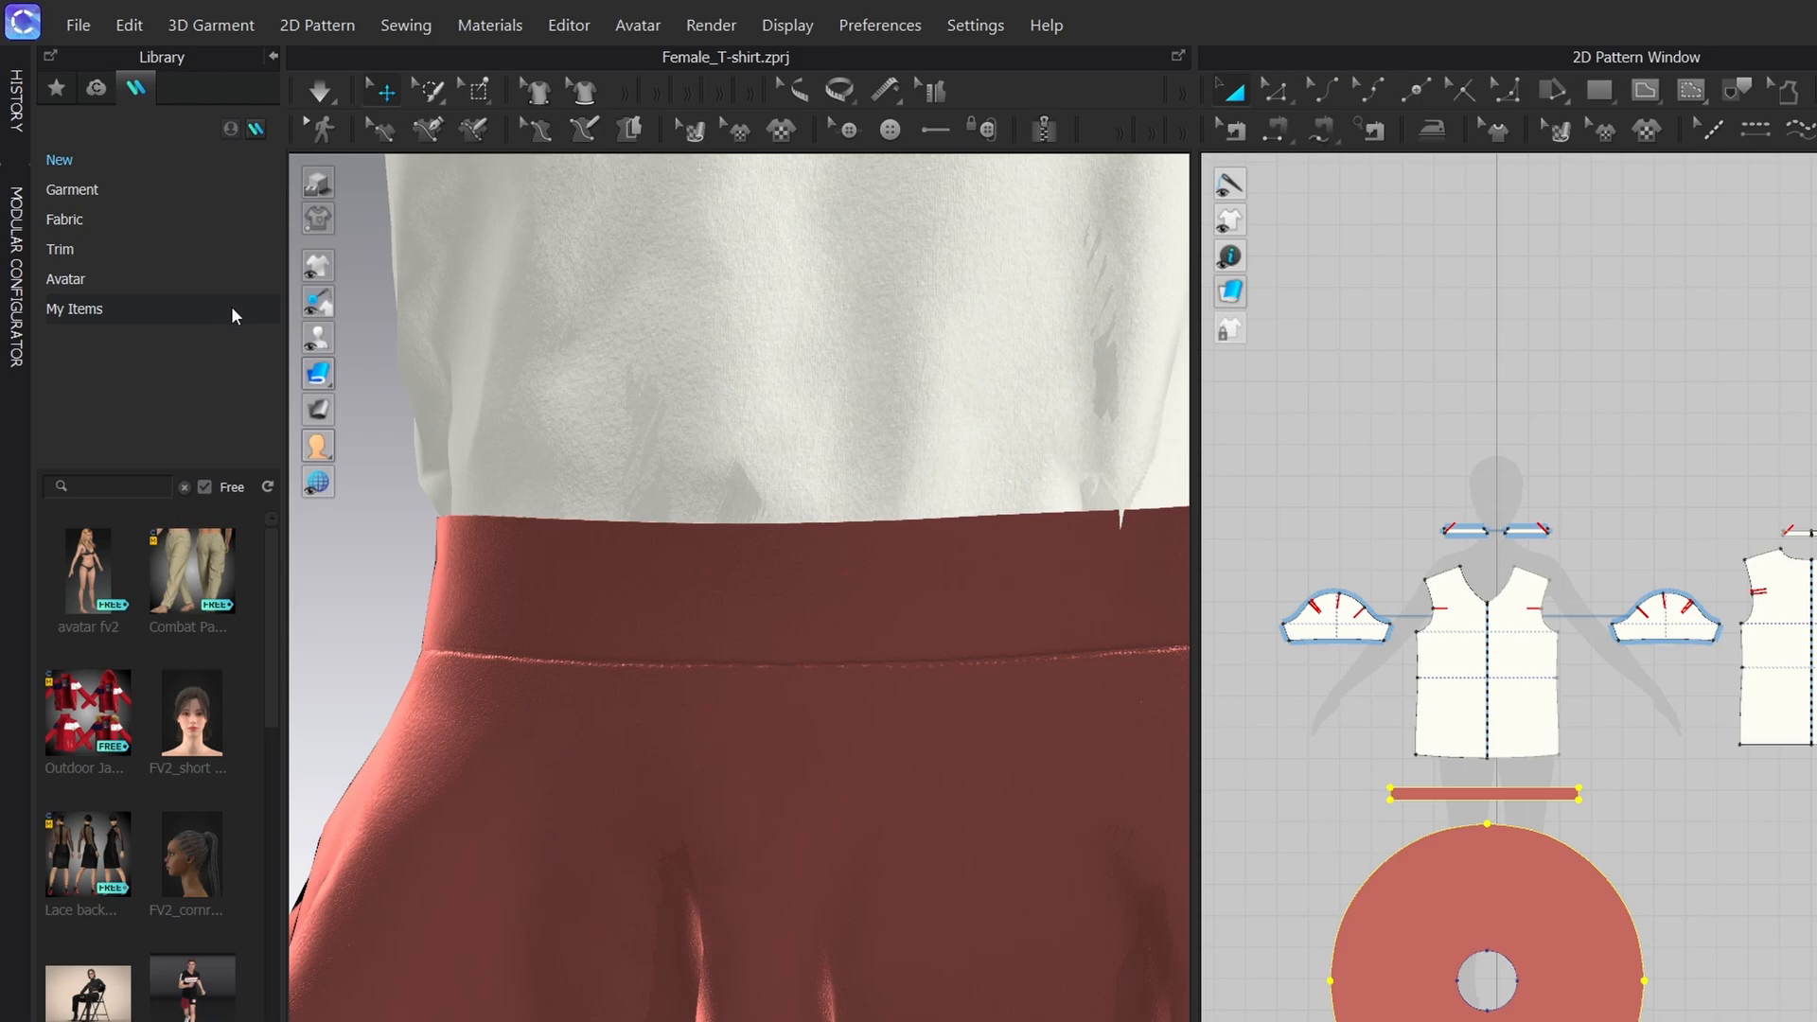
{"action": "left_click", "coordinate": [65, 219]}
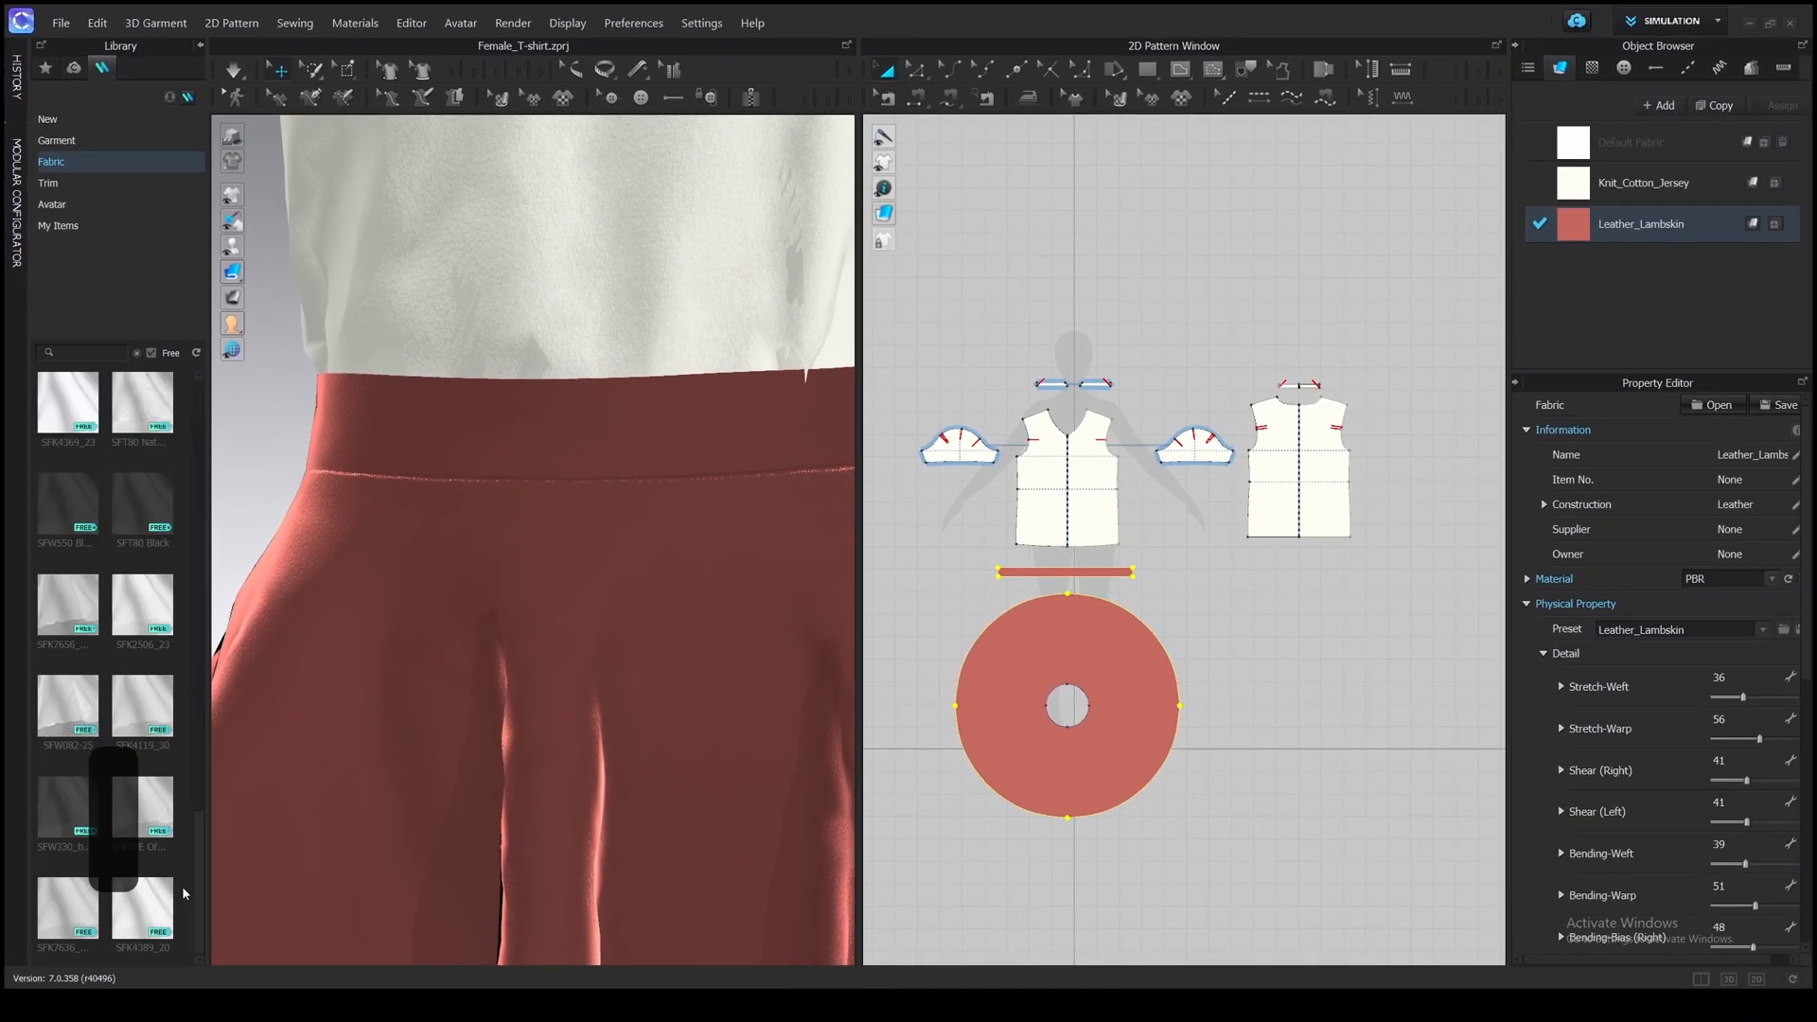
- Bring the teal PD fabric into the project and onto the skirt
{"action": "scroll", "scroll_direction": "down", "scroll_amount": 3}
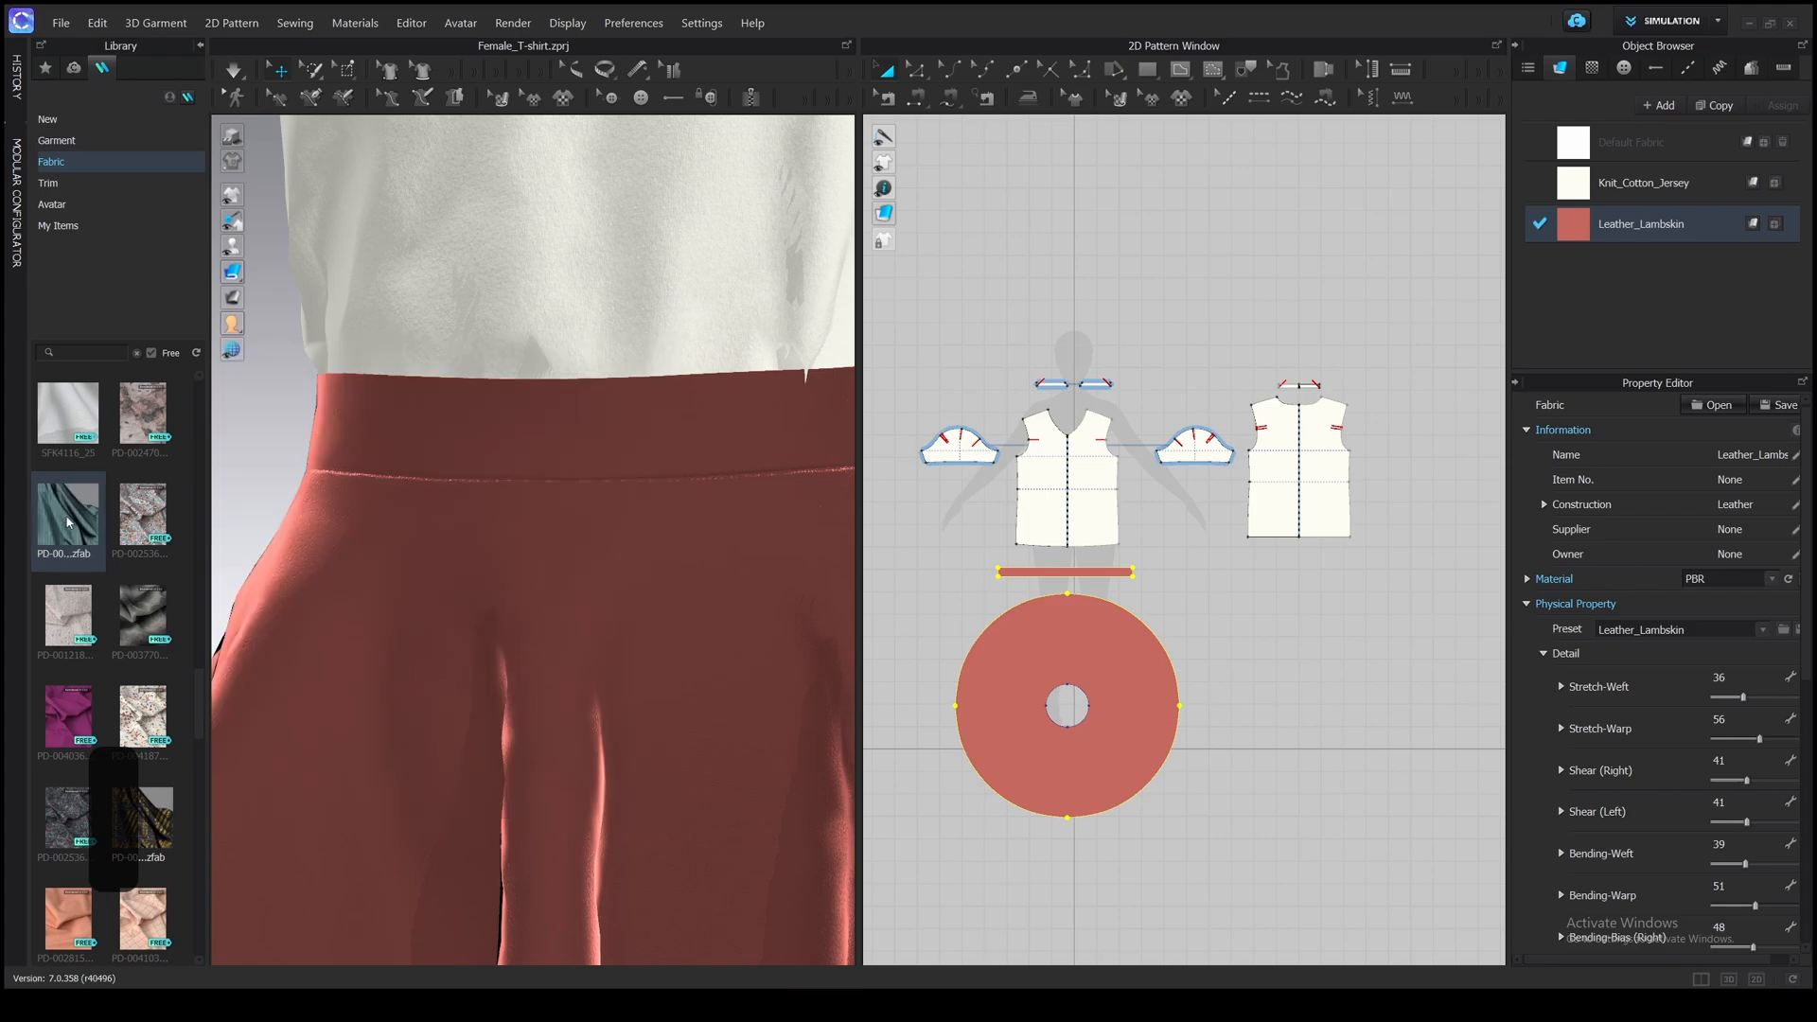
{"action": "double_click", "coordinate": [66, 515]}
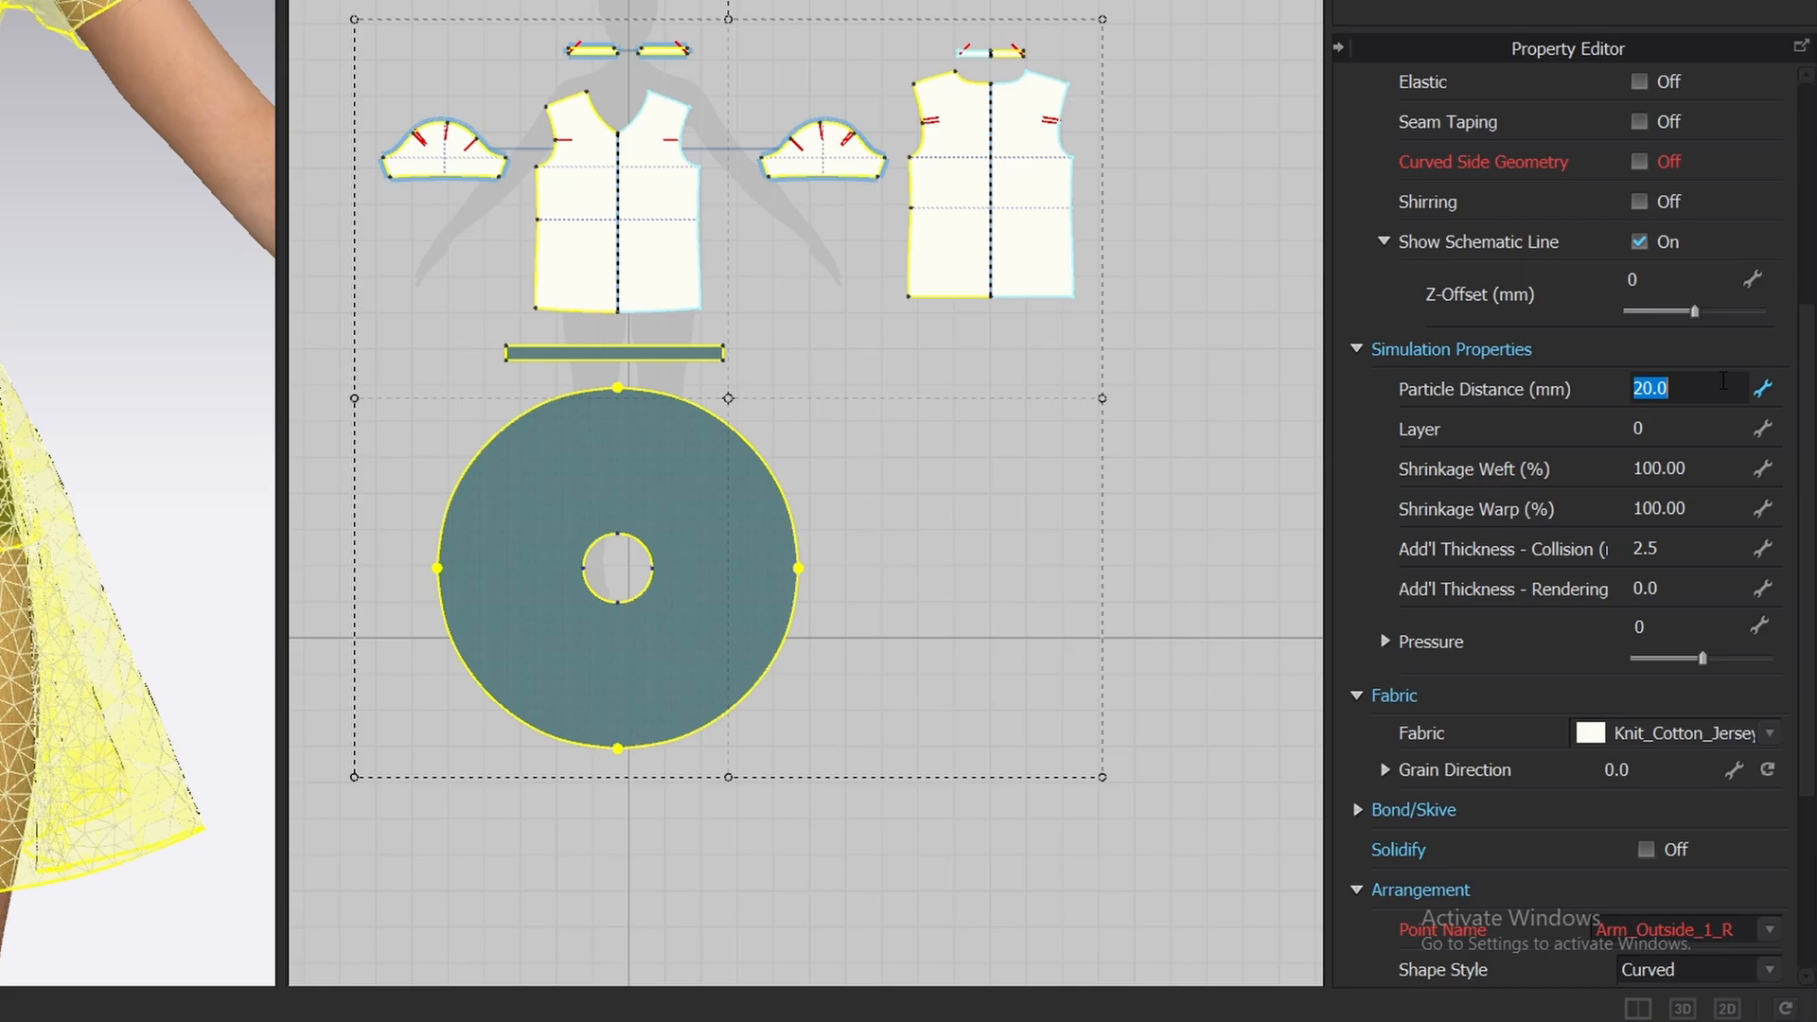
- Set the skirt patterns' particle distance to 10 mm and re-simulate
{"action": "type", "text": "10"}
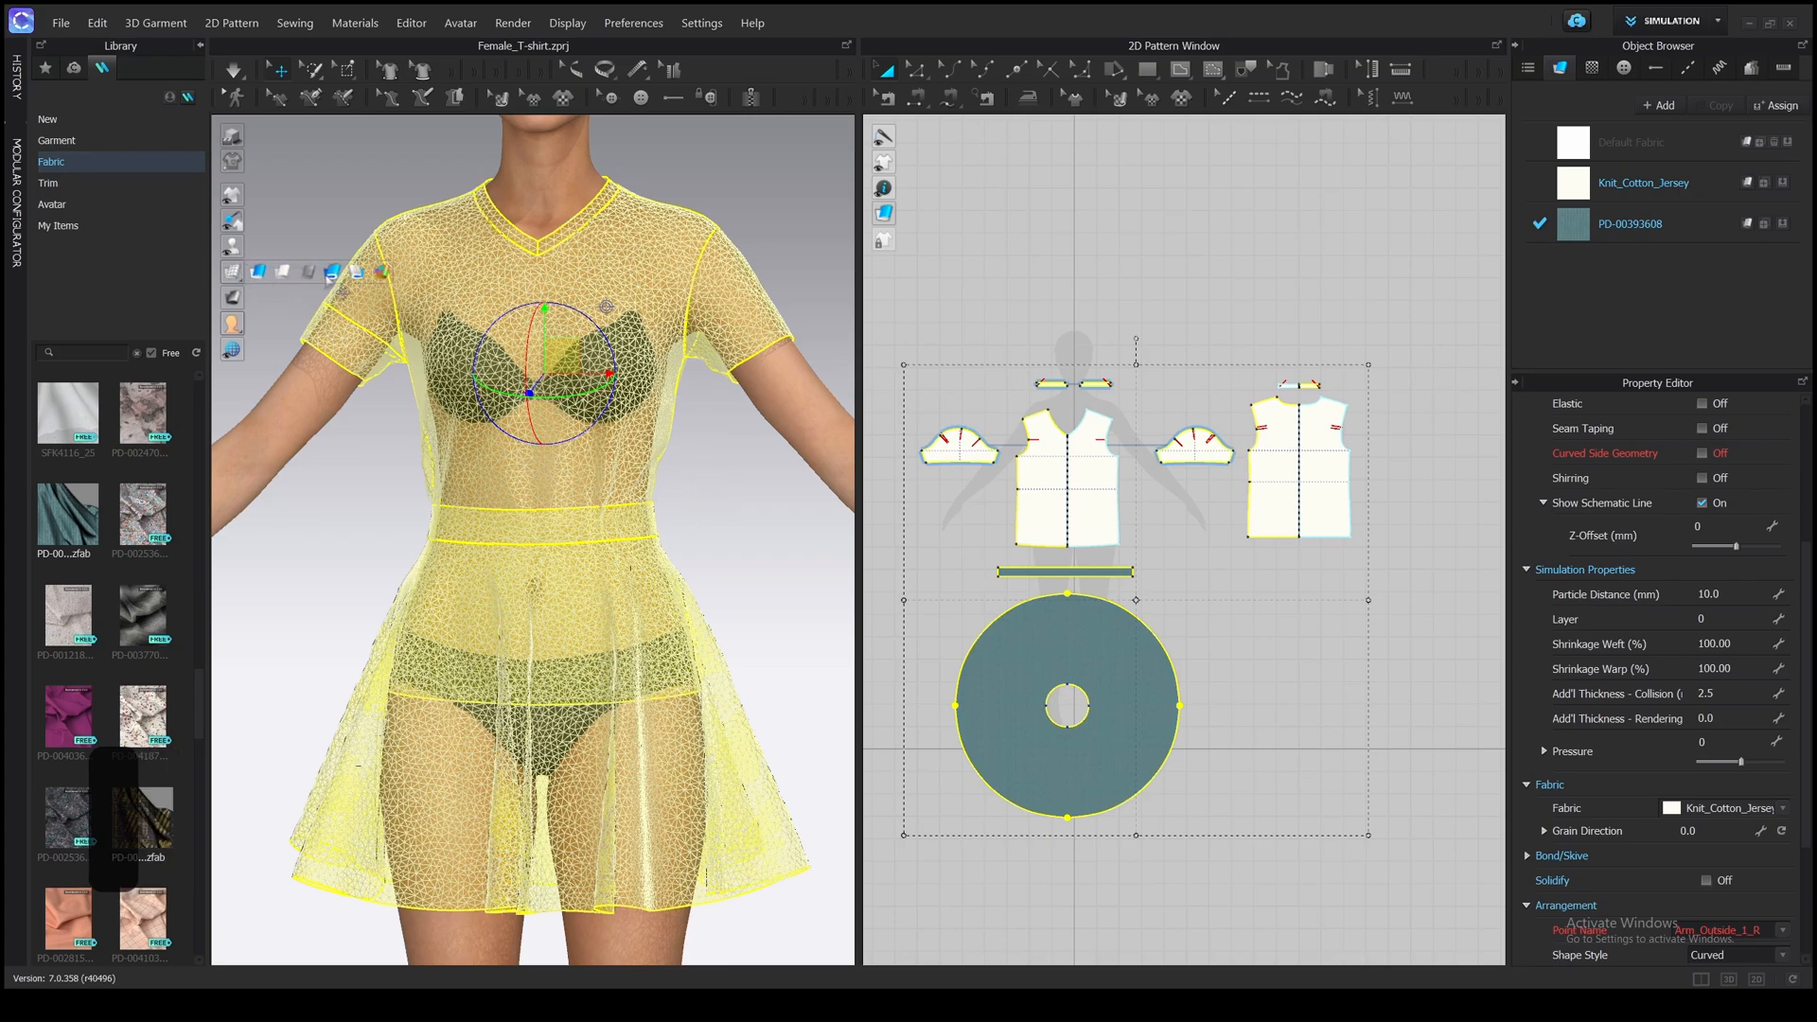
{"action": "left_click", "coordinate": [232, 70]}
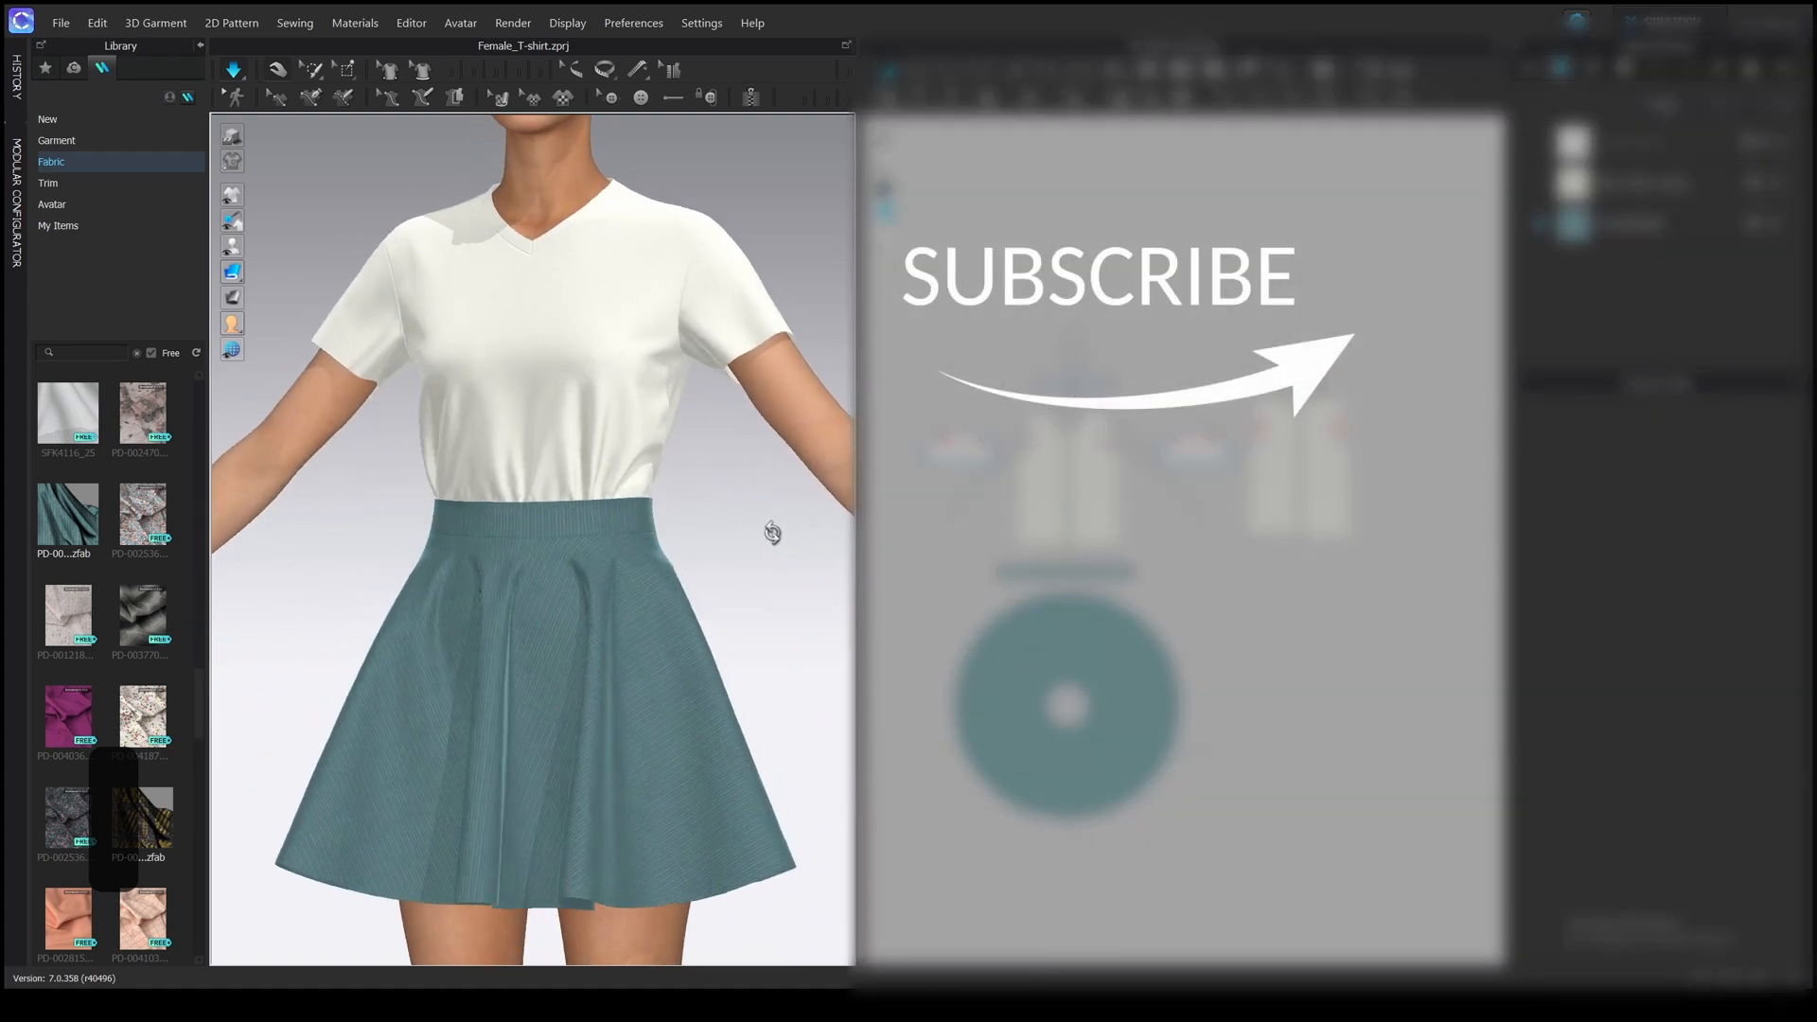
{"action": "left_click_drag", "start_coordinate": [772, 533], "coordinate": [631, 554]}
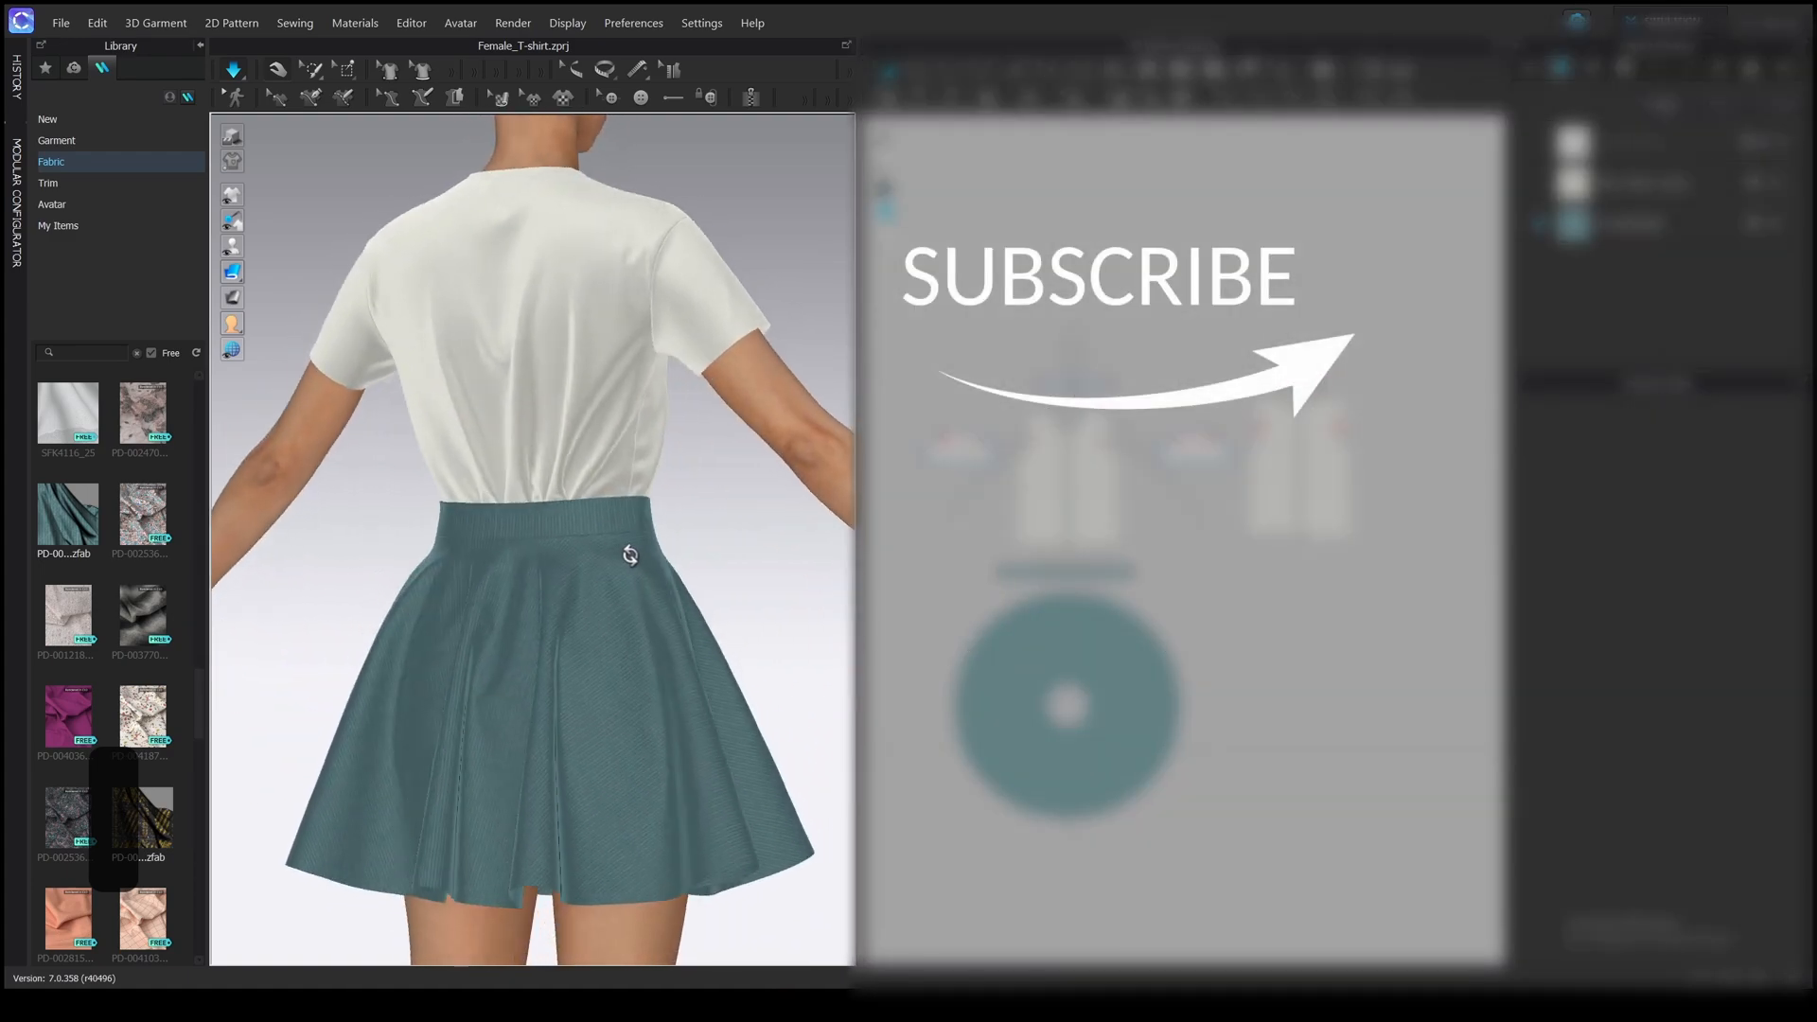